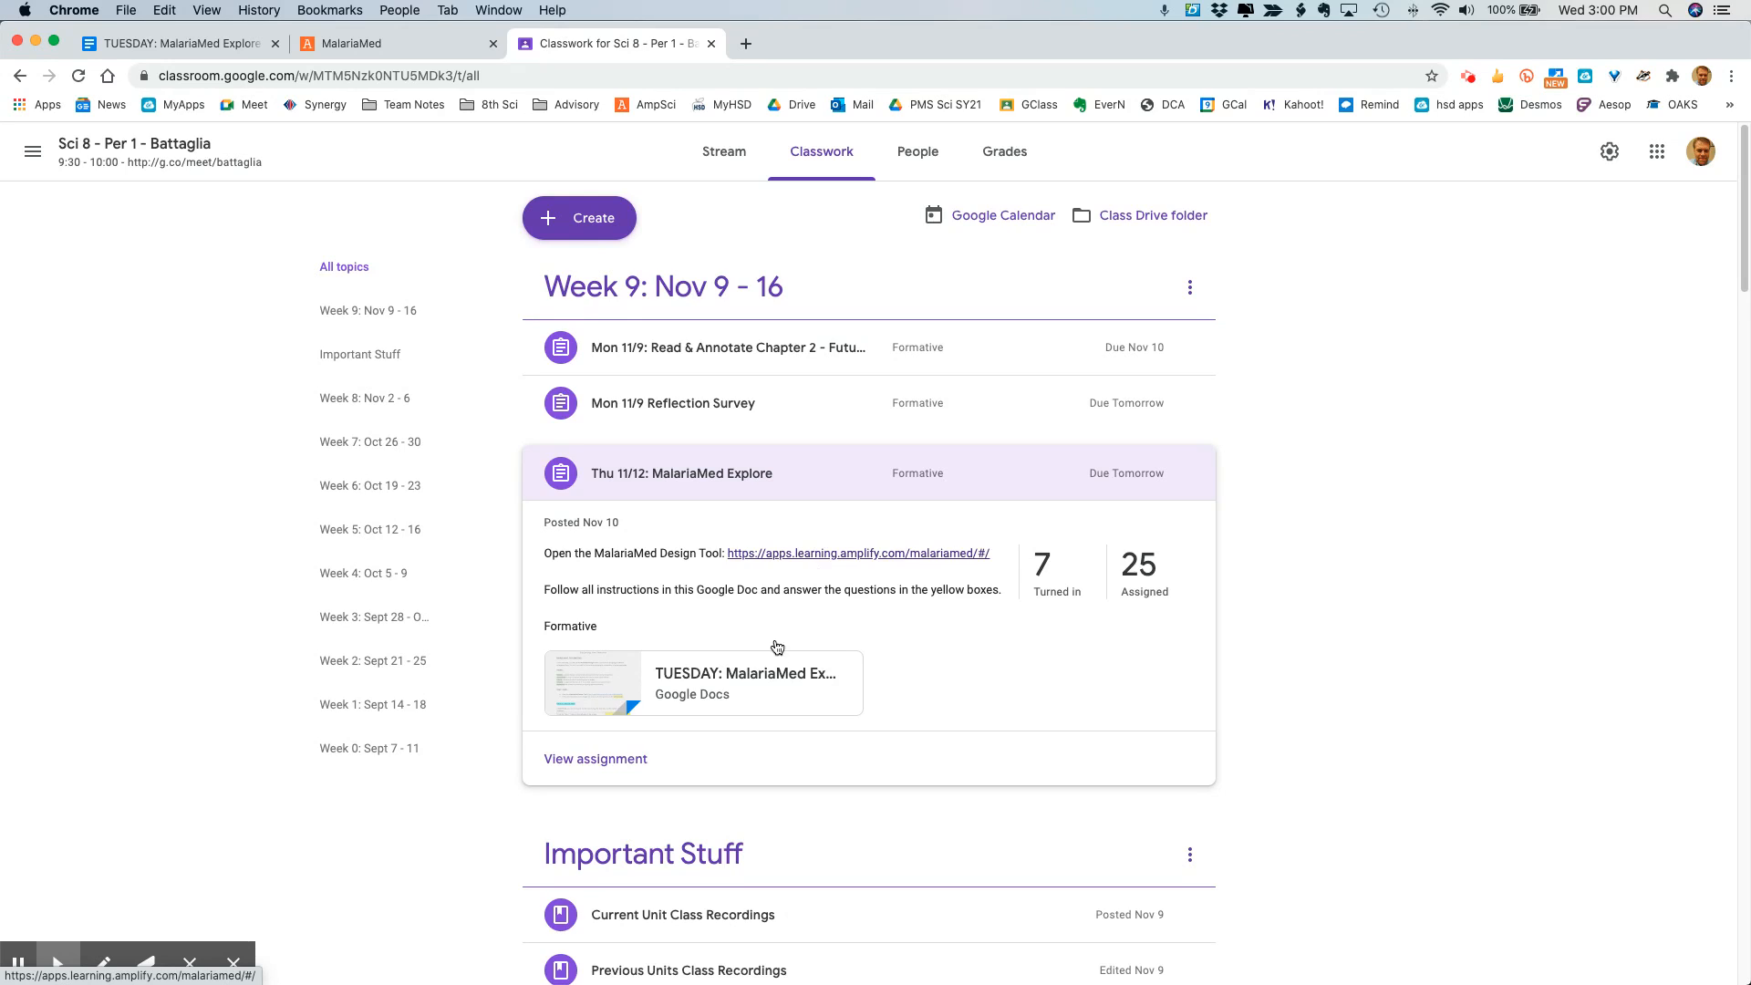
mouse_move(784, 684)
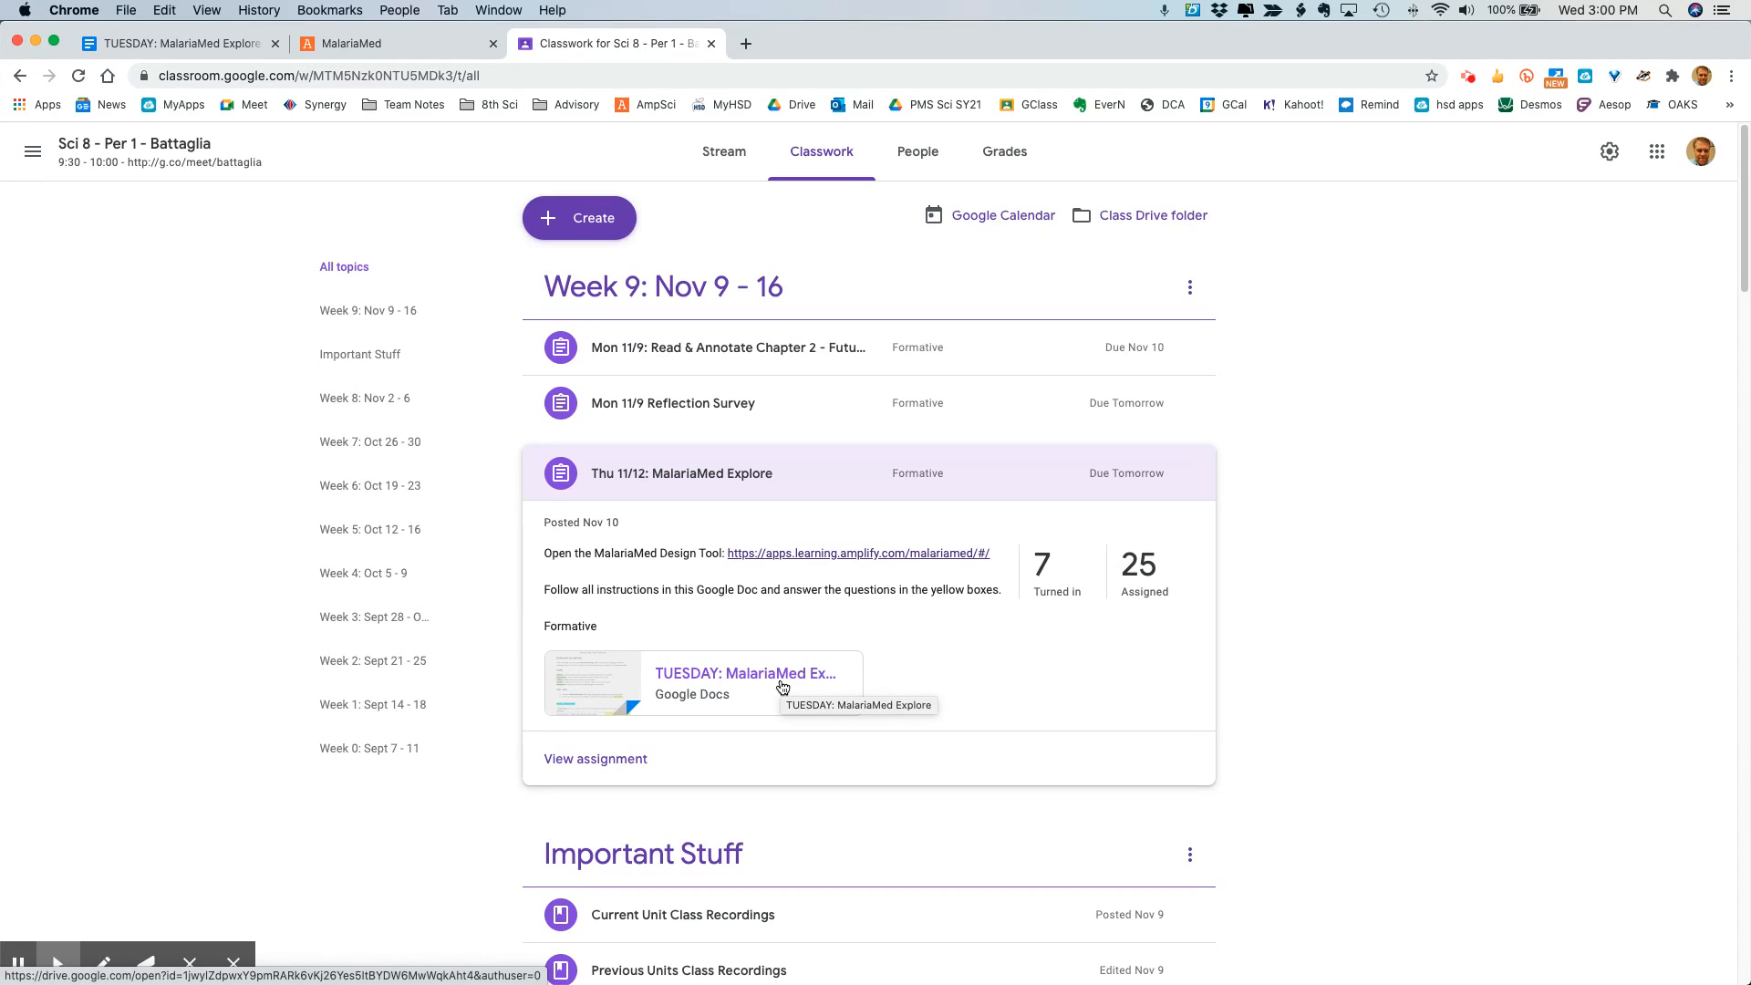
mouse_move(762, 566)
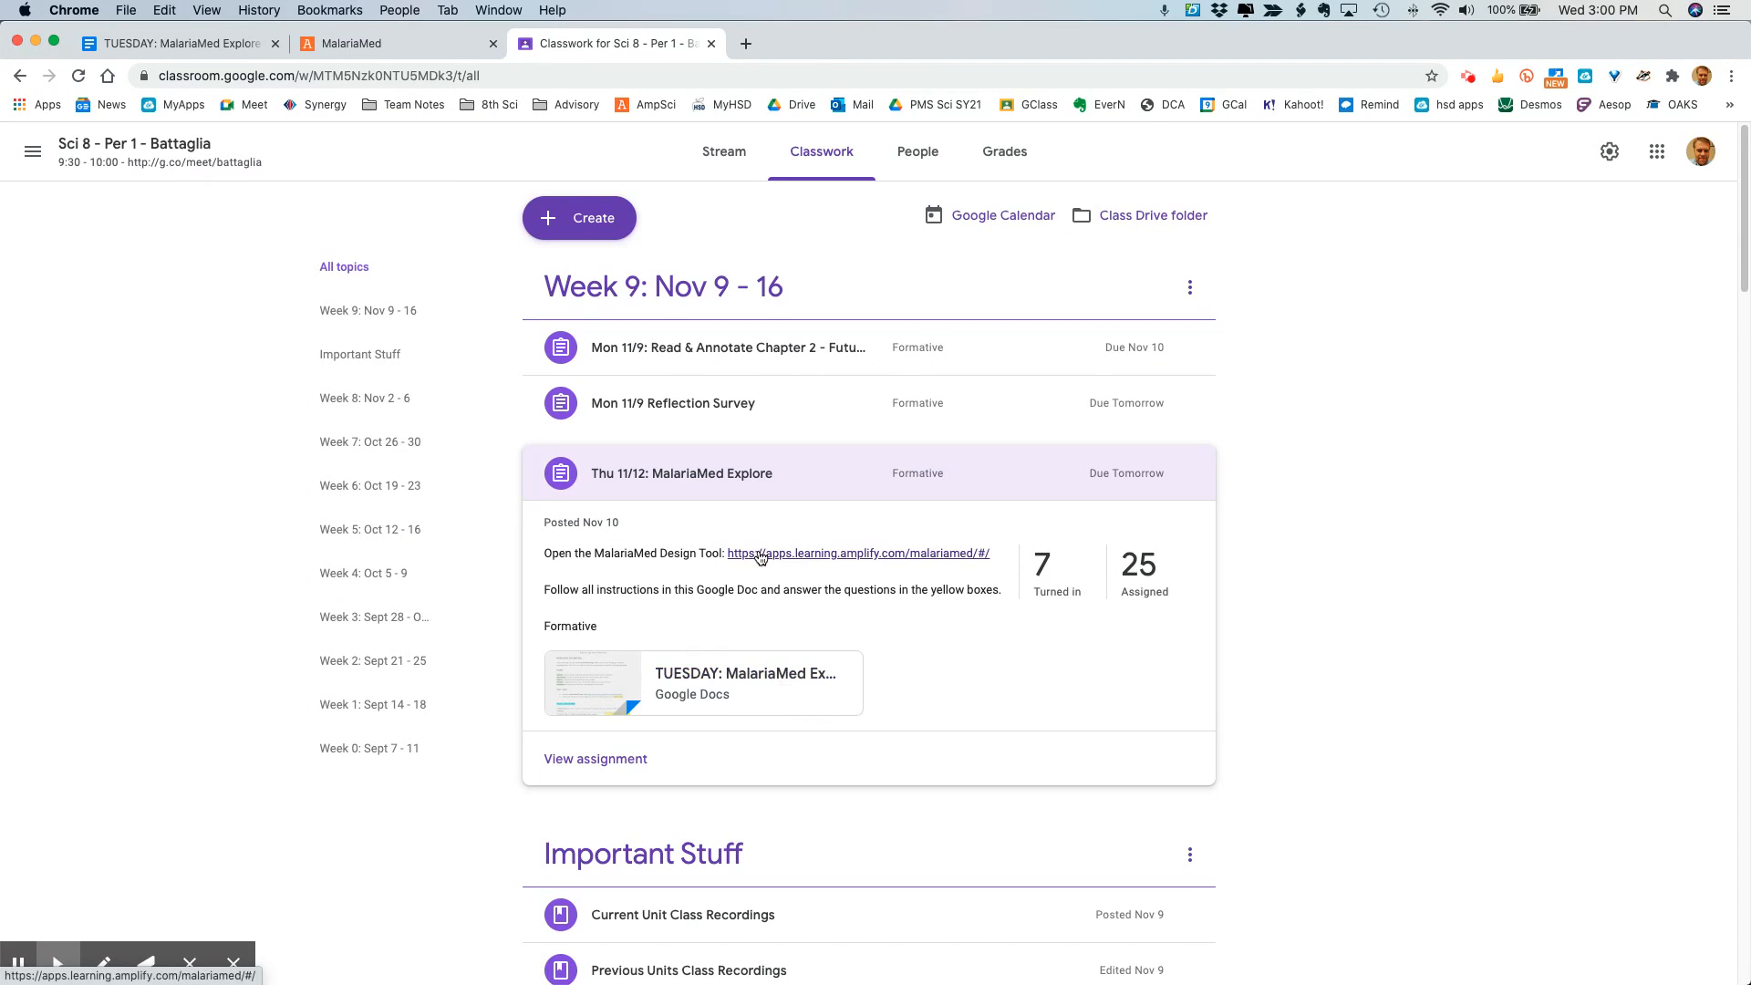
Step: Open the attached 'TUESDAY: MalariaMed Explore' Google Docs instructions from the assignment
left_click(704, 683)
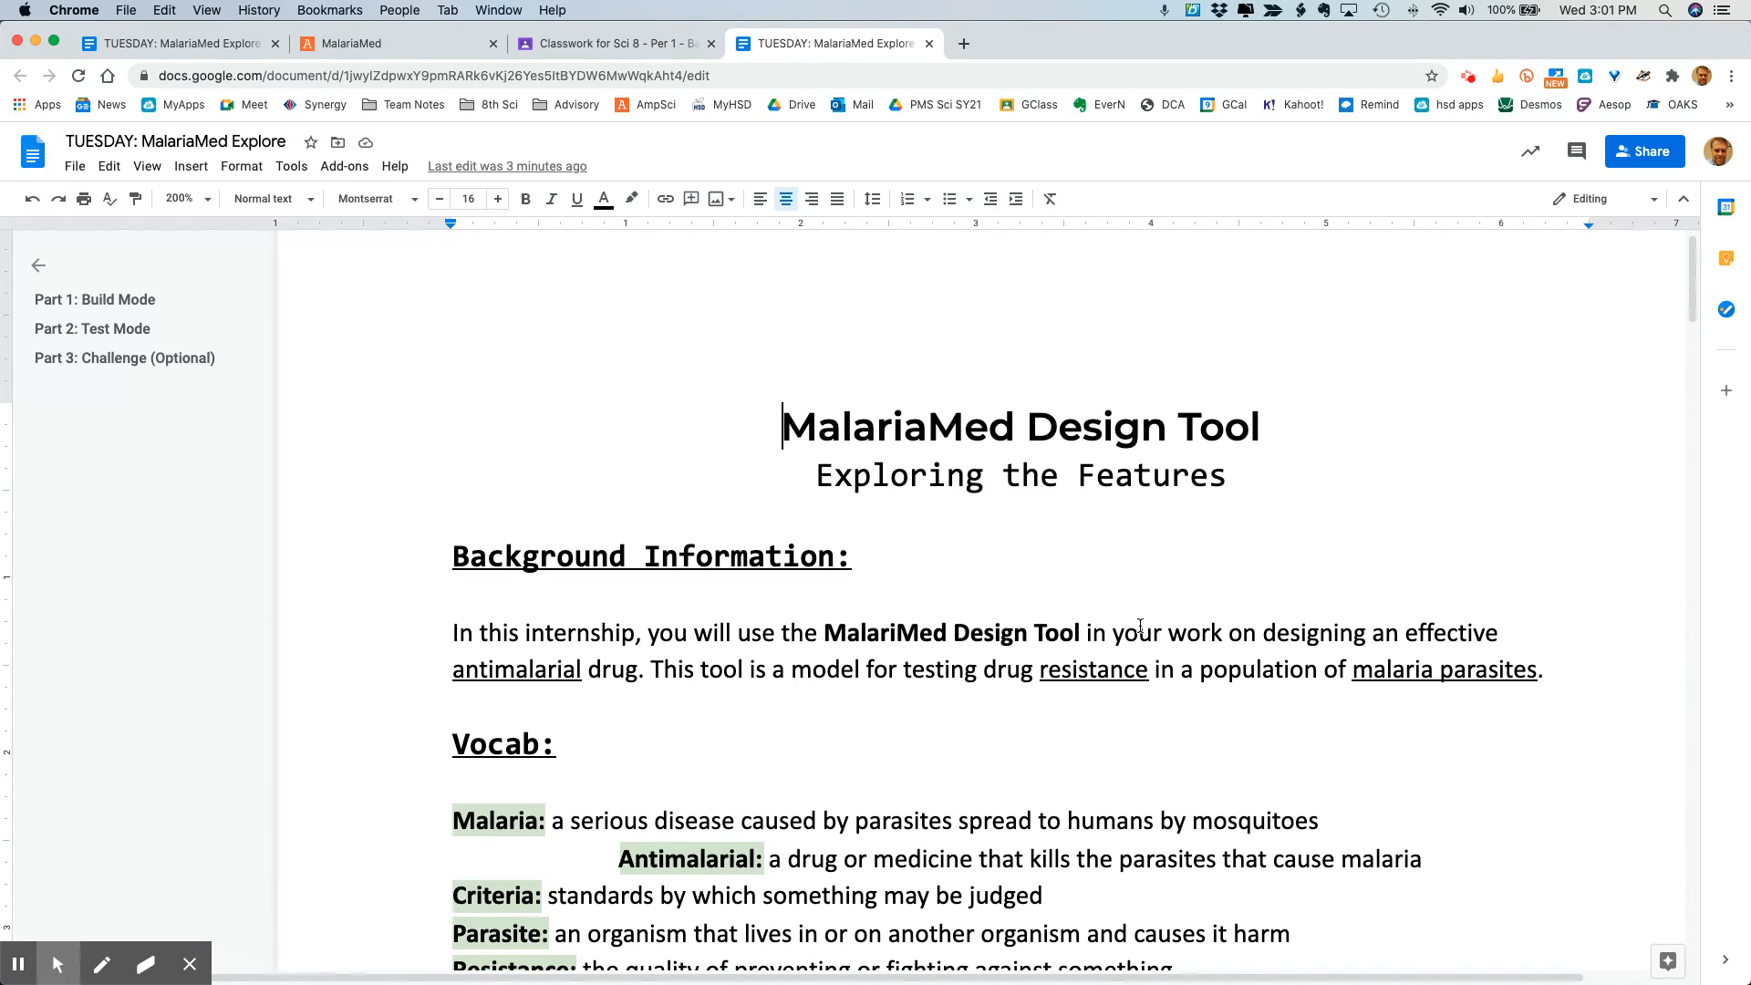
mouse_move(1131, 587)
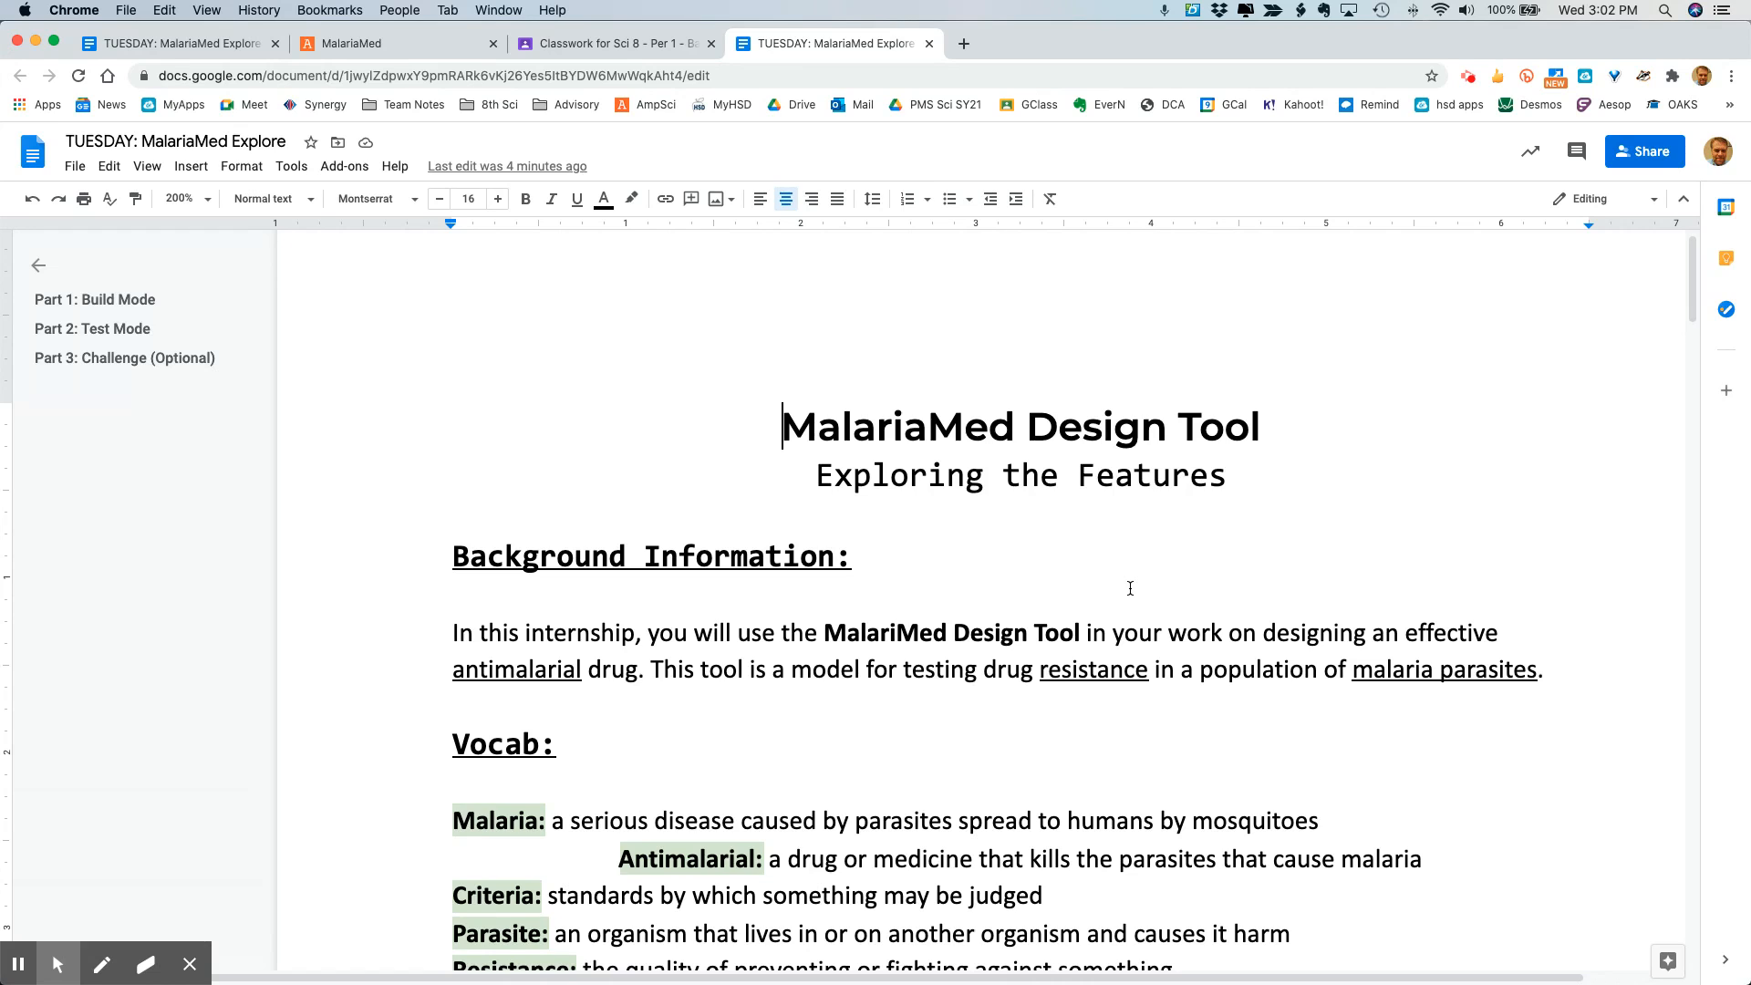
Step: Scroll down to the Vocab section where the Antimalarial definition sits
scroll("down", 3)
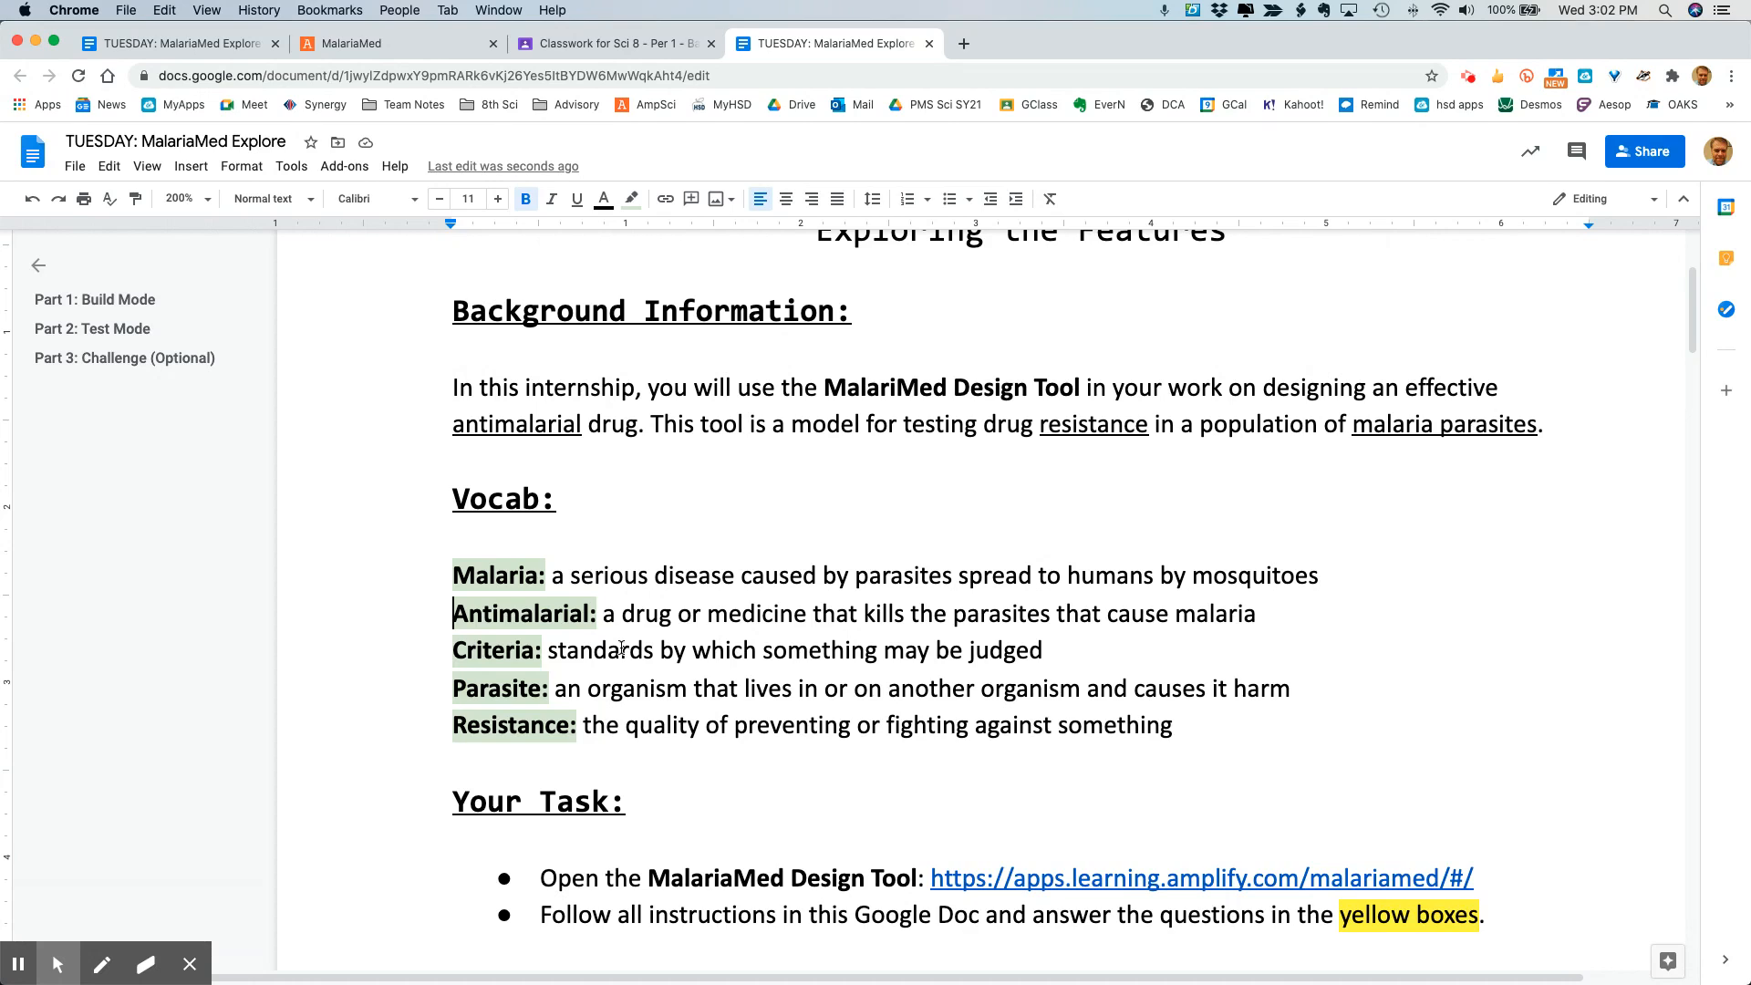
mouse_move(635, 723)
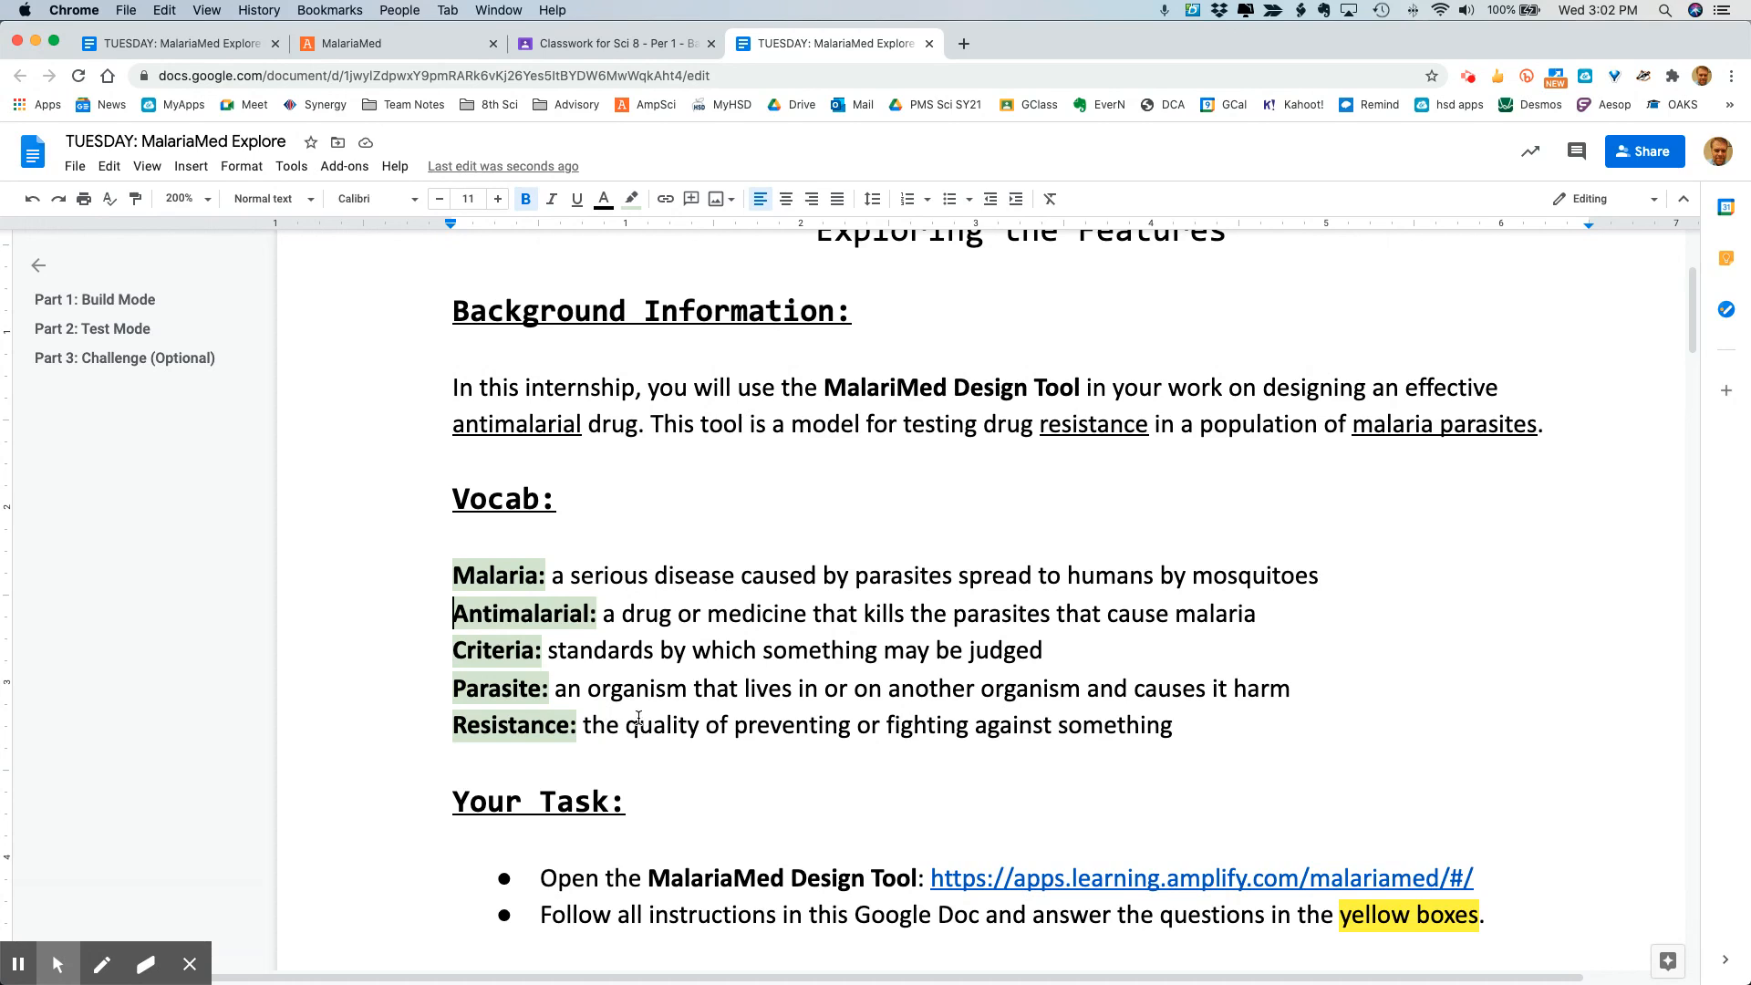
scroll("down", 3)
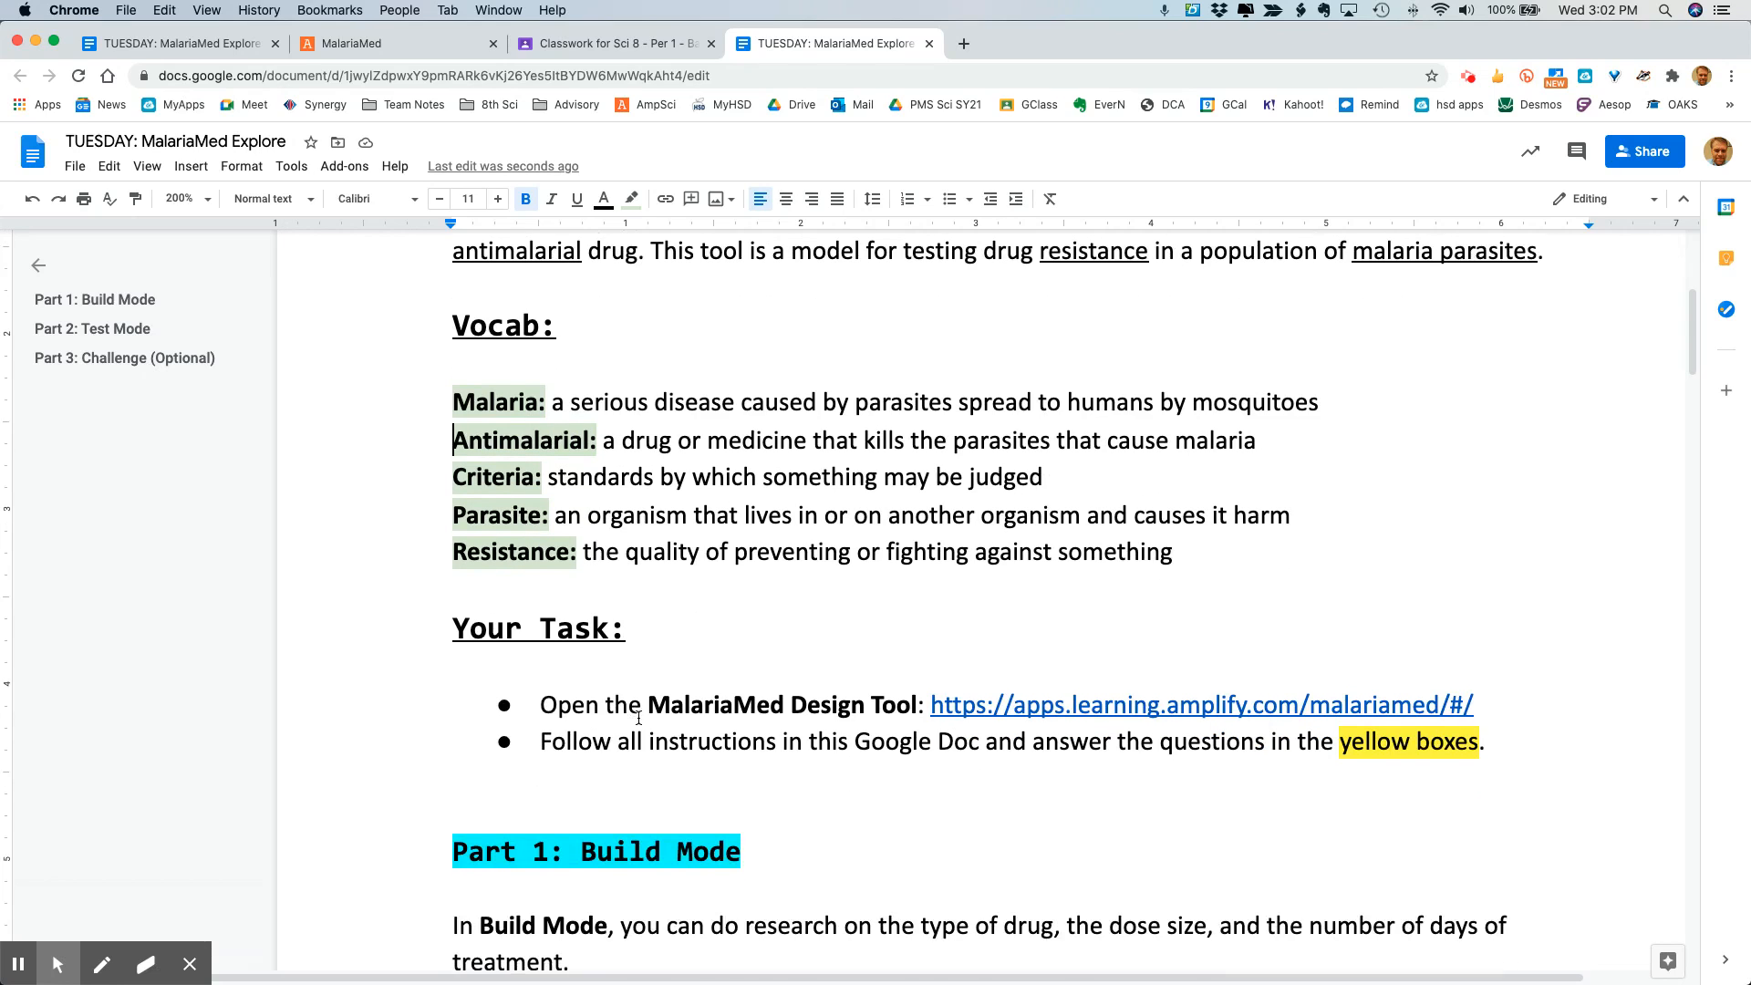
scroll("down", 3)
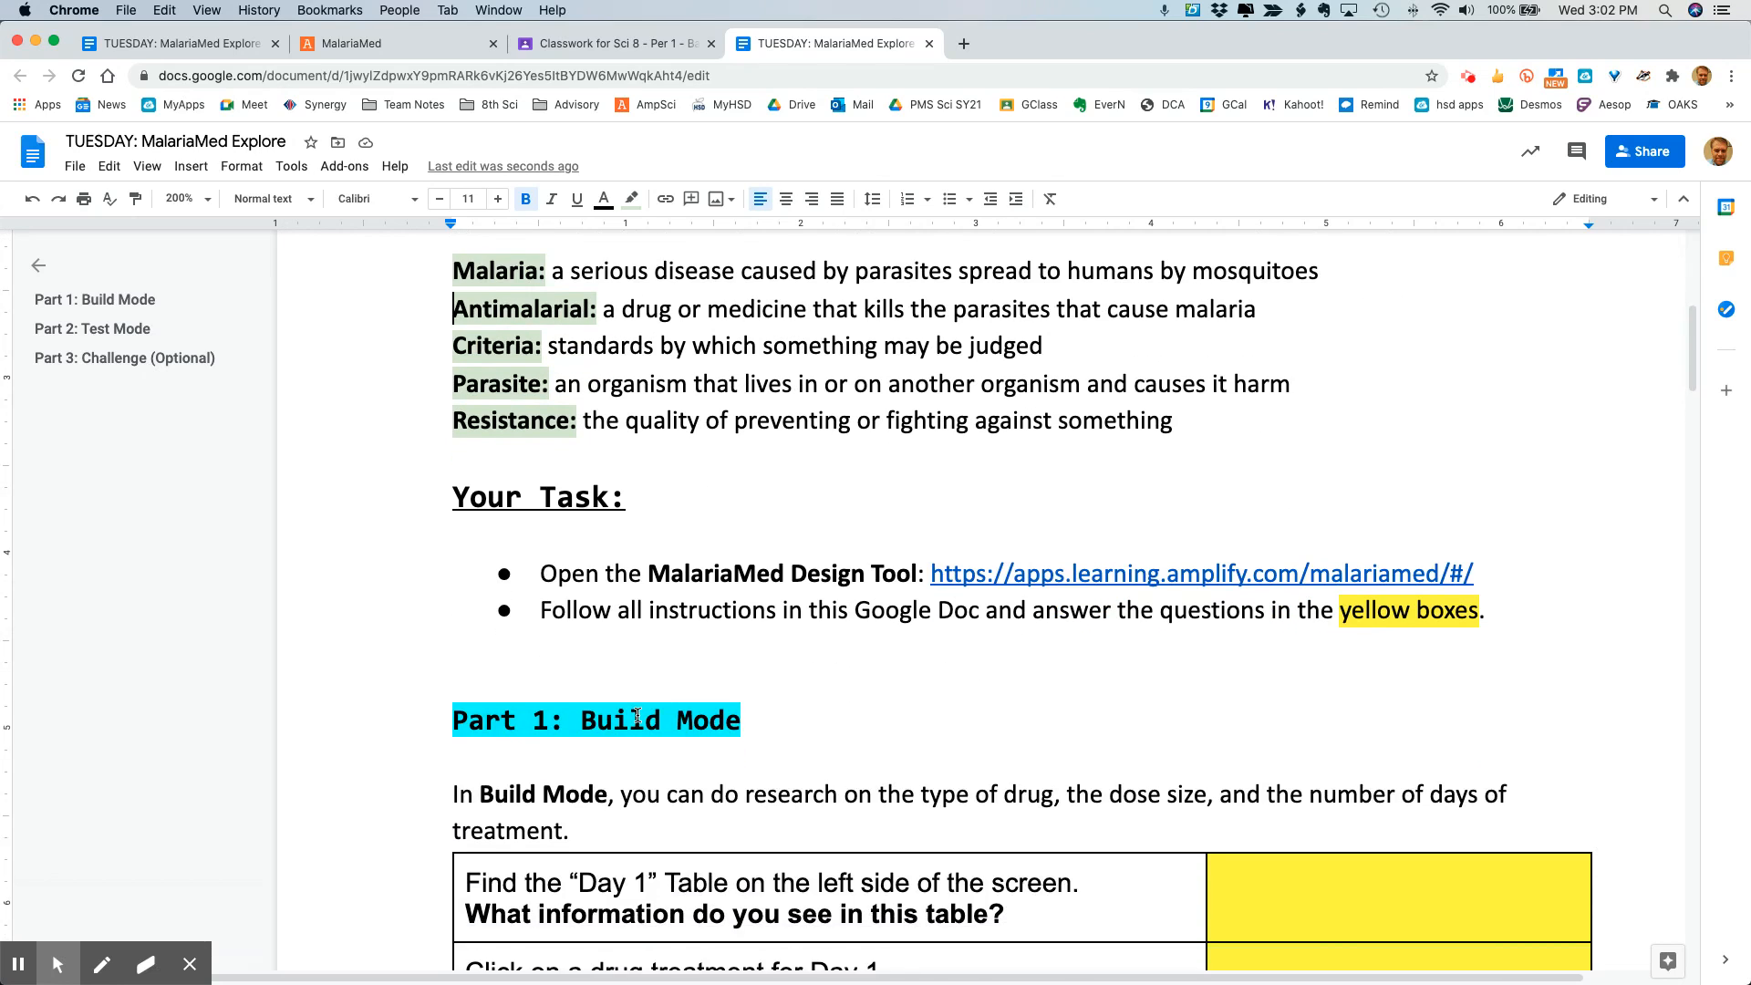
scroll("down", 3)
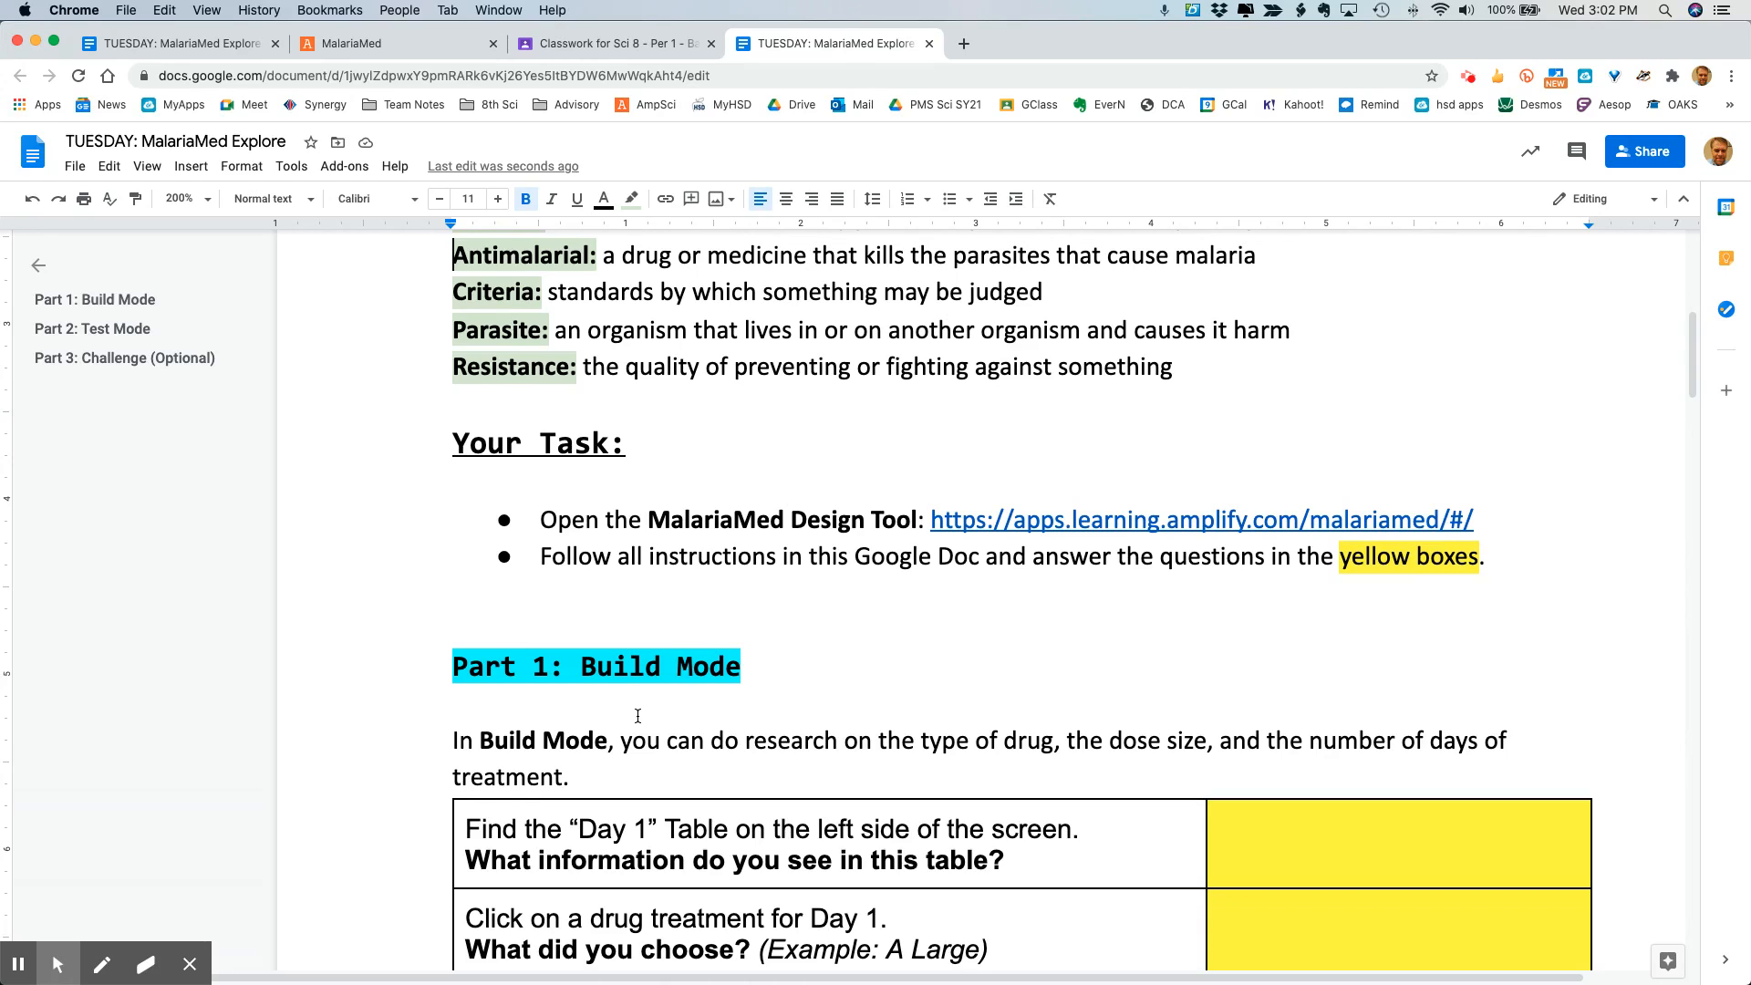
scroll("down", 3)
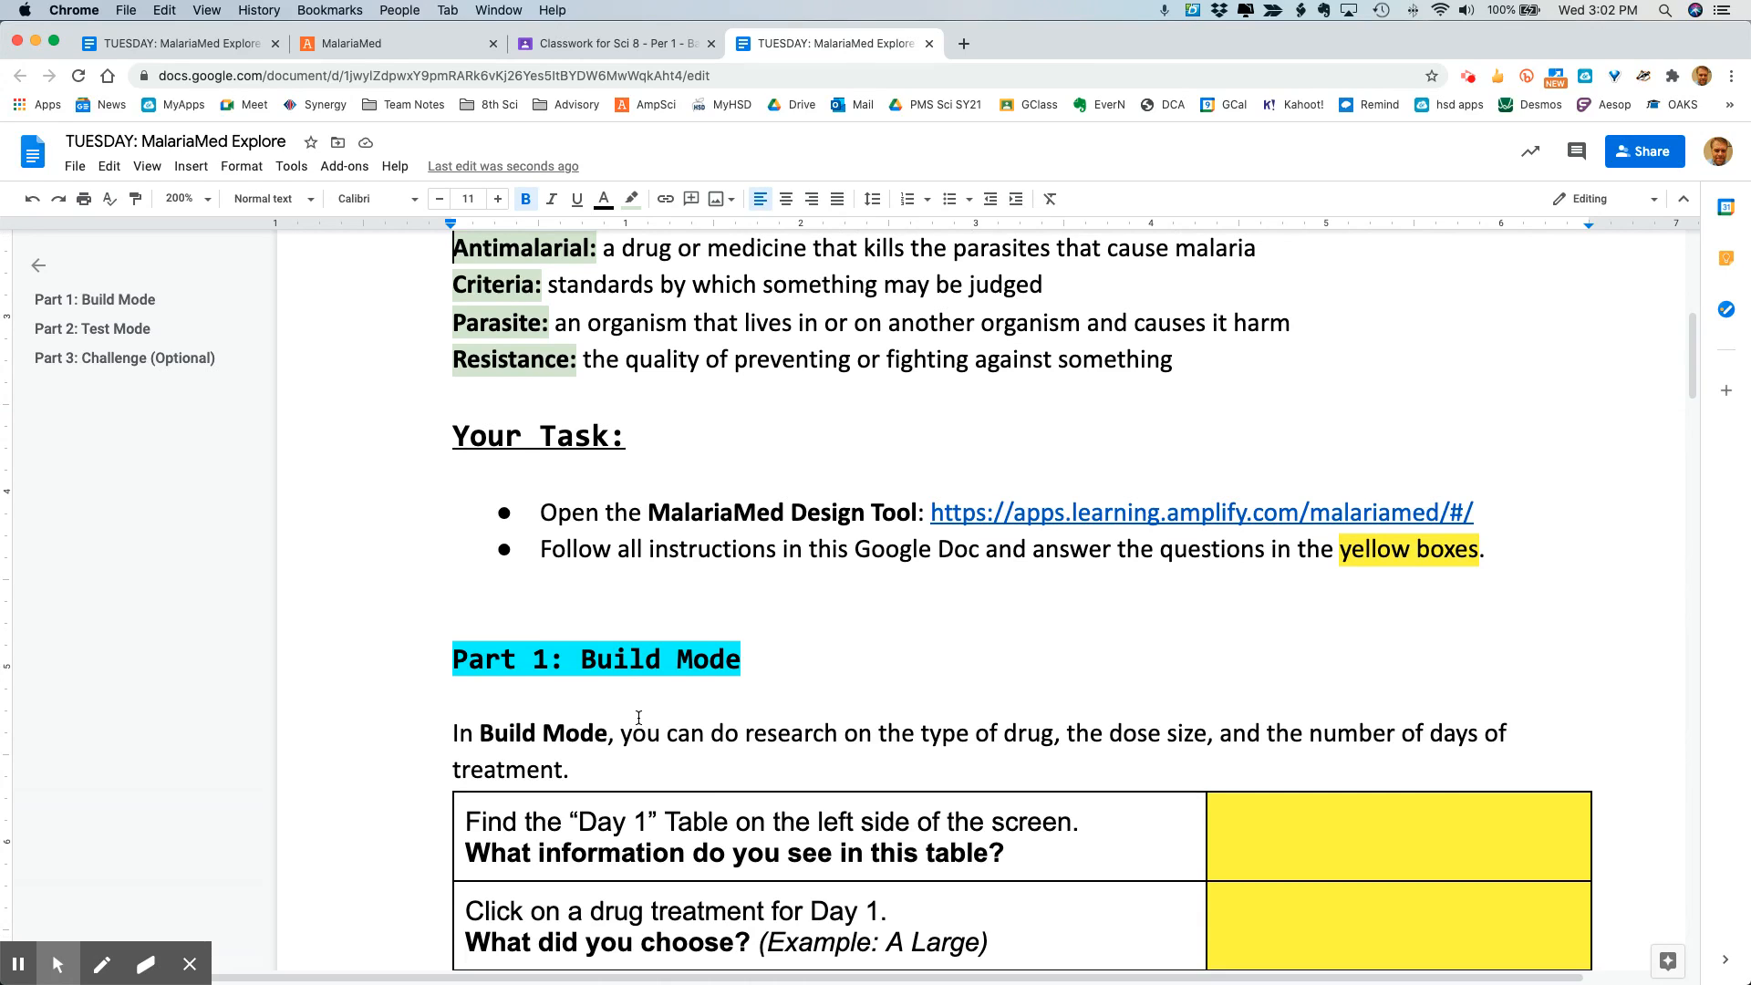
scroll("down", 3)
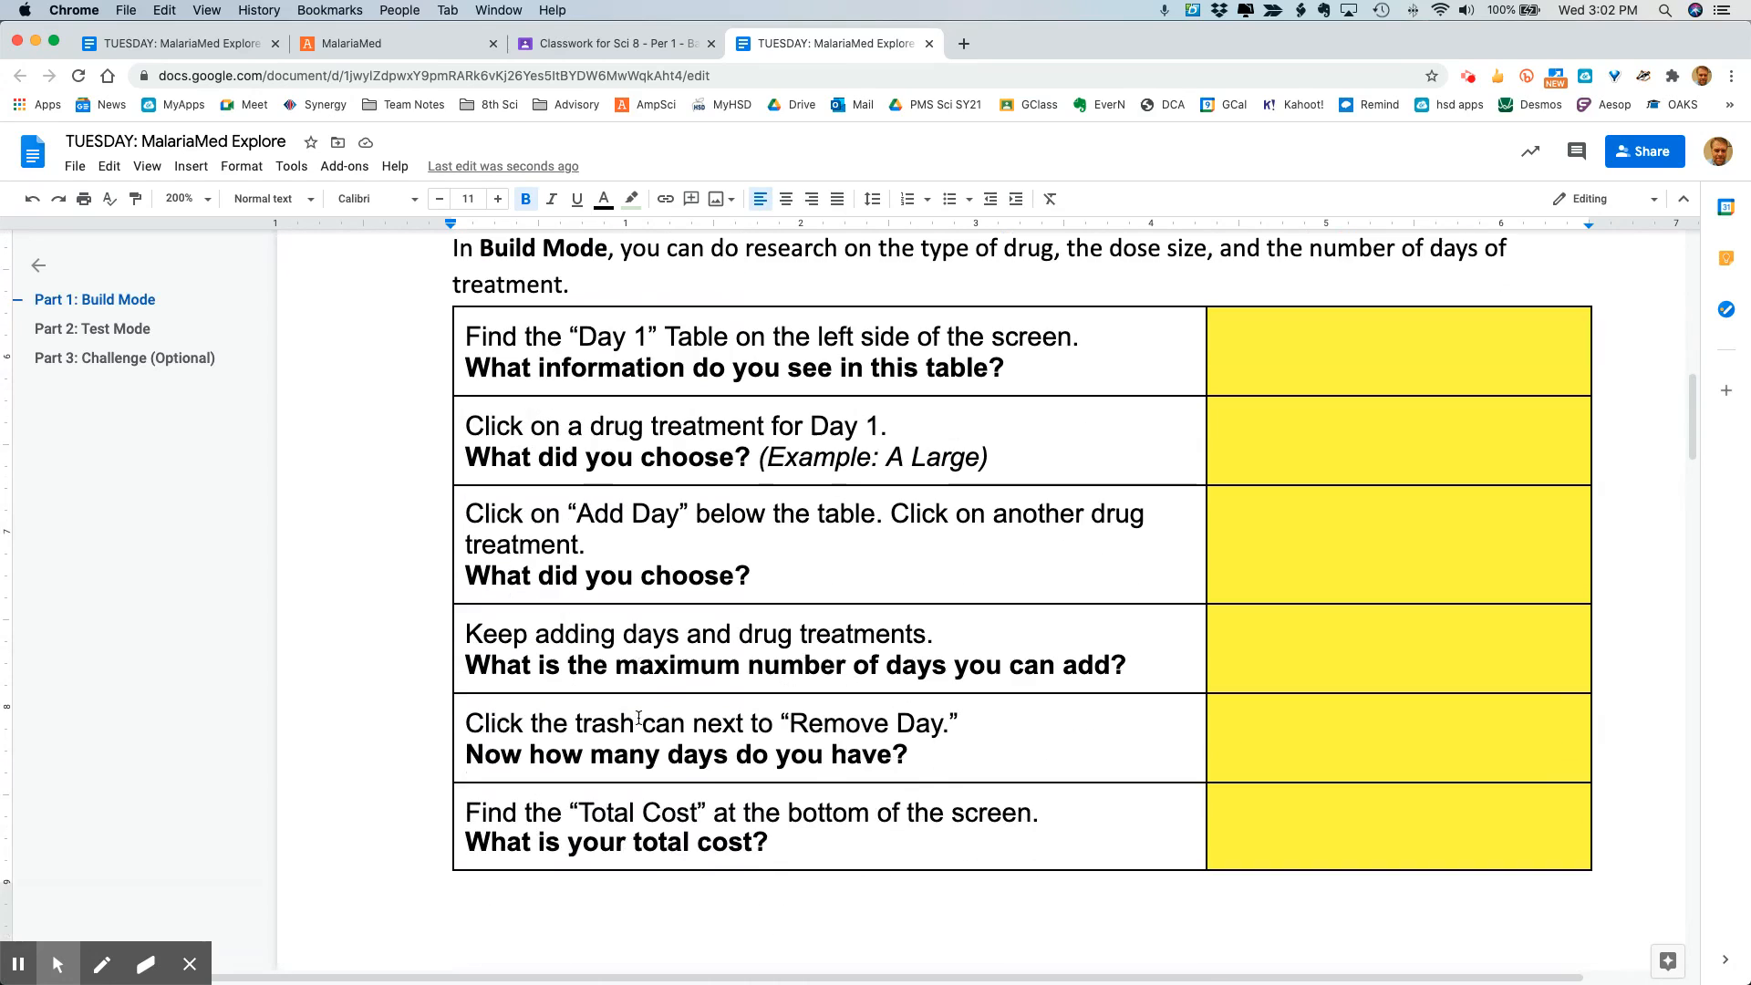
scroll("down", 3)
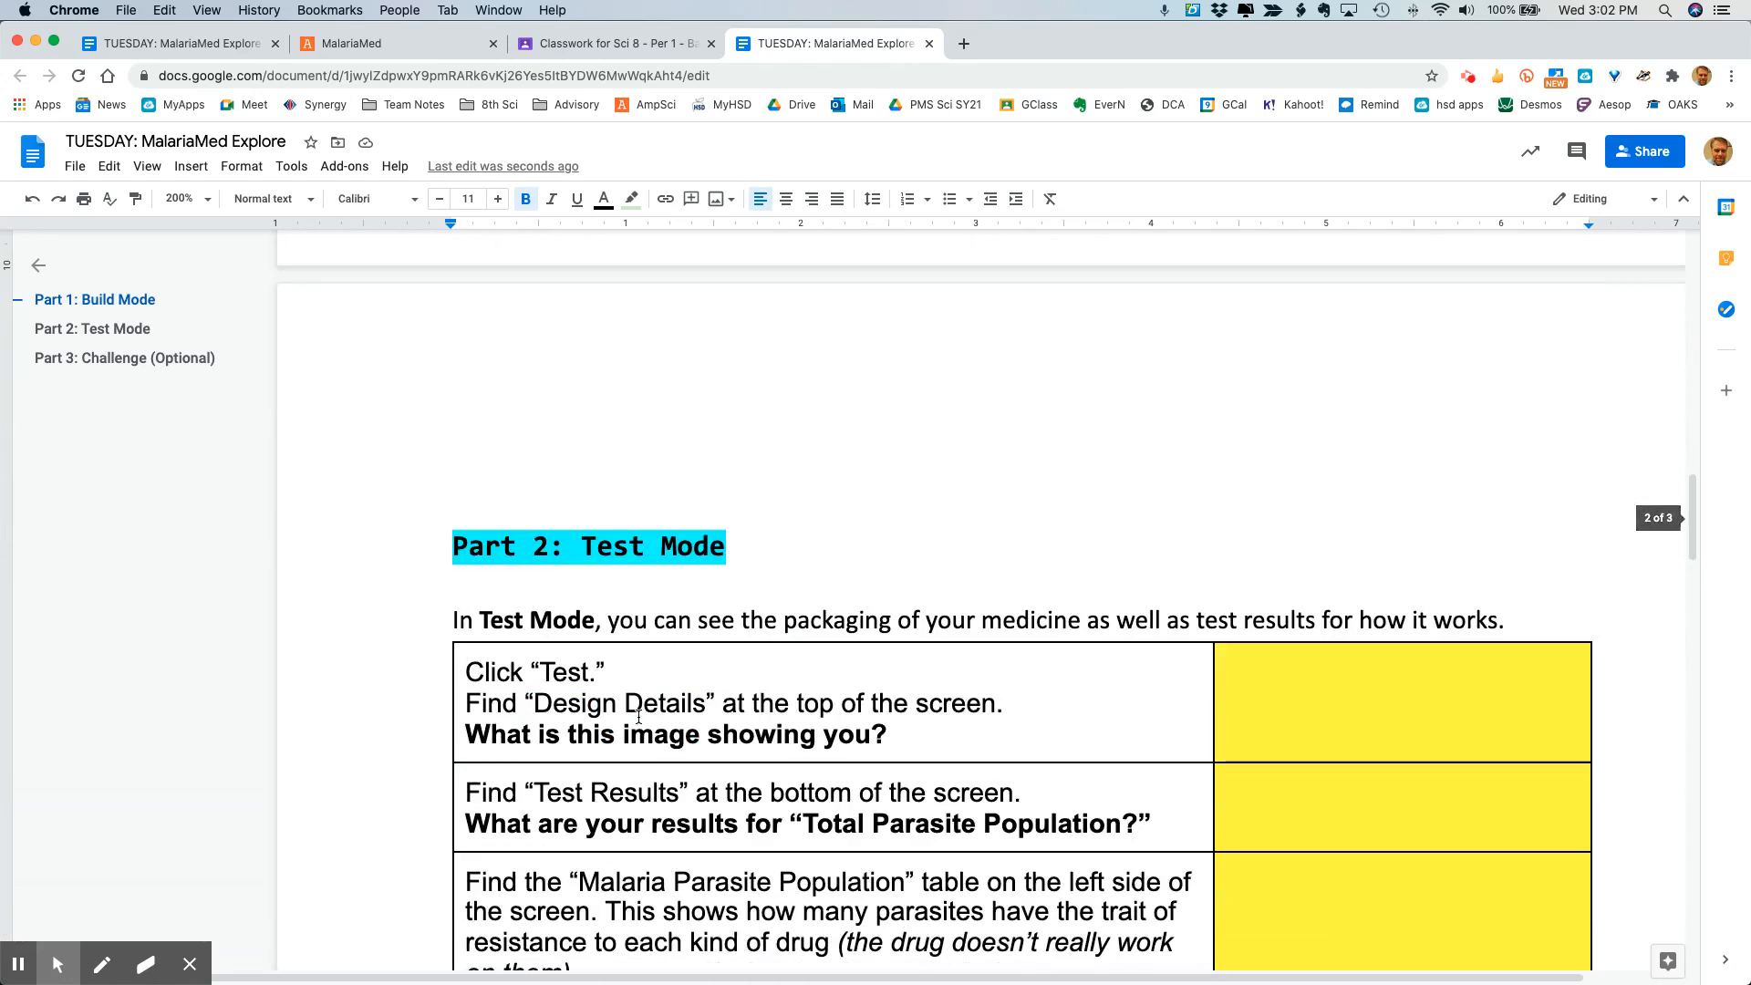
scroll("down", 3)
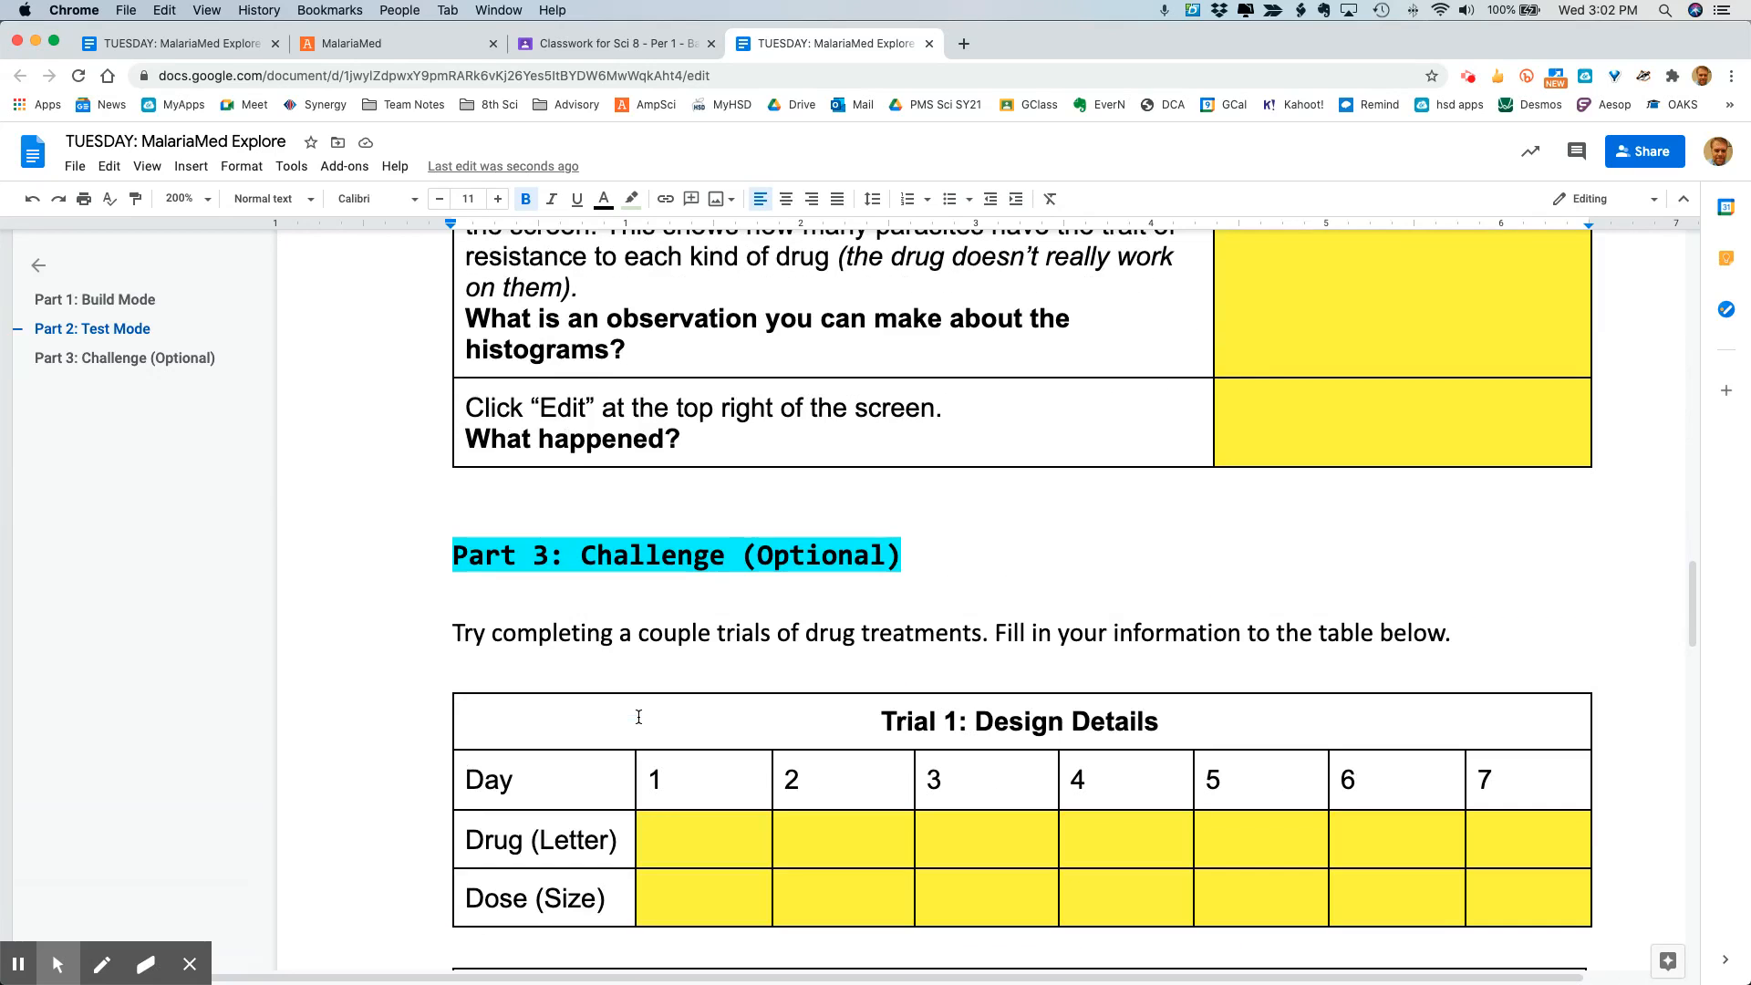
scroll("down", 3)
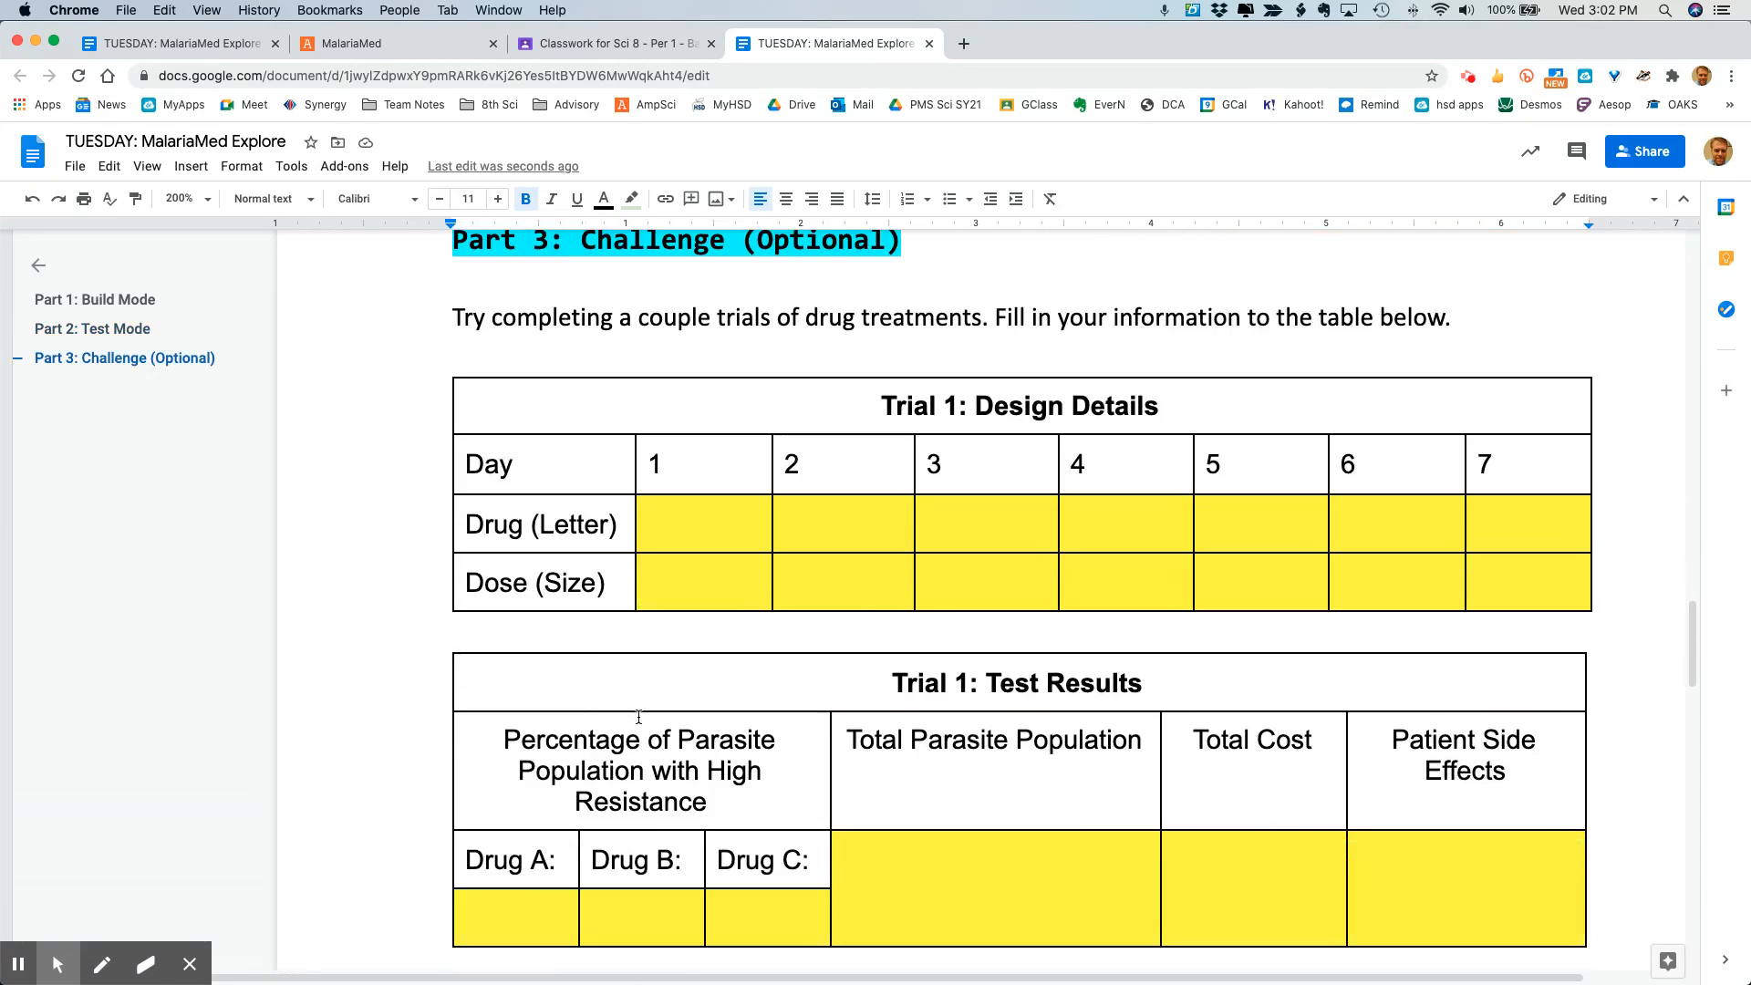
scroll("down", 3)
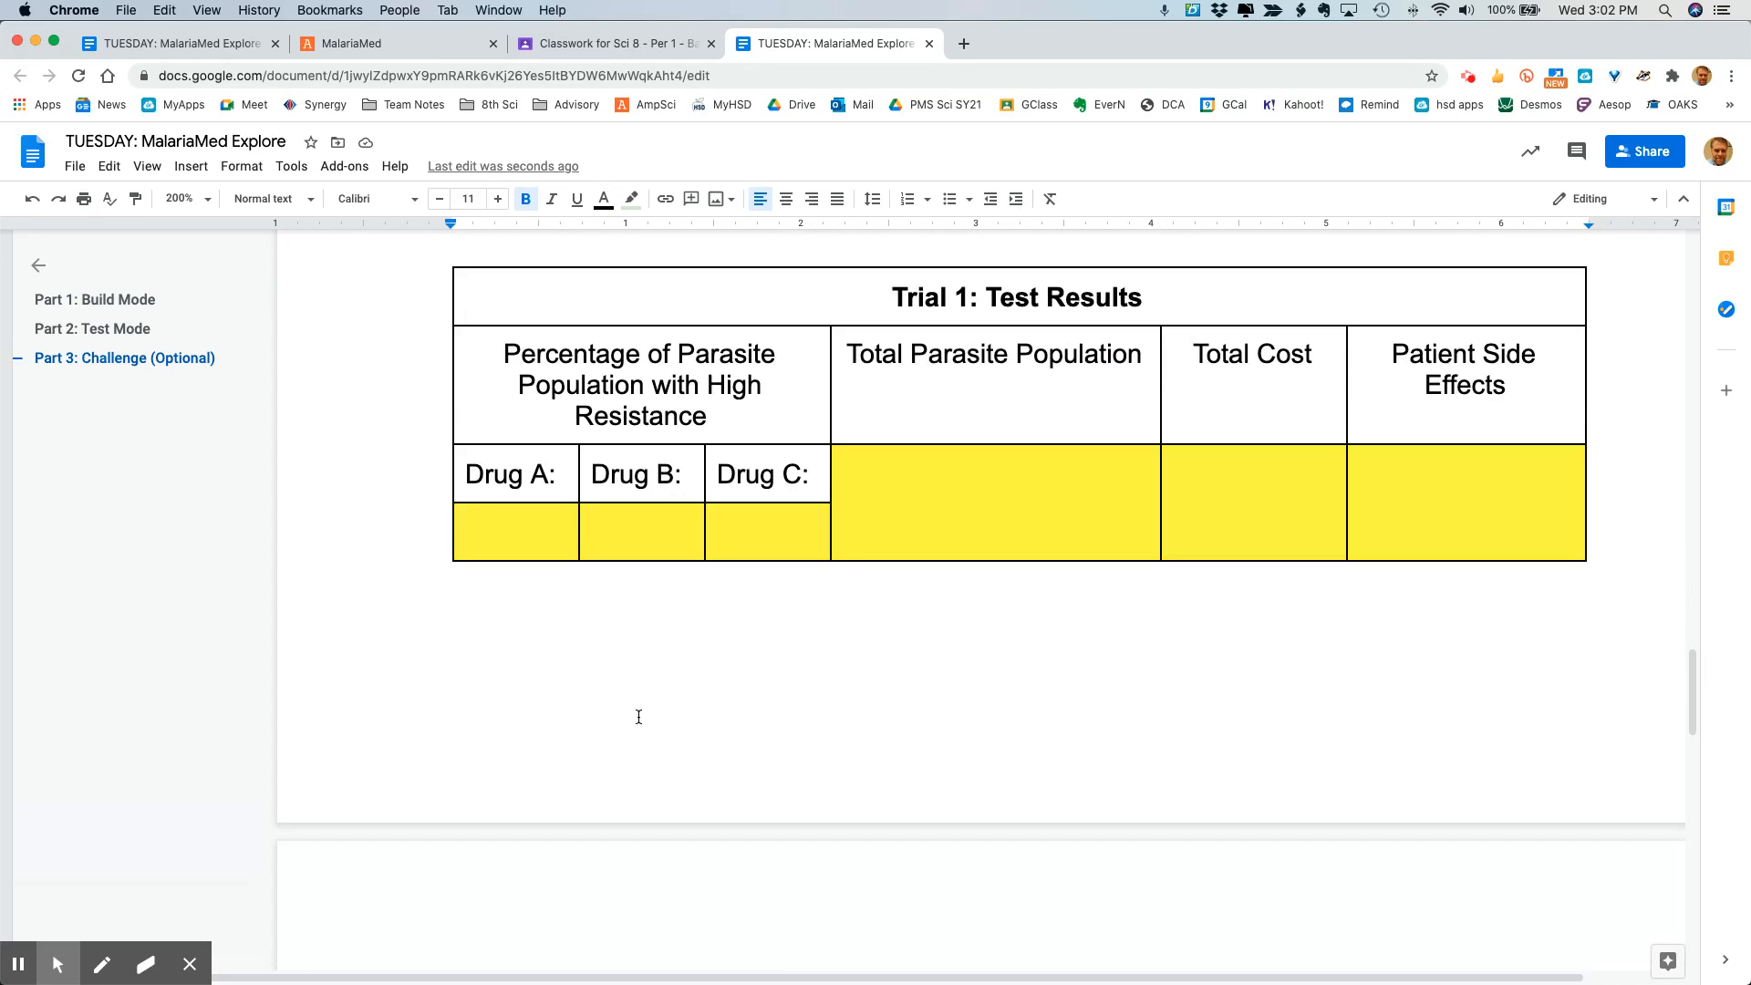
scroll("down", 3)
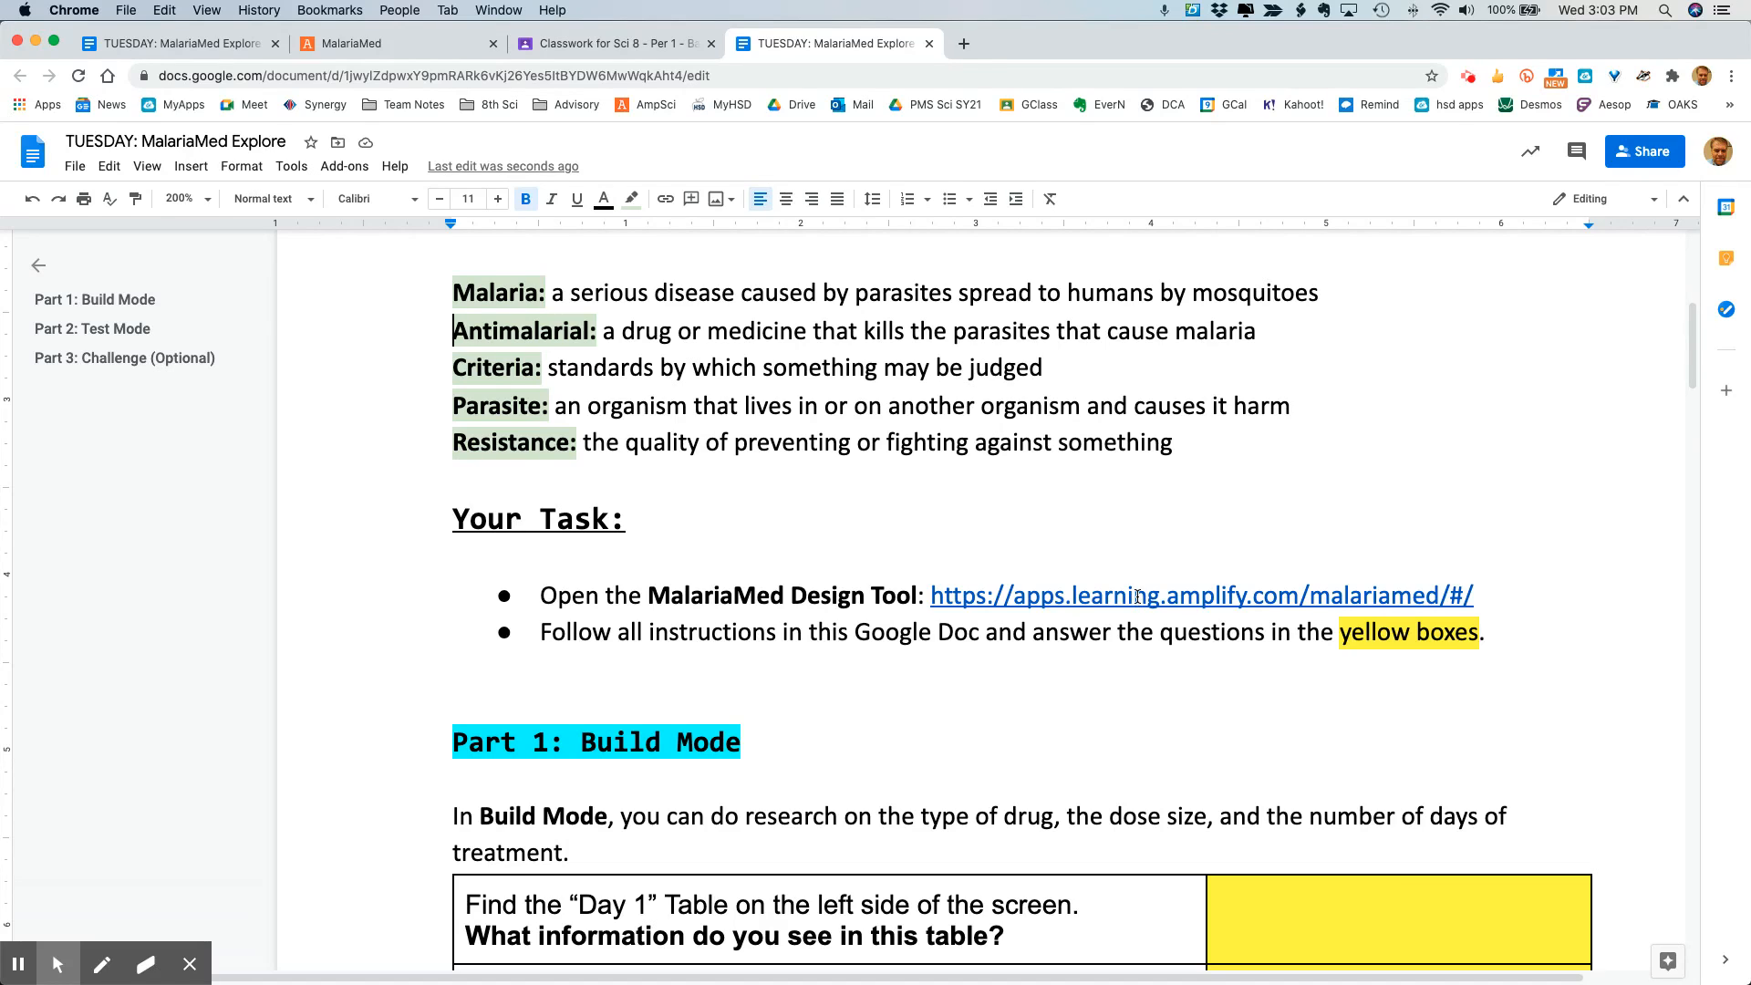
Step: Open the MalariaMed Design Tool from the doc link and bookmark it in the 8th Sci folder
left_click(1140, 594)
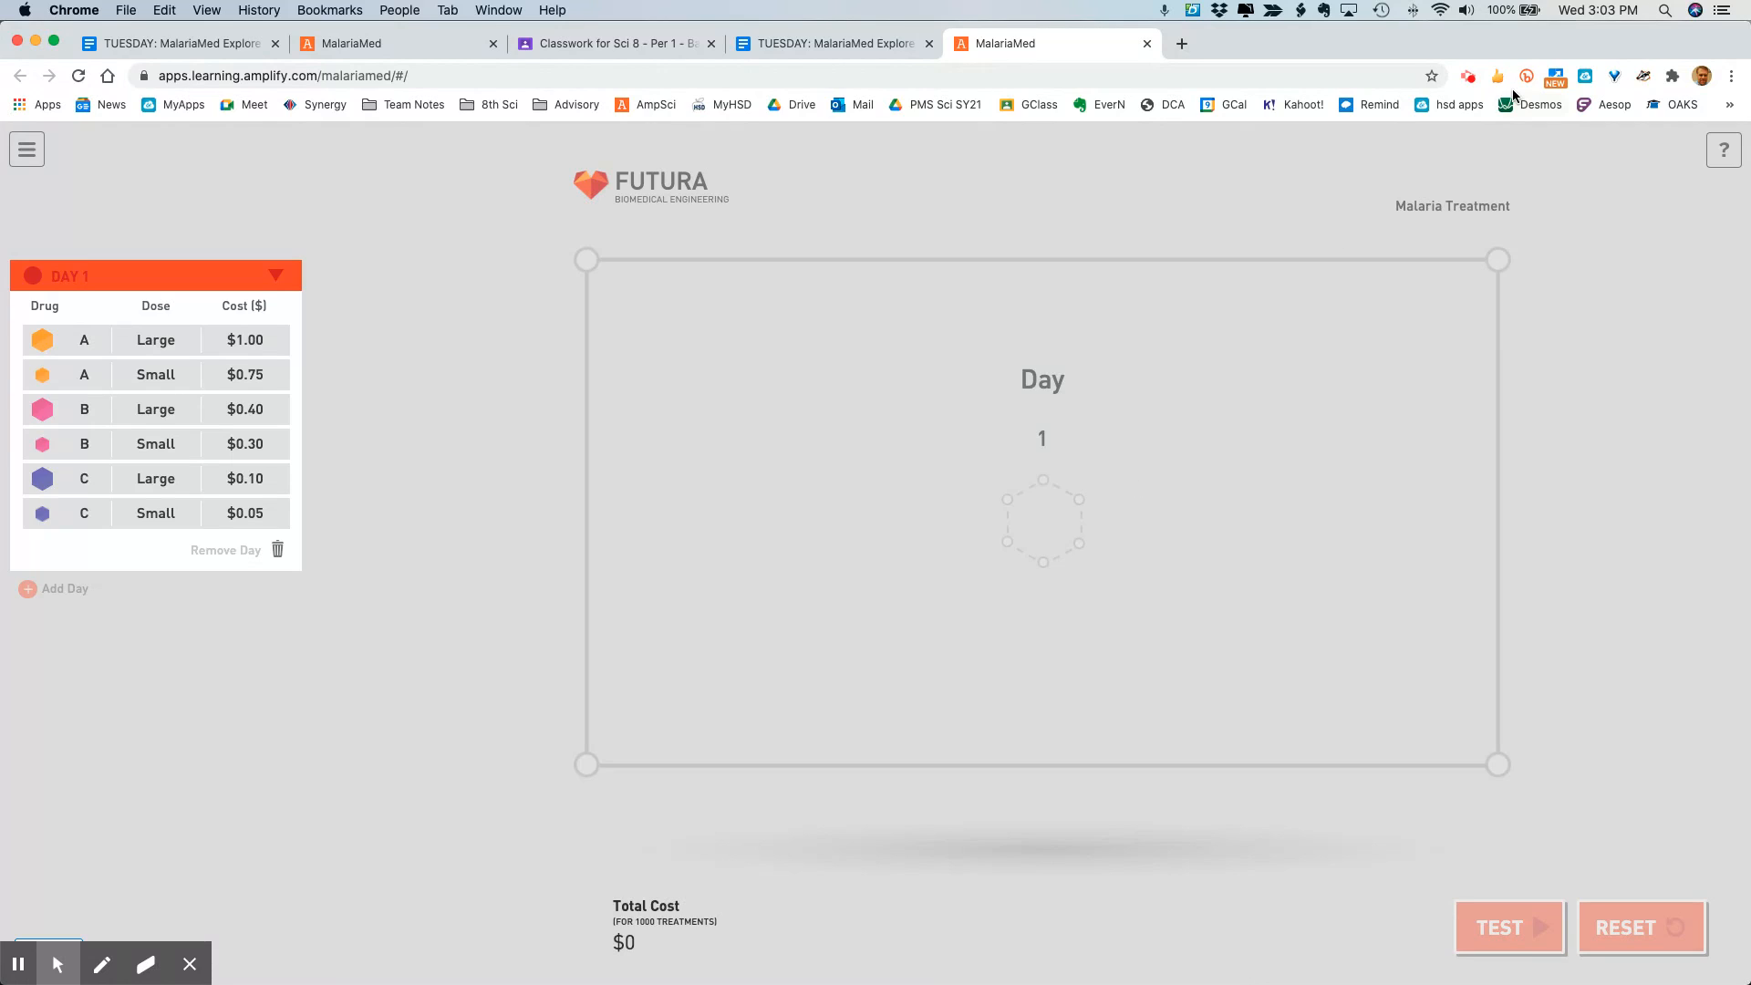
left_click(1430, 74)
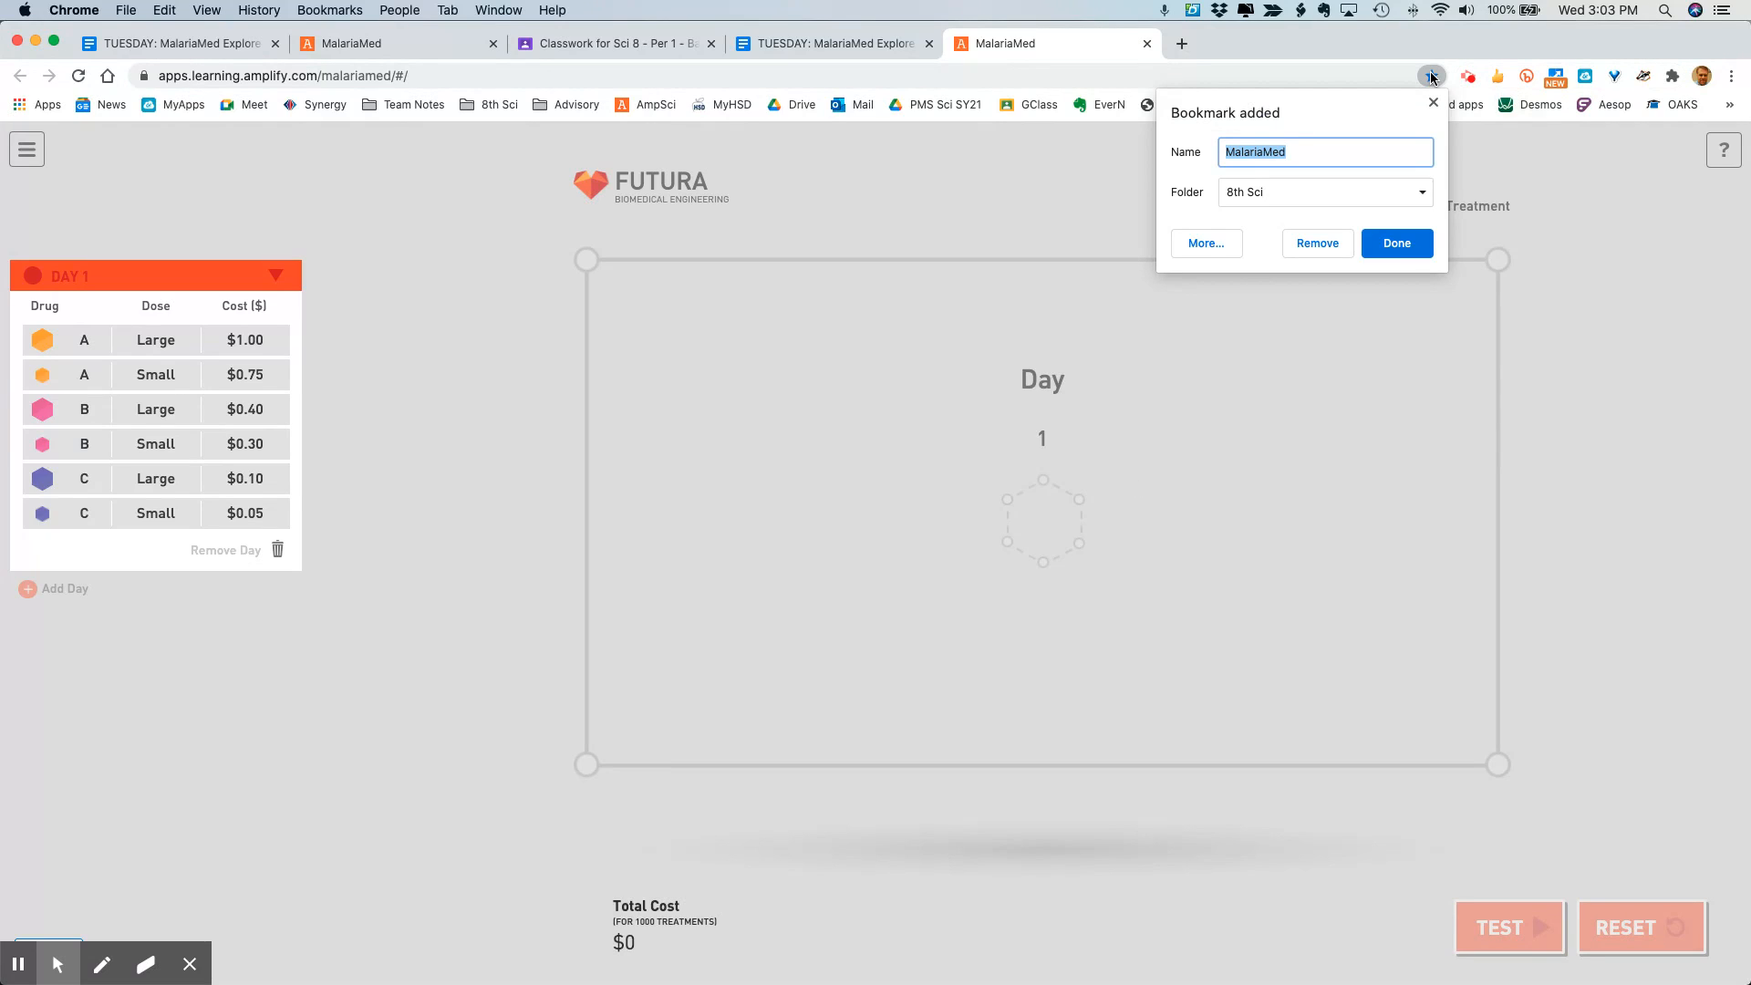
left_click(1397, 244)
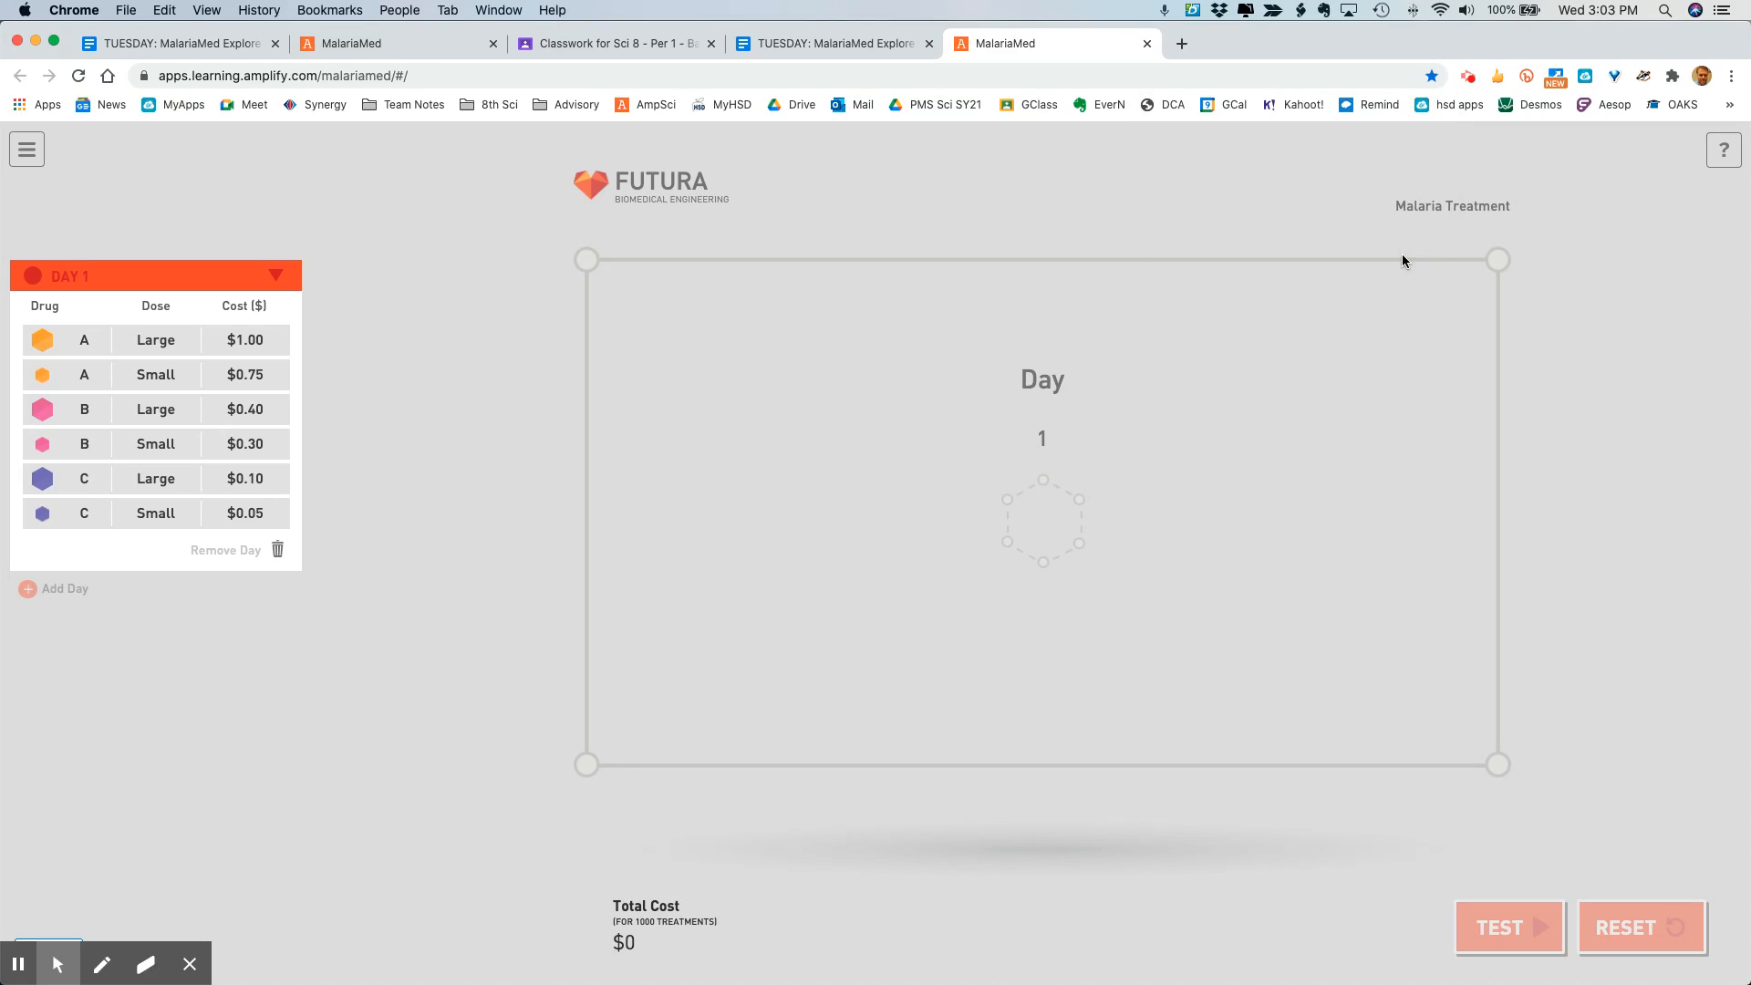
mouse_move(1269, 197)
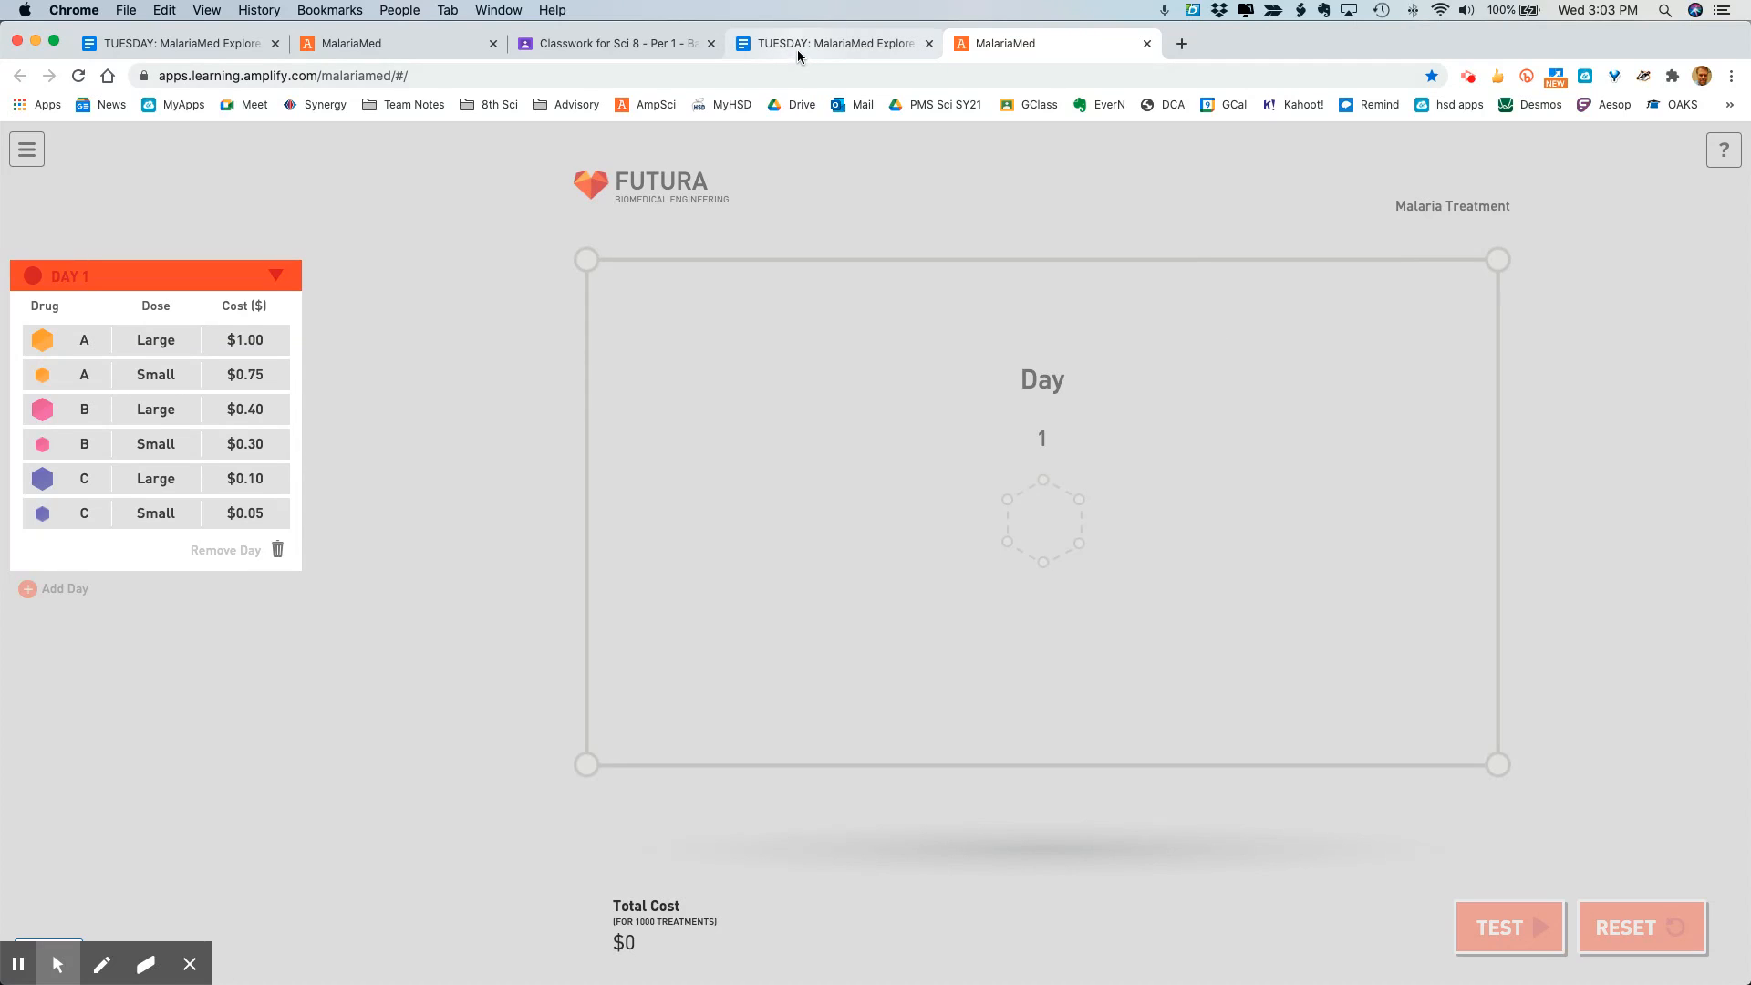
Step: Return to the instructions doc and scroll to the Part 1: Build Mode question table
left_click(828, 43)
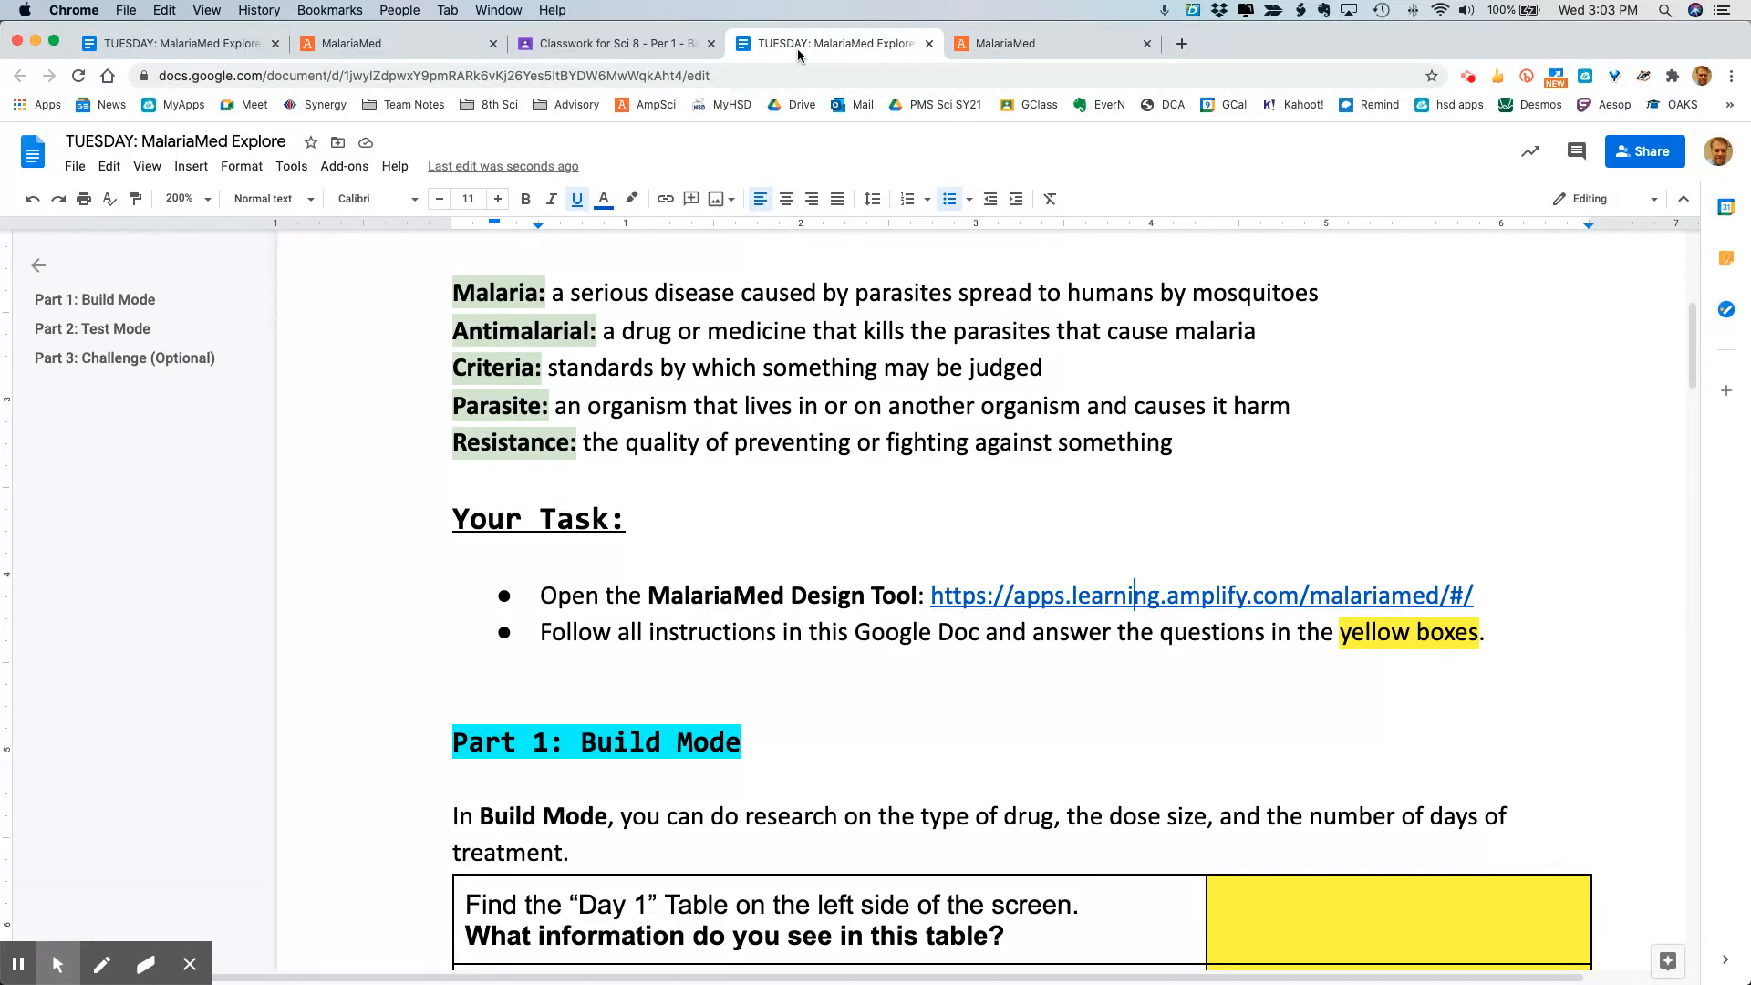
scroll("down", 3)
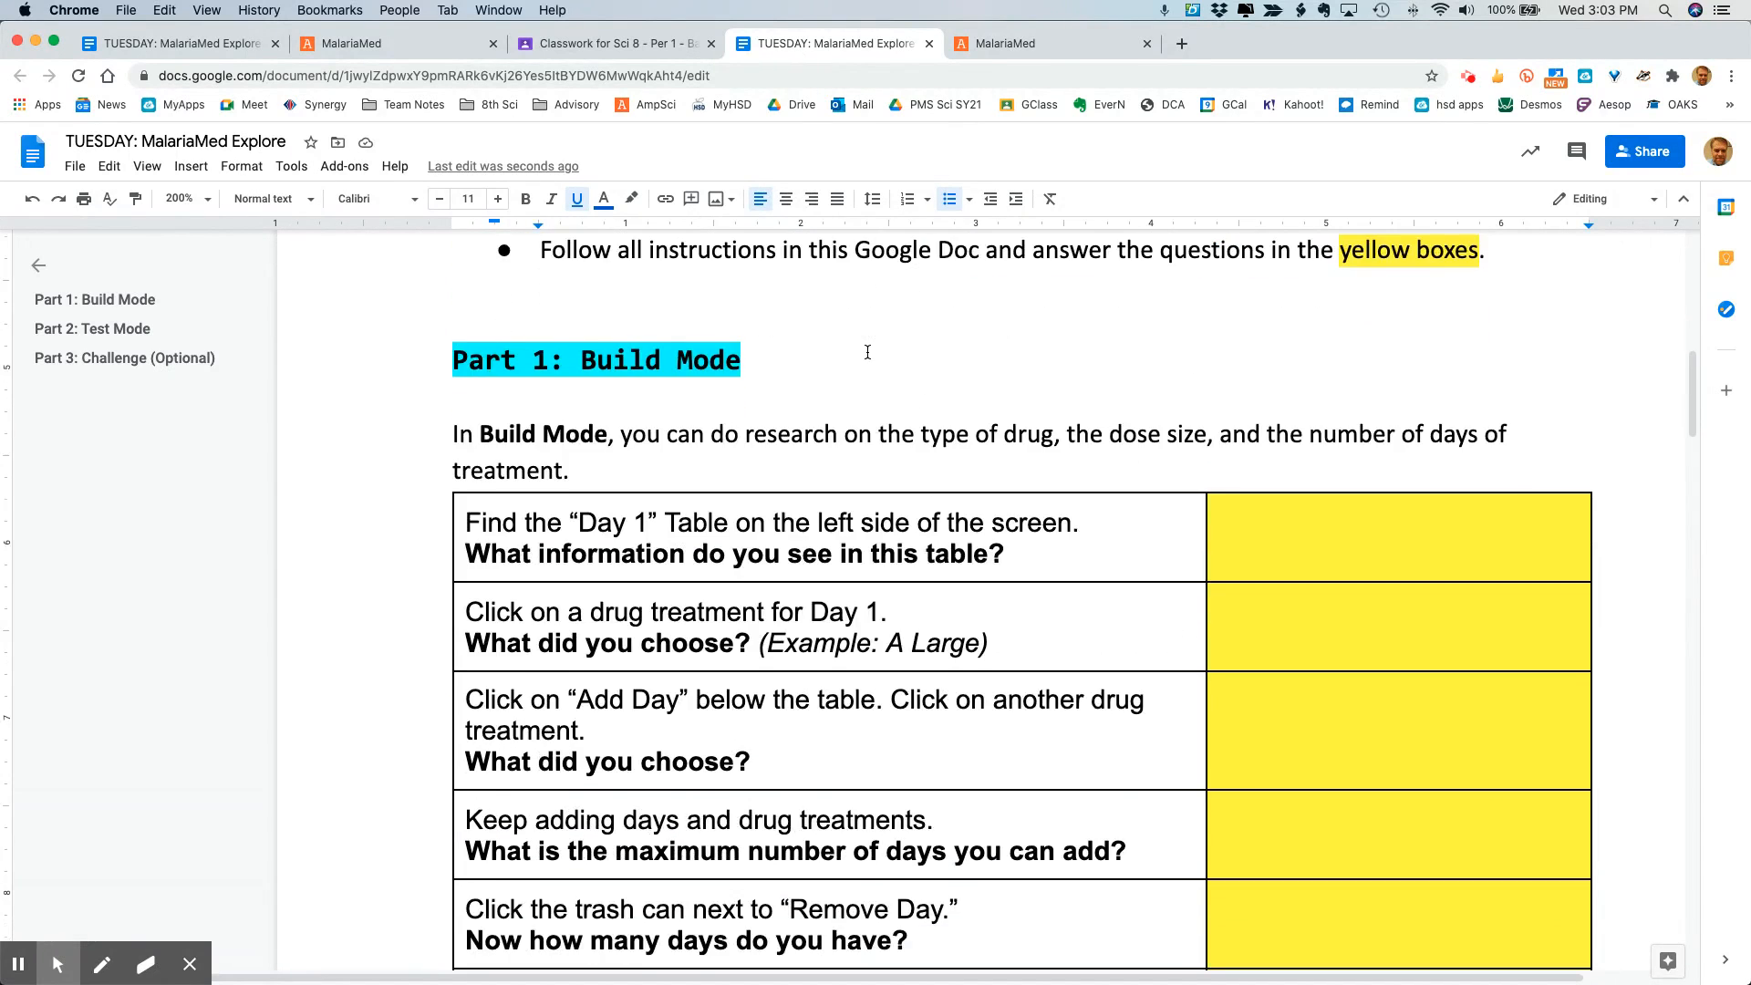
scroll("down", 3)
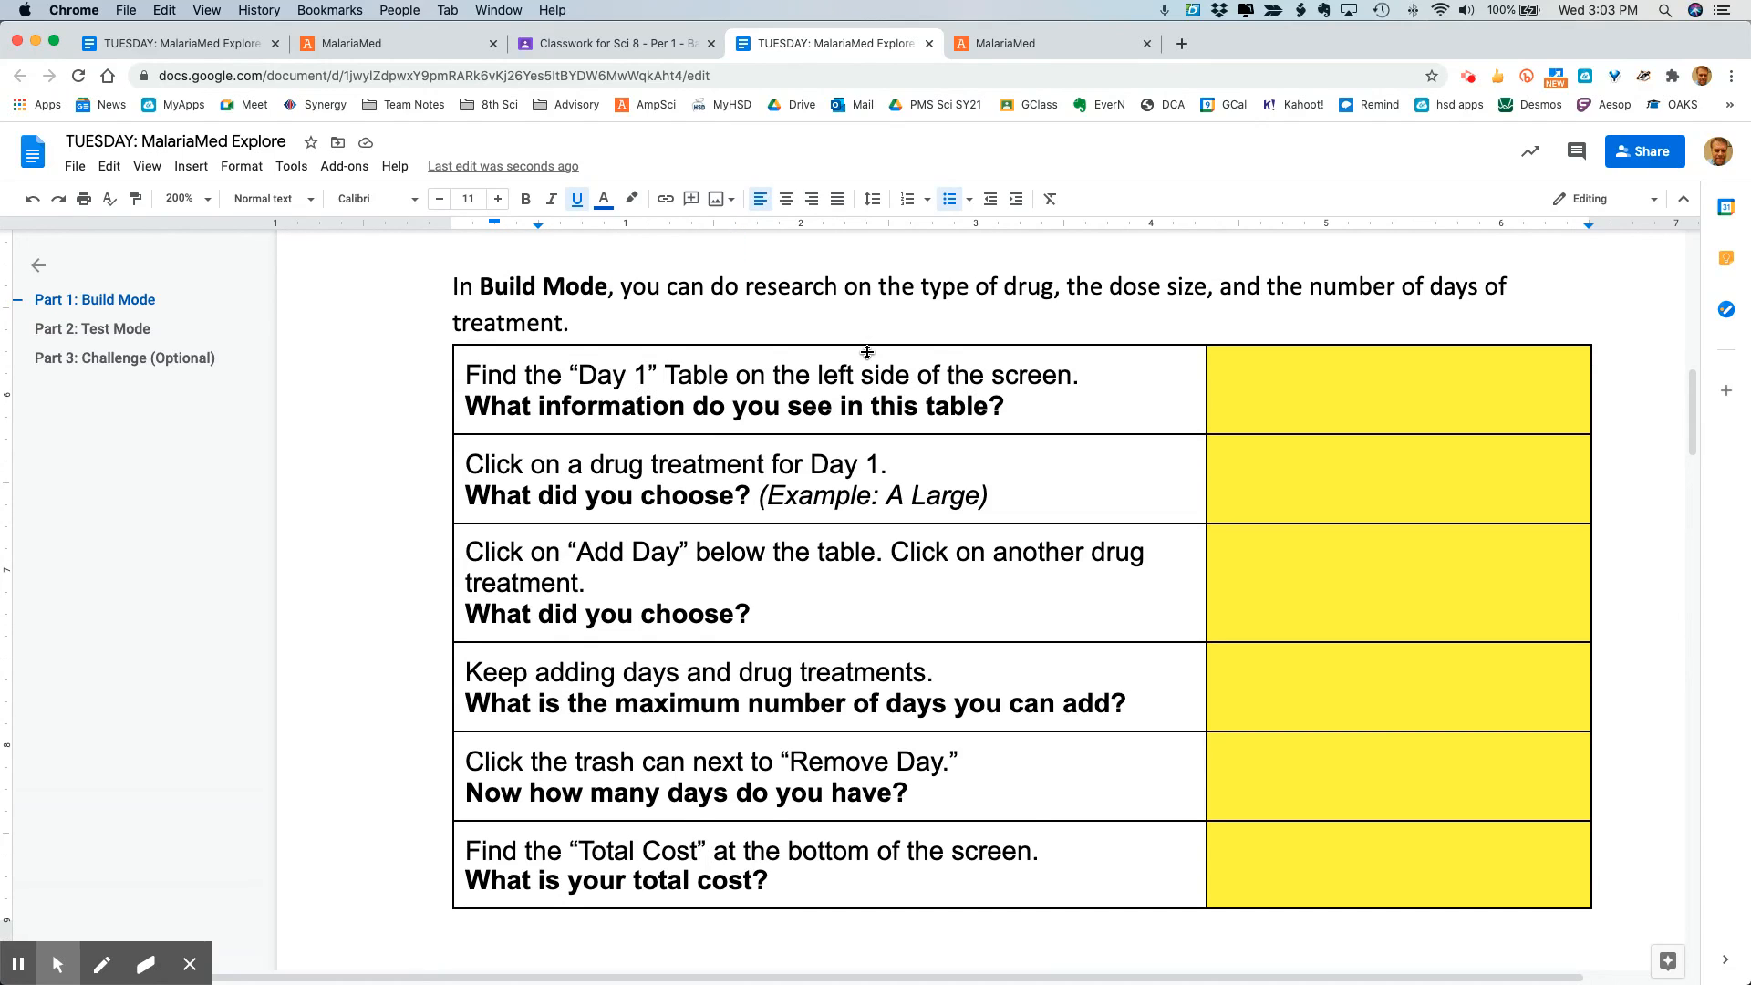
mouse_move(857, 297)
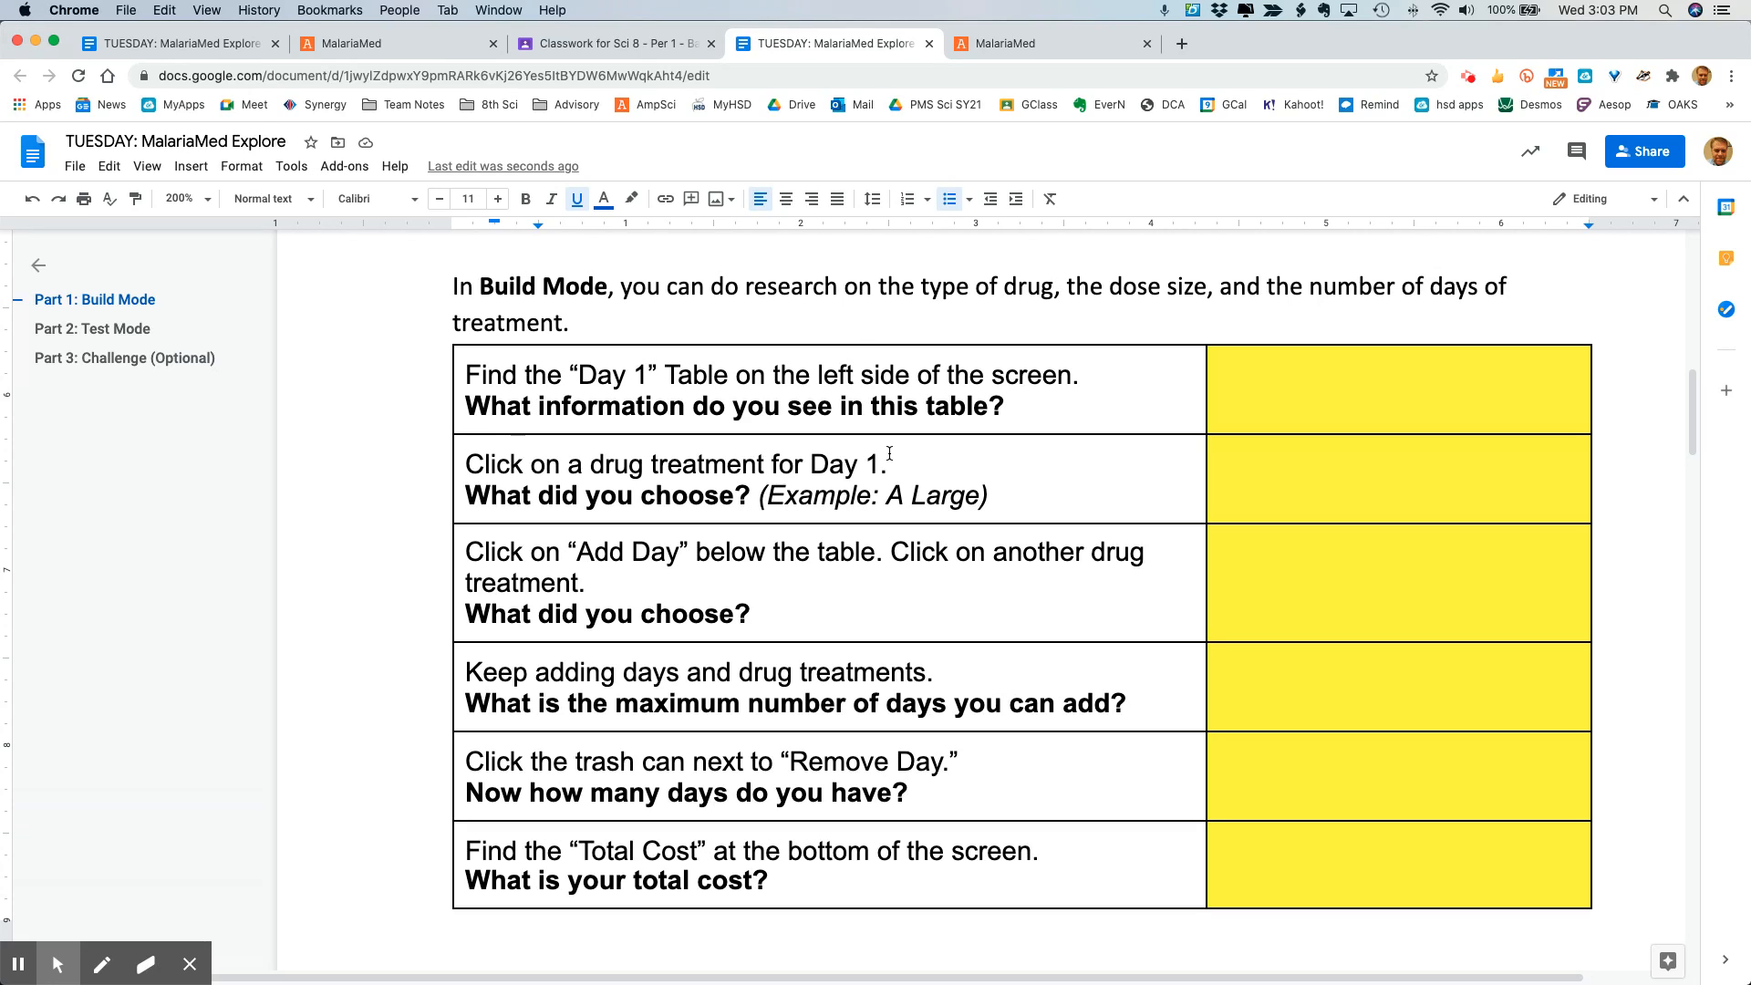
Step: In the Design Tool, give Day 1 a large dose of drug B ($0.40), totalling $400
left_click(1005, 44)
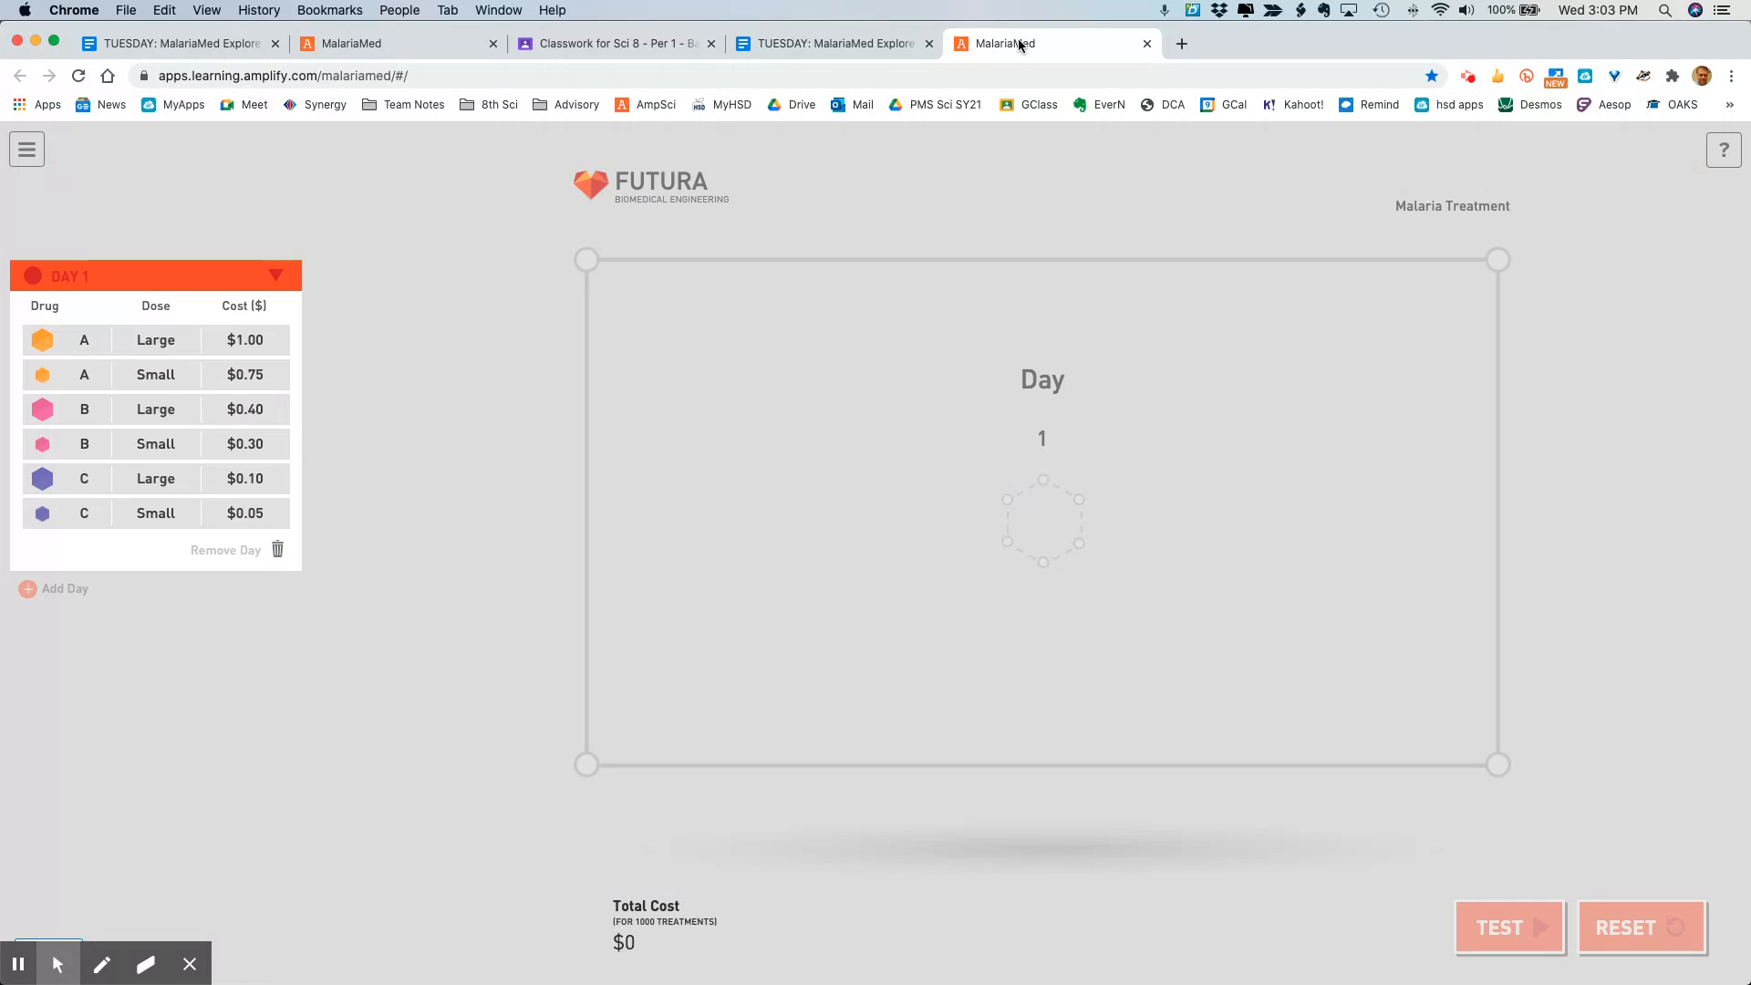
mouse_move(899, 314)
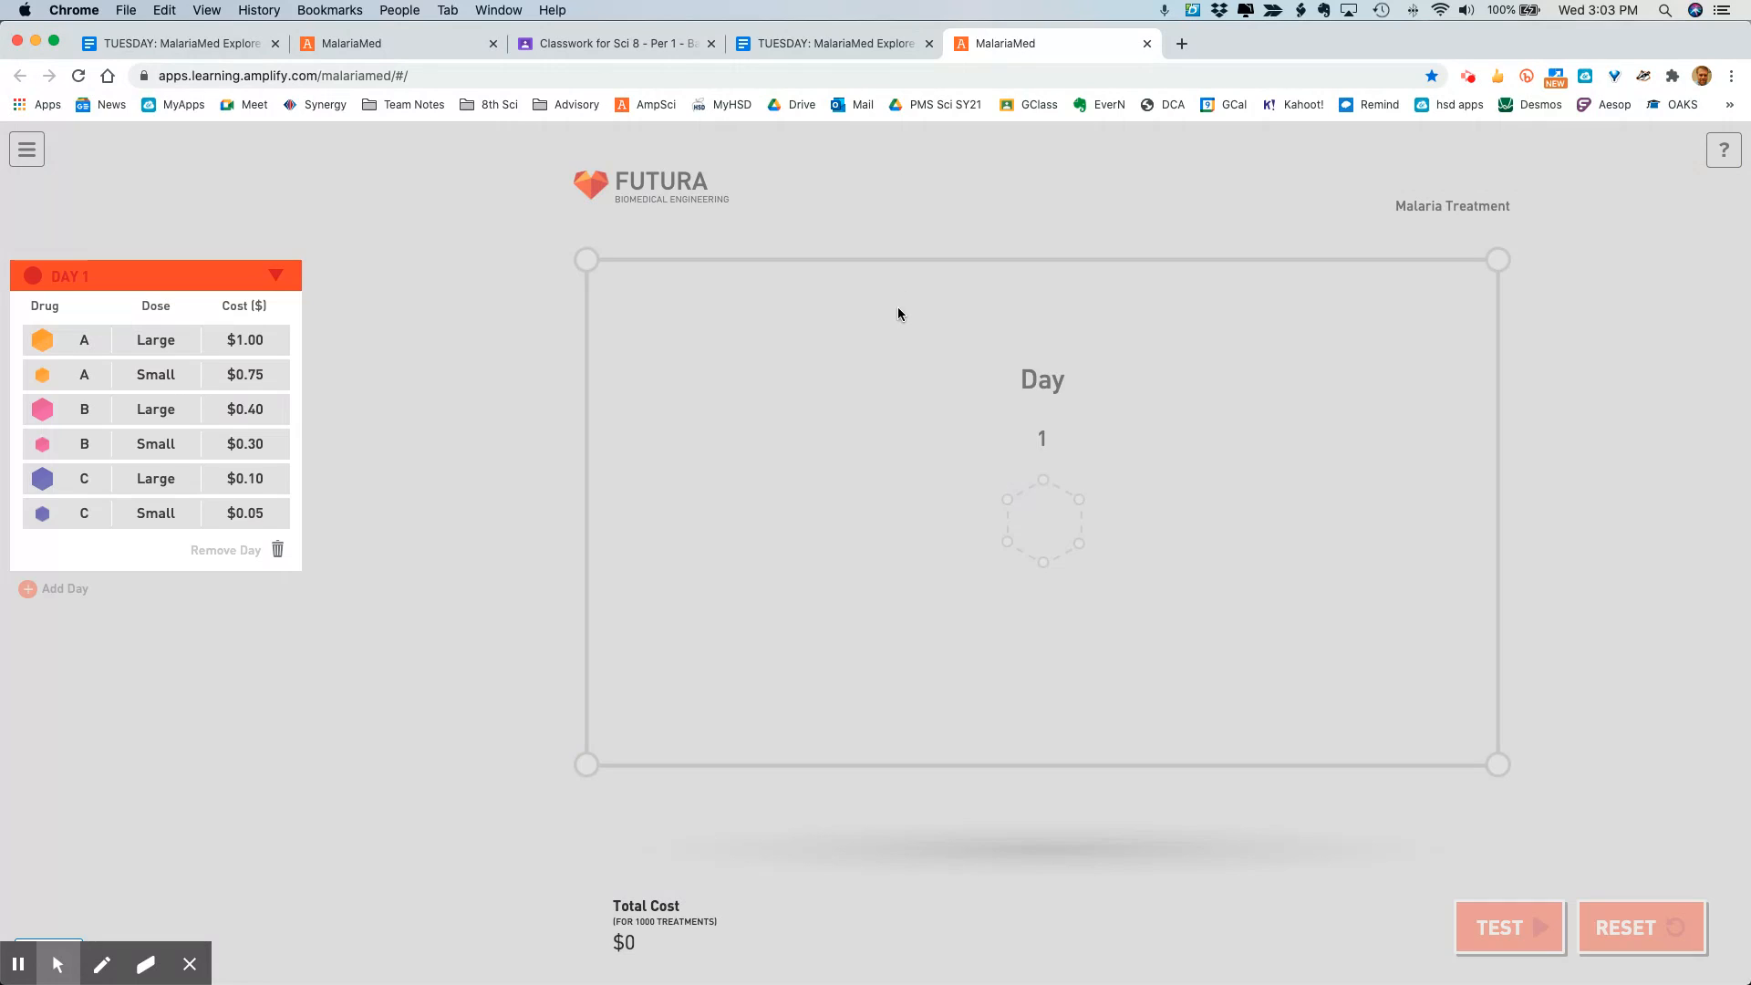
mouse_move(234, 551)
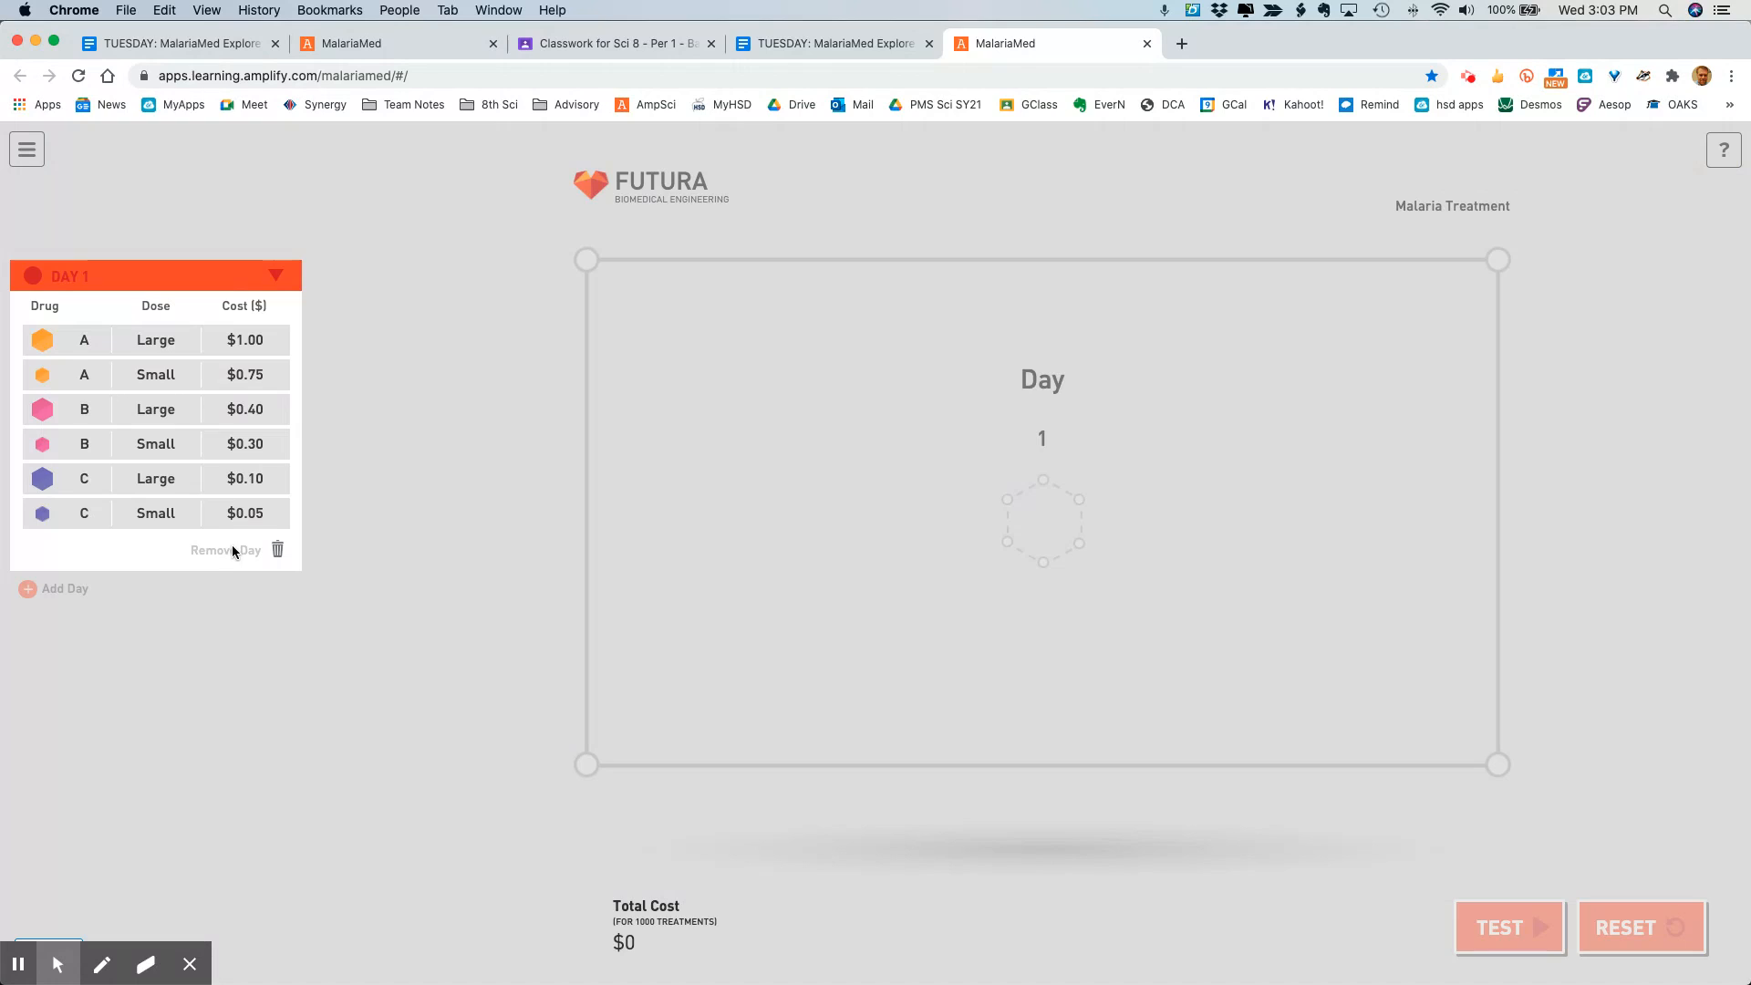
mouse_move(74, 288)
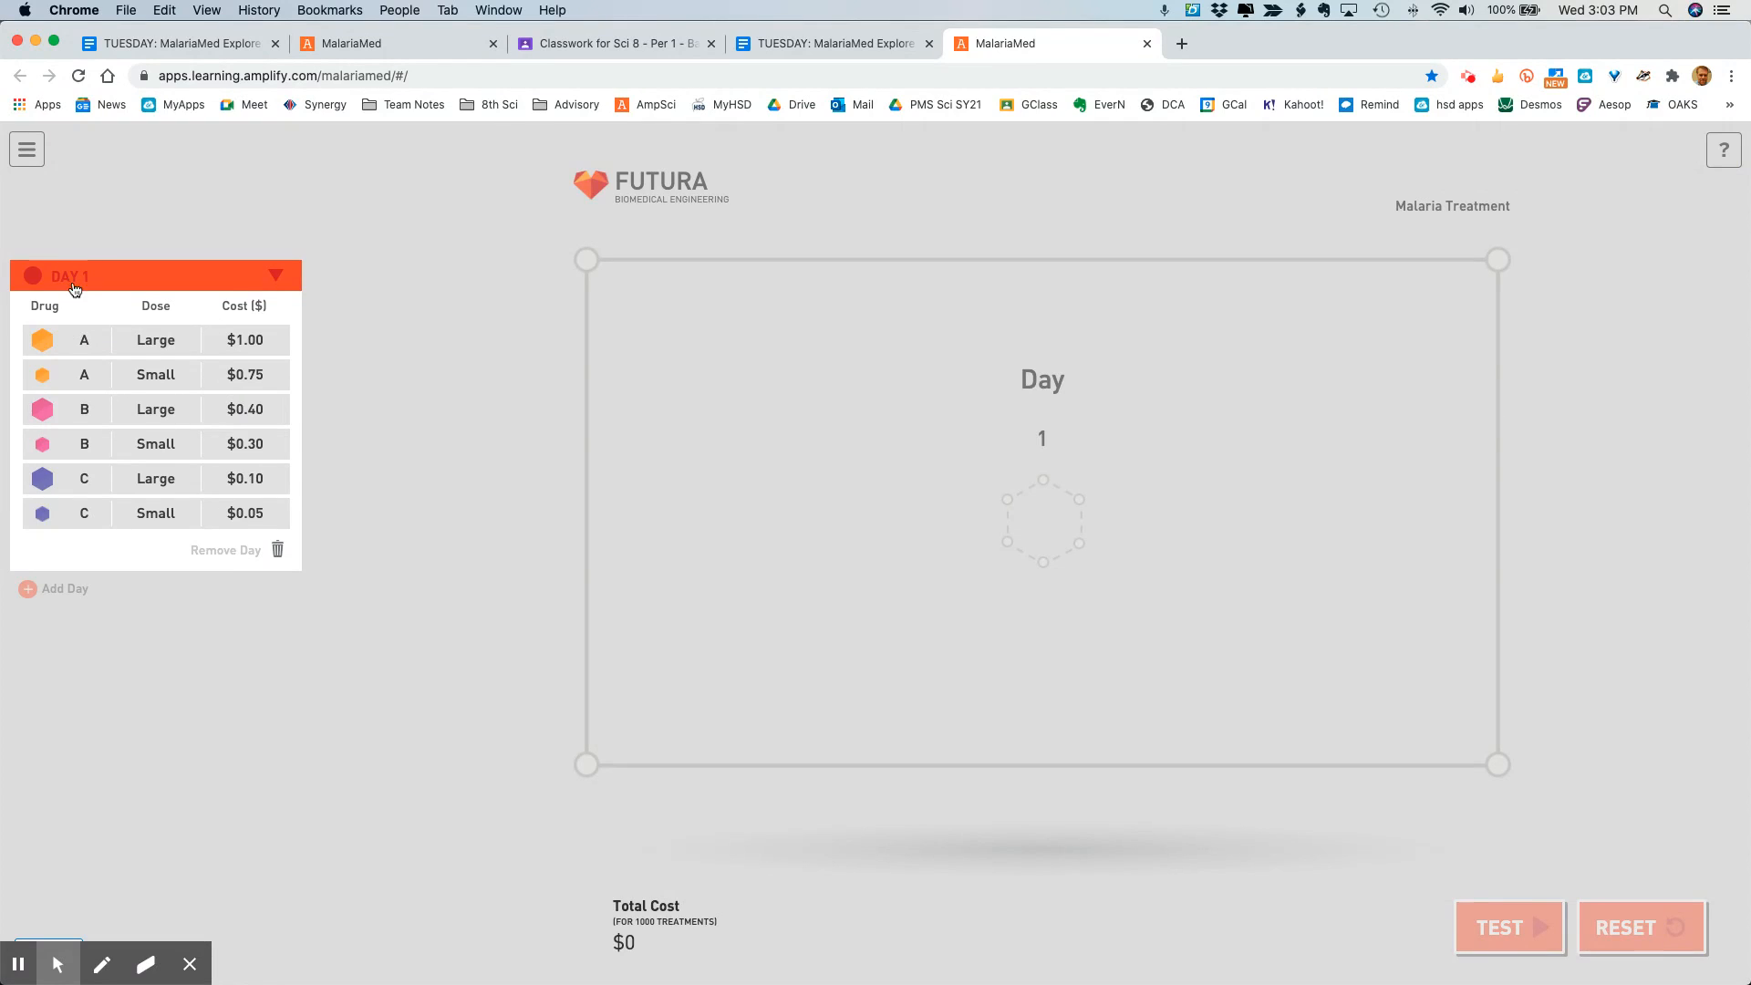
mouse_move(183, 374)
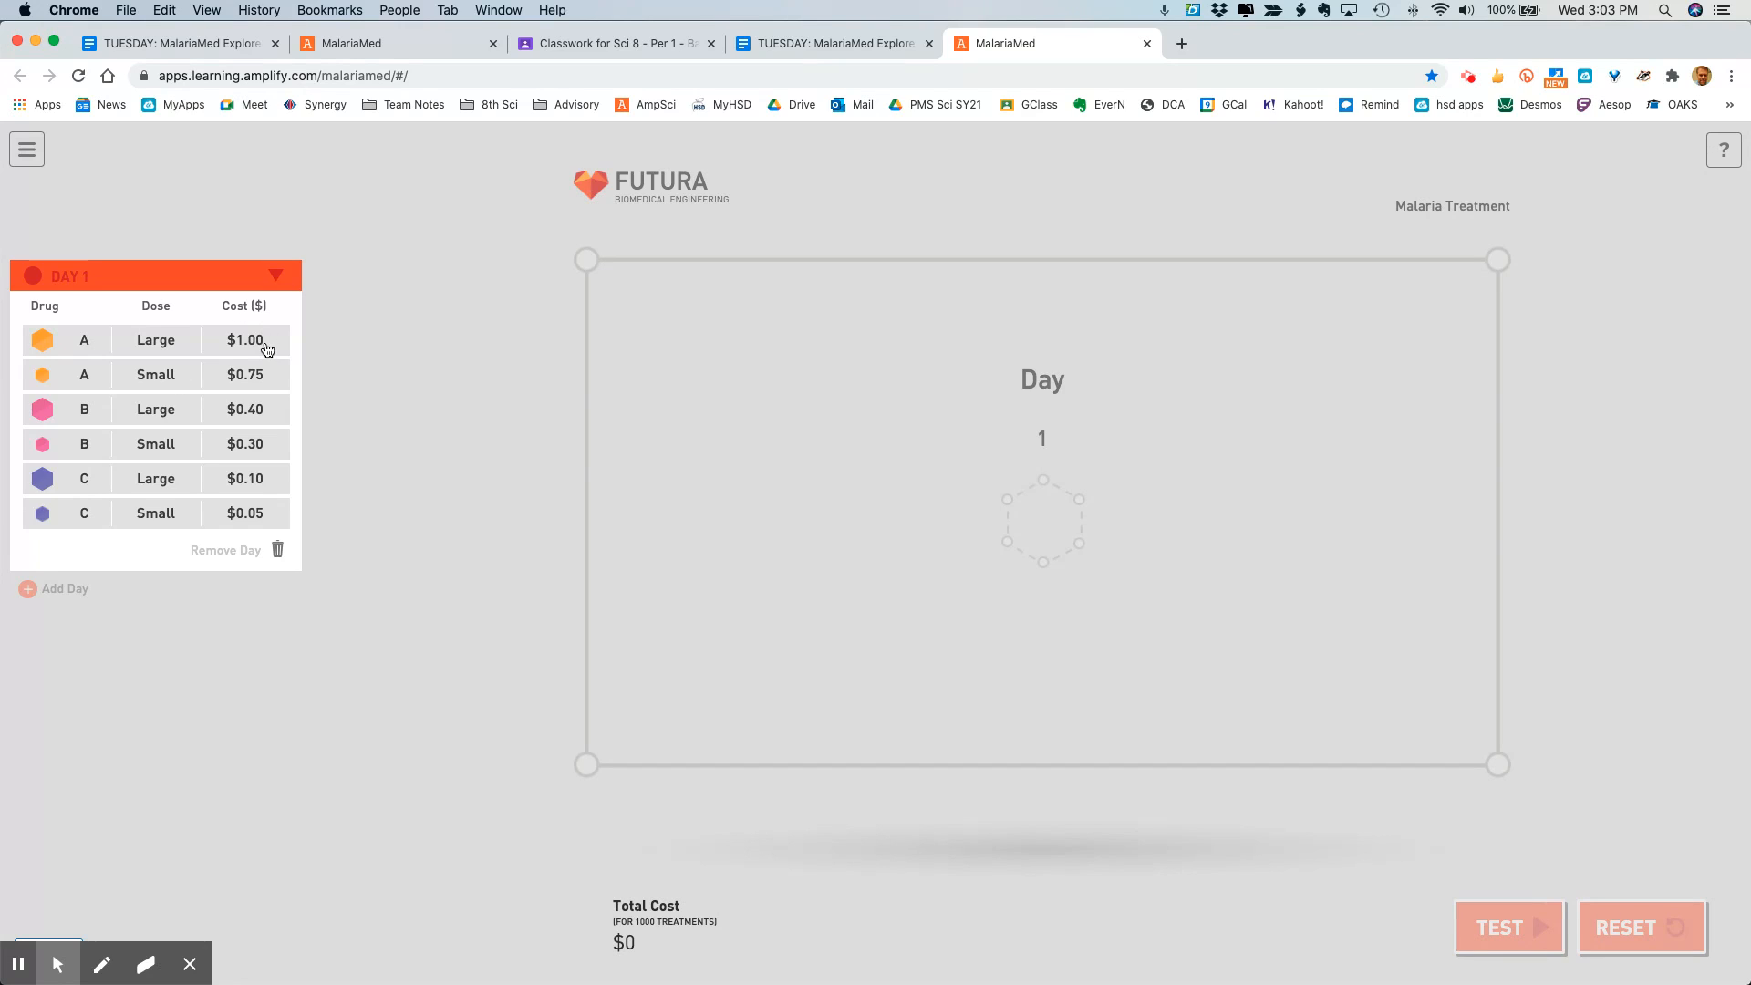
mouse_move(674, 393)
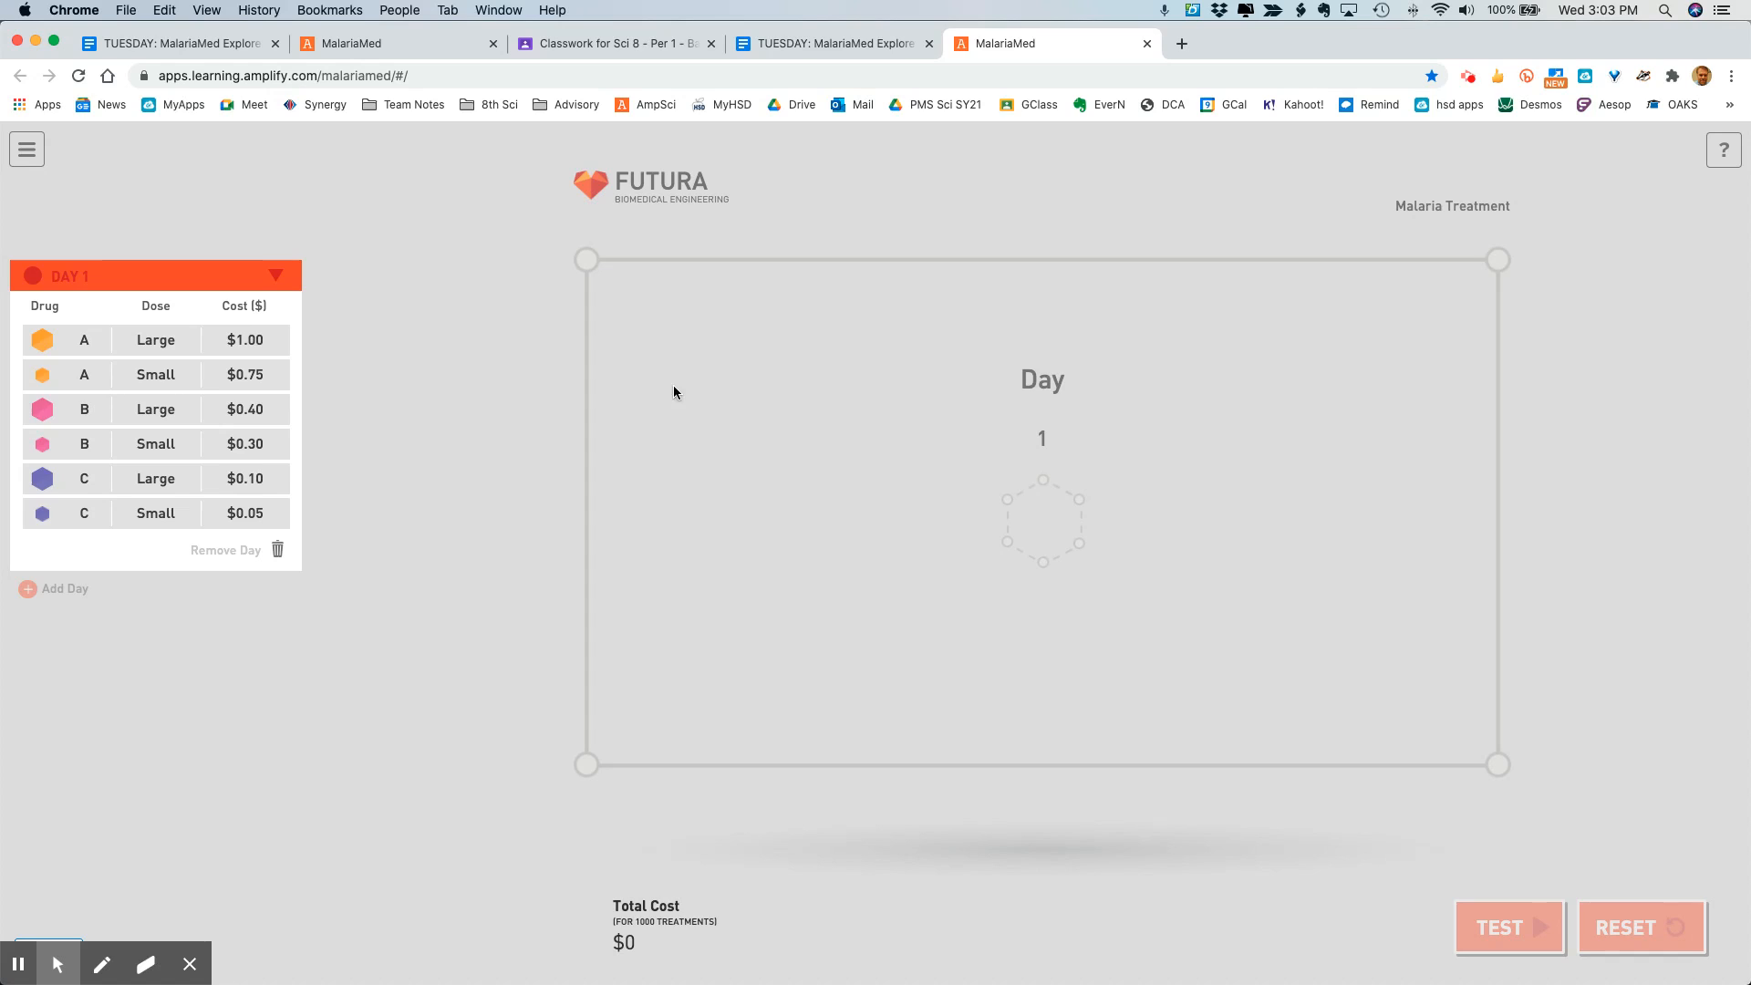
mouse_move(100, 440)
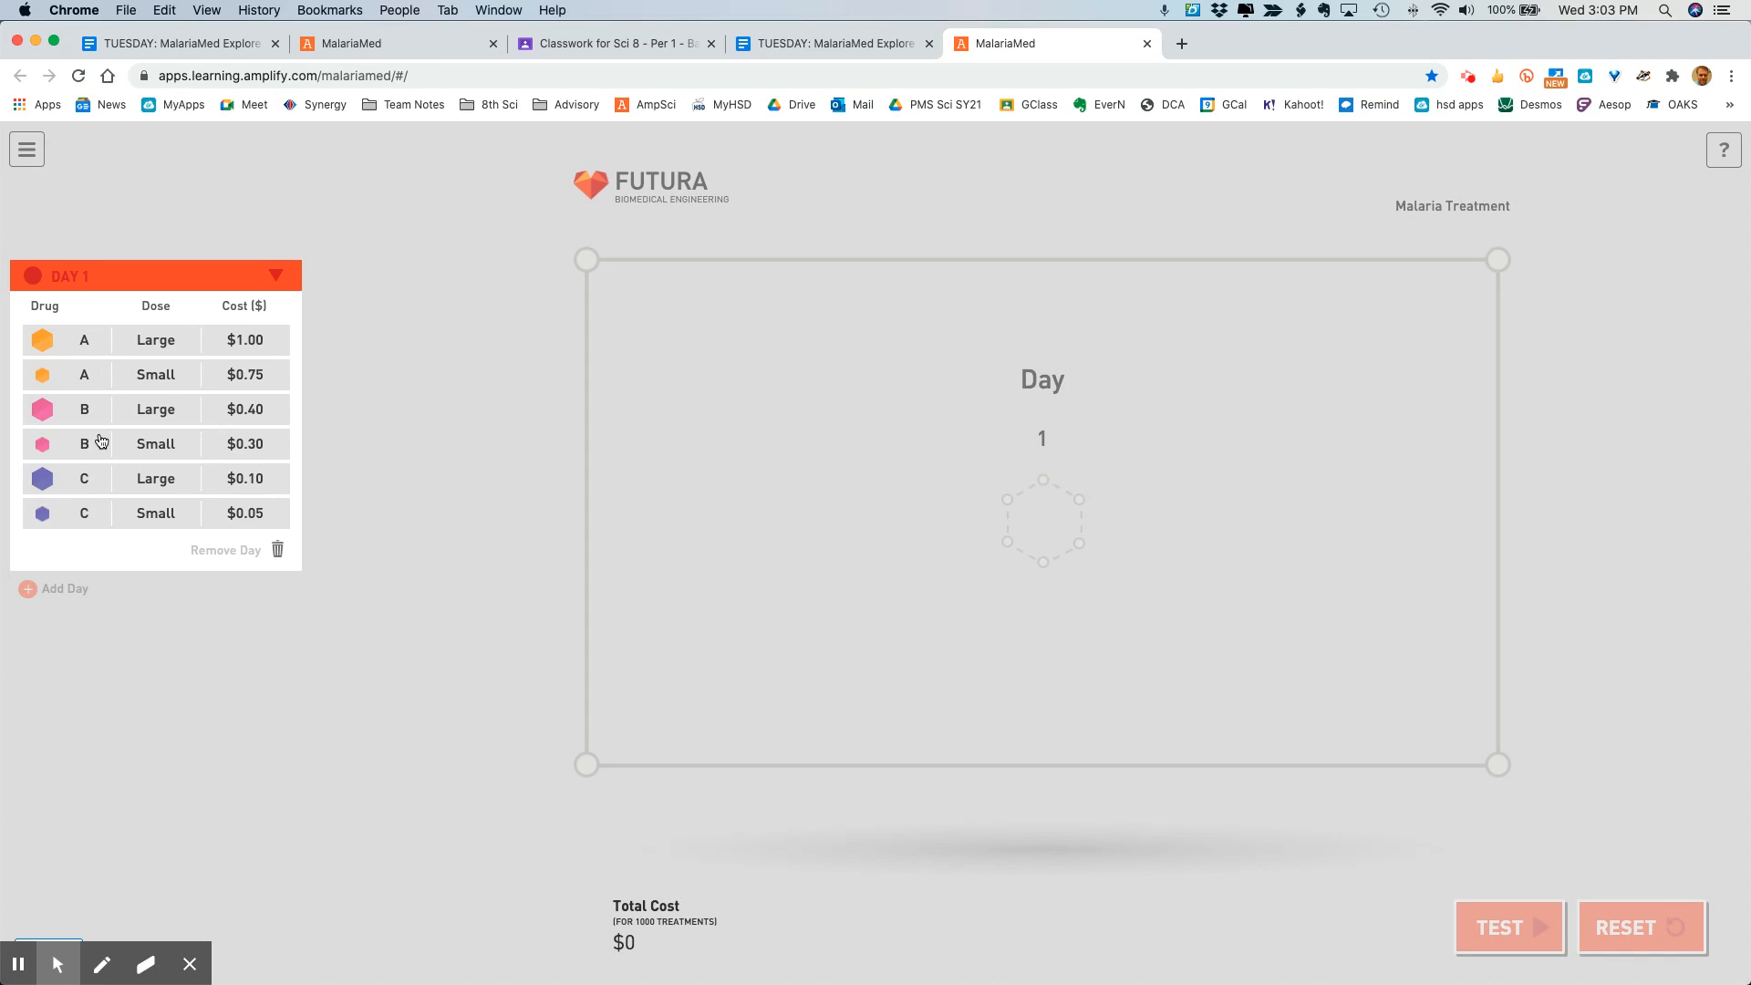
left_click(100, 409)
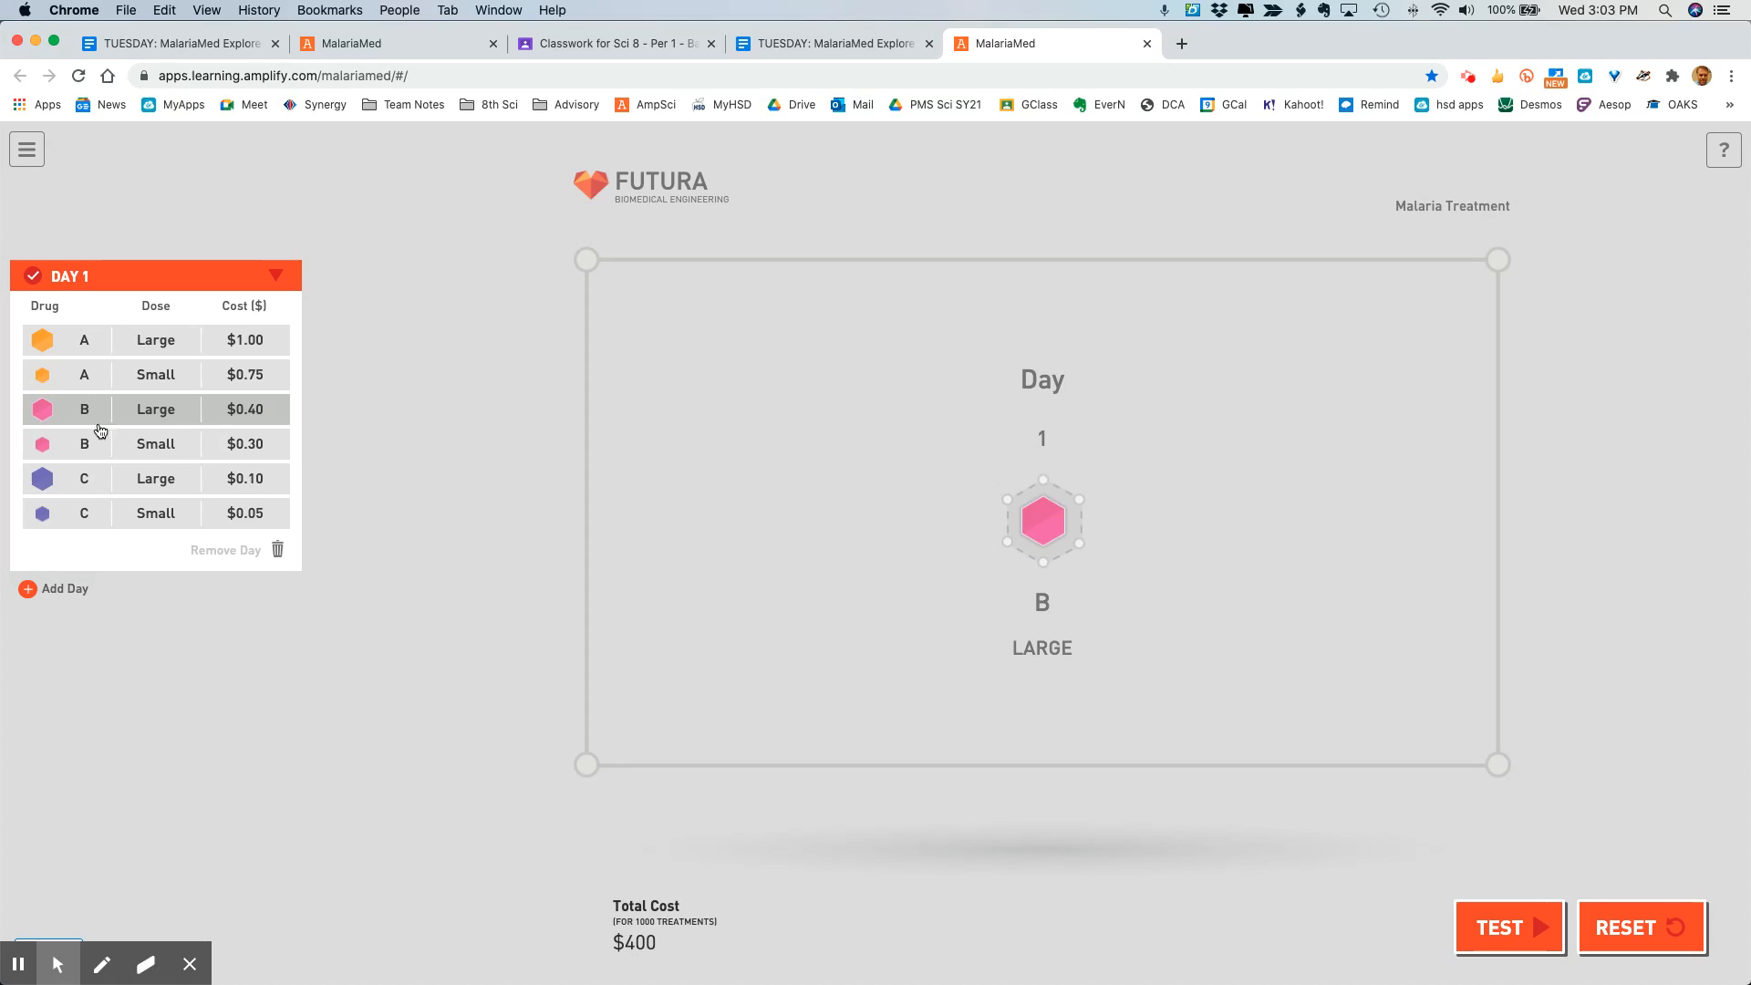
mouse_move(34, 423)
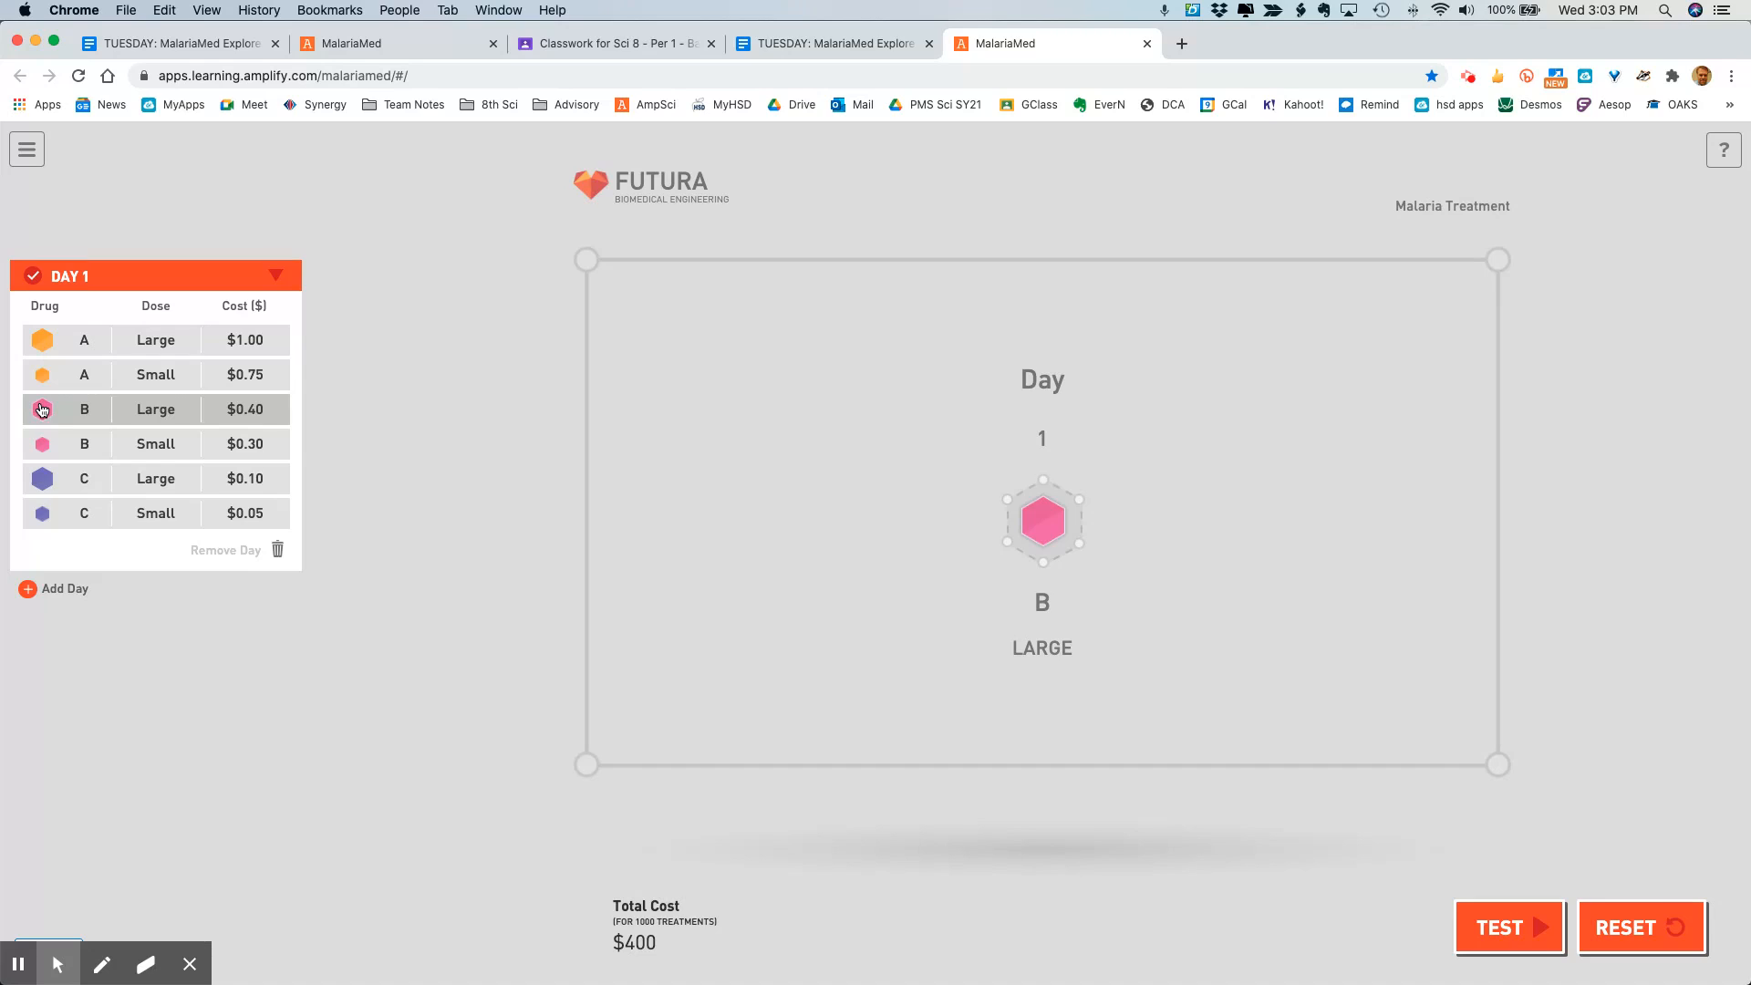
mouse_move(233, 408)
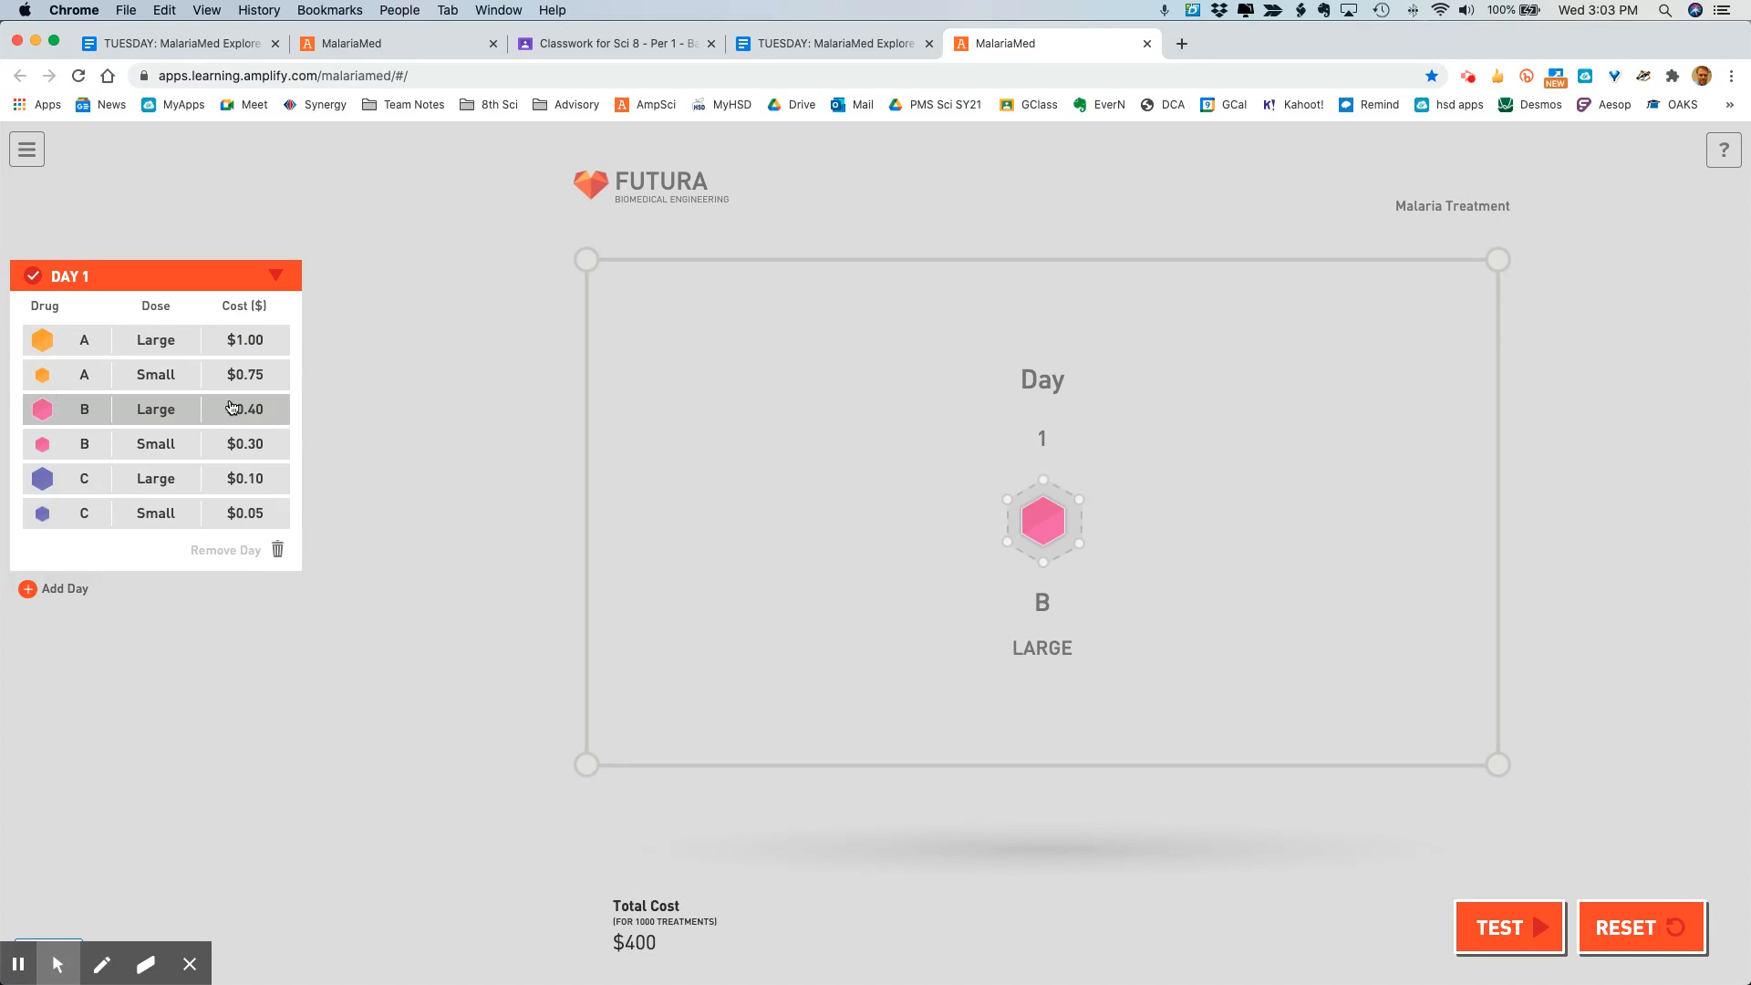
mouse_move(253, 412)
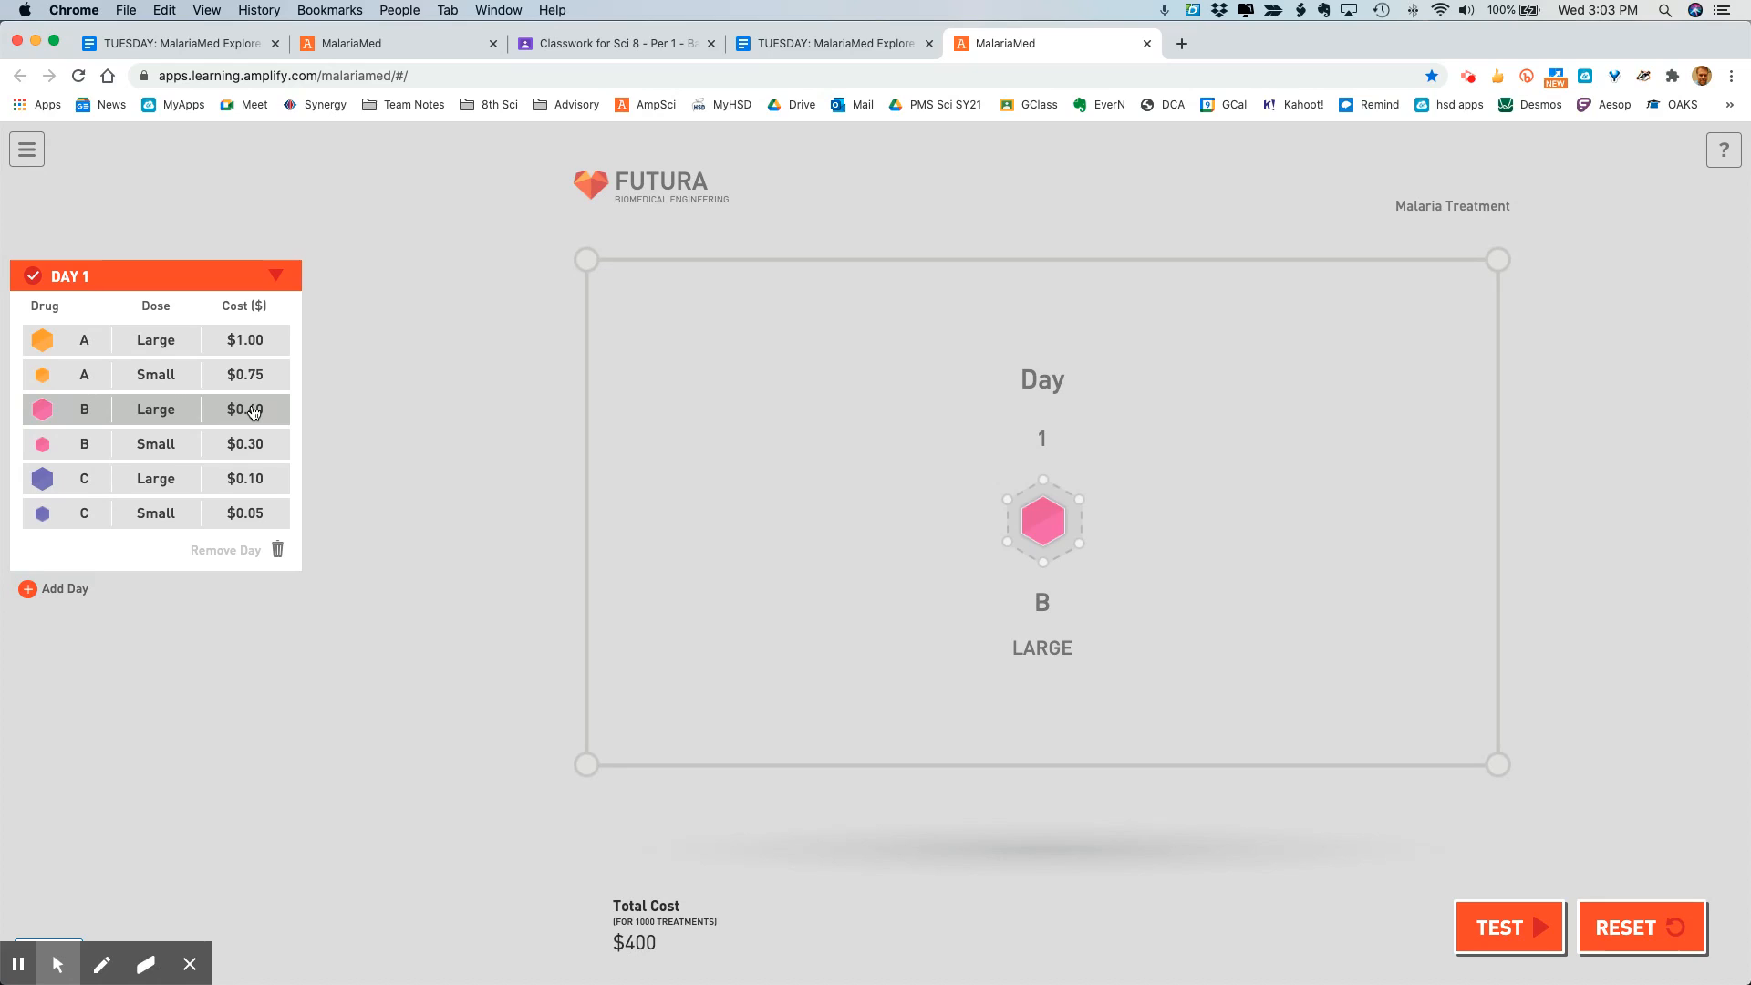
mouse_move(390, 436)
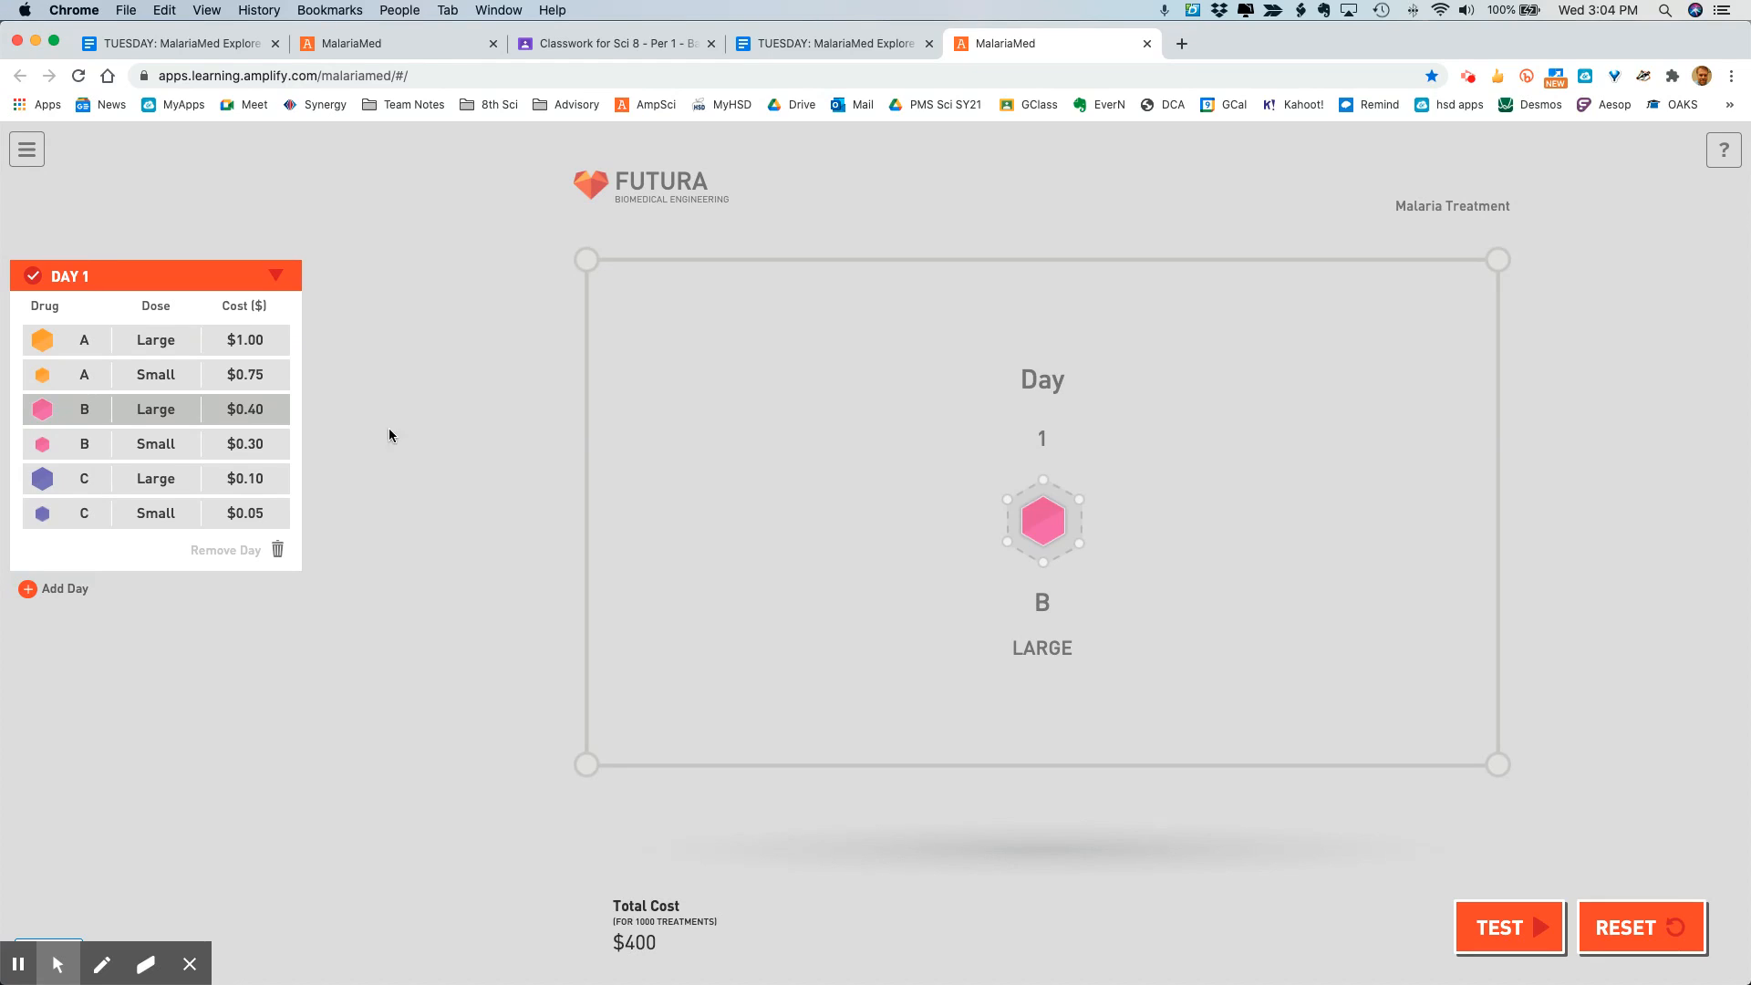
mouse_move(932, 697)
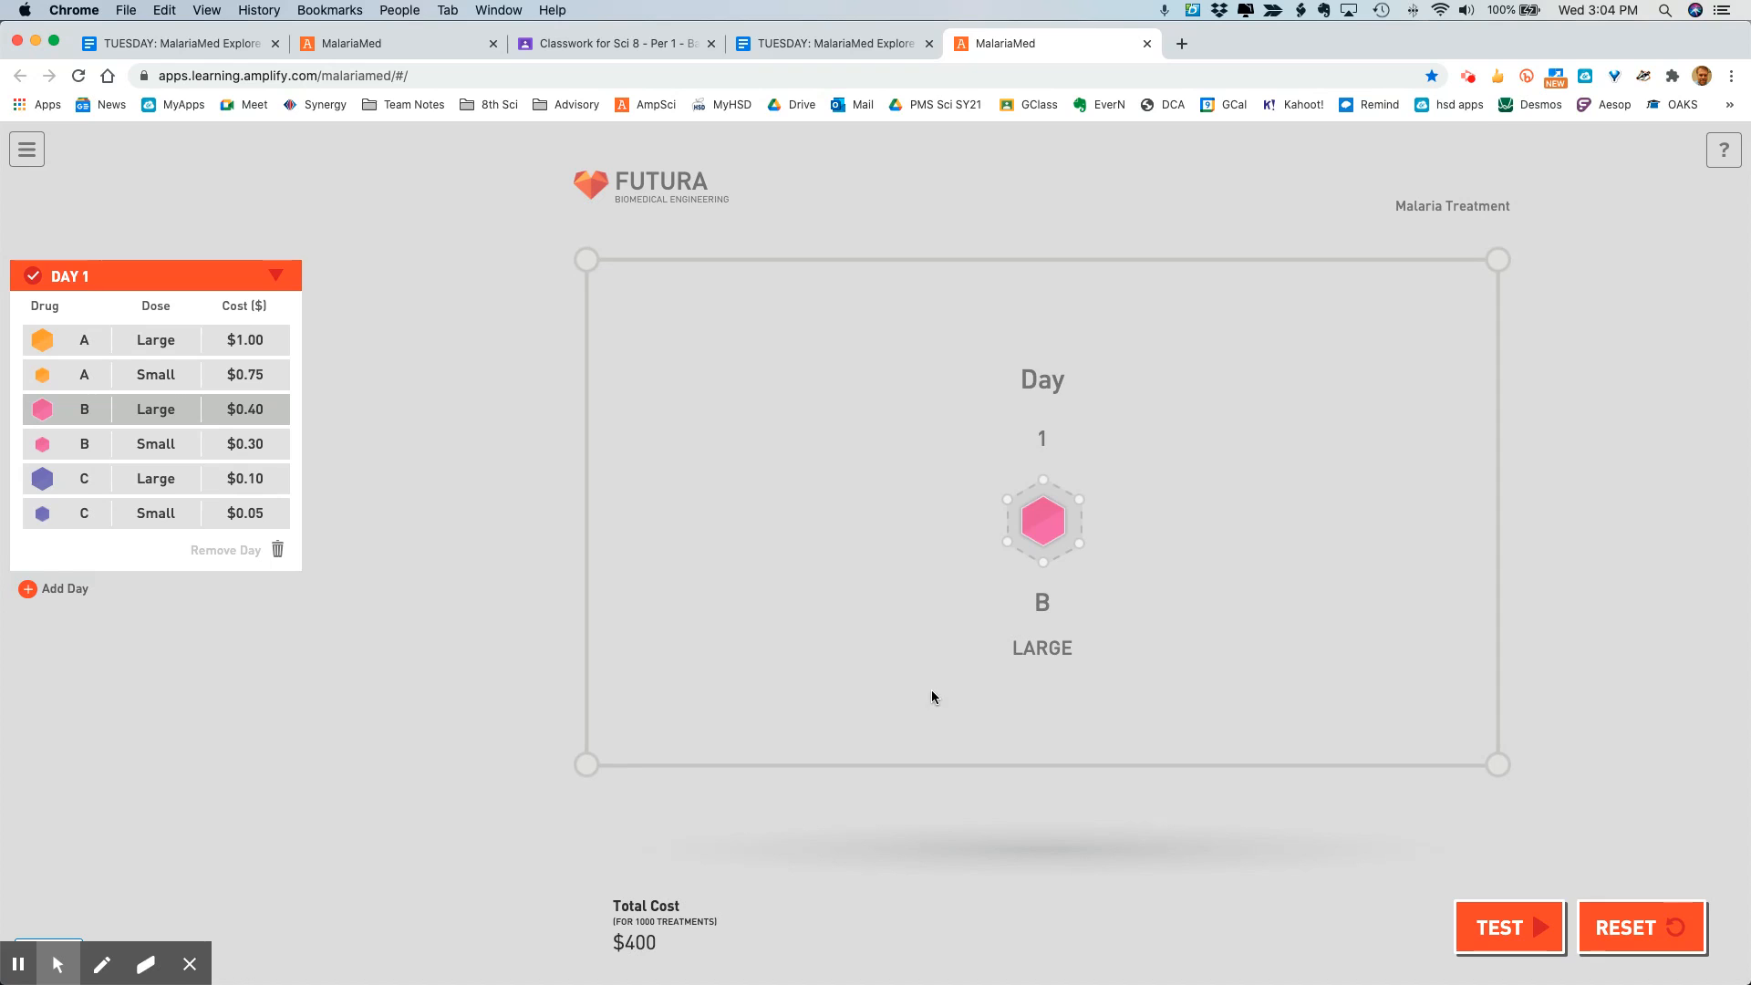
mouse_move(737, 927)
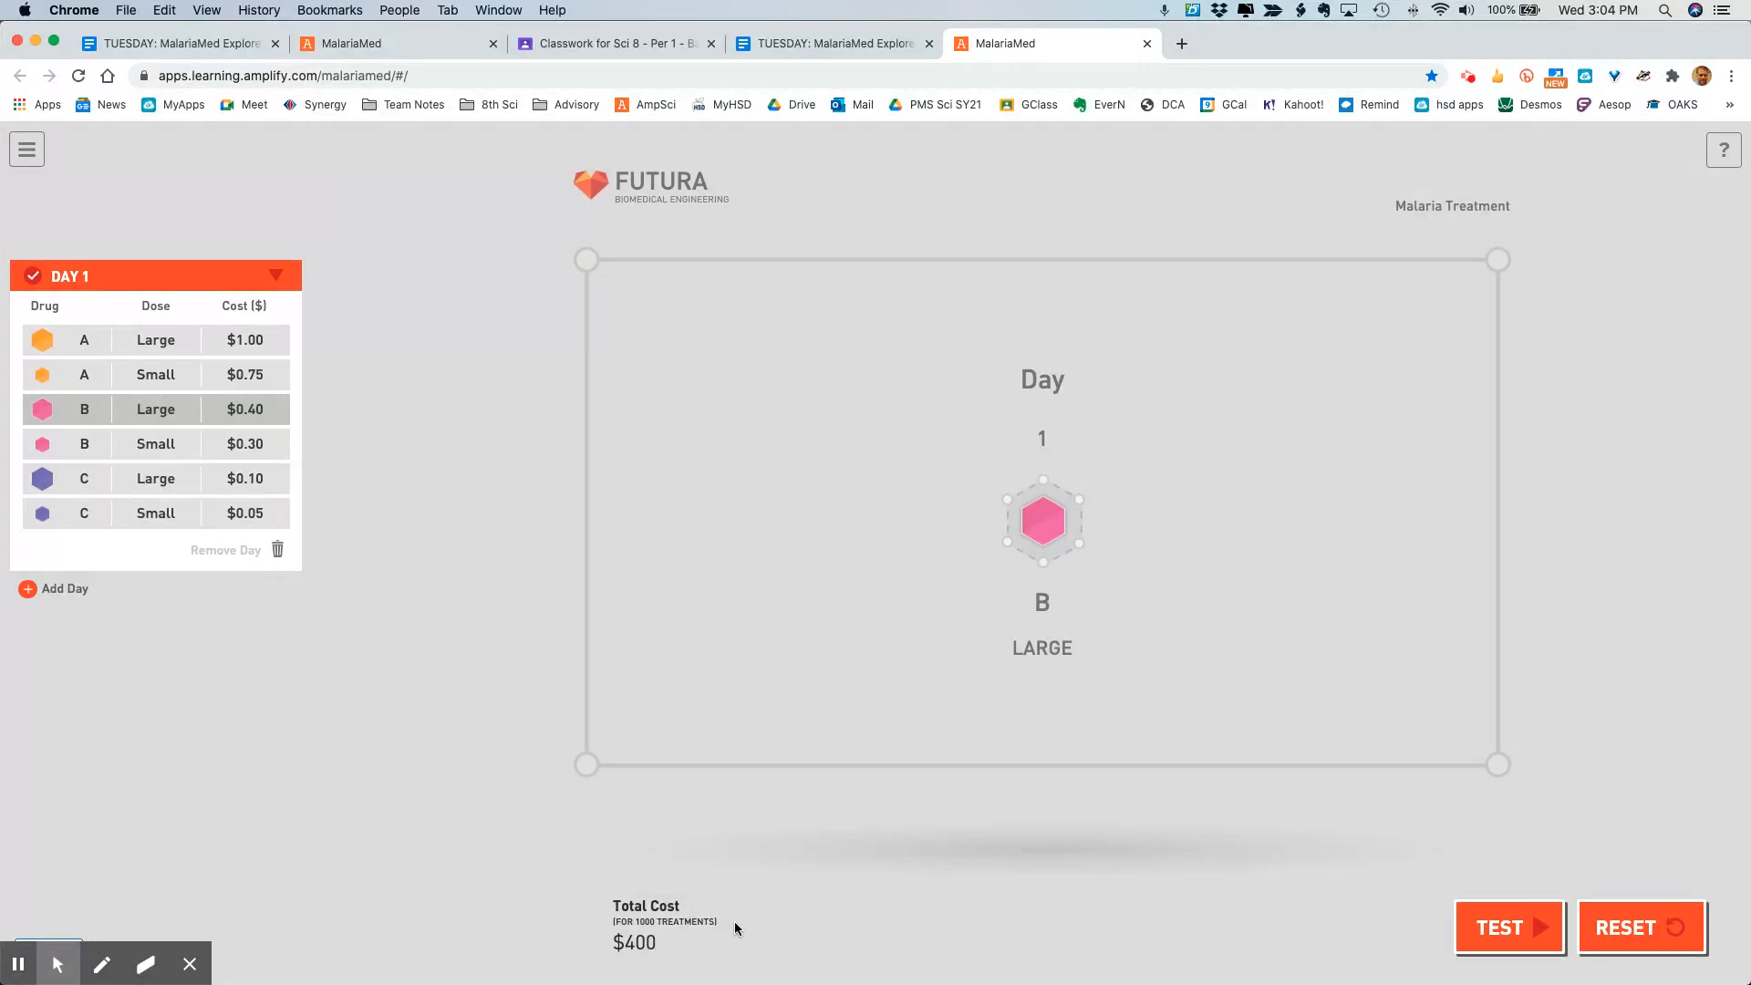
left_click(584, 930)
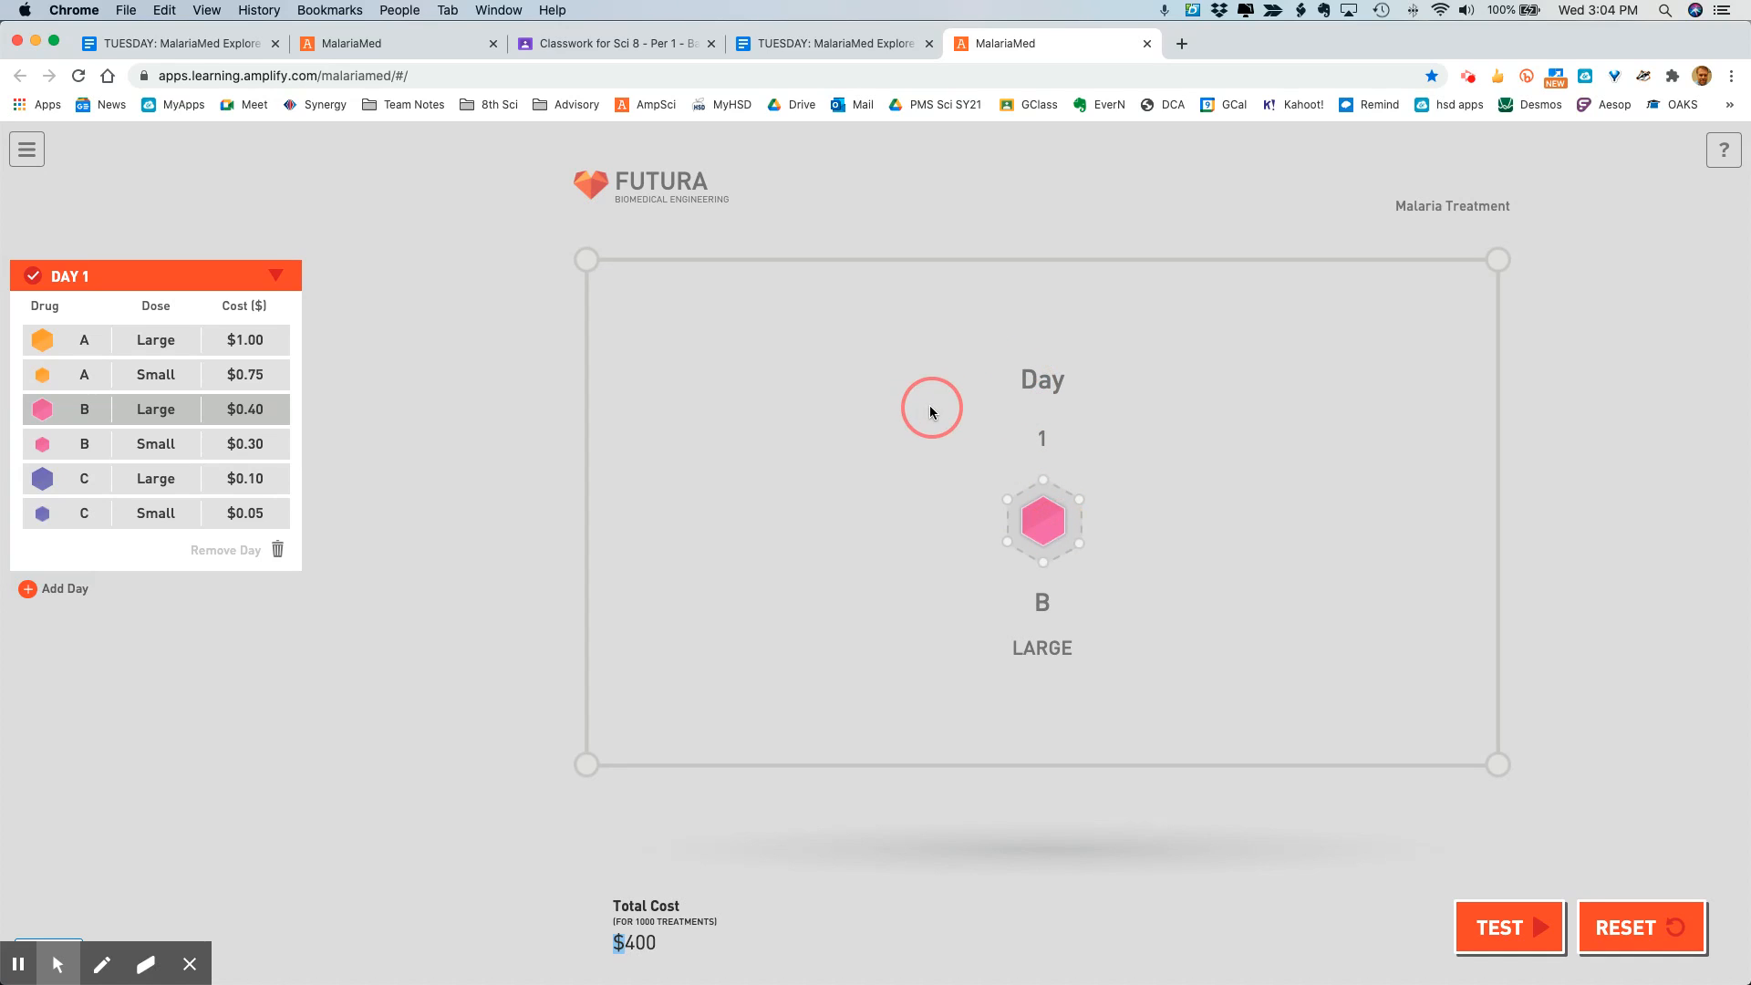
mouse_move(970, 569)
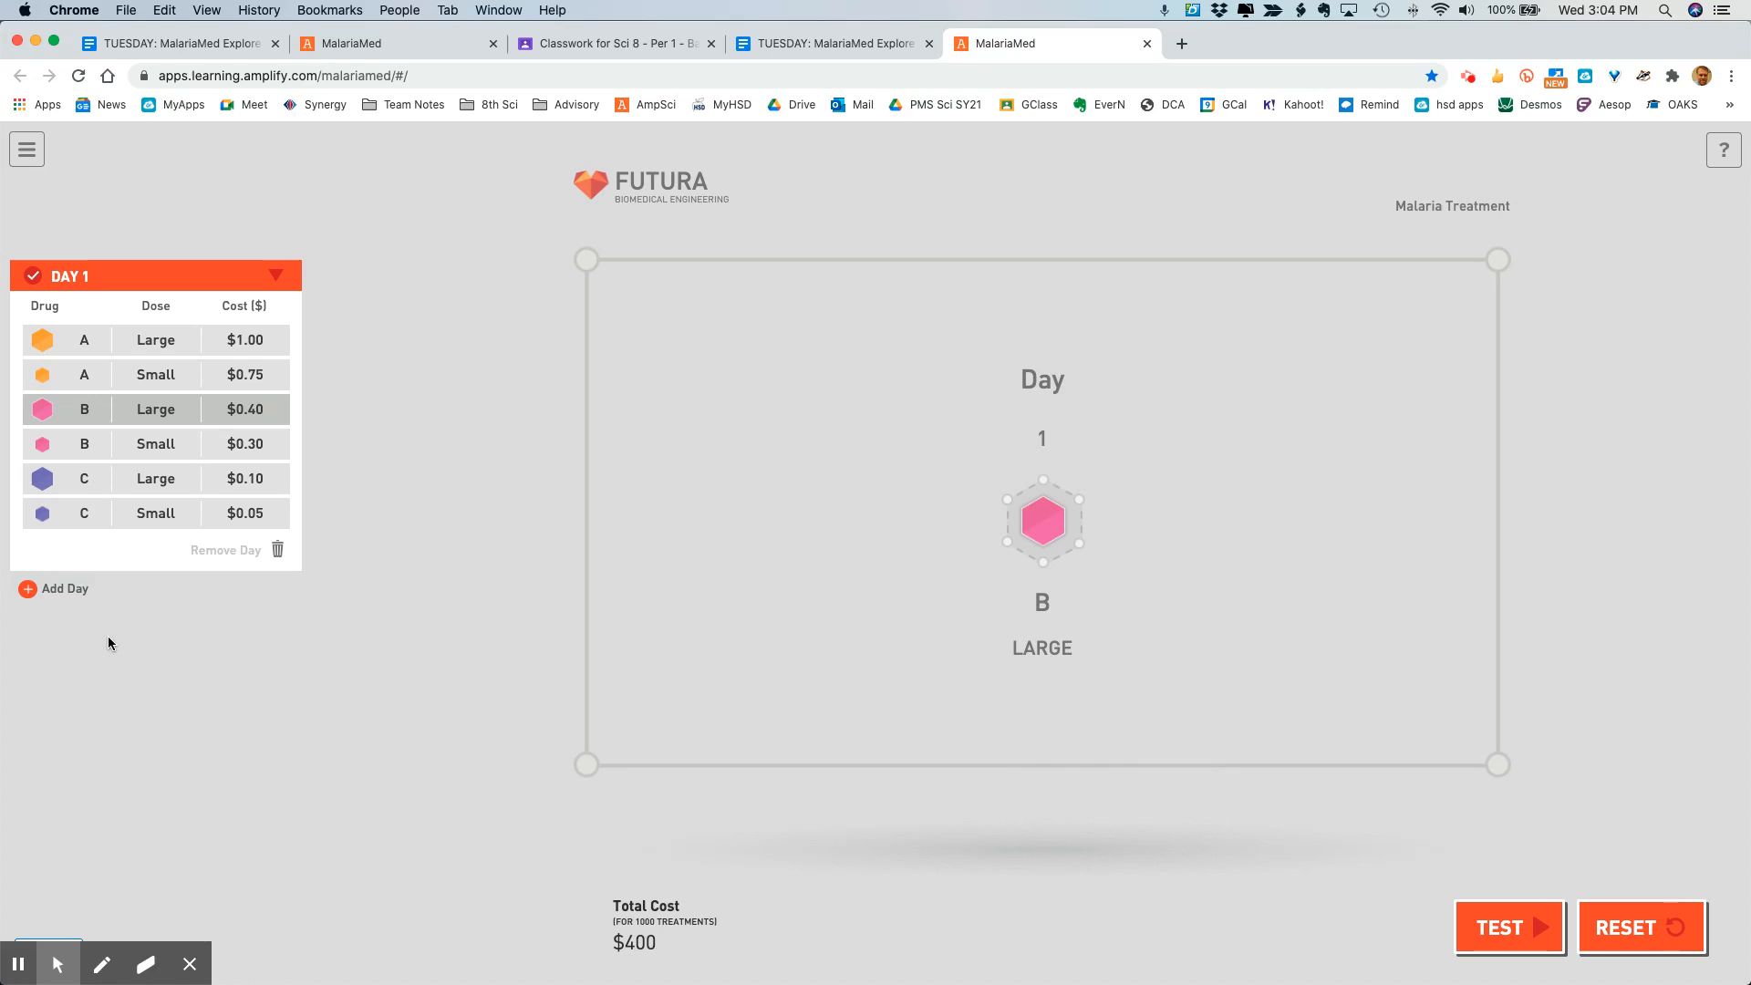
mouse_move(40, 591)
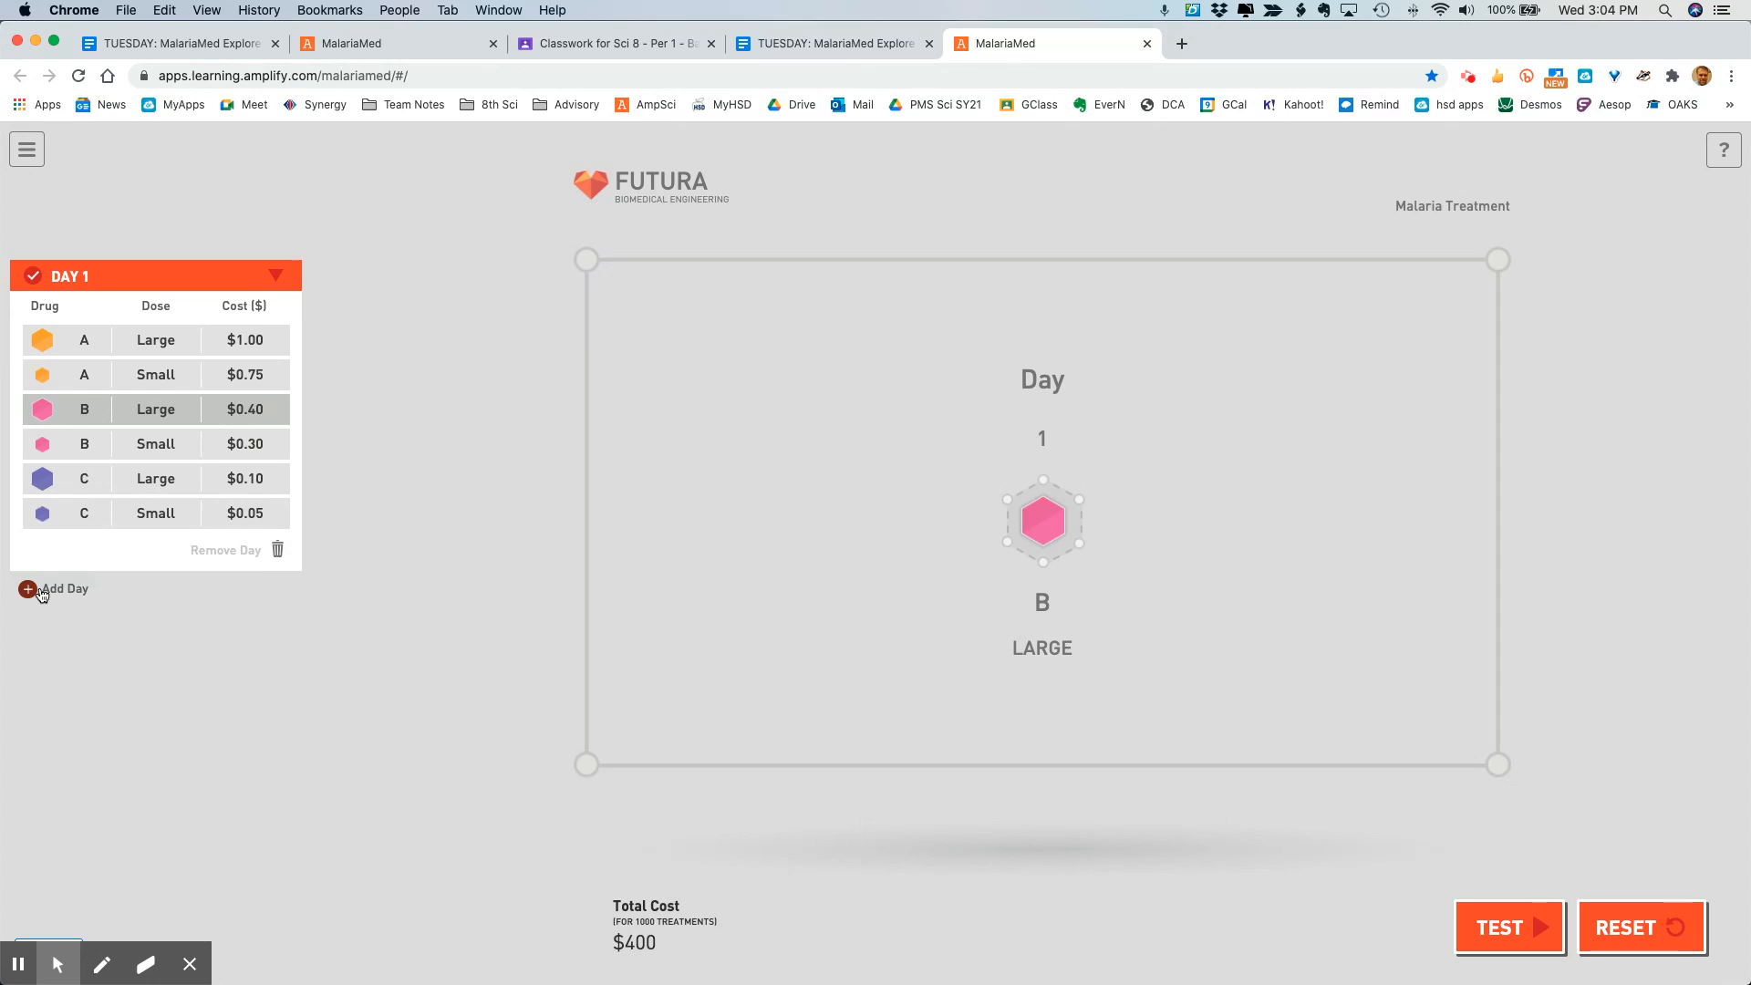
Step: Add Day 2 with a small dose of drug B ($0.30), raising the total to $700
left_click(27, 589)
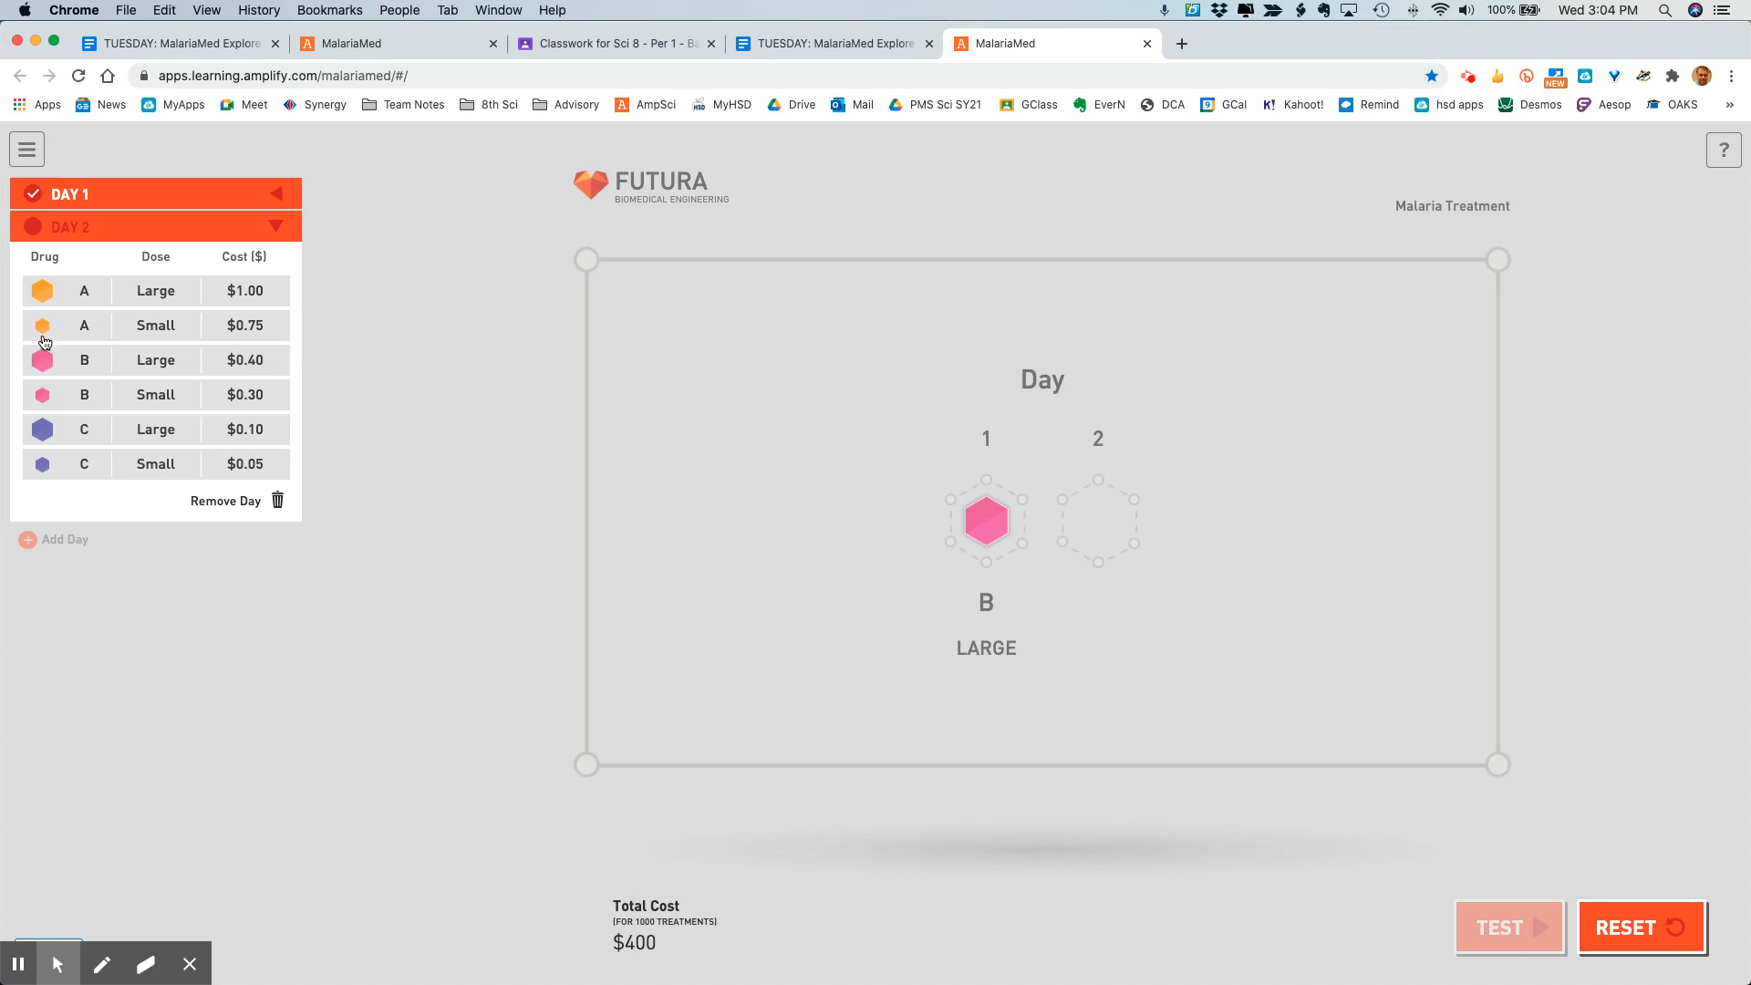
mouse_move(205, 435)
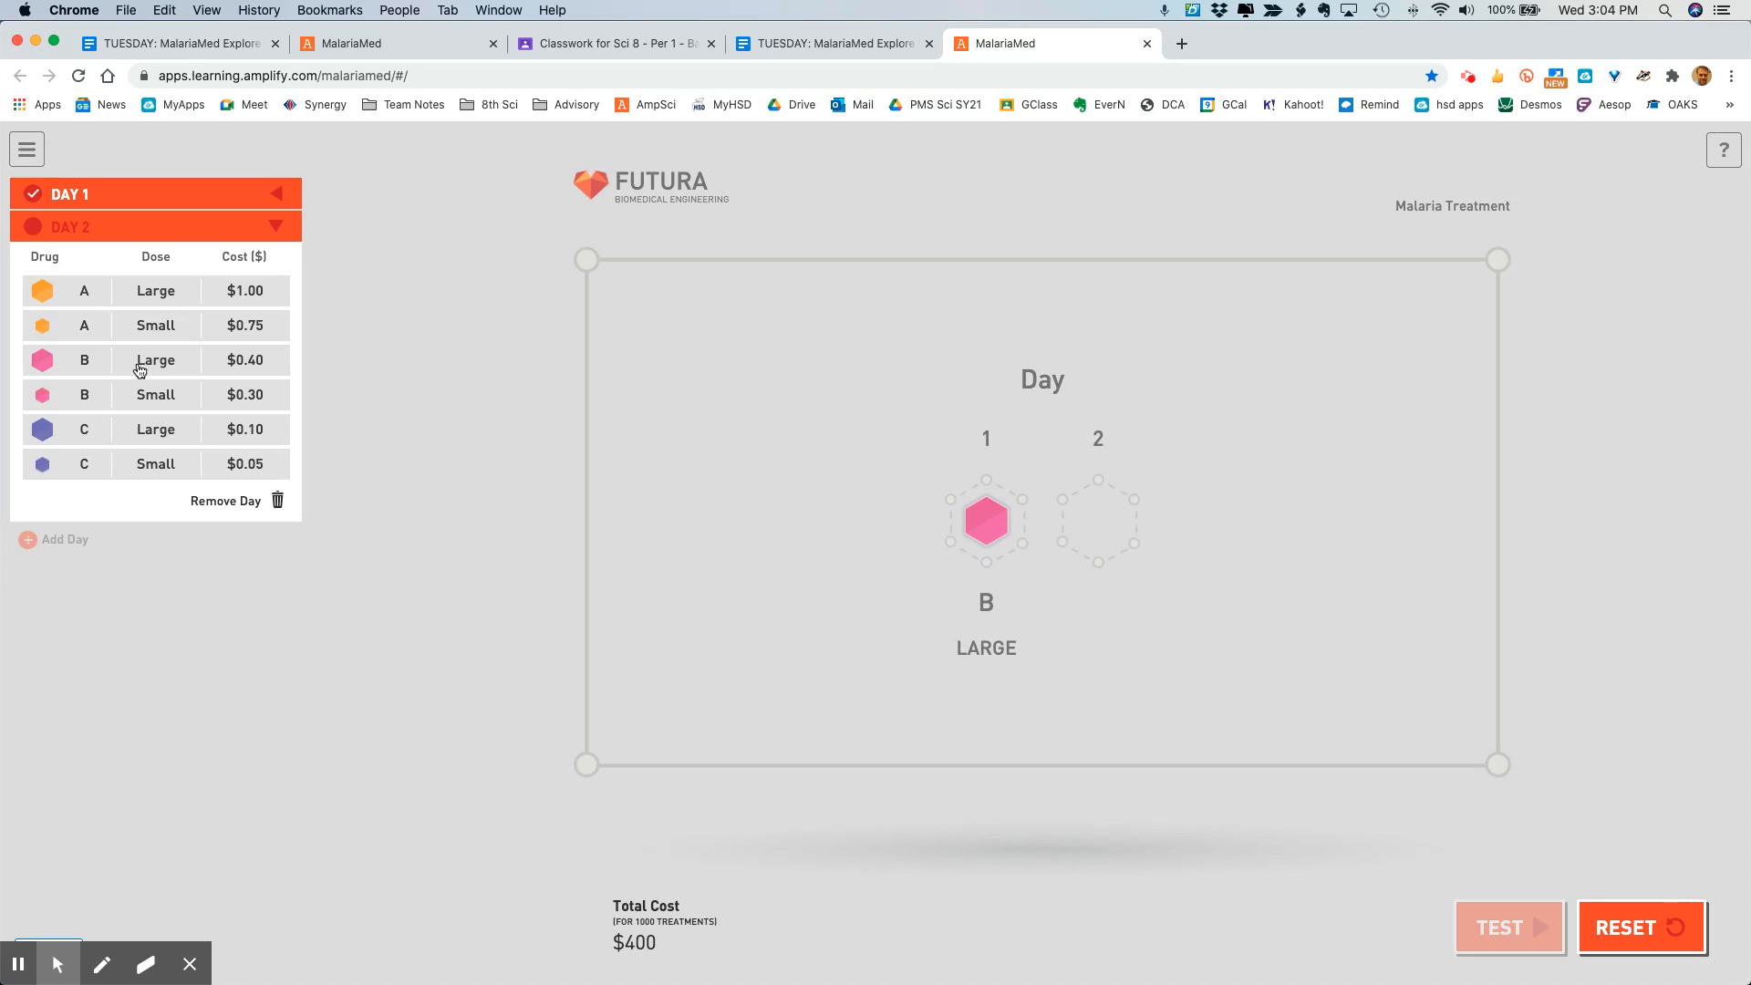
mouse_move(62, 398)
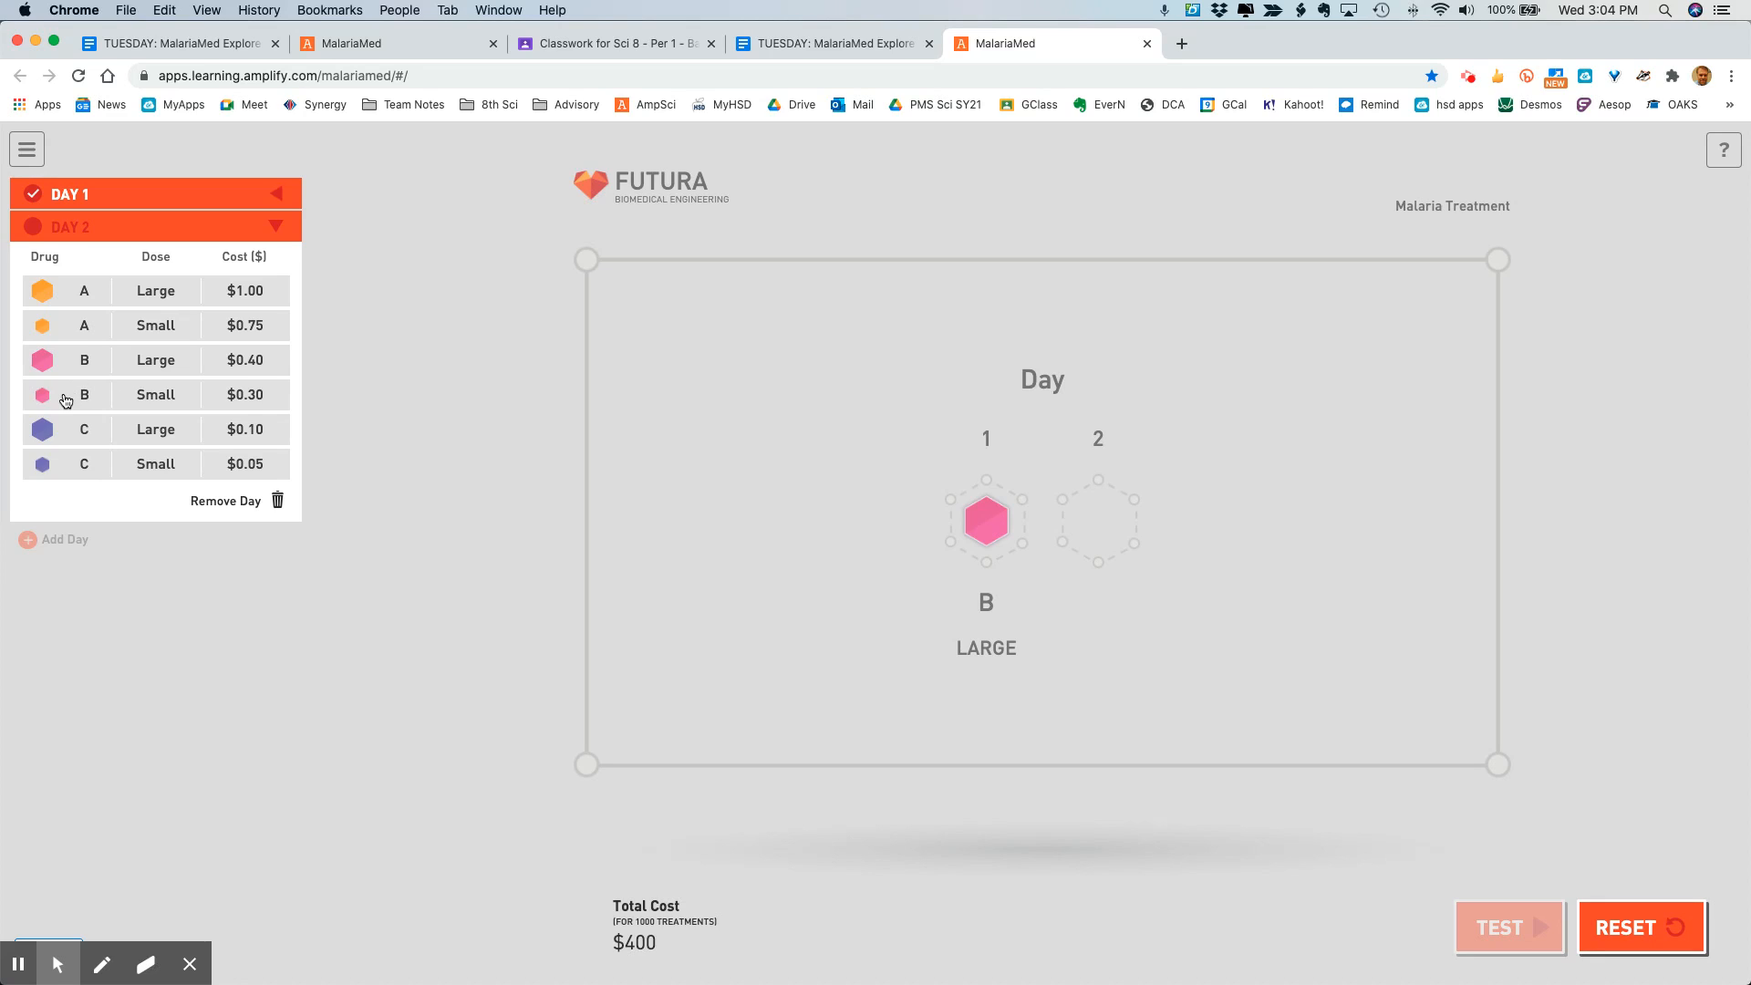
left_click(66, 394)
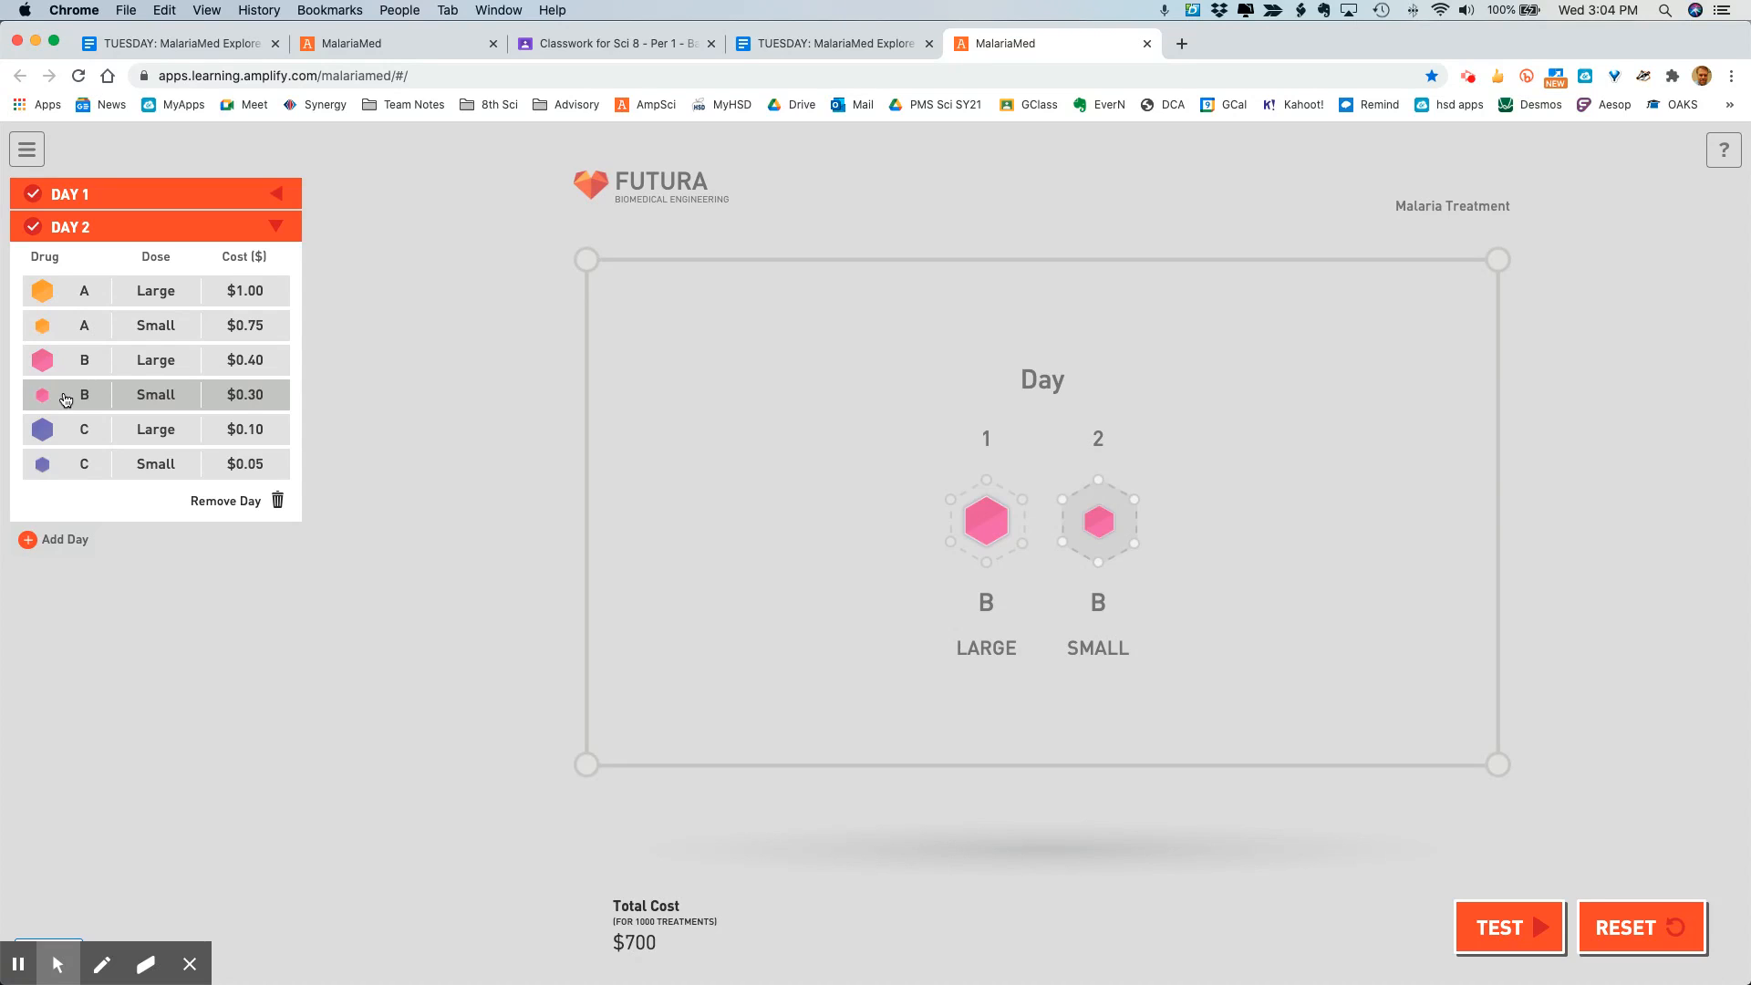
mouse_move(814, 743)
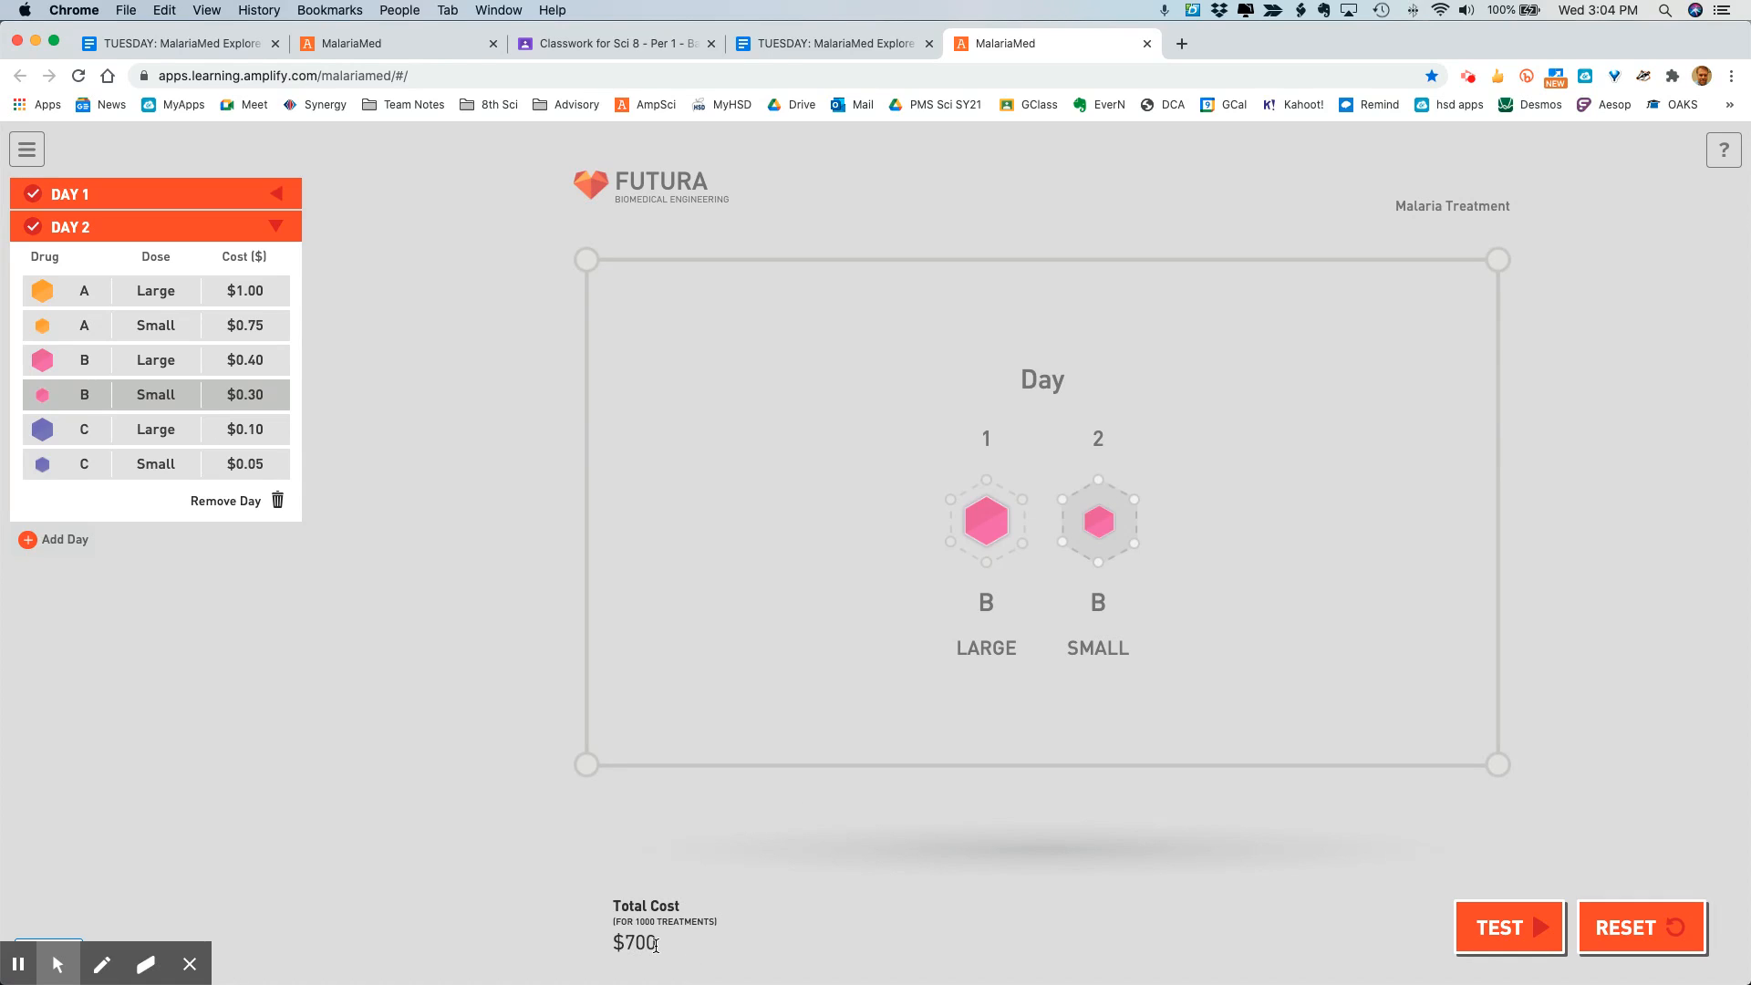
mouse_move(986, 496)
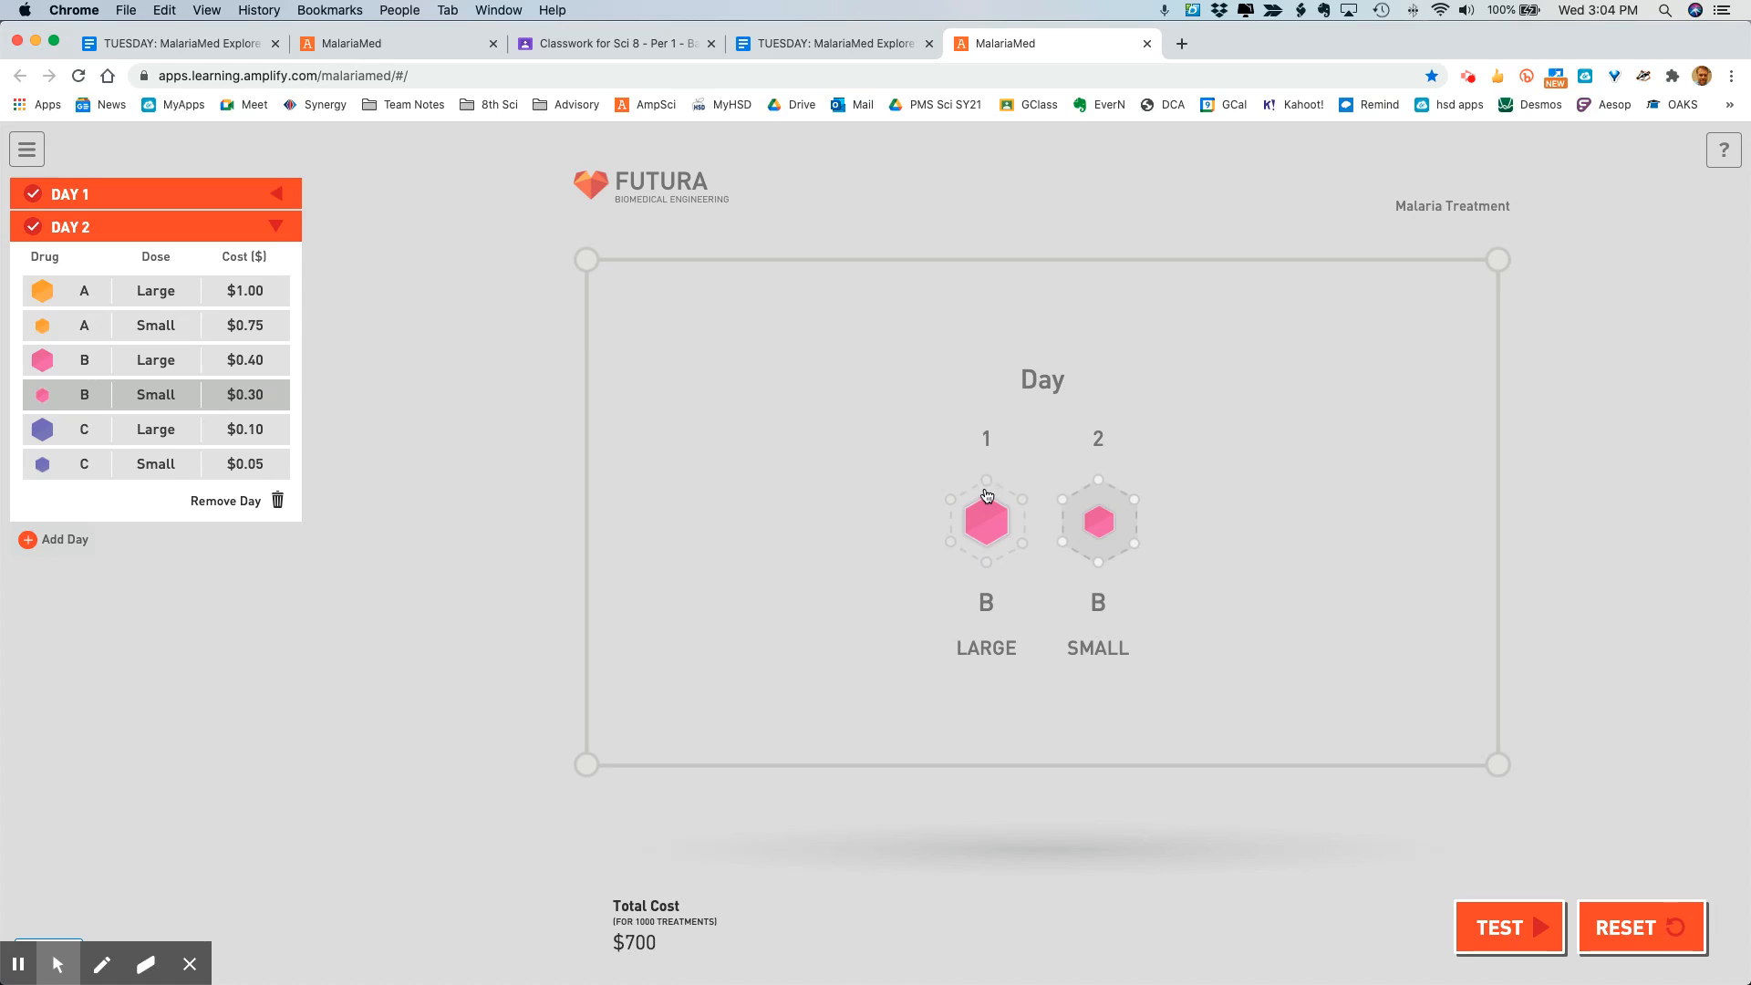
mouse_move(529, 509)
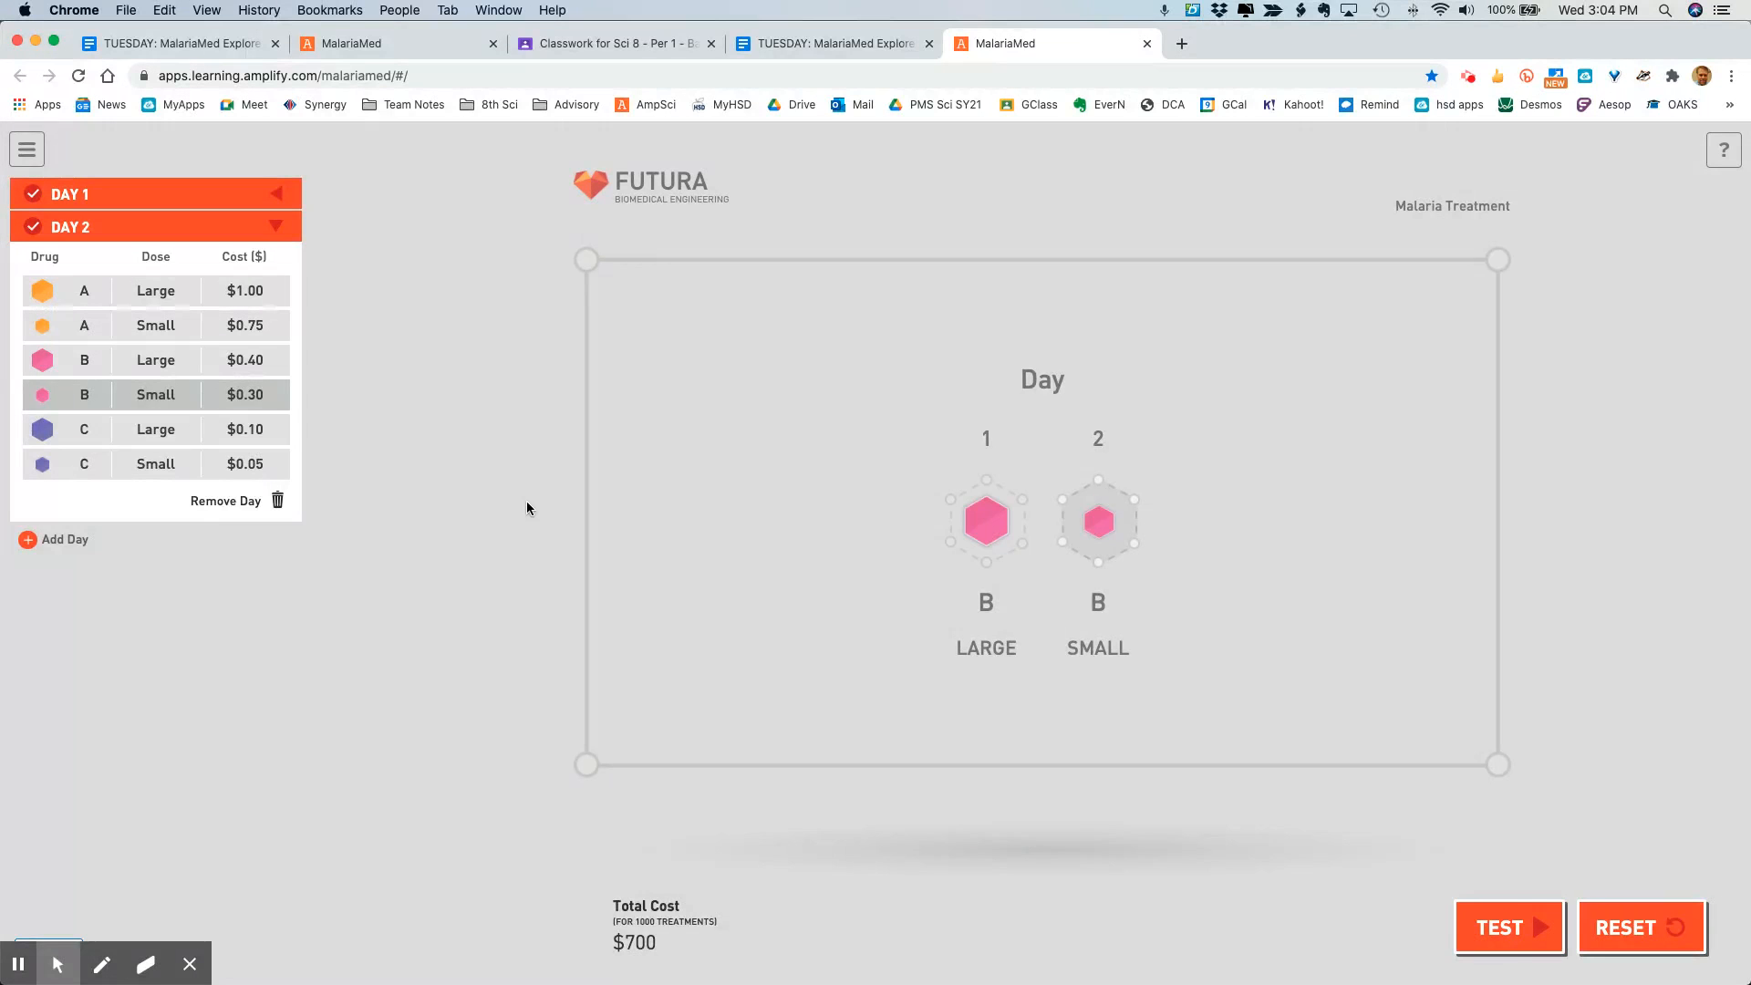
Step: Add days 3 through 7, giving day 6 a large dose of drug A
left_click(66, 538)
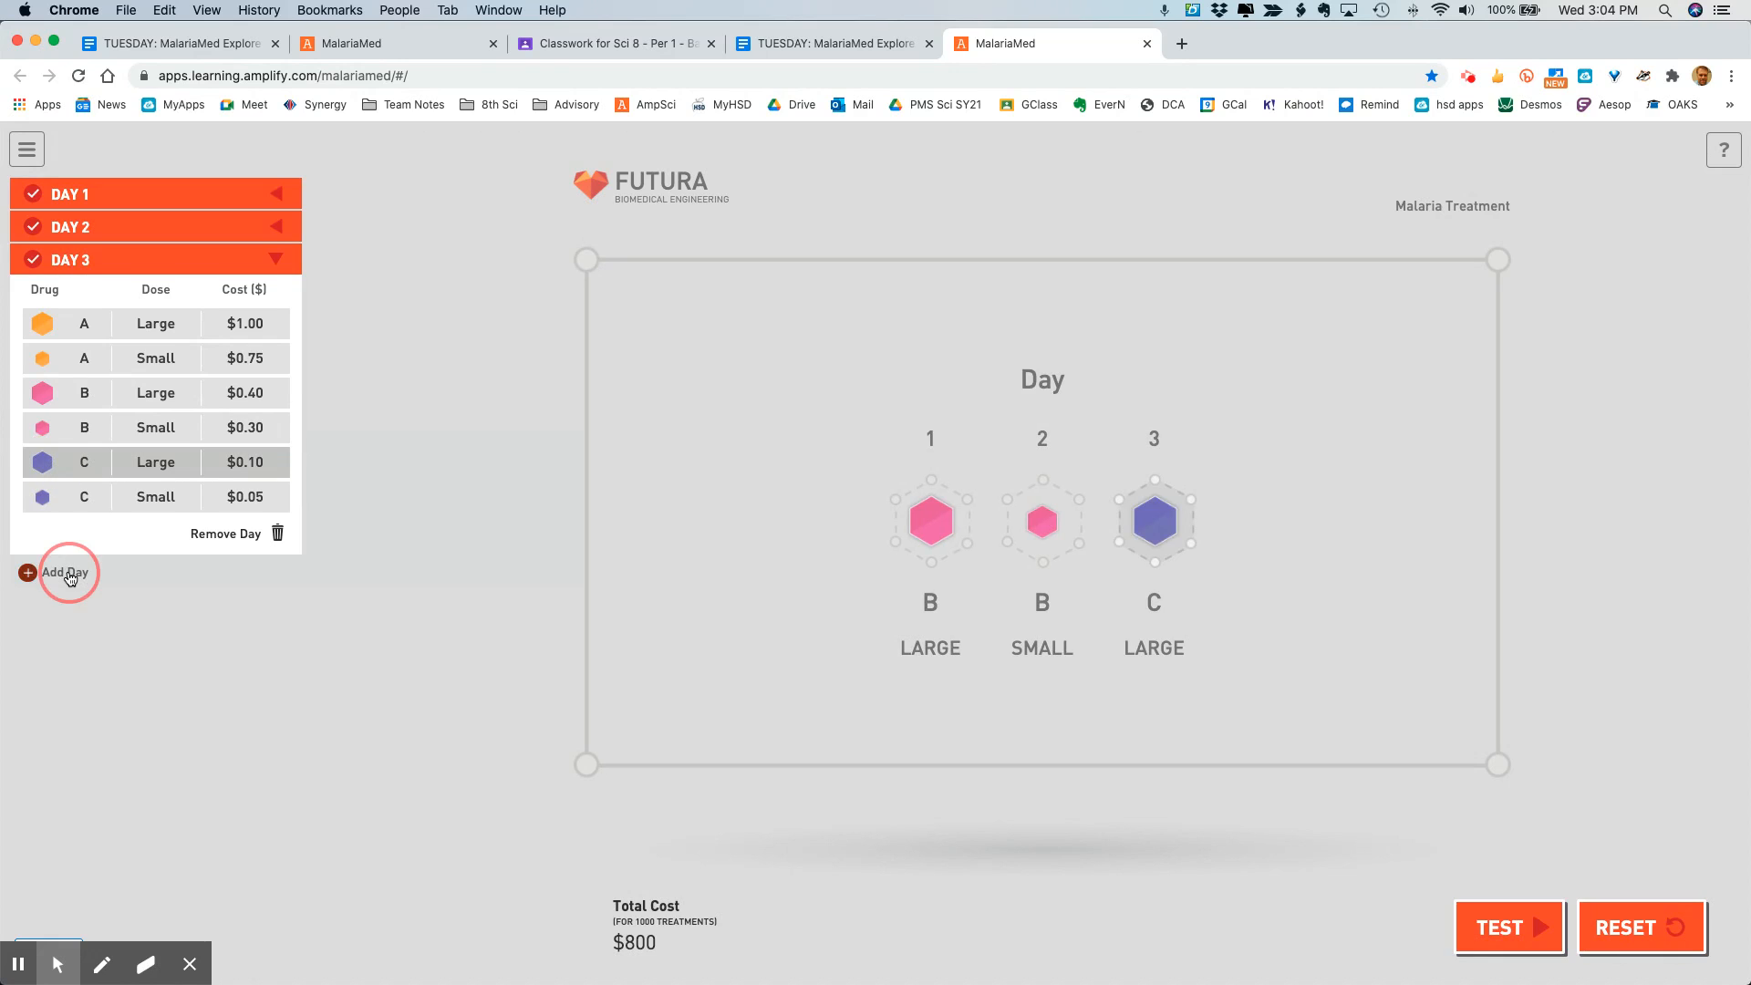
left_click(64, 571)
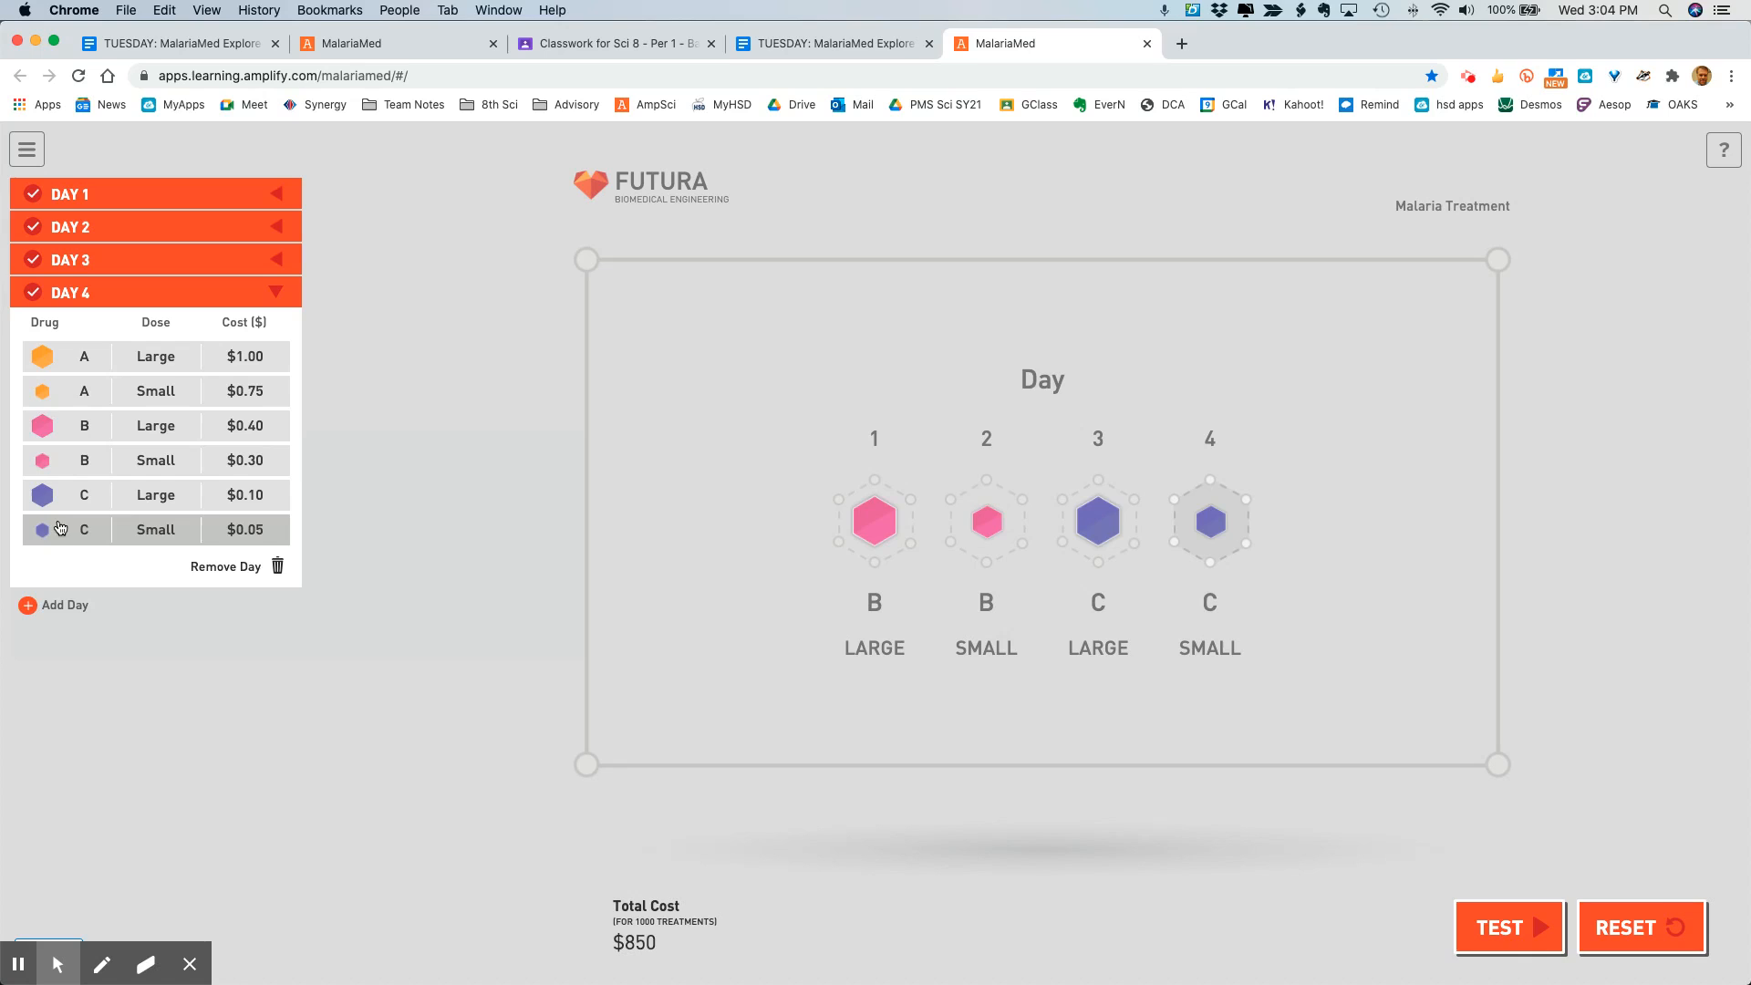
left_click(66, 604)
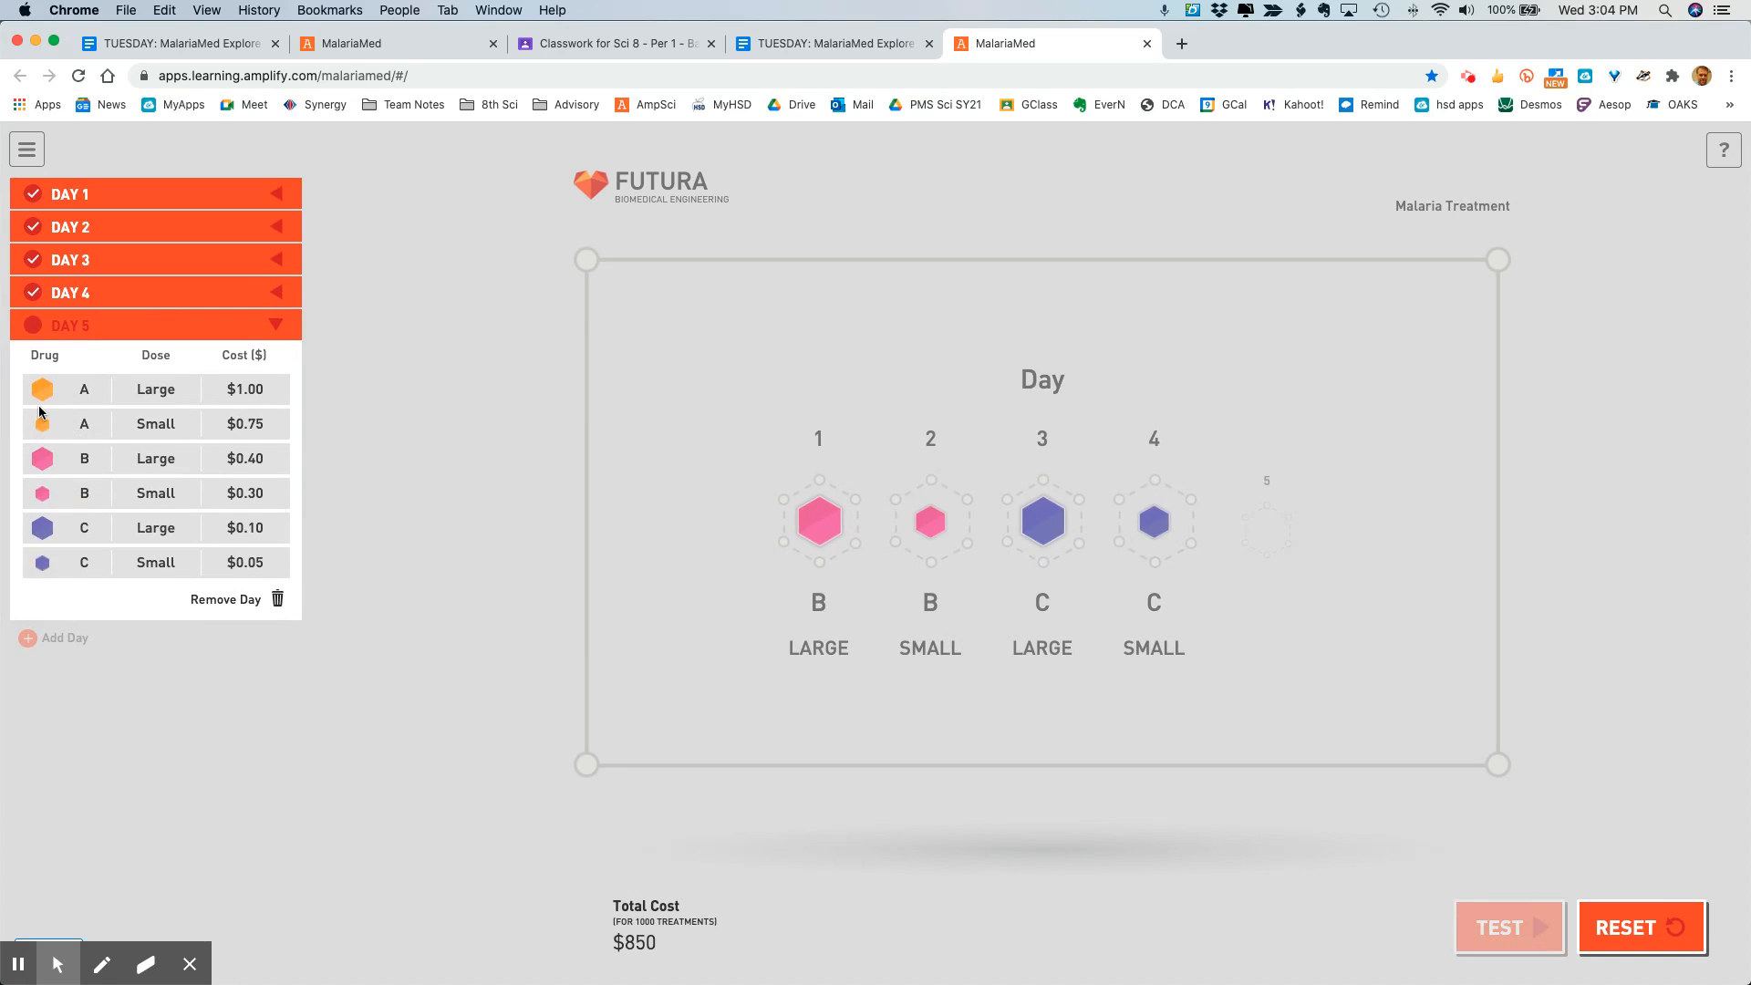
left_click(64, 639)
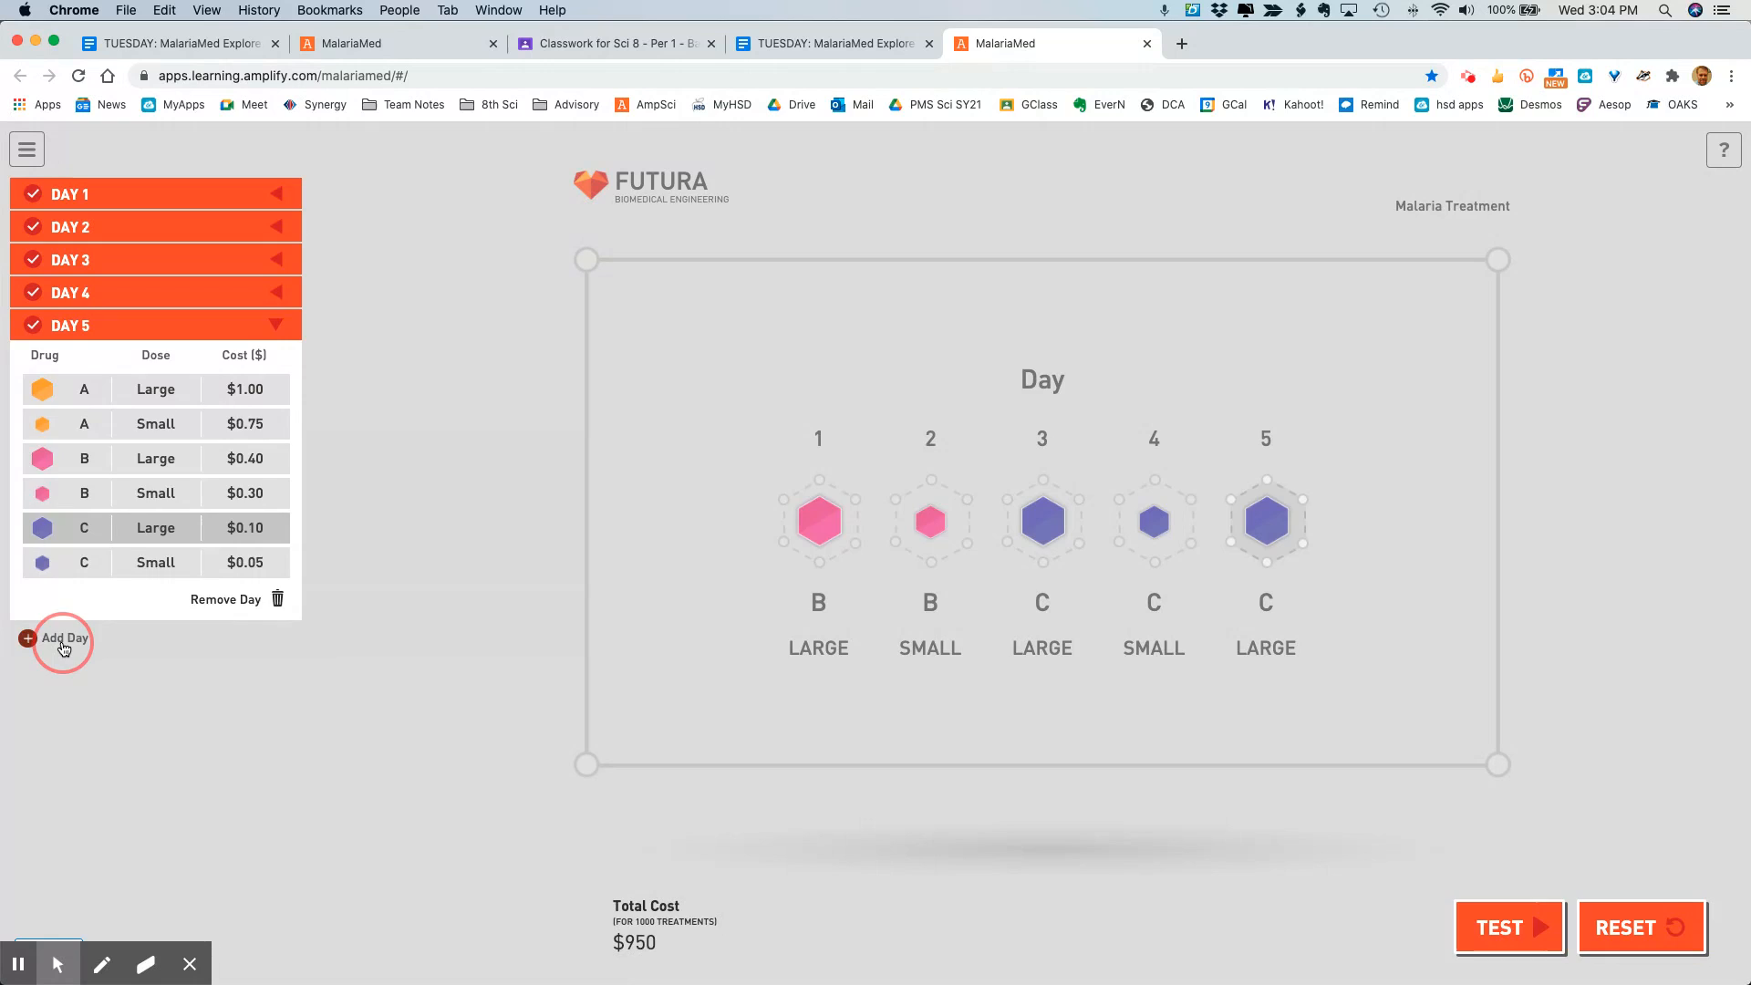
left_click(55, 639)
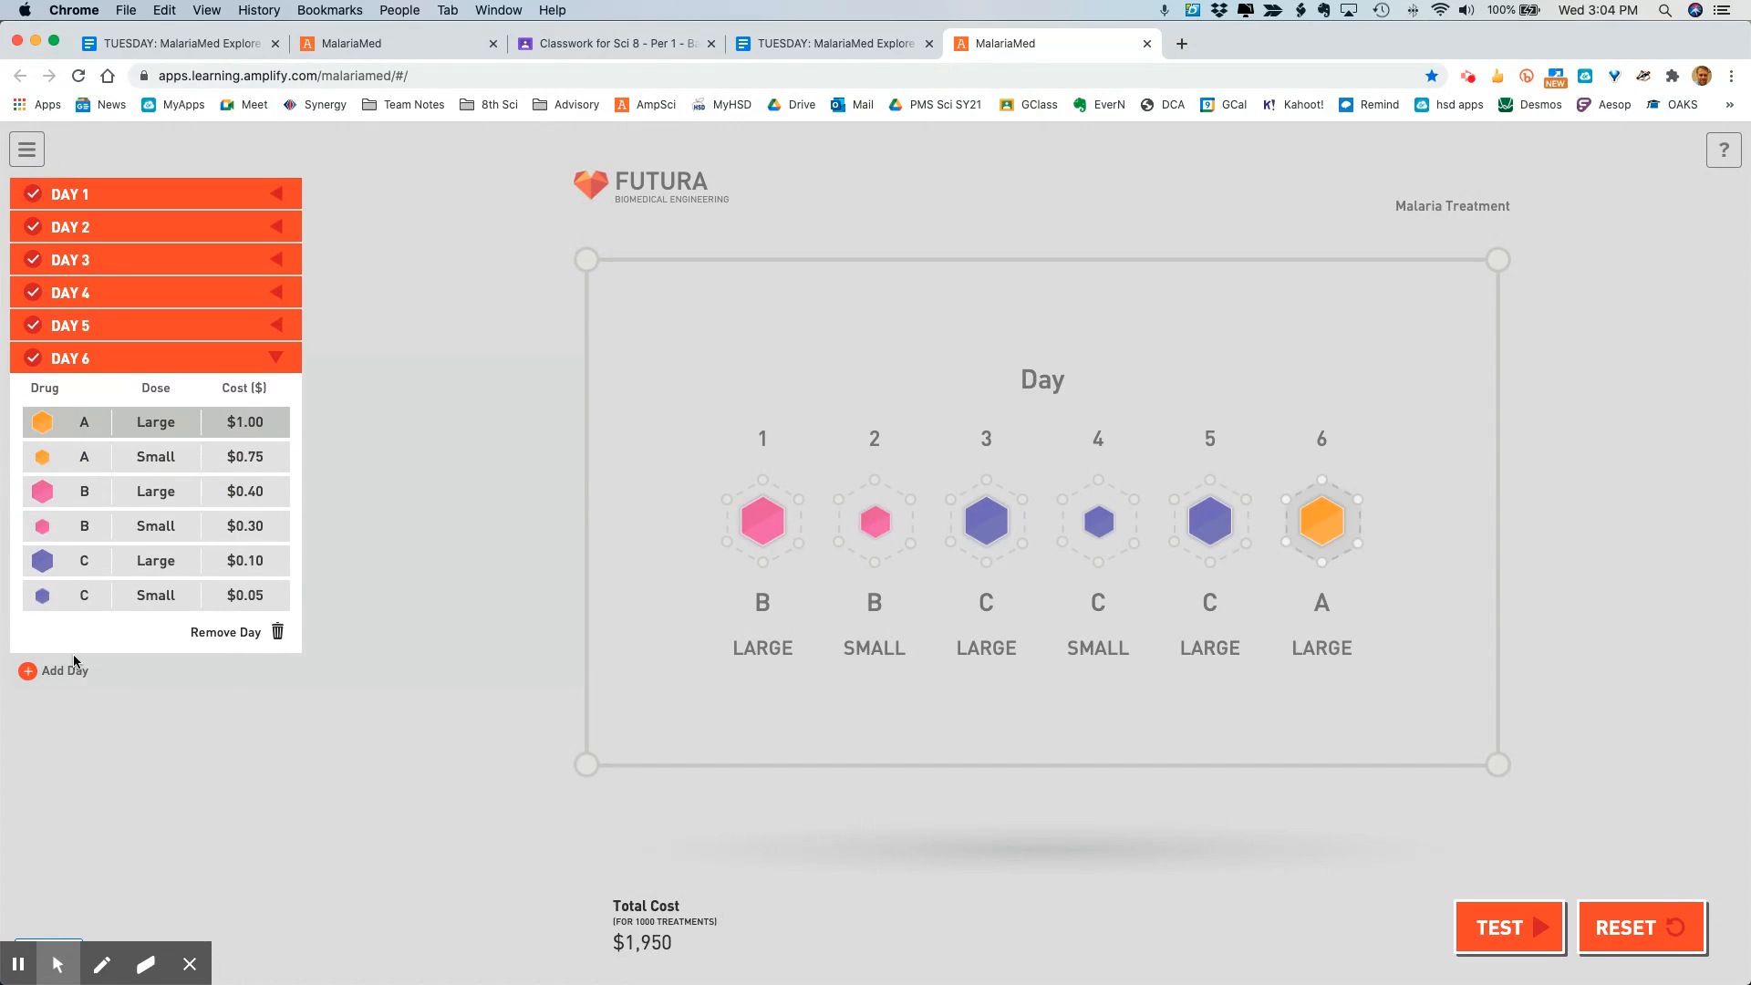
left_click(31, 671)
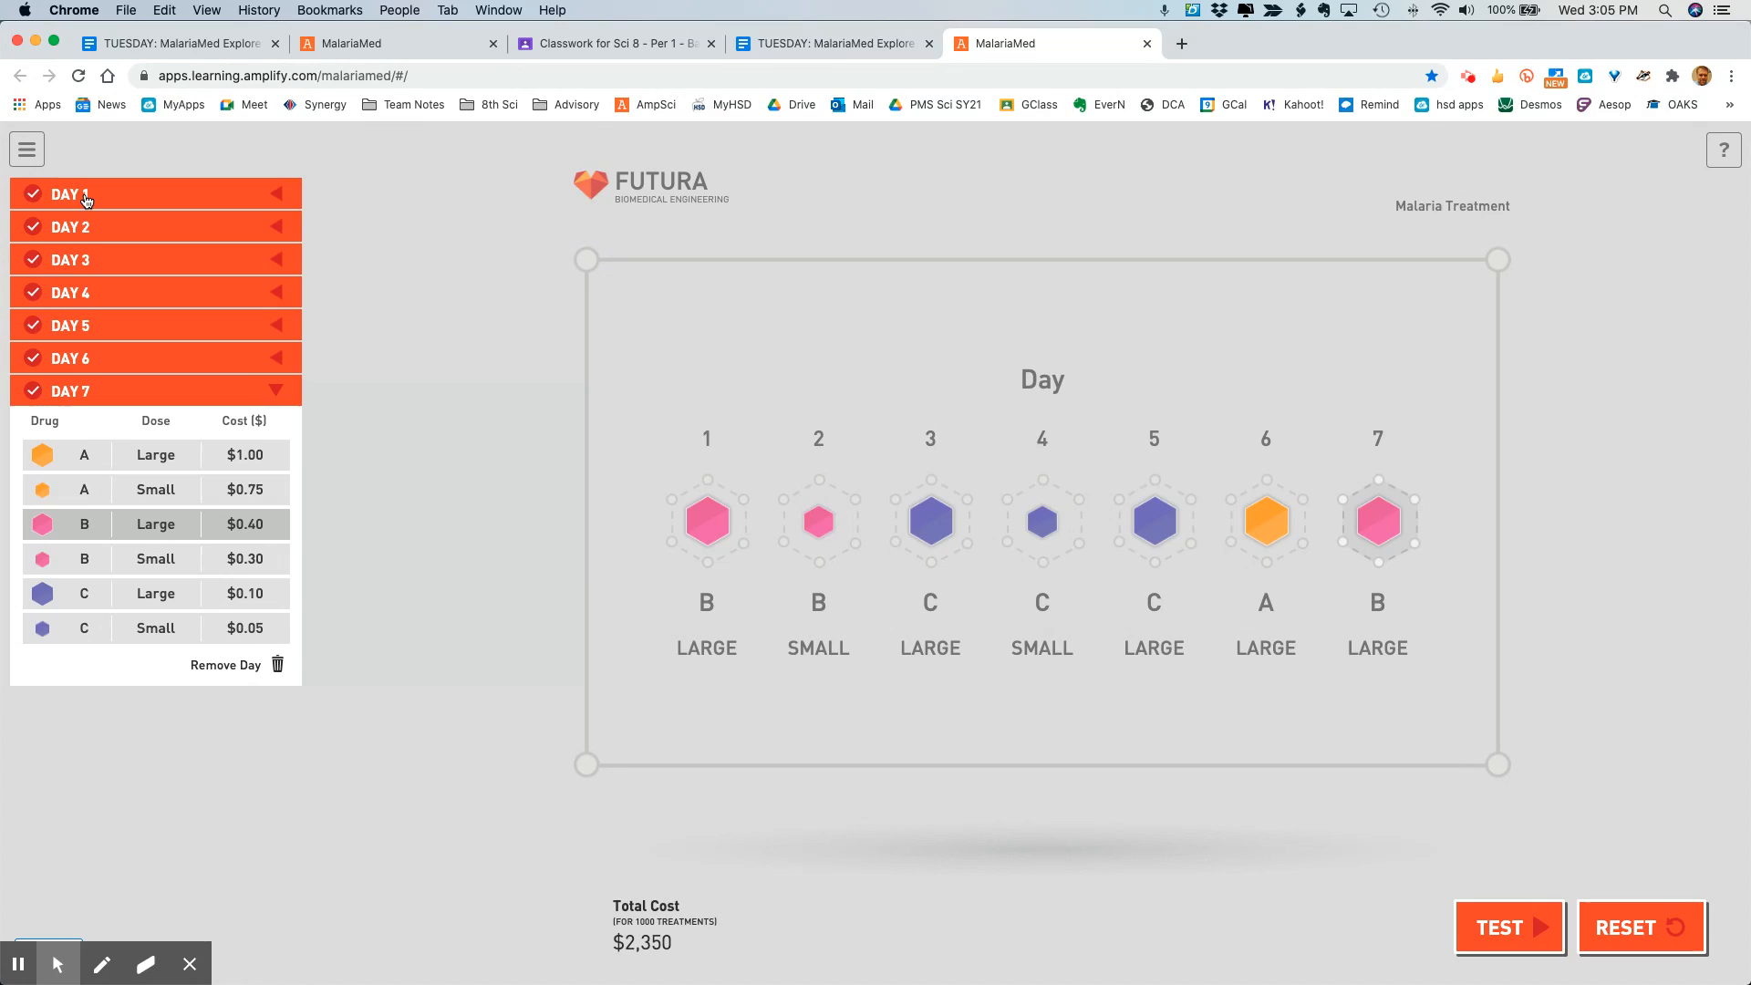
mouse_move(111, 372)
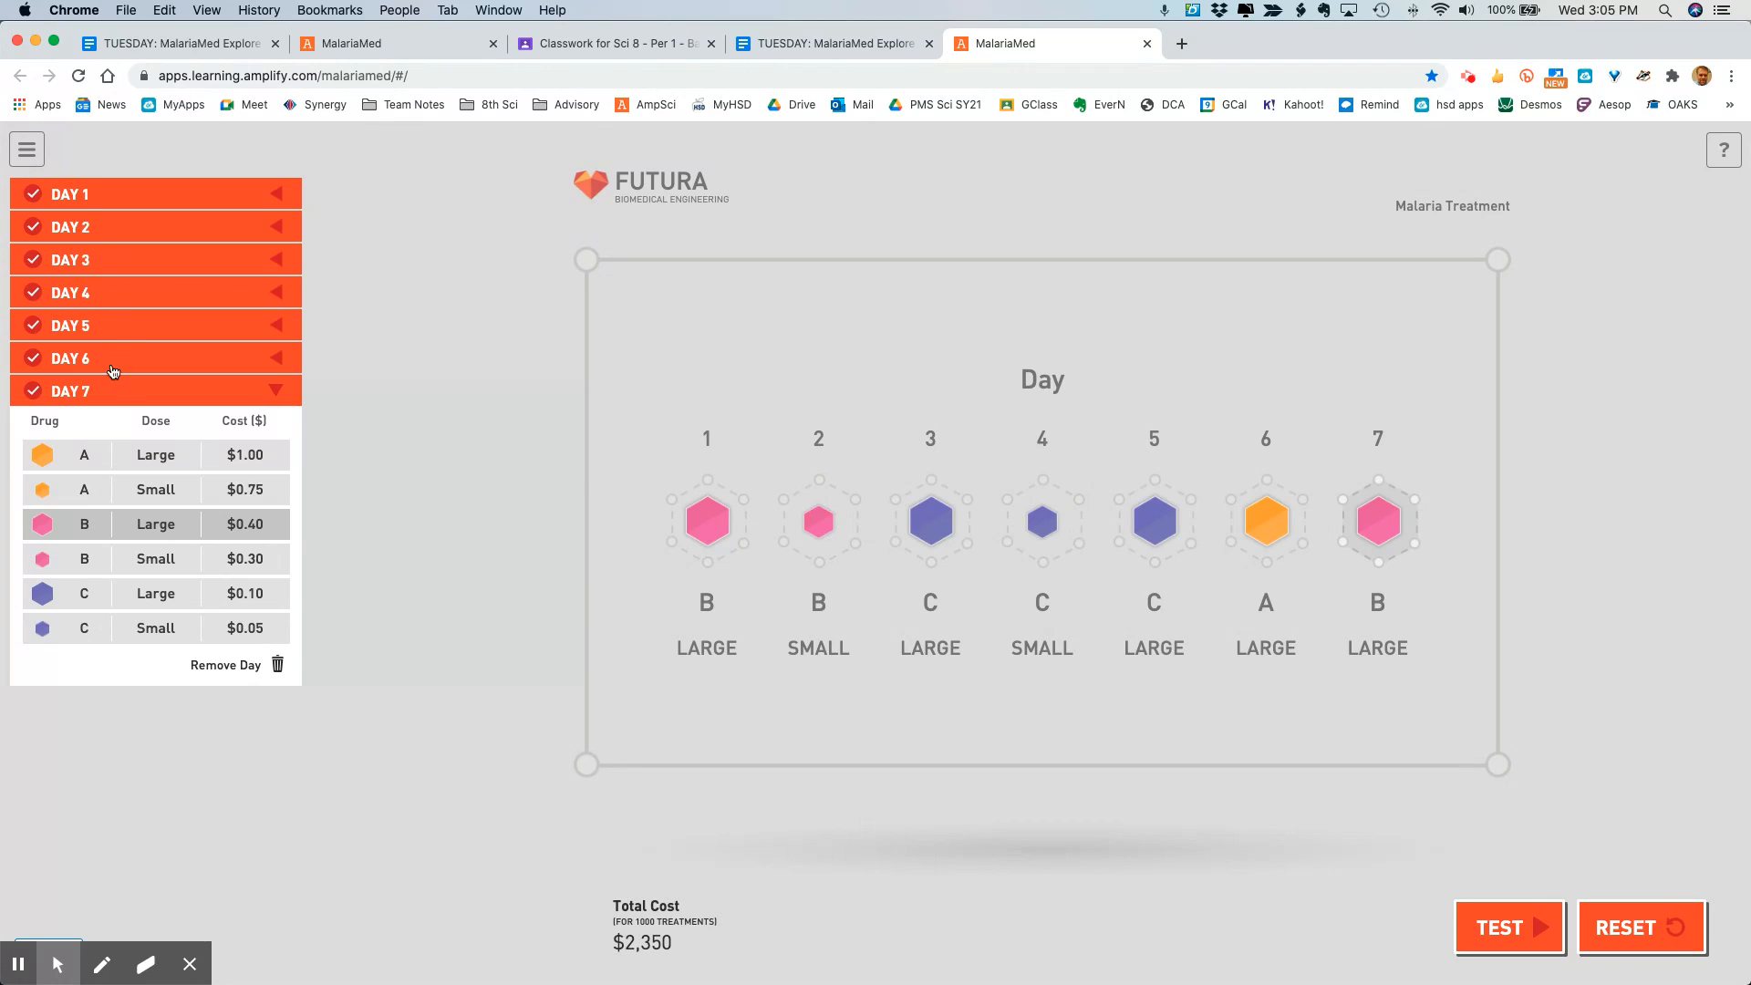
mouse_move(332, 555)
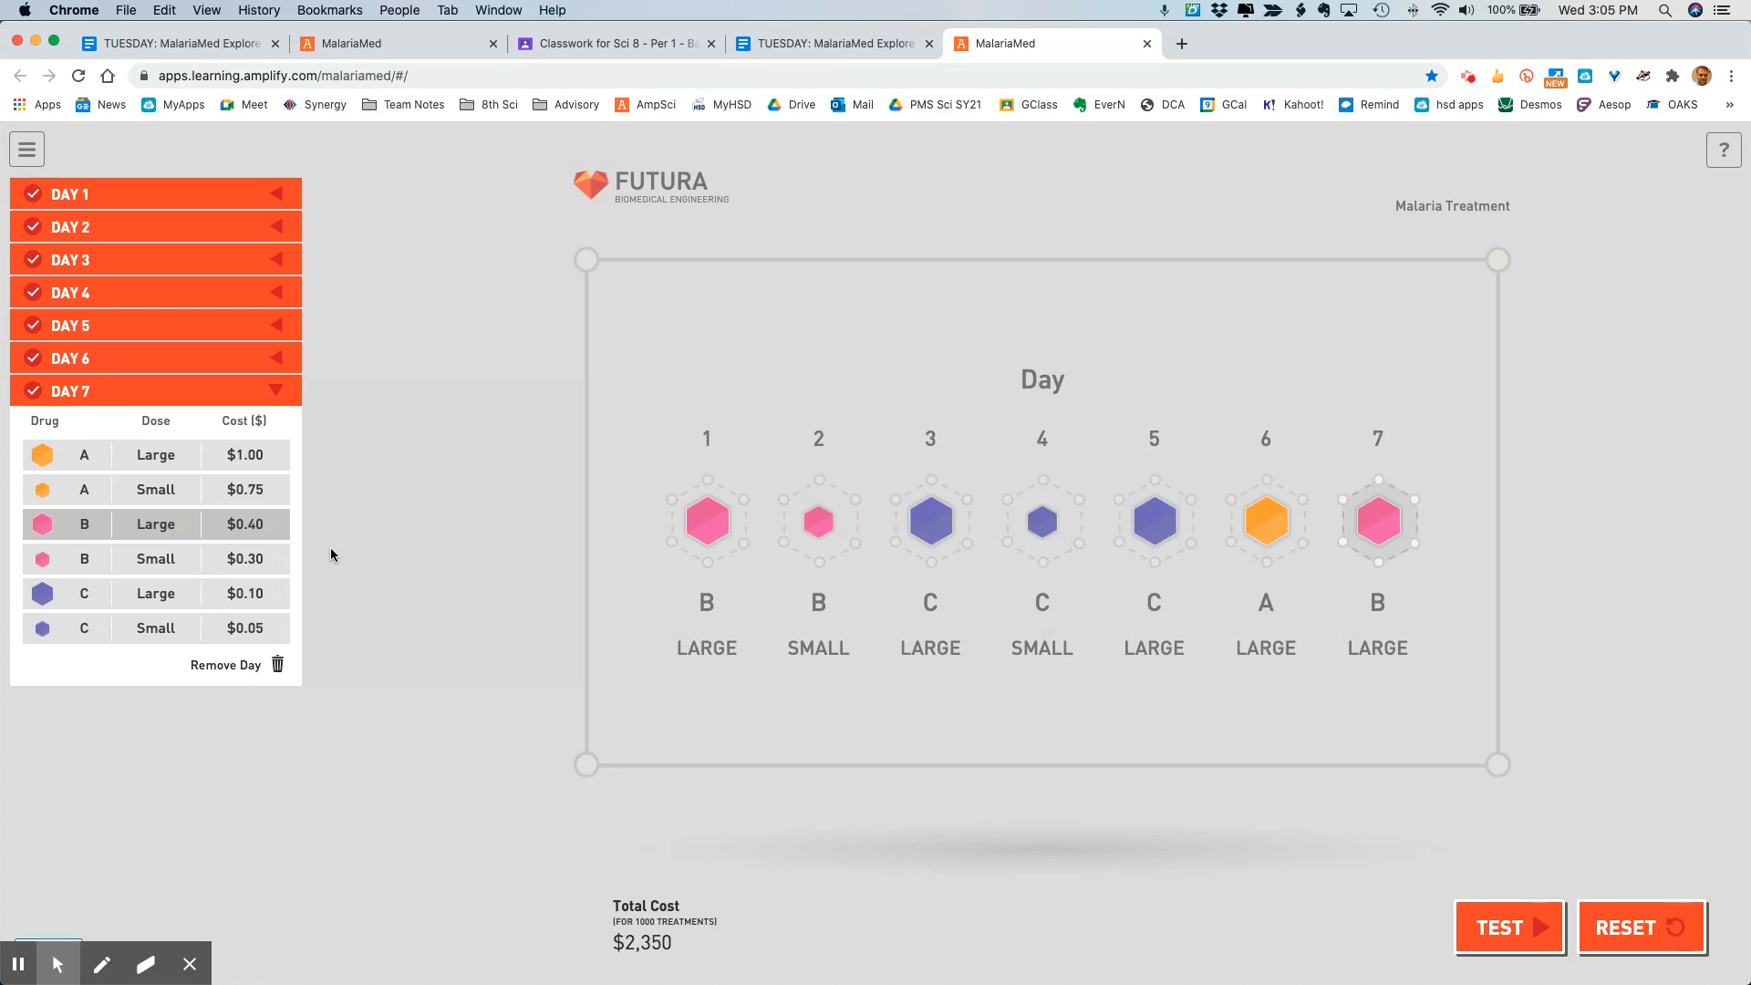
mouse_move(733, 567)
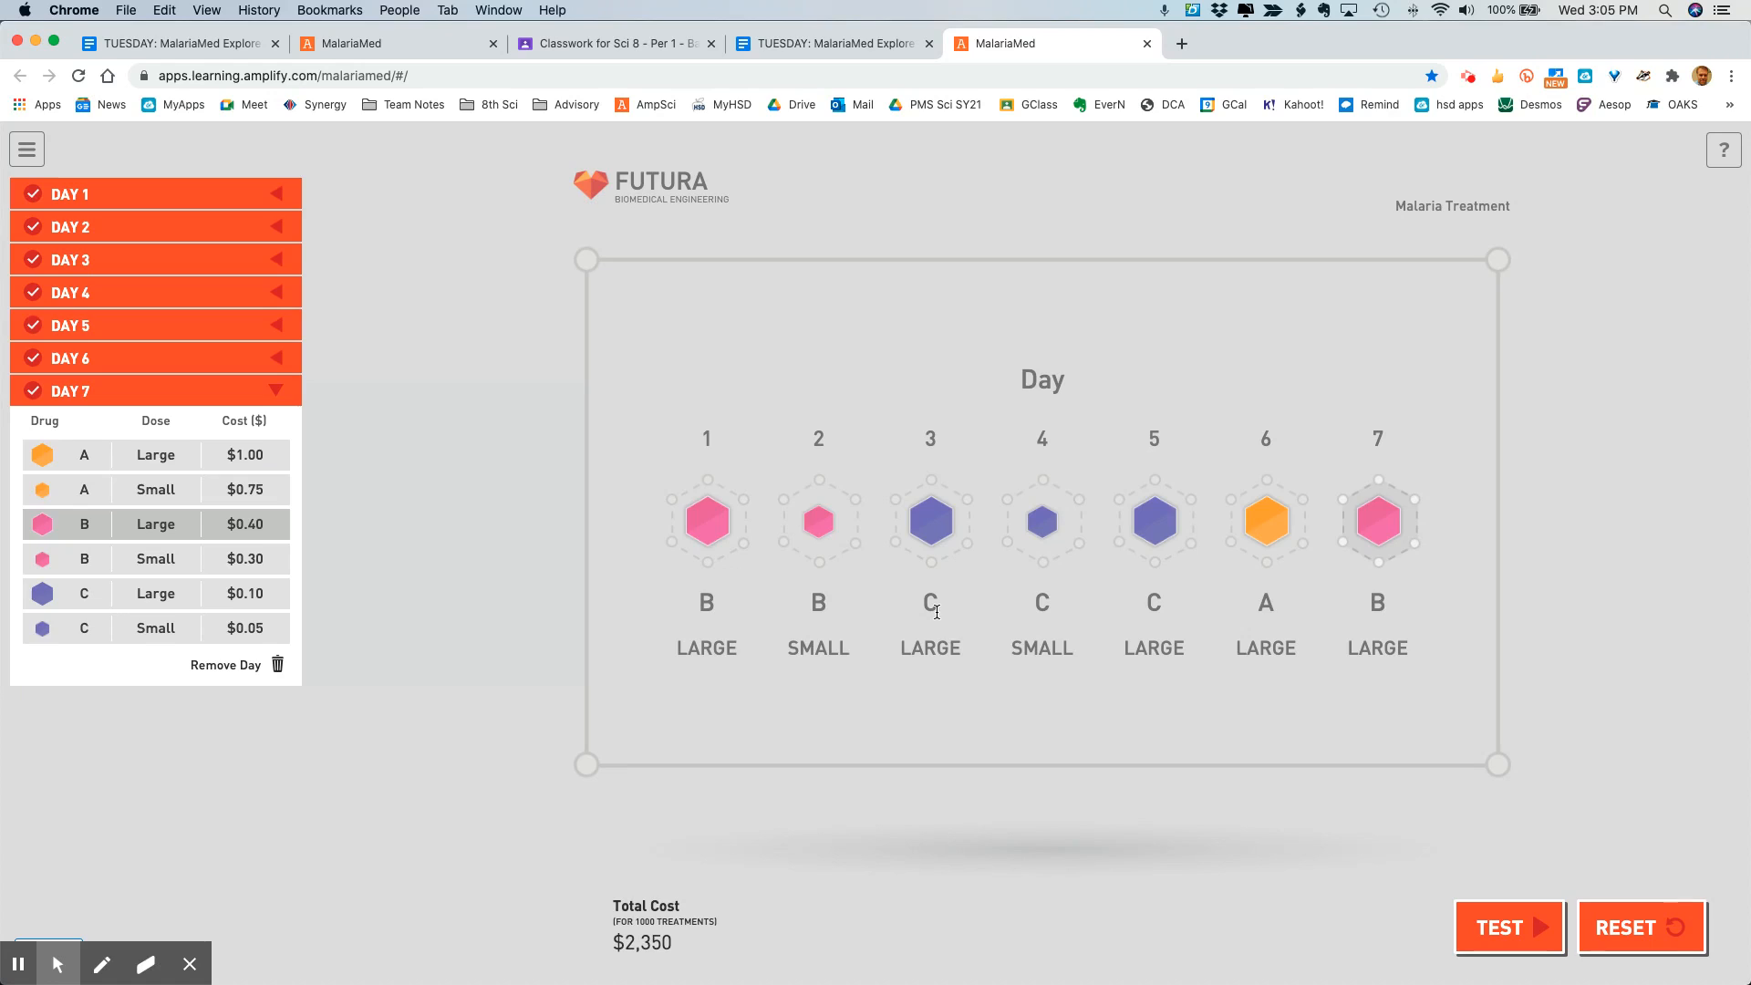
mouse_move(726, 445)
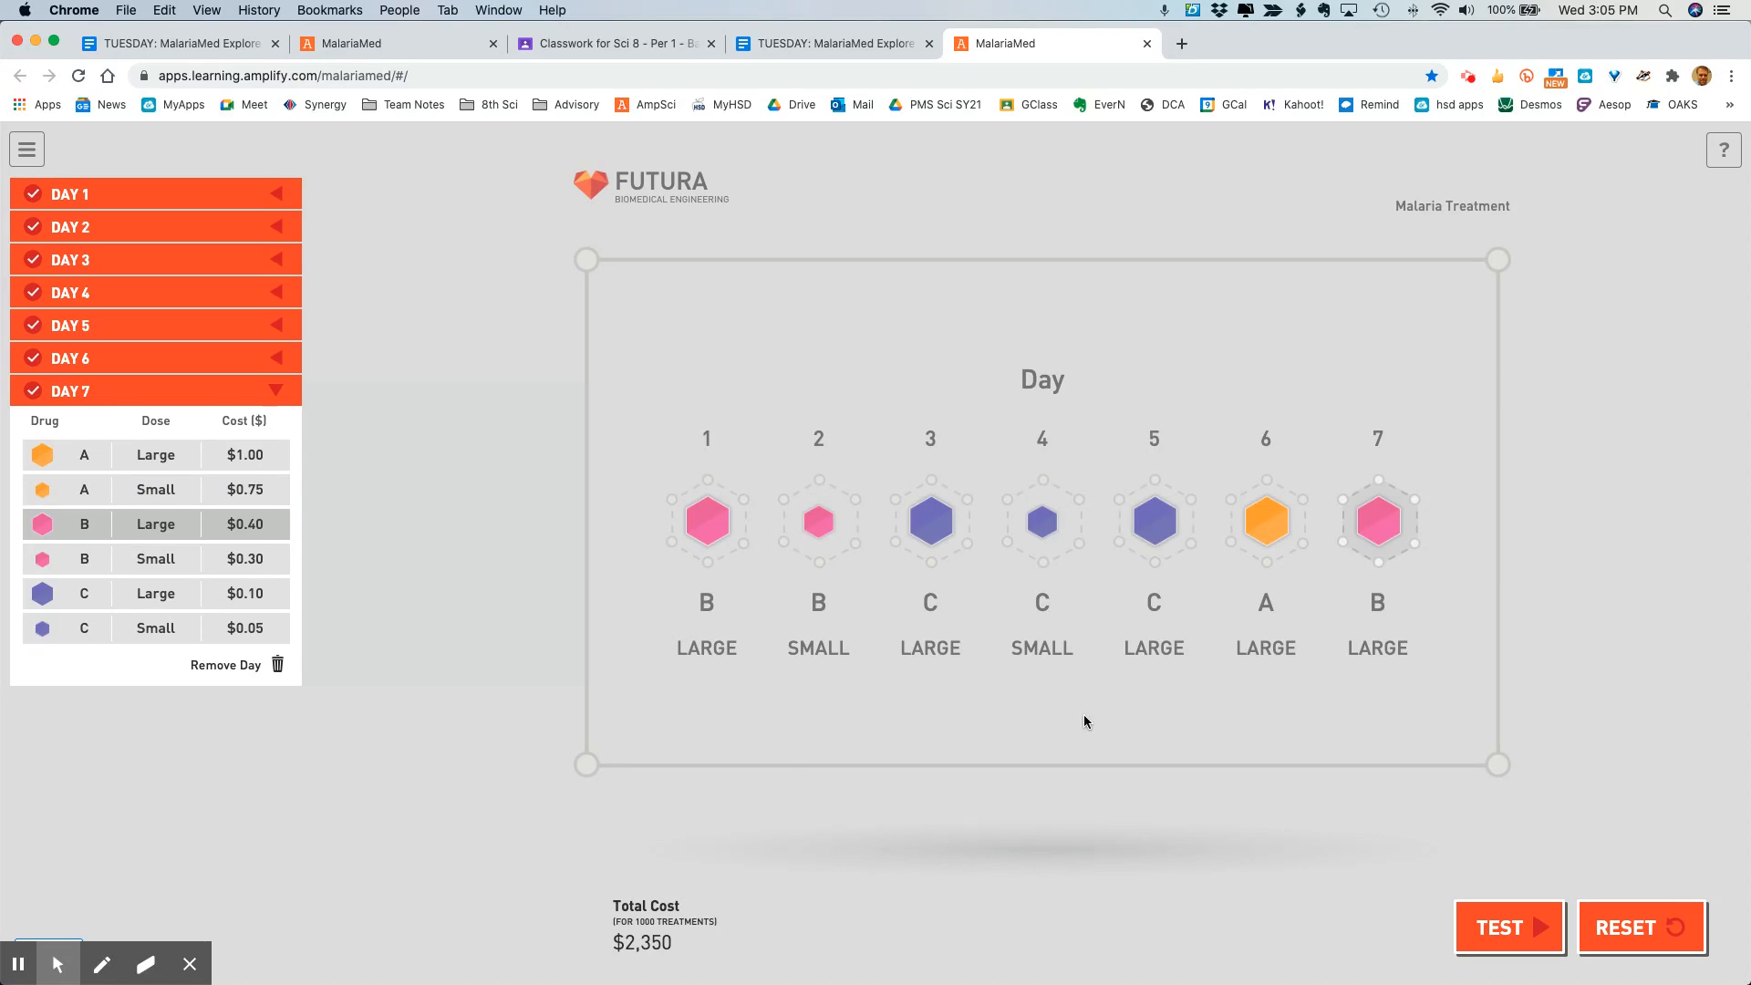
mouse_move(299, 463)
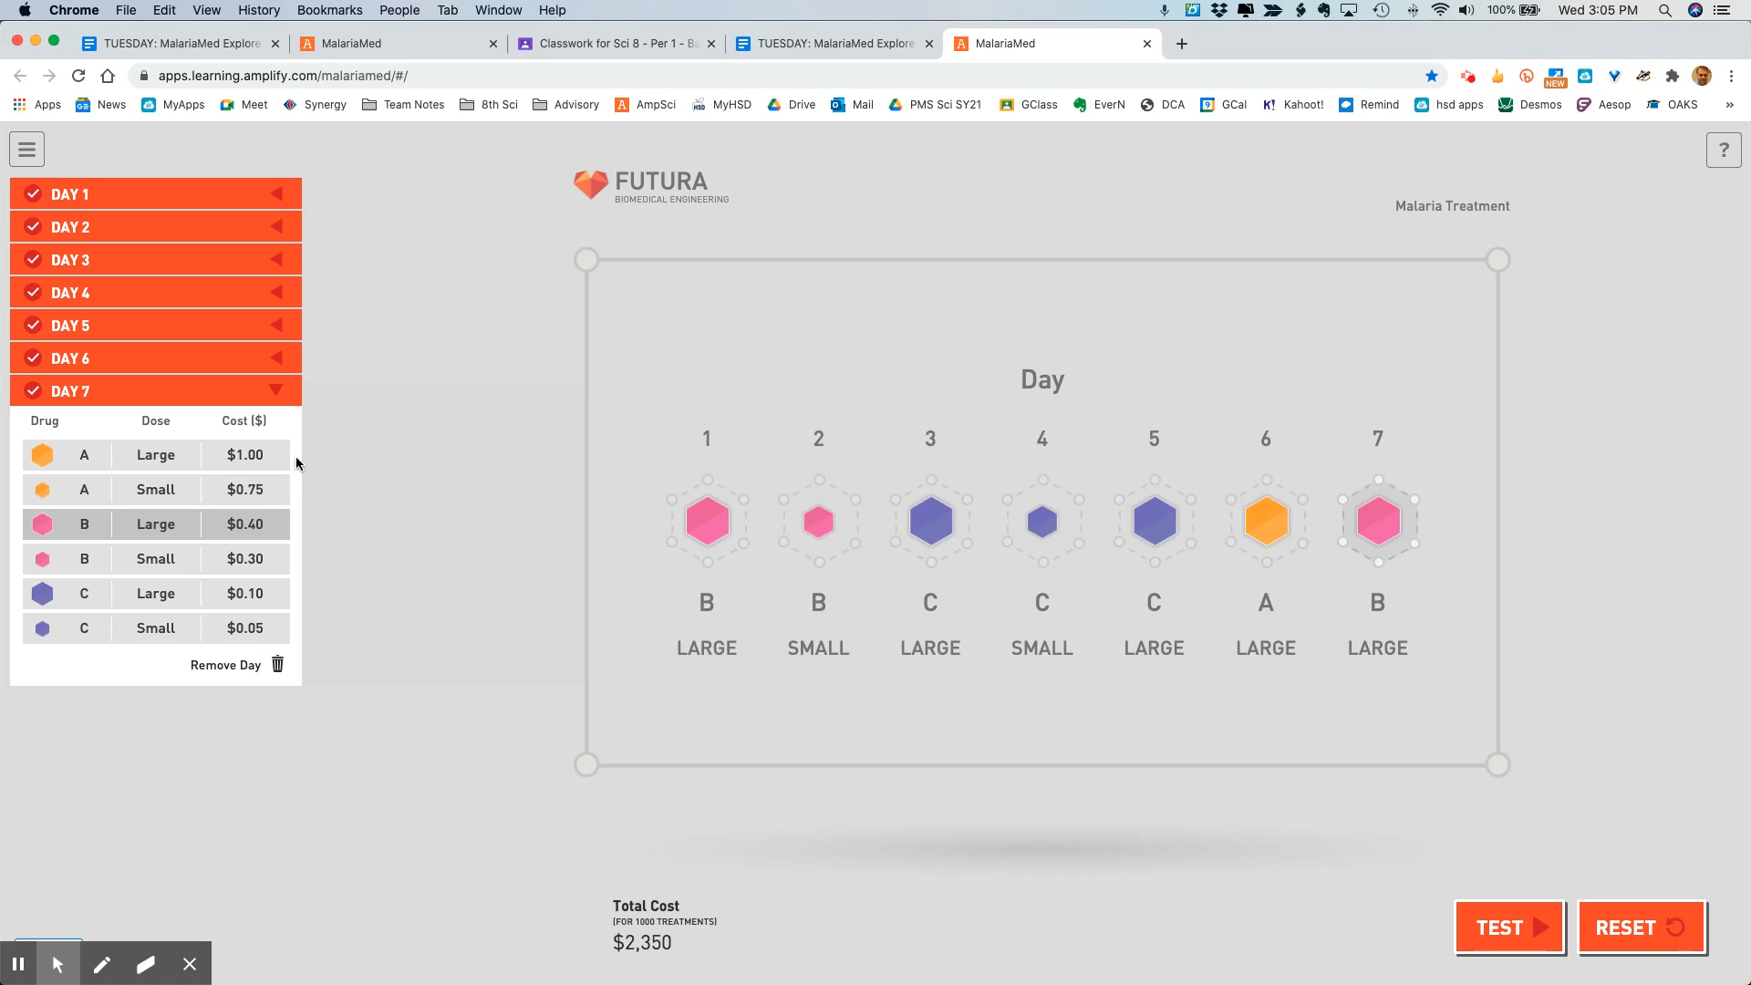
mouse_move(560, 642)
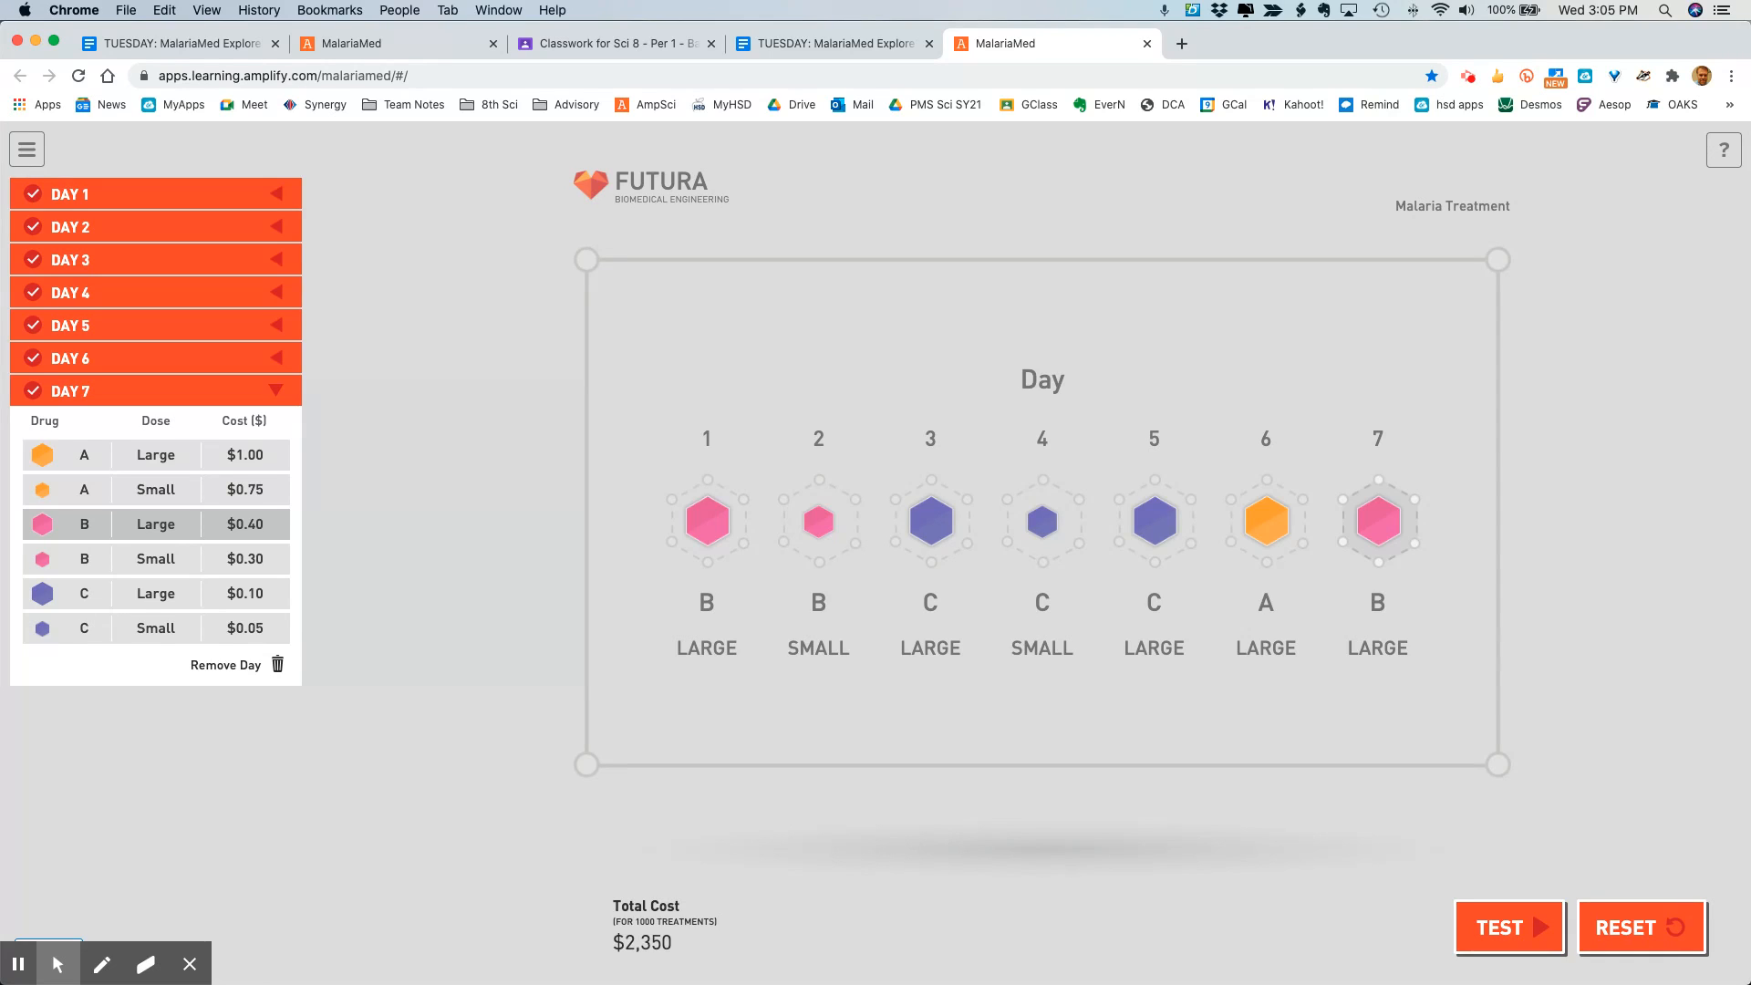
mouse_move(277, 668)
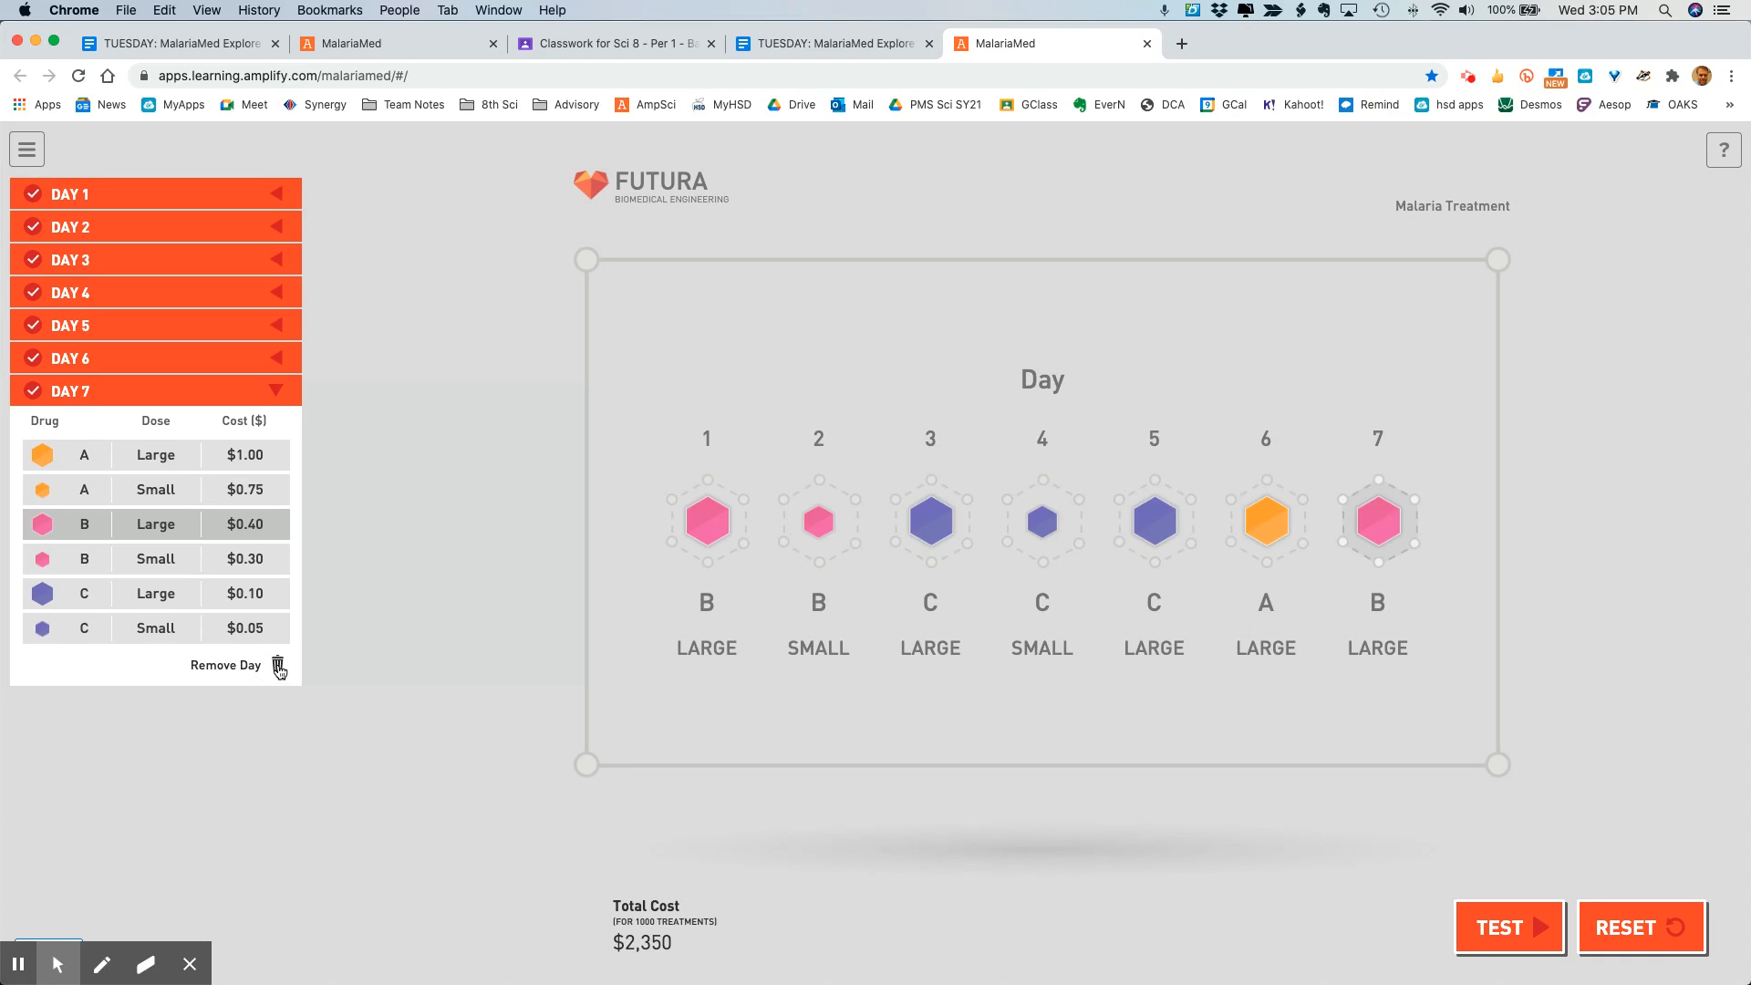
Step: Remove Day 7, leaving a six-day regimen costing $1,950
left_click(277, 666)
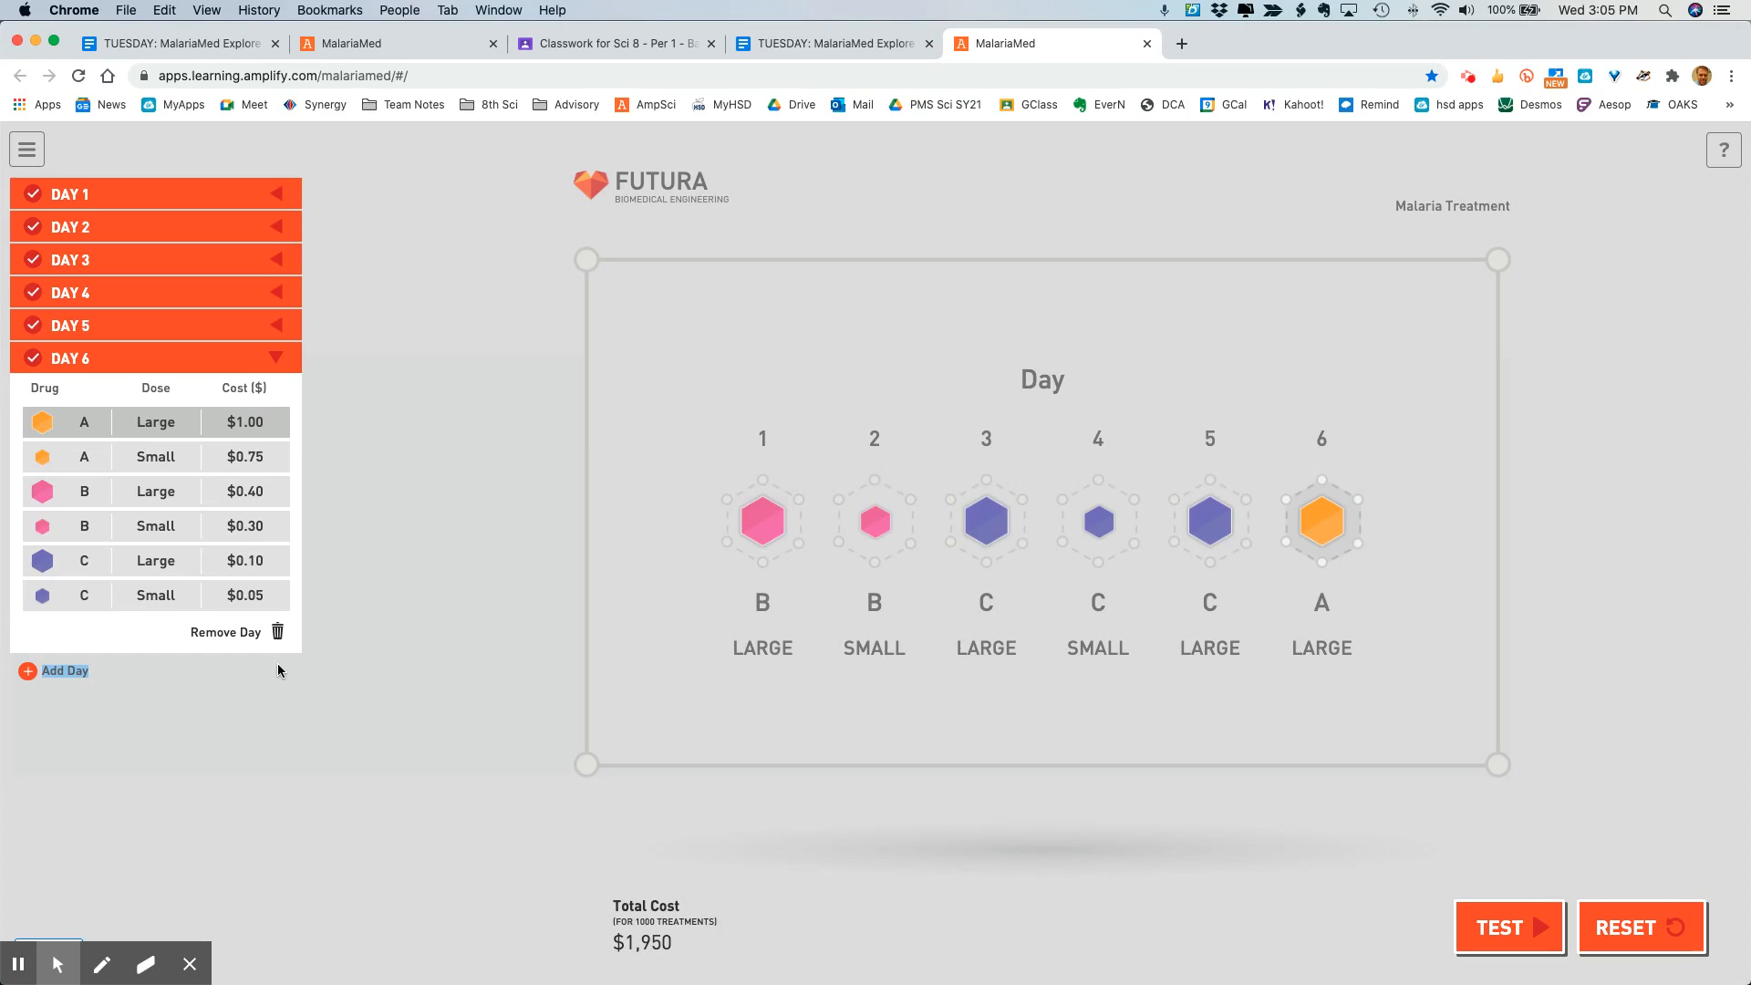
mouse_move(139, 319)
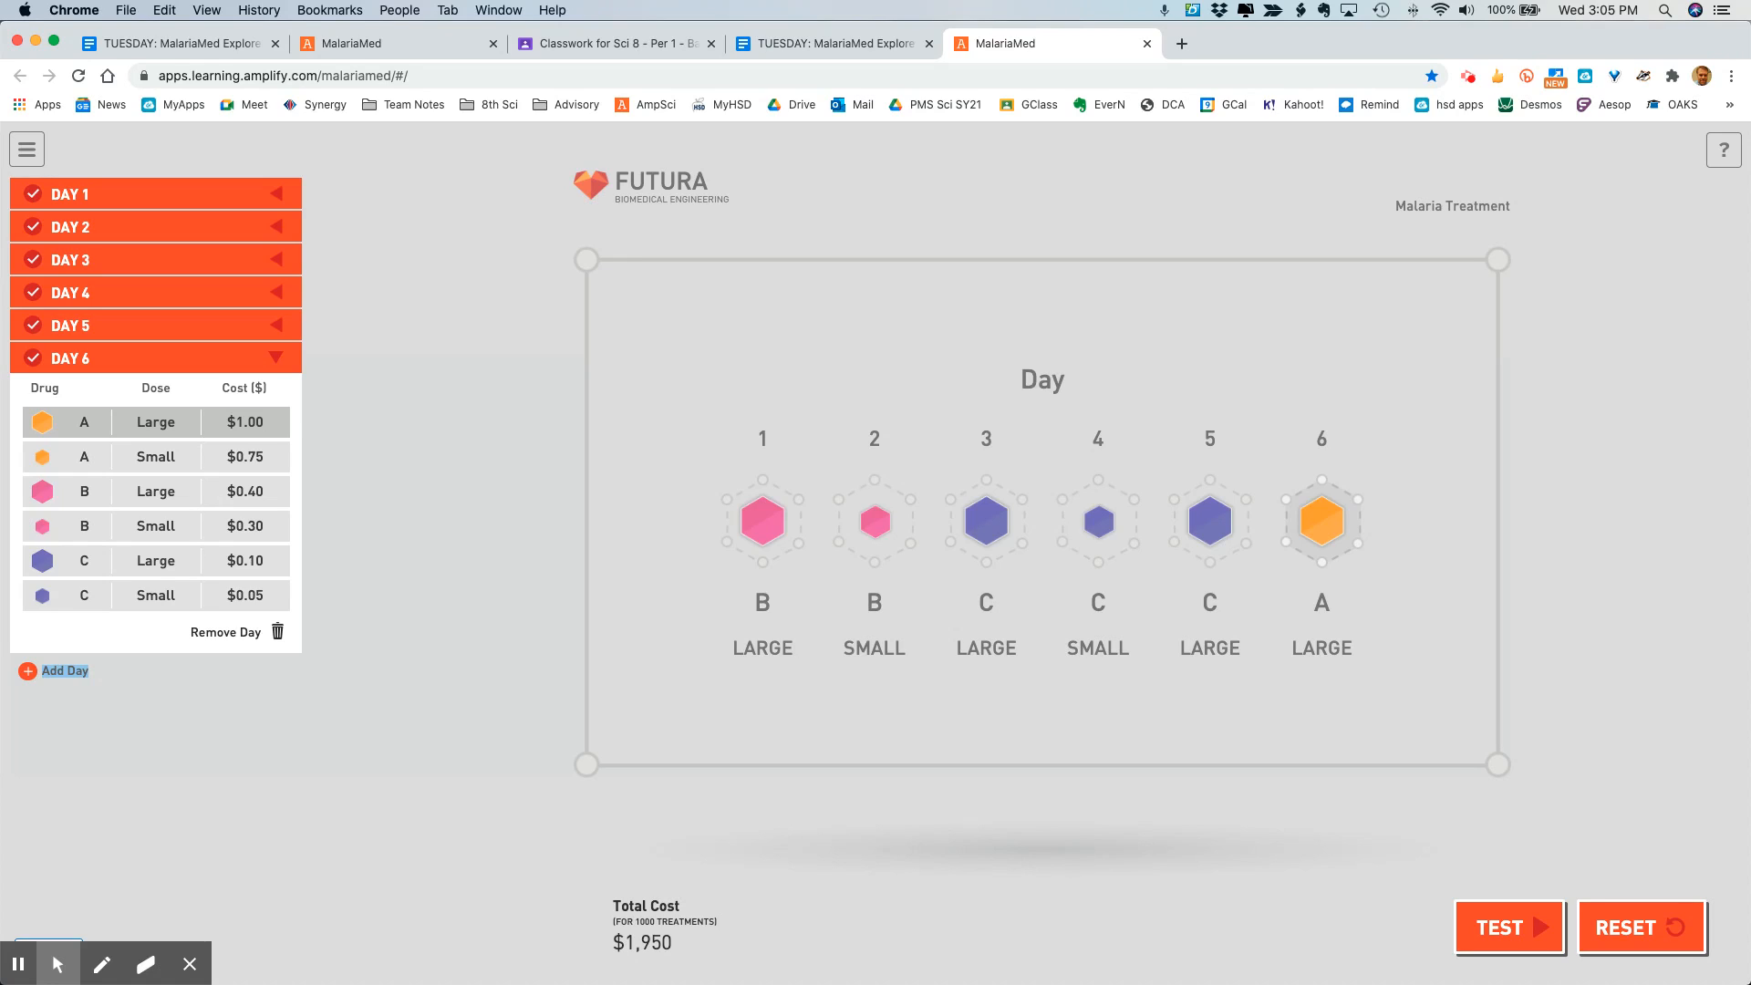
mouse_move(774, 963)
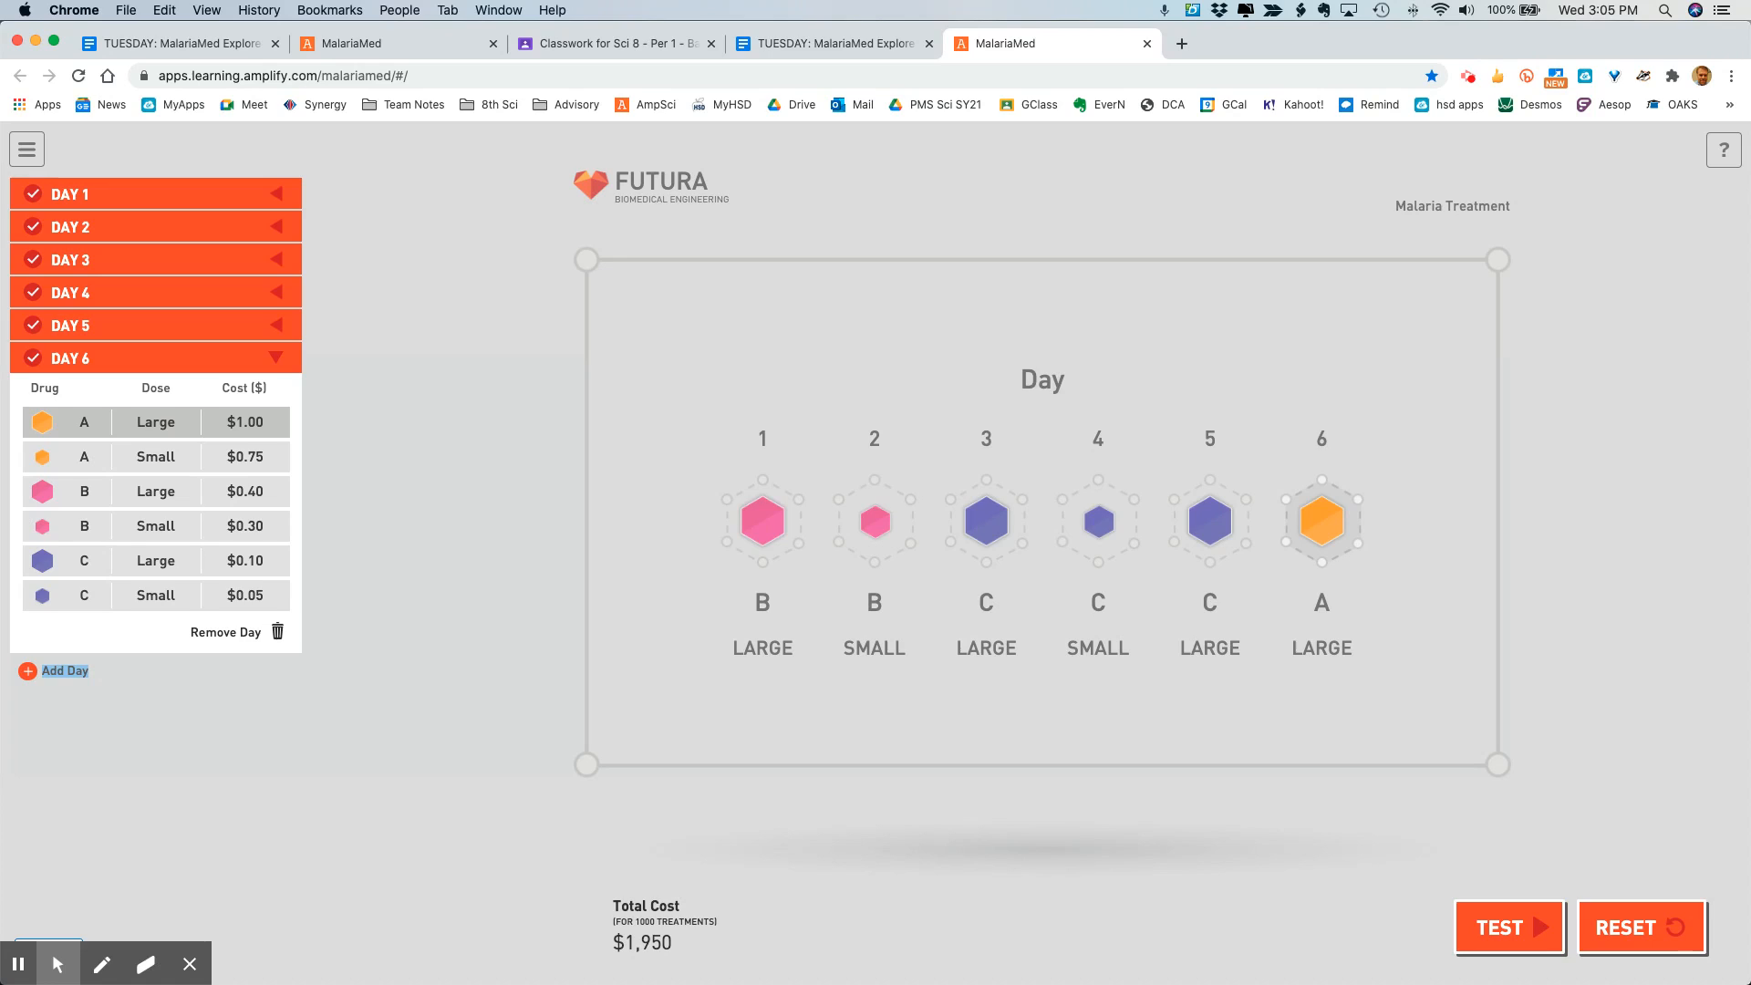
mouse_move(1518, 901)
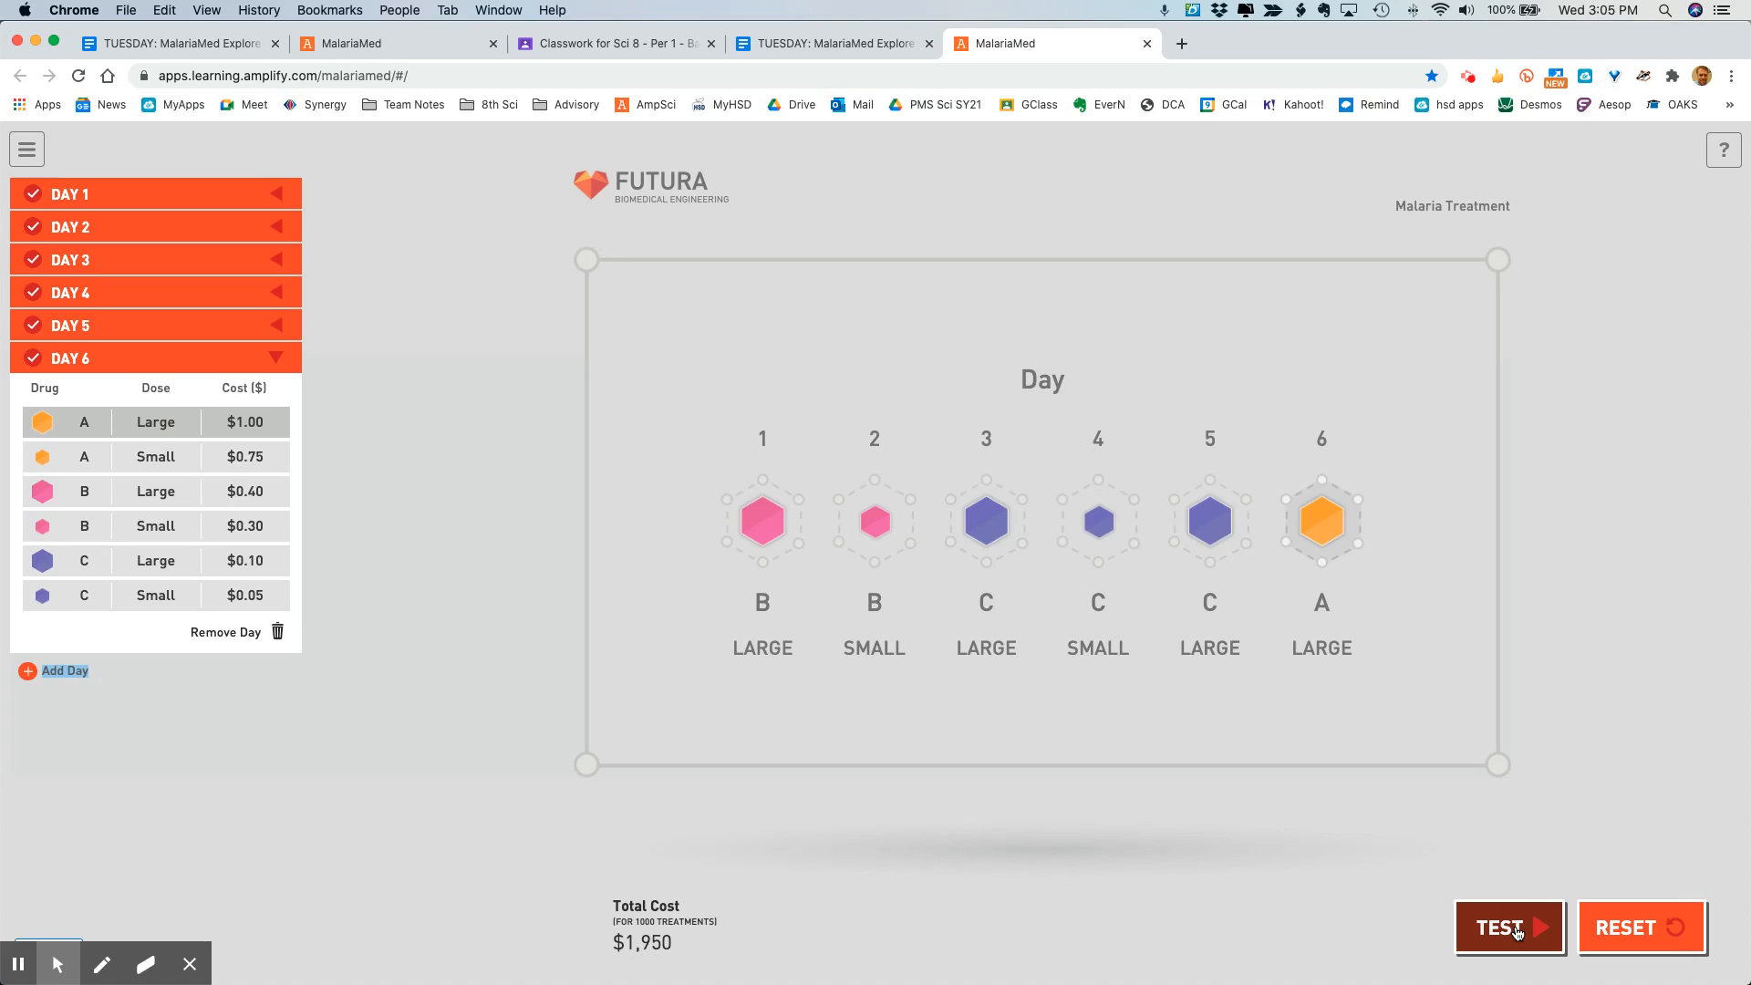
Step: Run the TEST on the six-day plan: 0% A, 92% B, 8% C resistance, severe side effects
left_click(1509, 927)
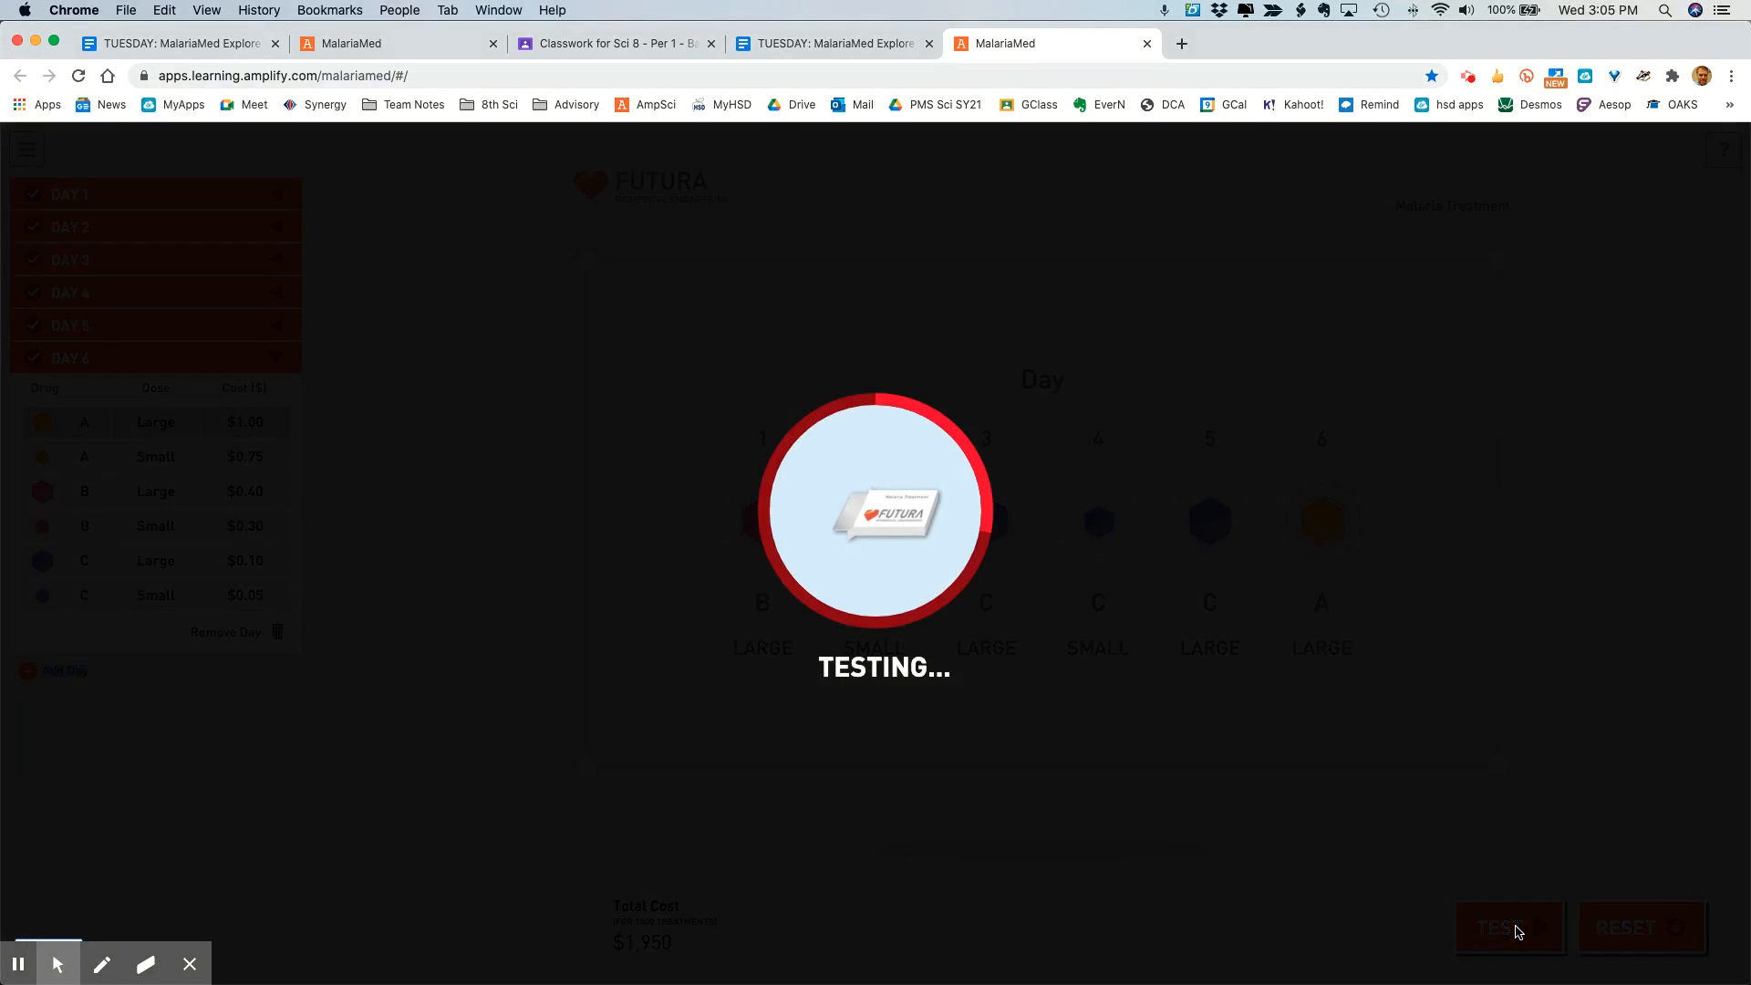
left_click(1508, 926)
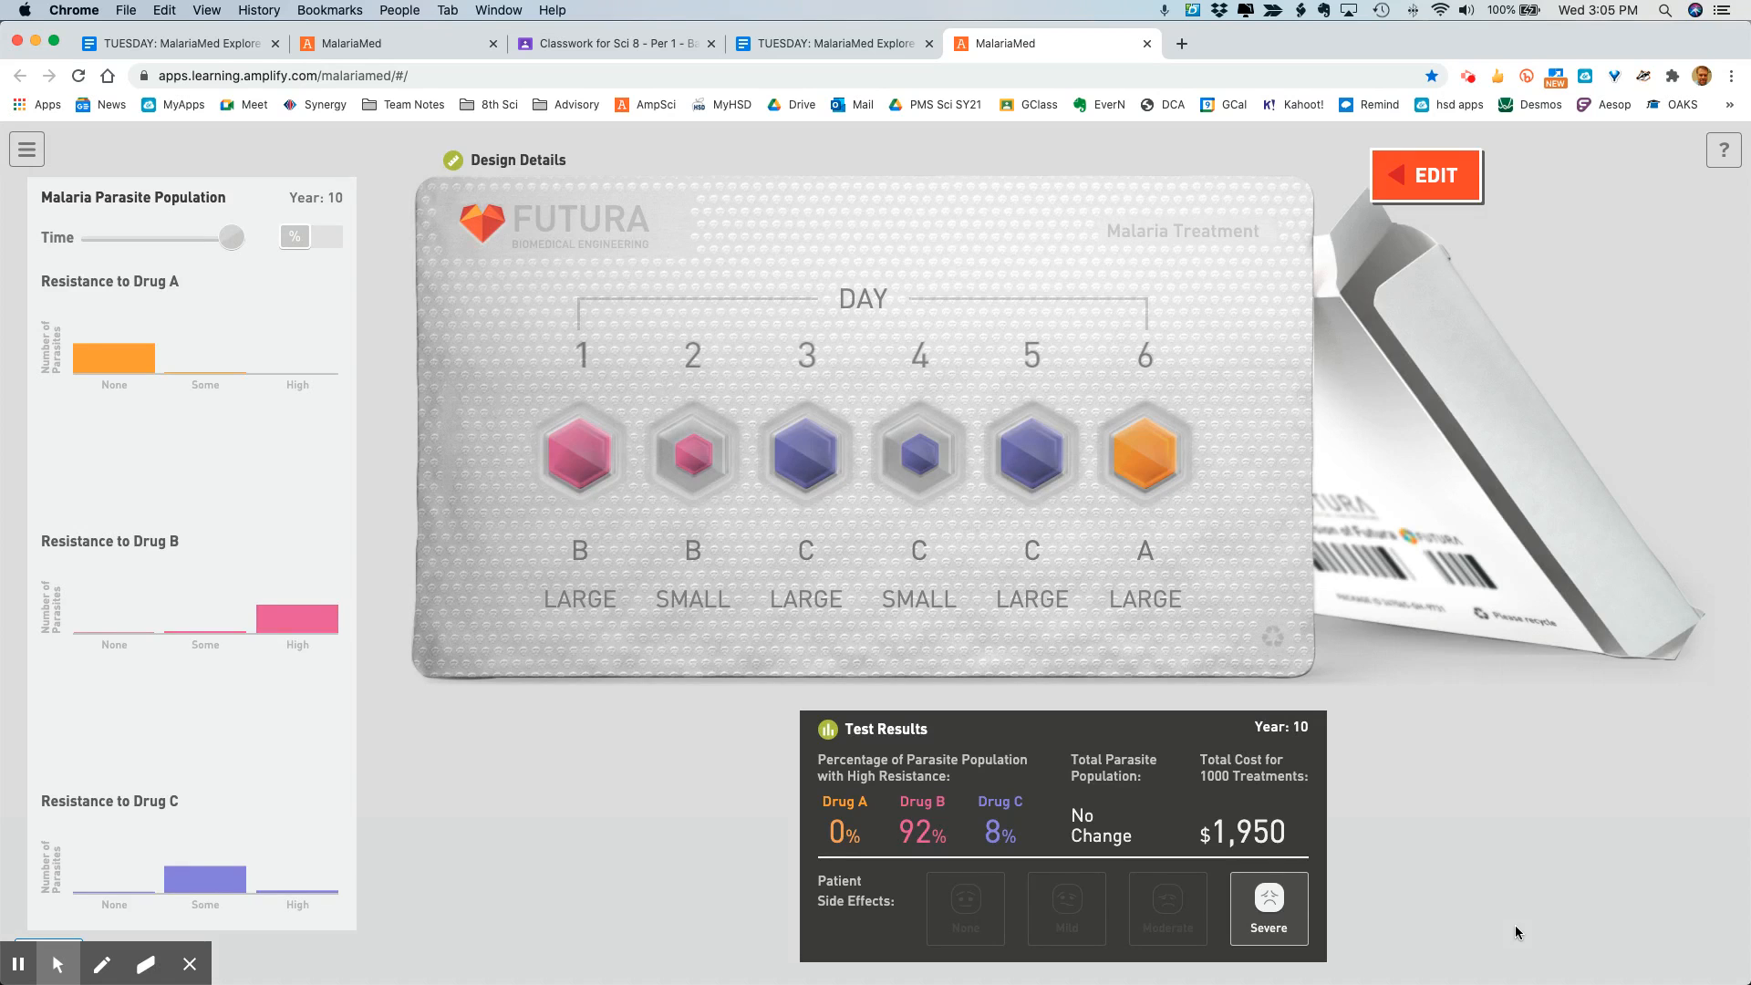
mouse_move(1346, 339)
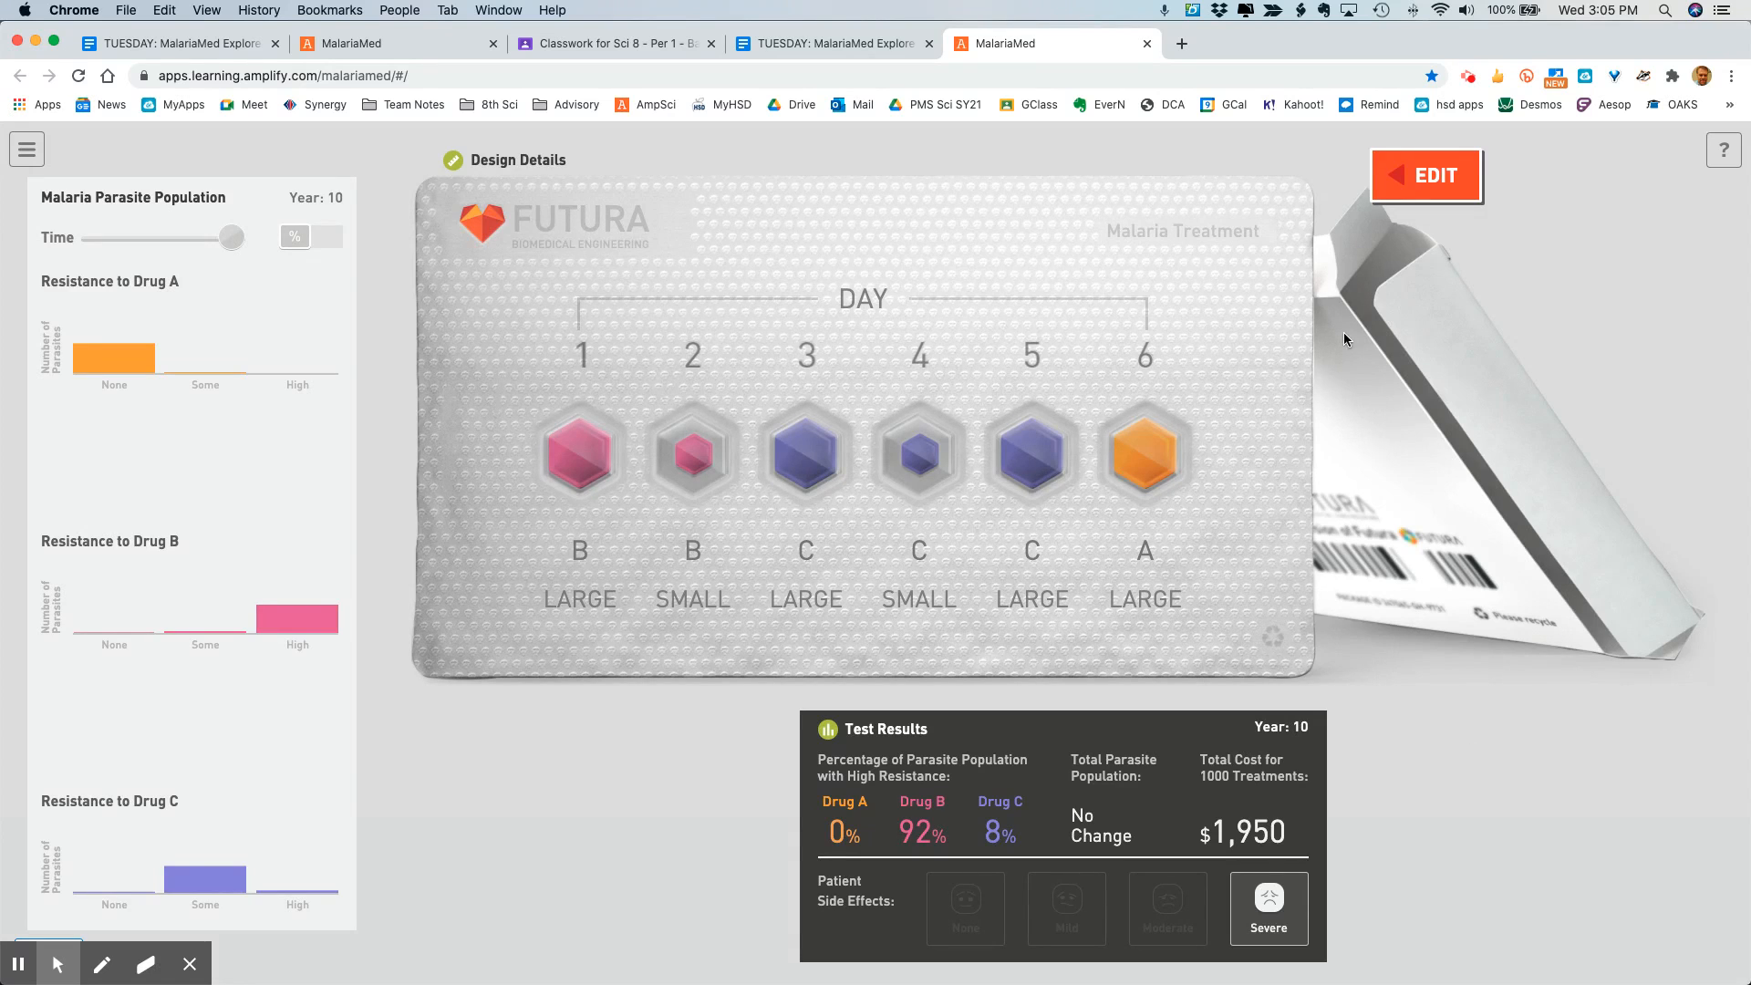
mouse_move(663, 186)
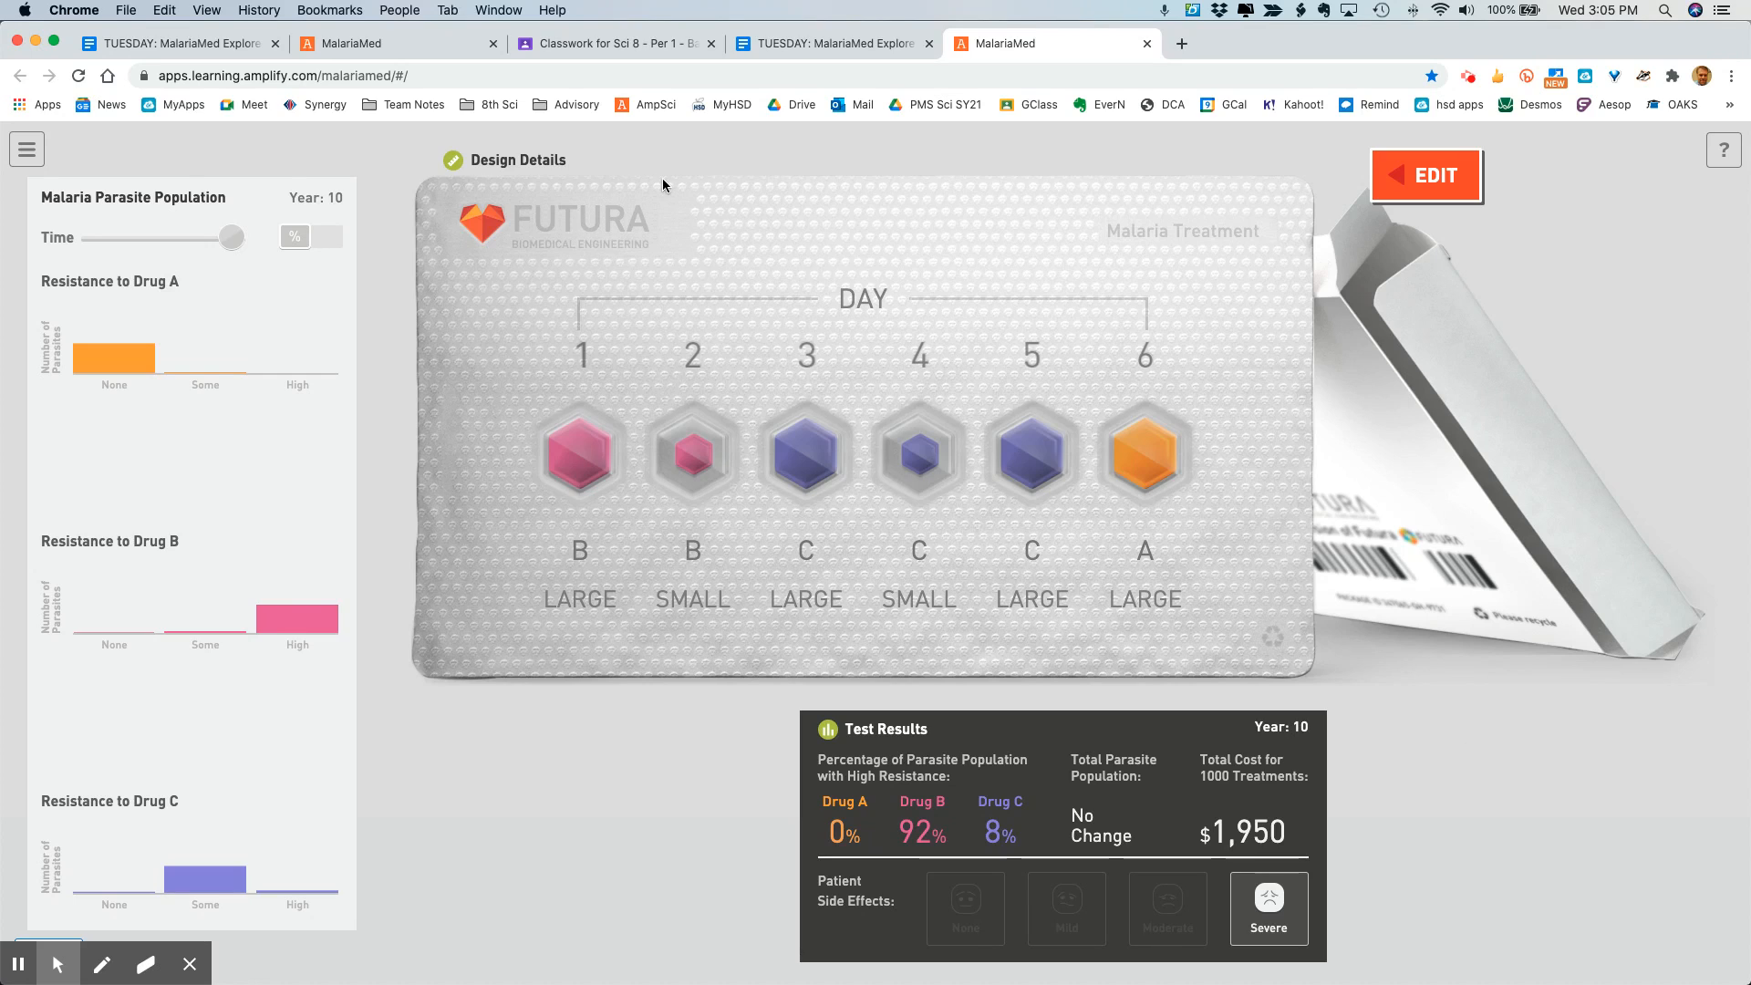
mouse_move(824, 671)
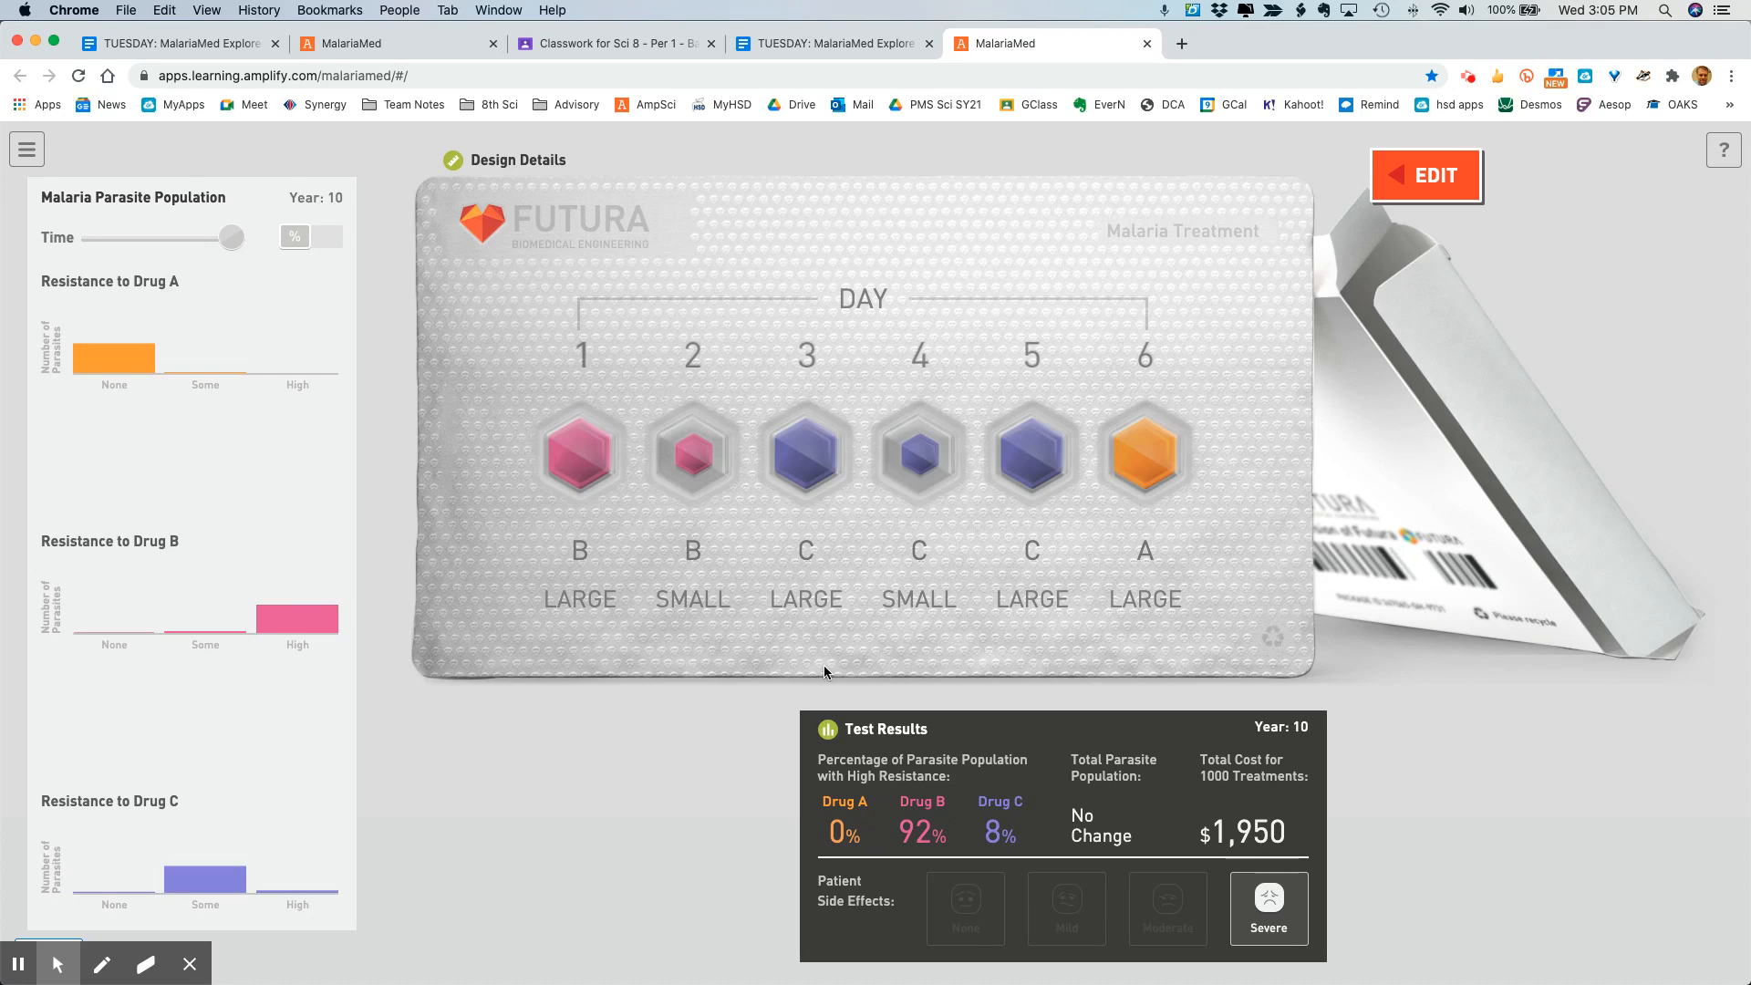
mouse_move(972, 219)
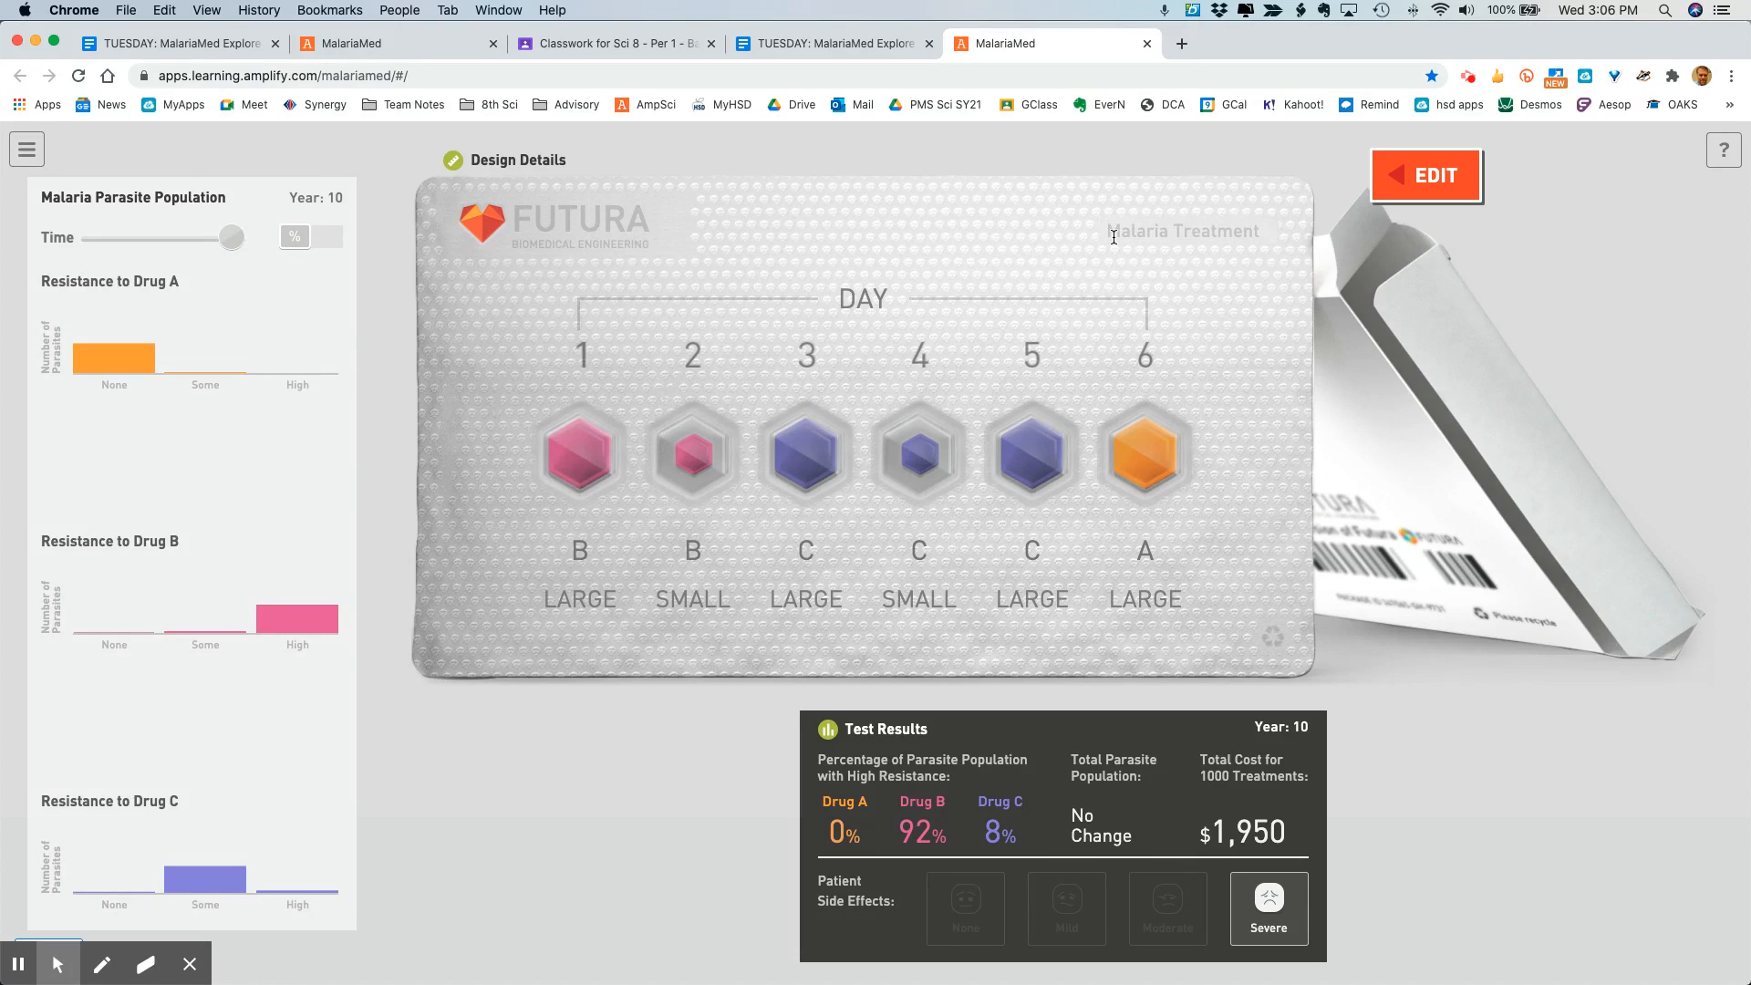
mouse_move(434, 594)
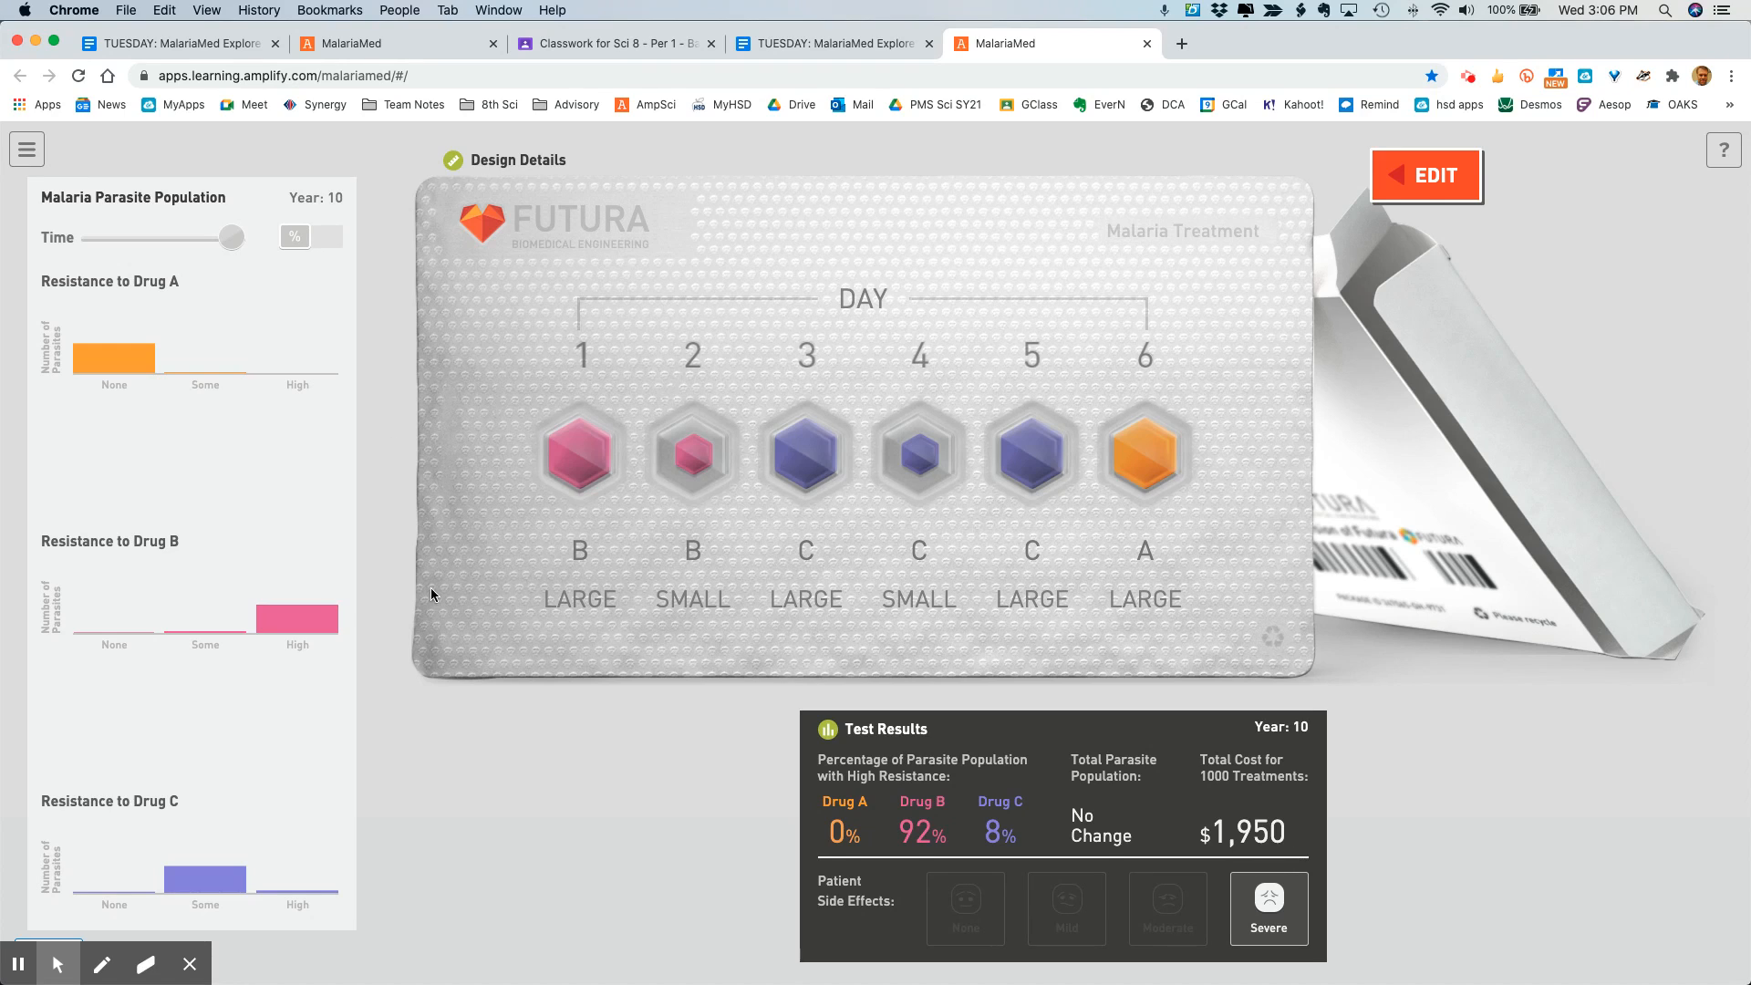
mouse_move(744, 748)
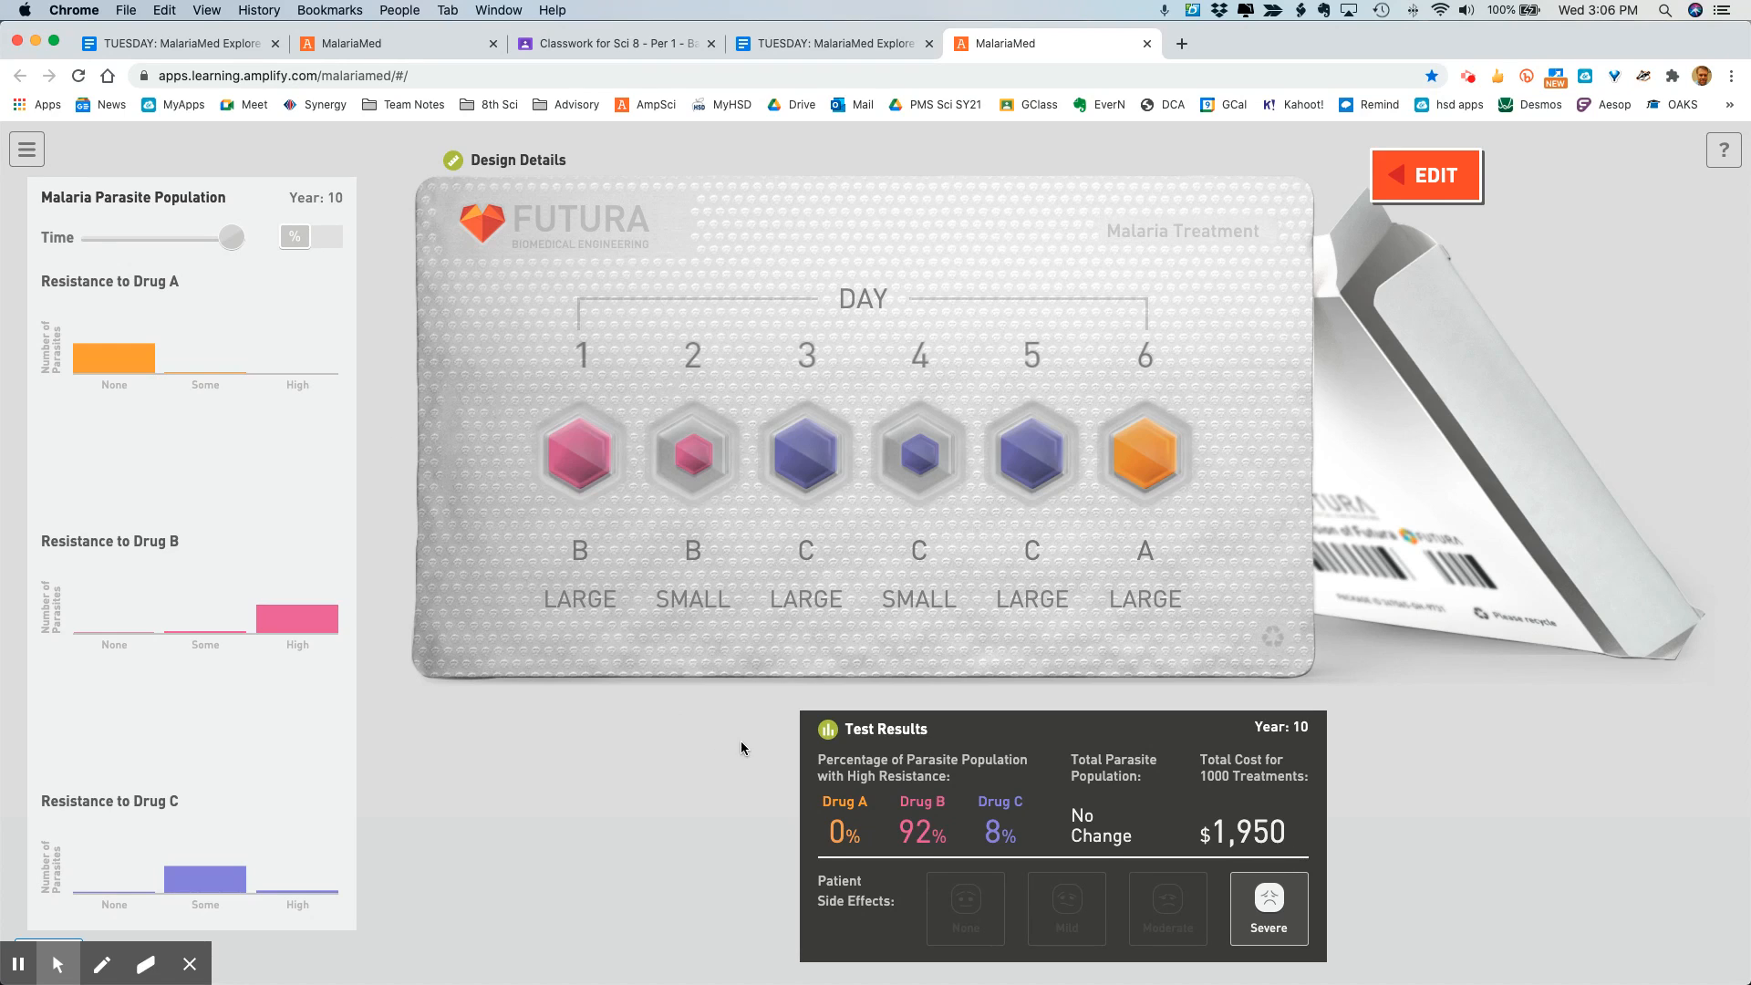
mouse_move(598, 576)
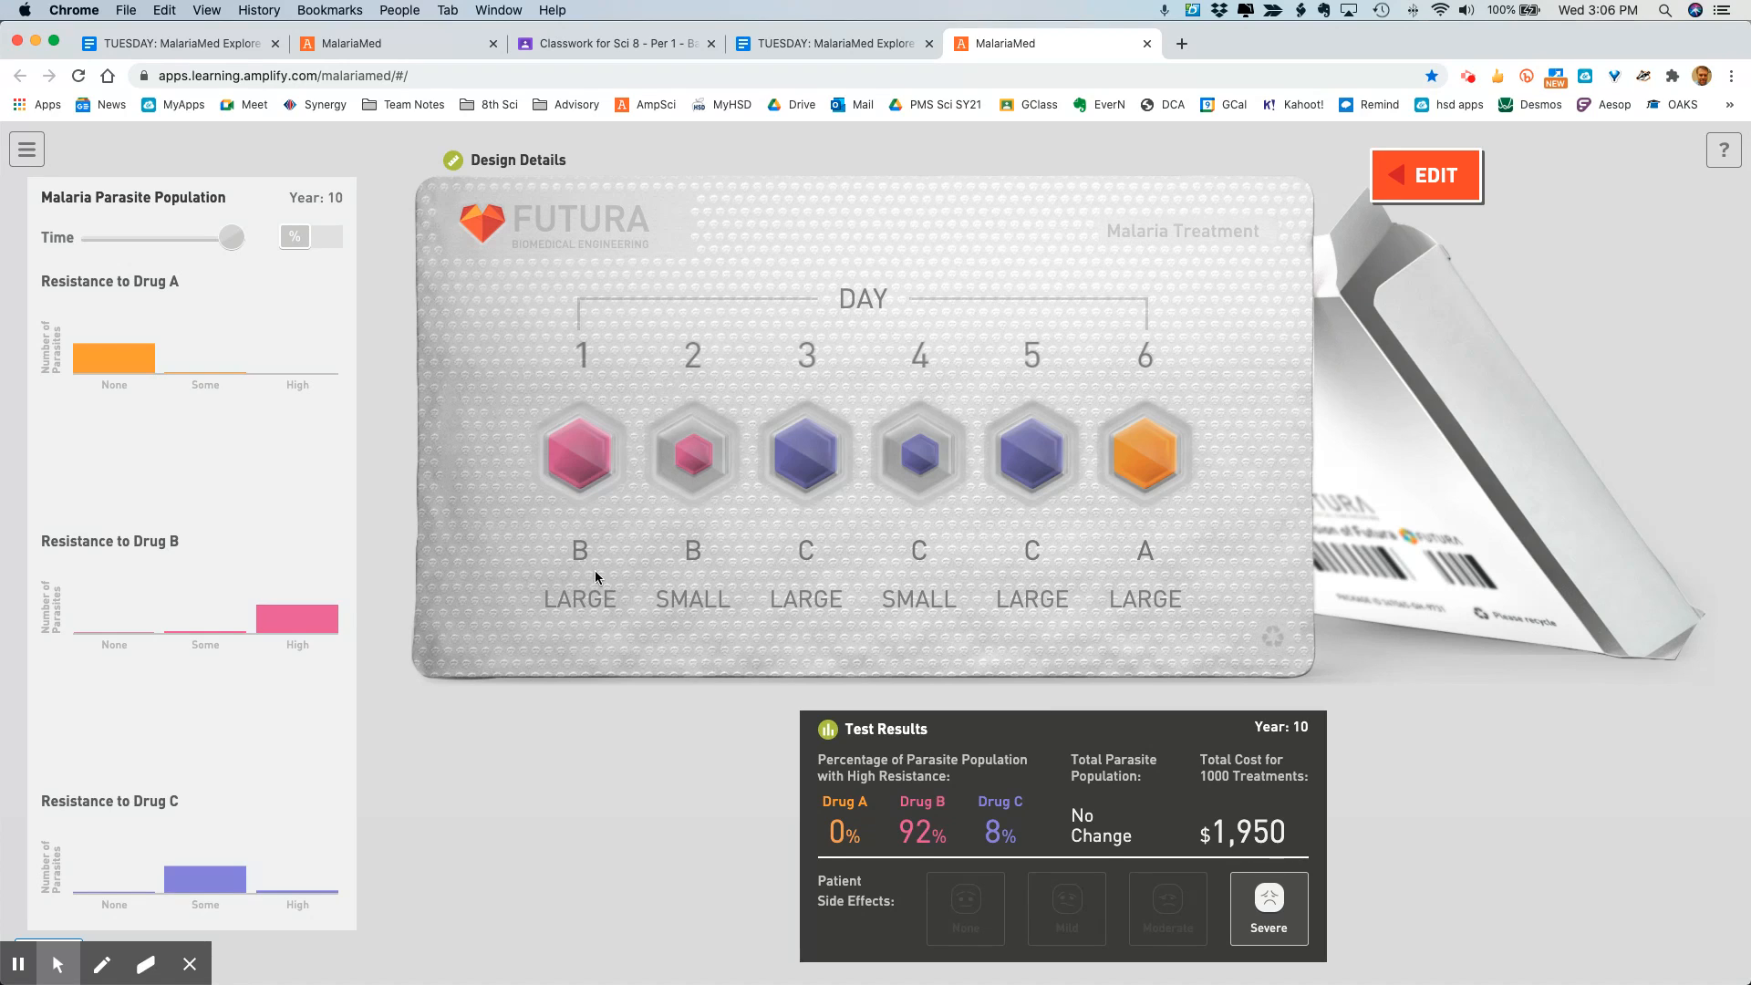
mouse_move(587, 554)
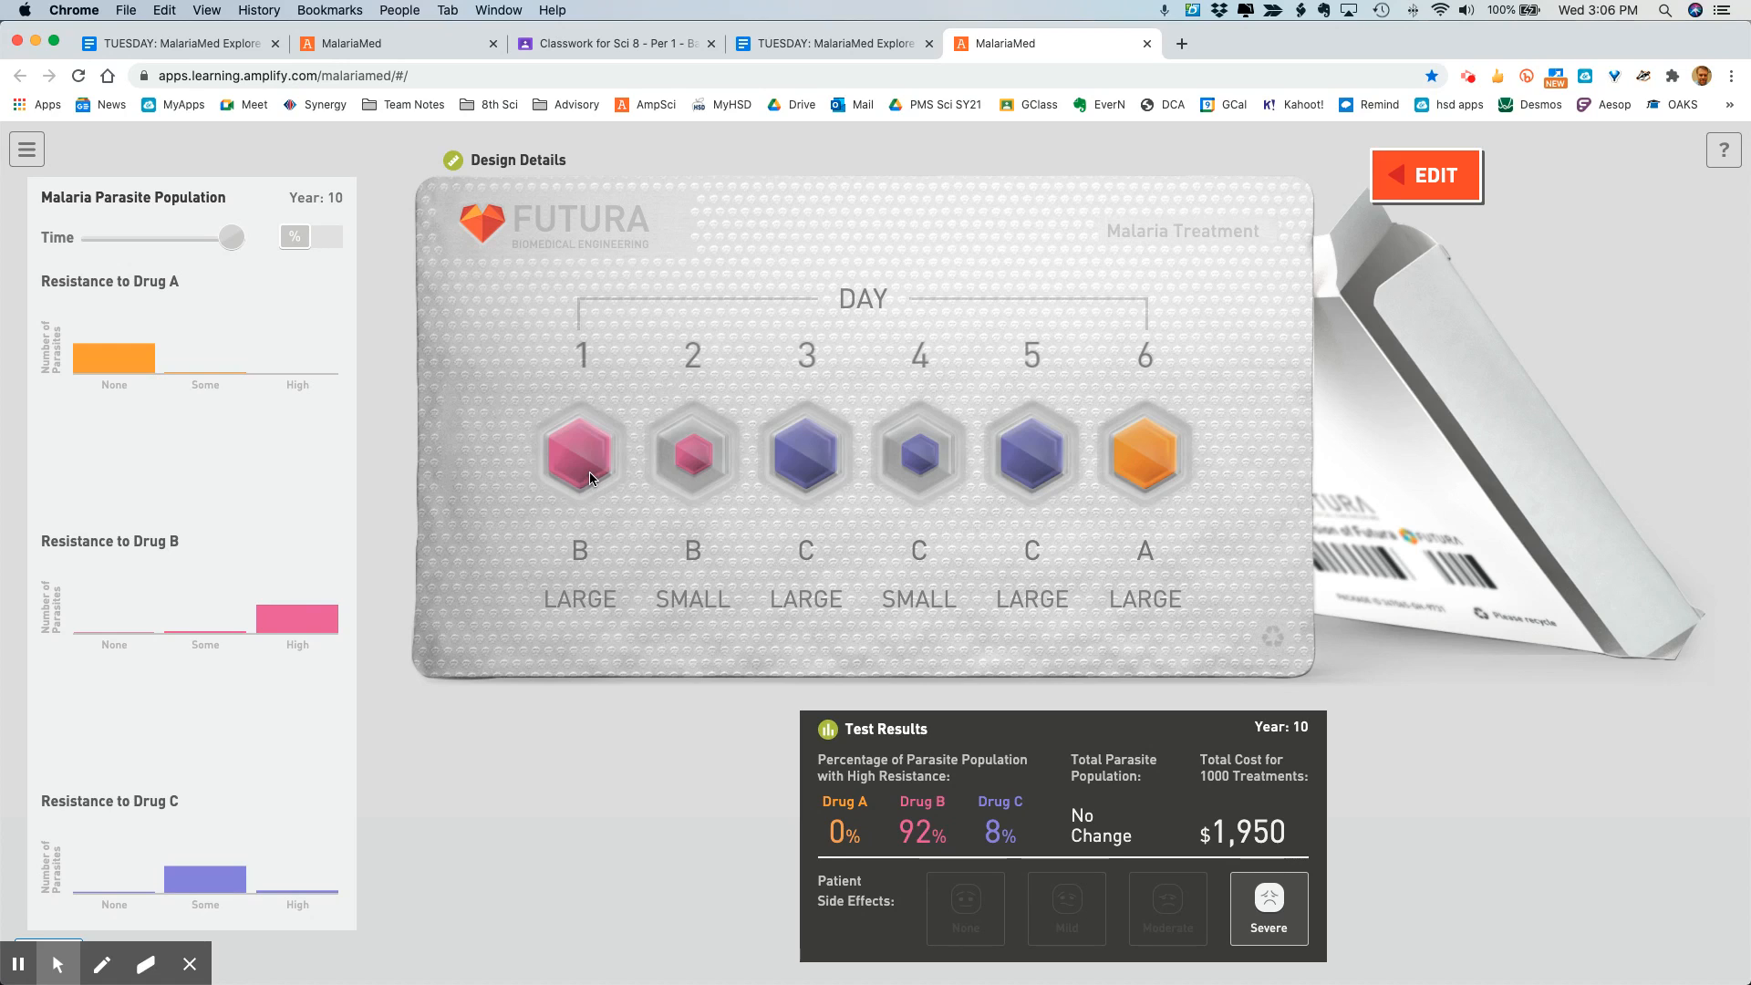
mouse_move(706, 583)
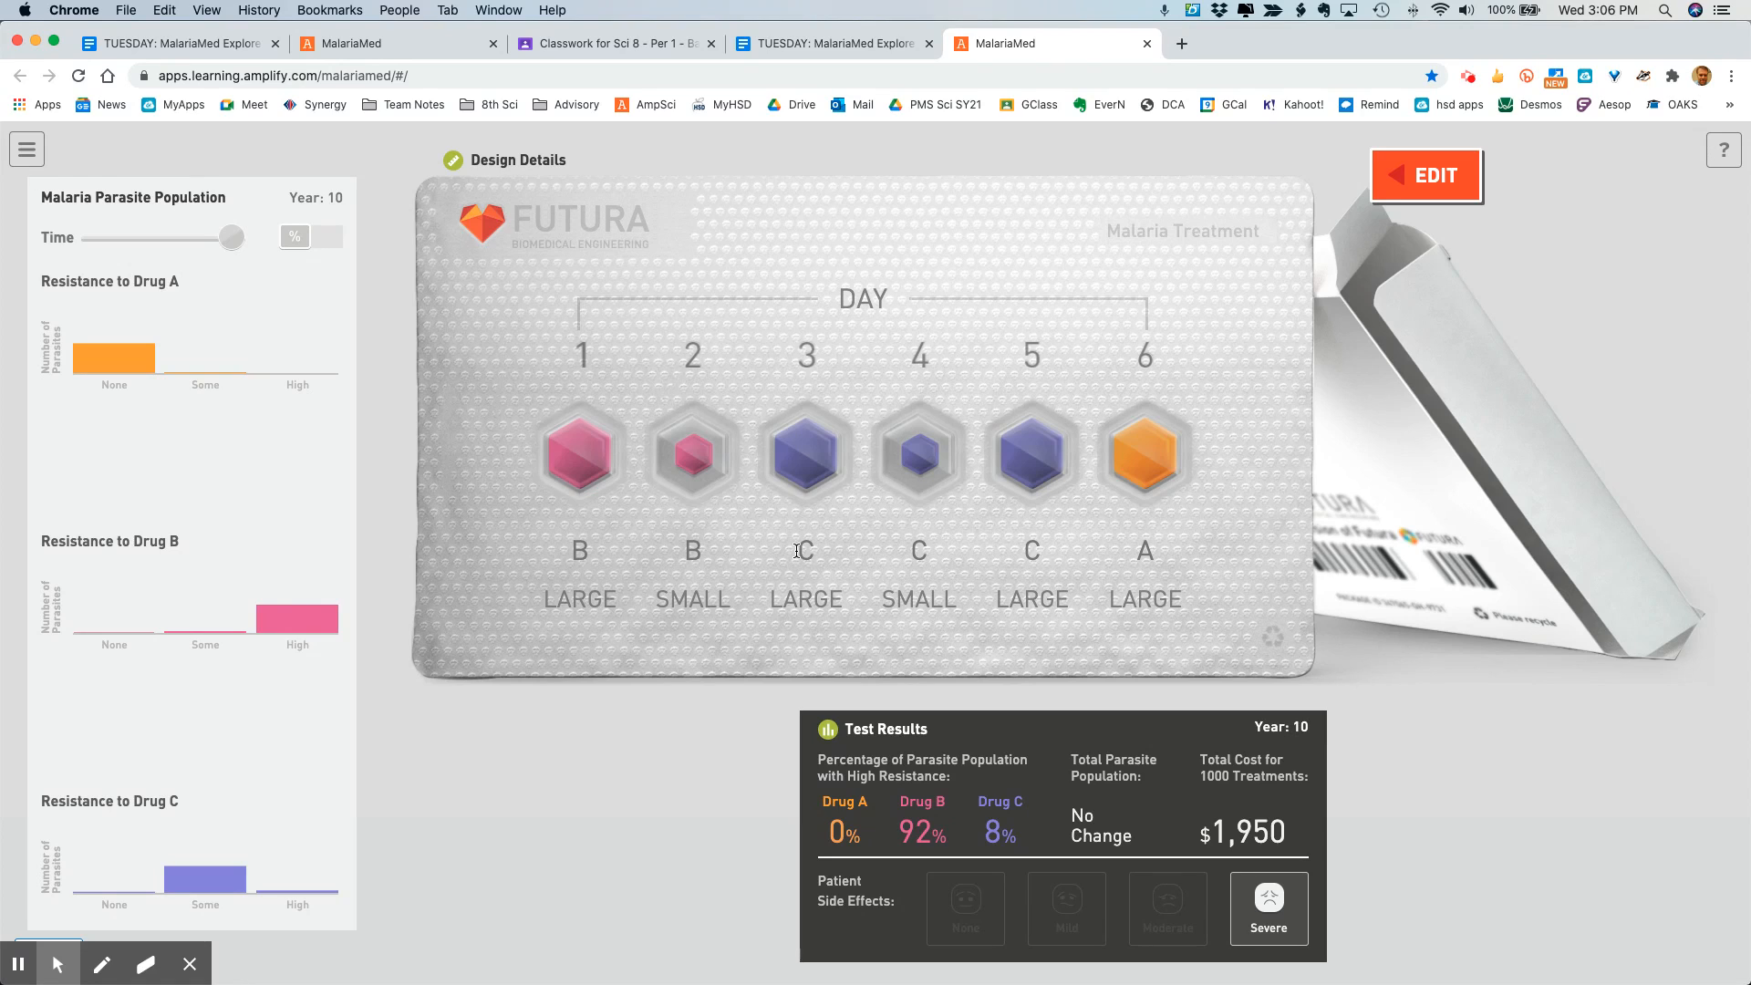
mouse_move(1072, 553)
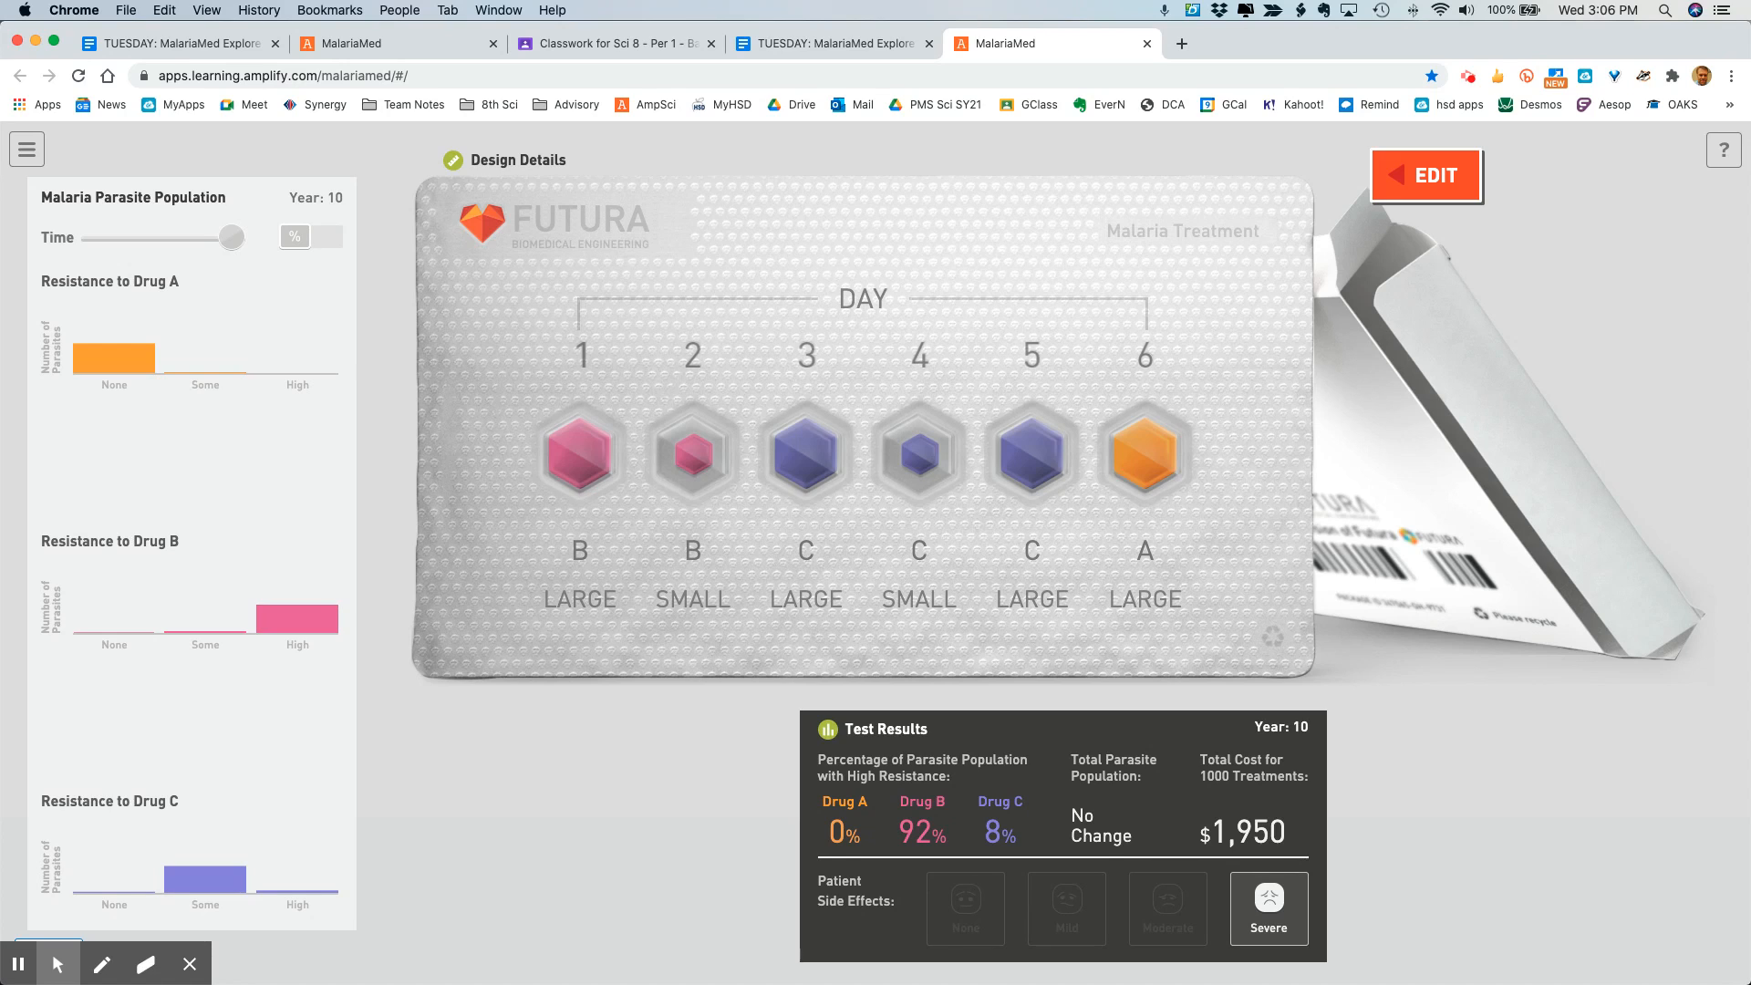
mouse_move(283, 960)
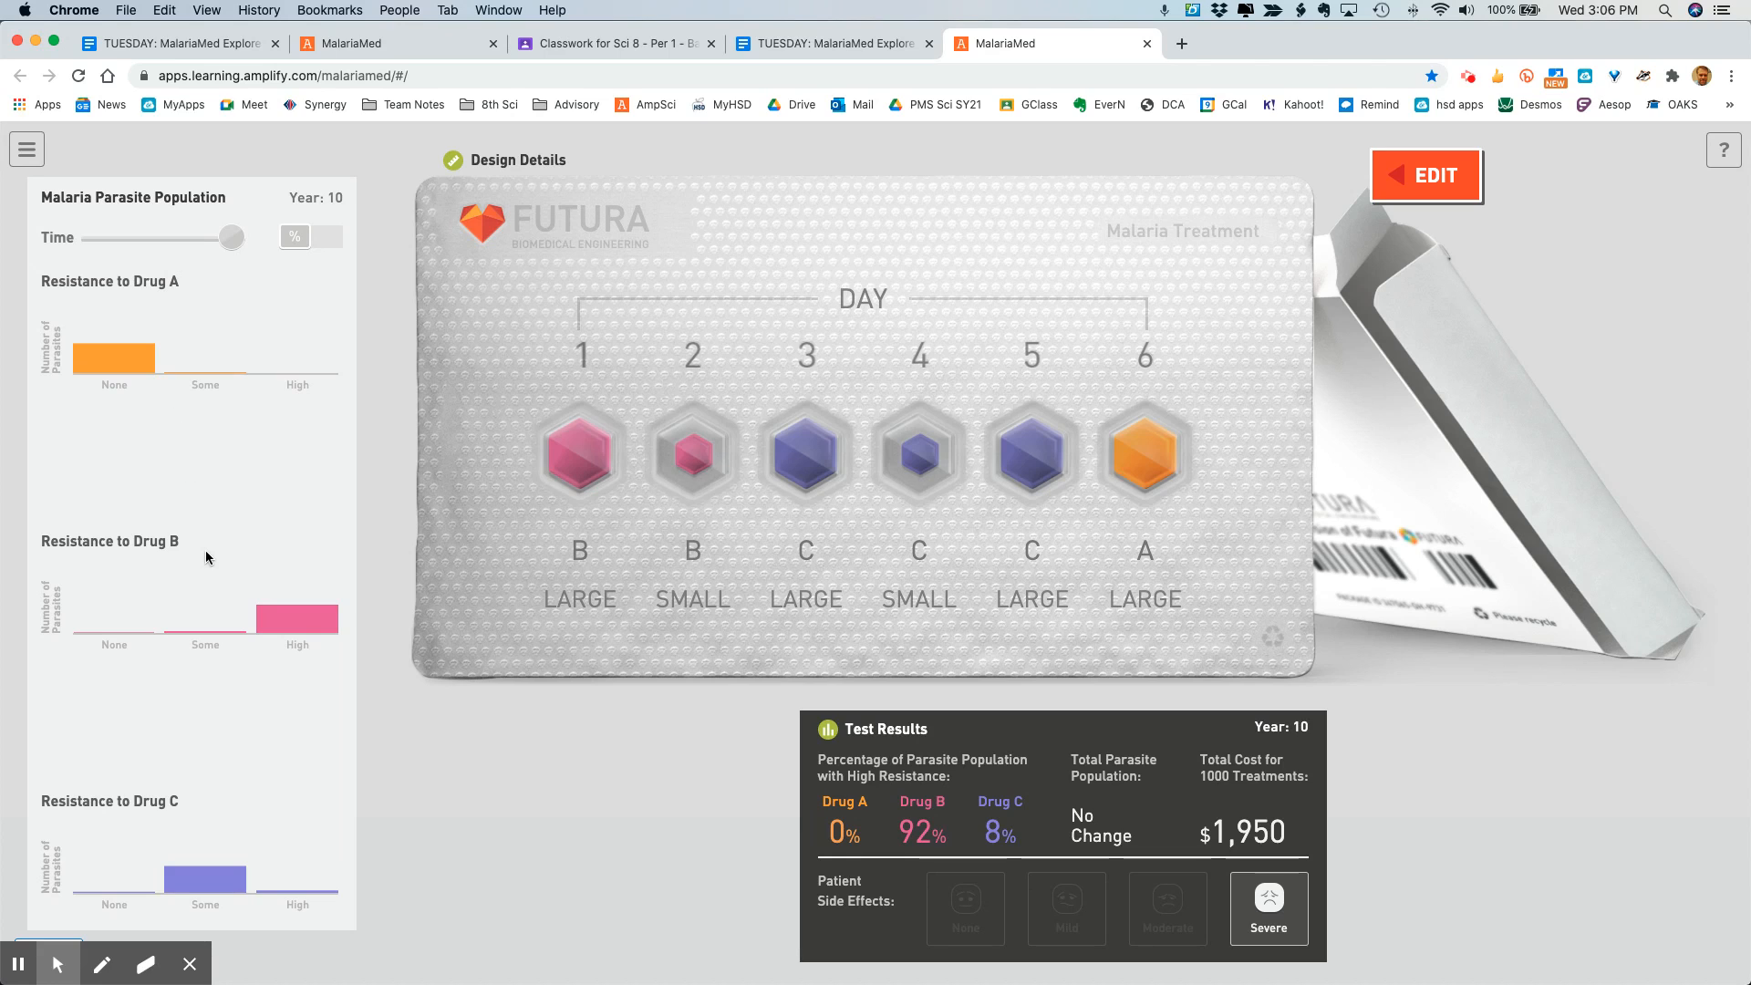
mouse_move(134, 401)
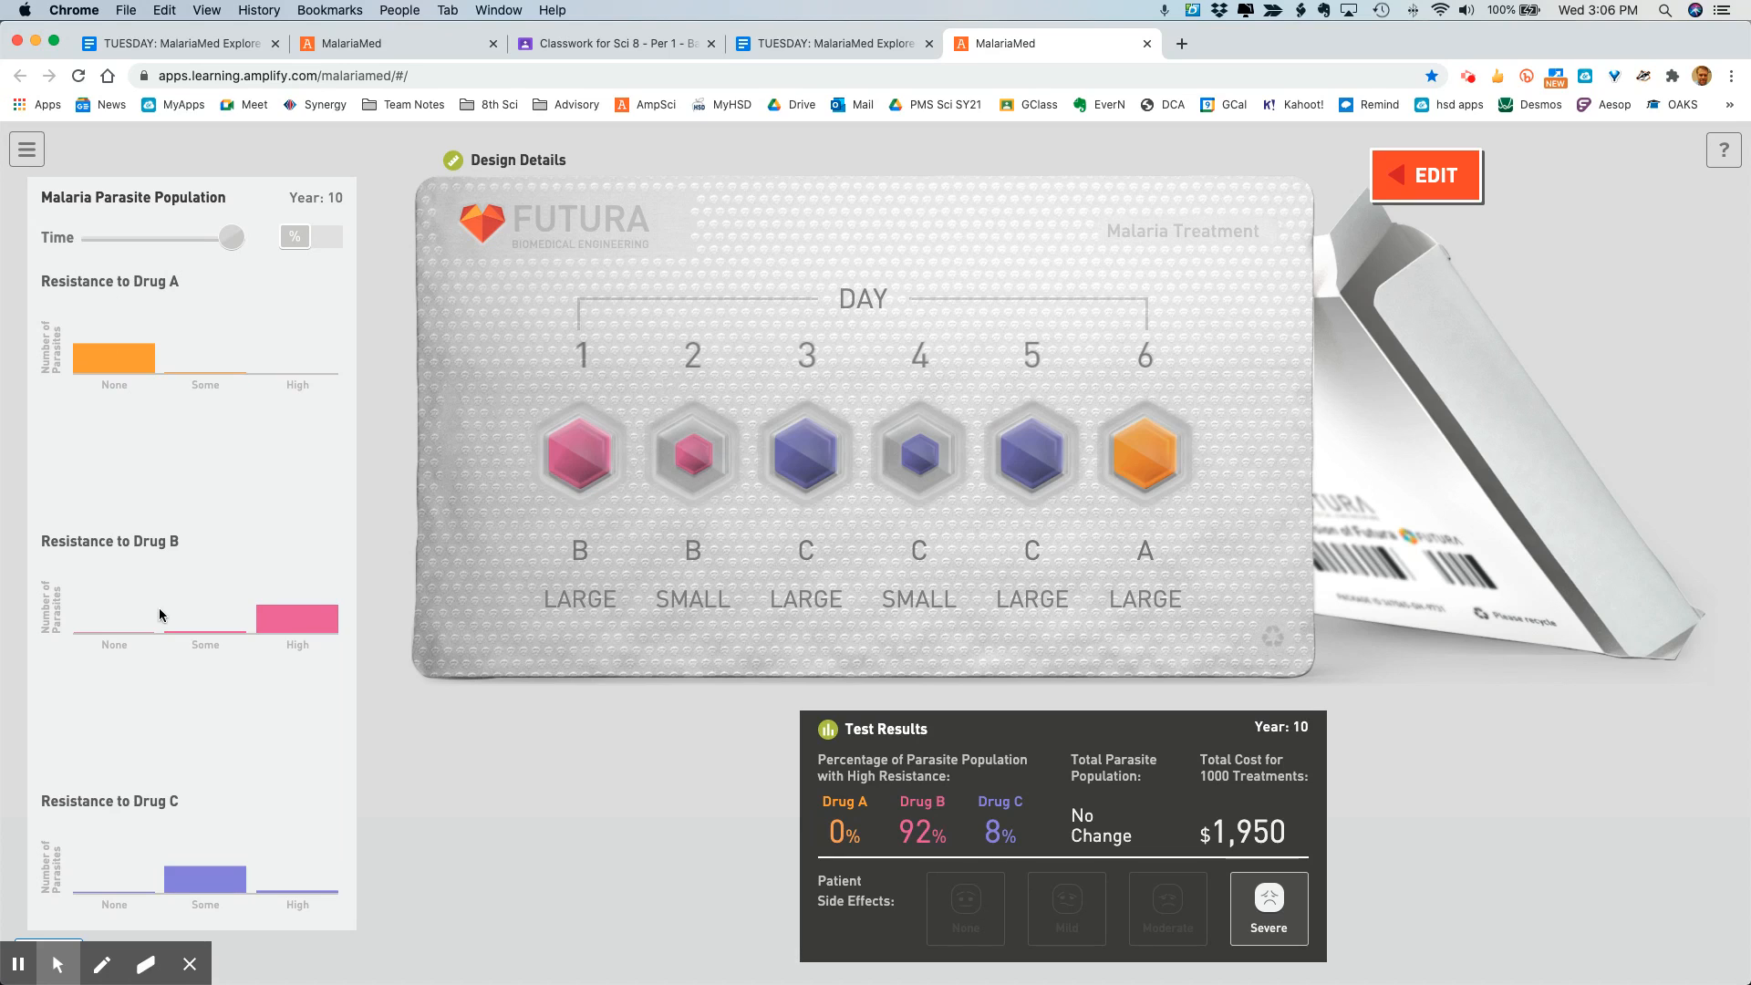
mouse_move(131, 467)
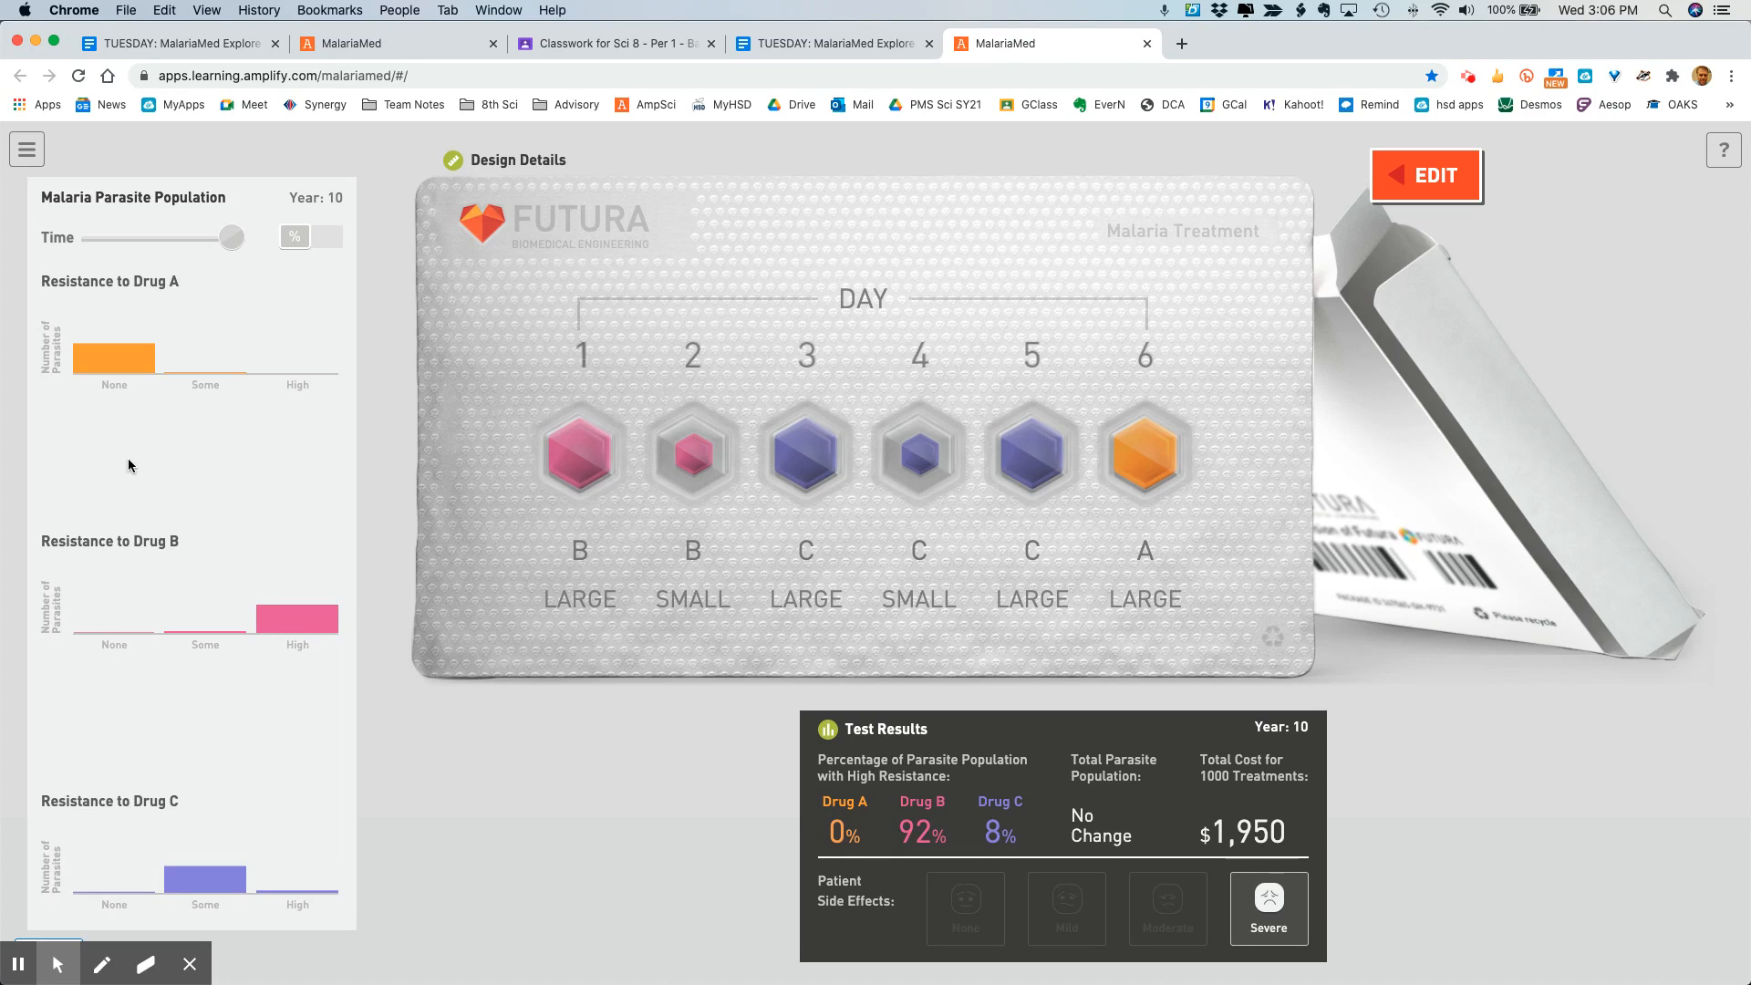
mouse_move(299, 580)
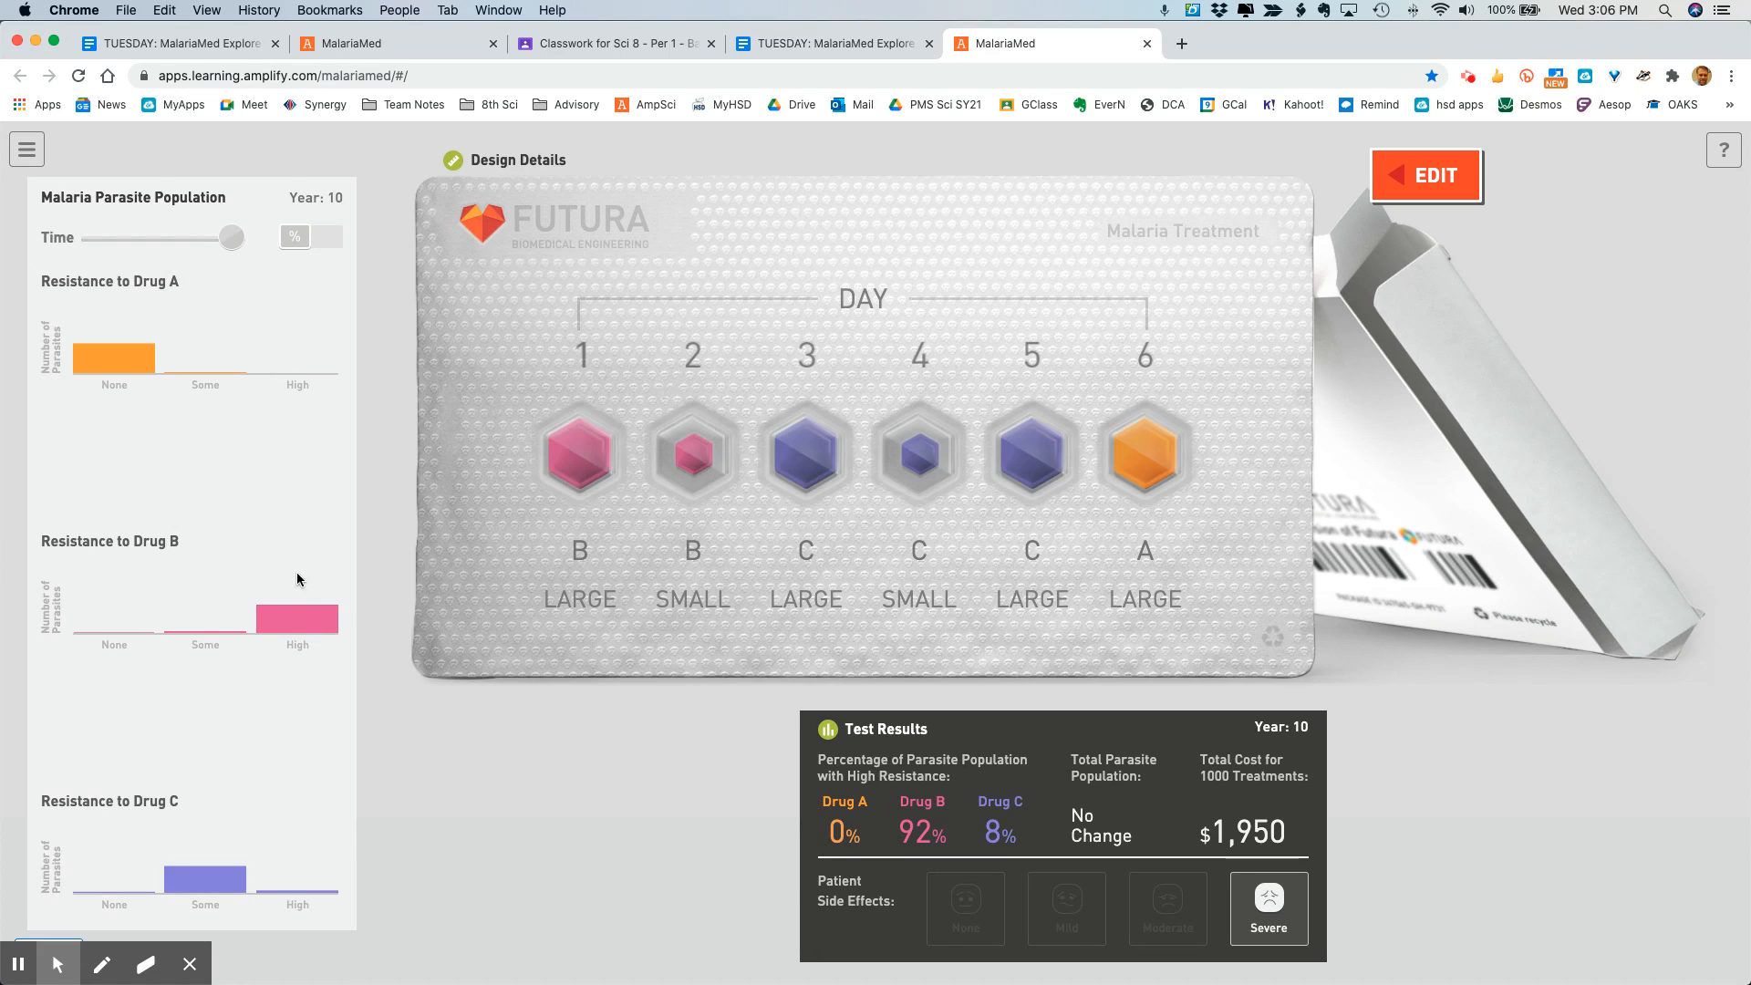
mouse_move(321, 608)
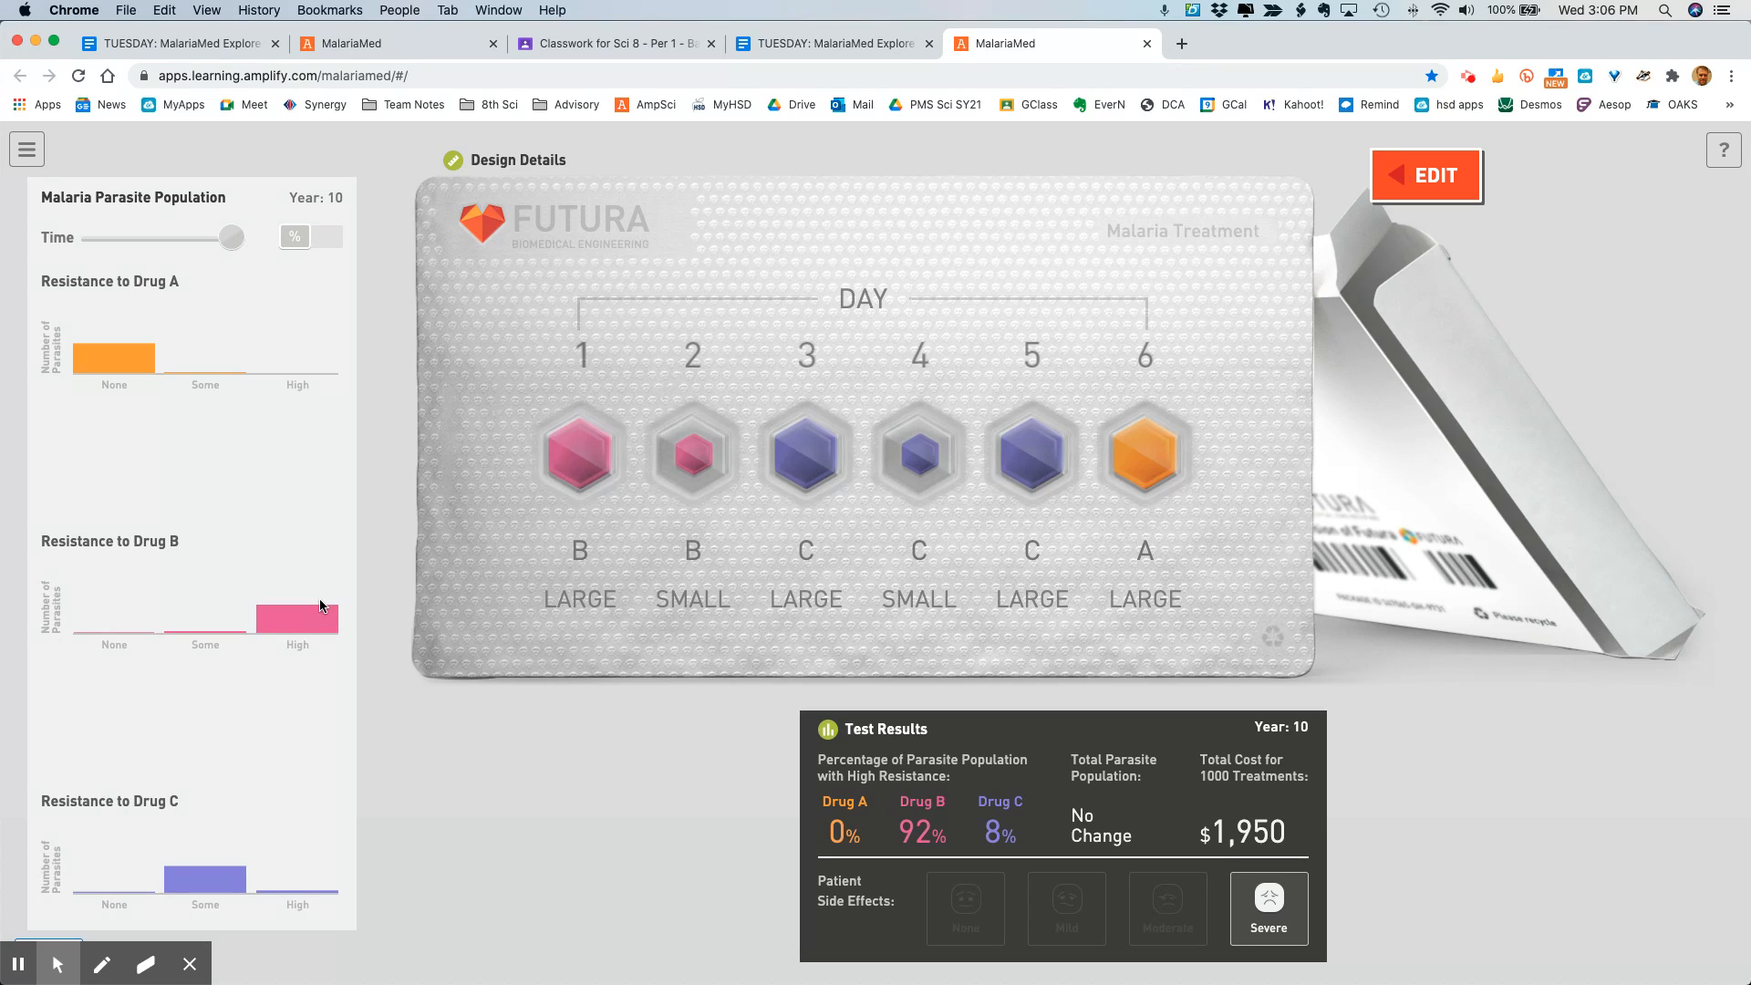
mouse_move(88, 387)
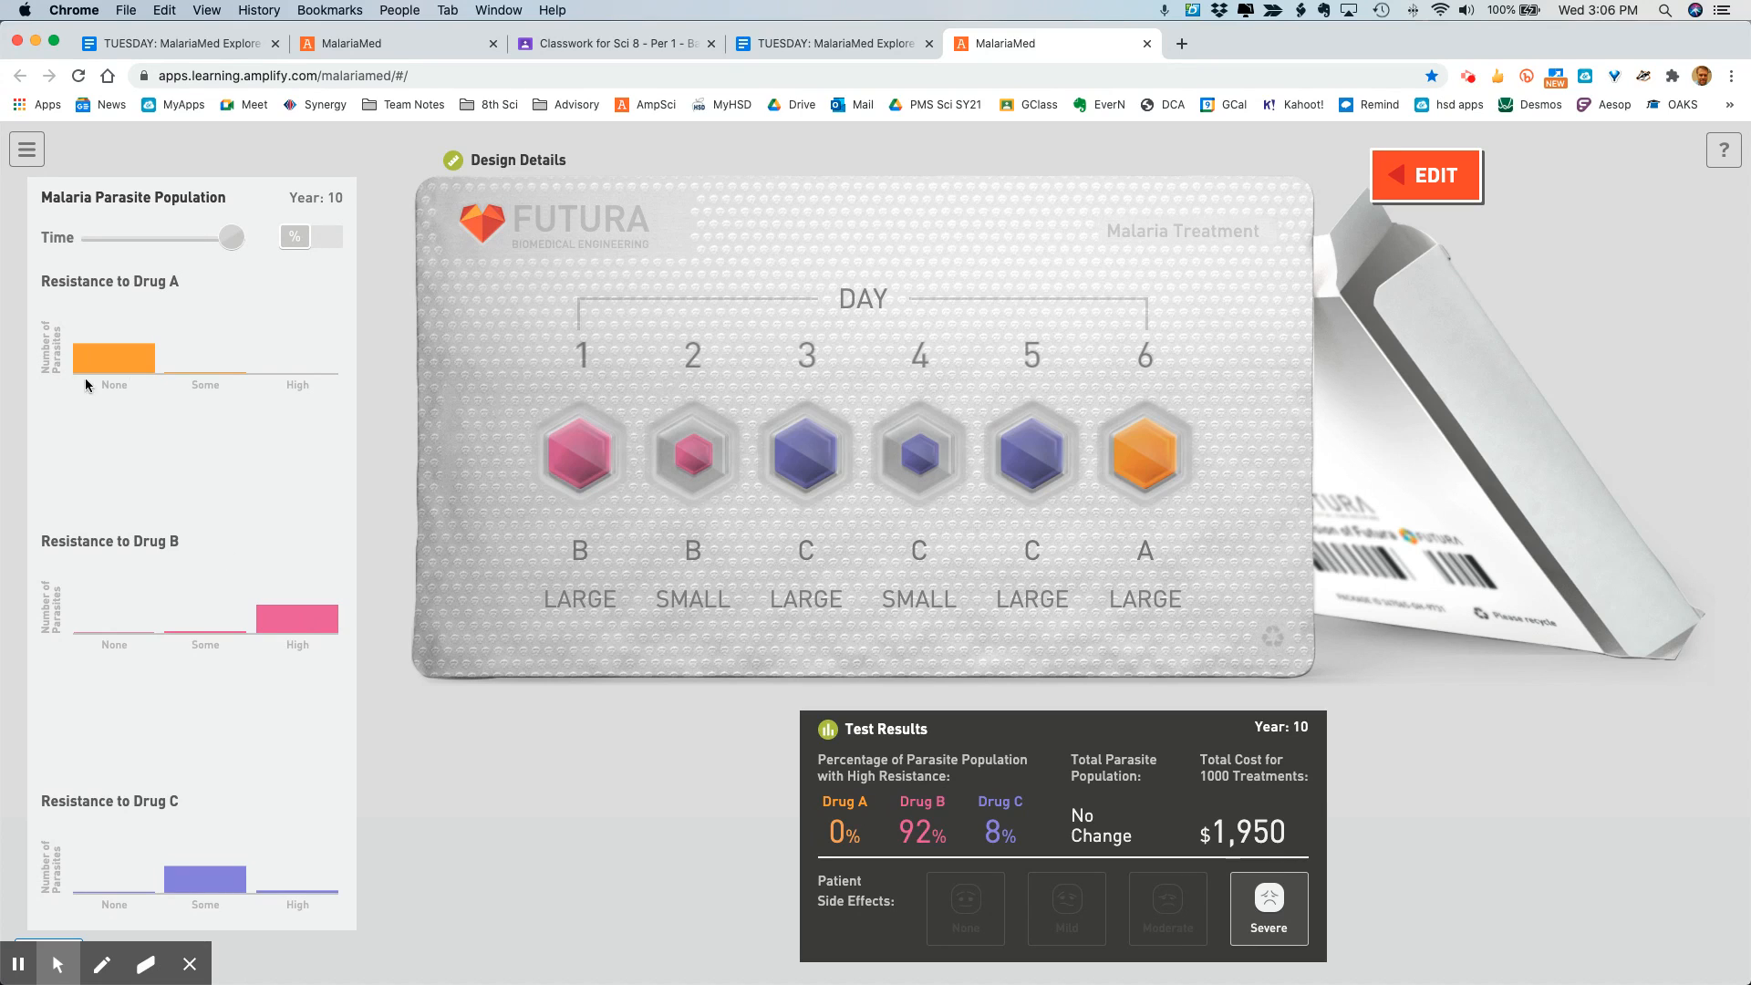
mouse_move(124, 397)
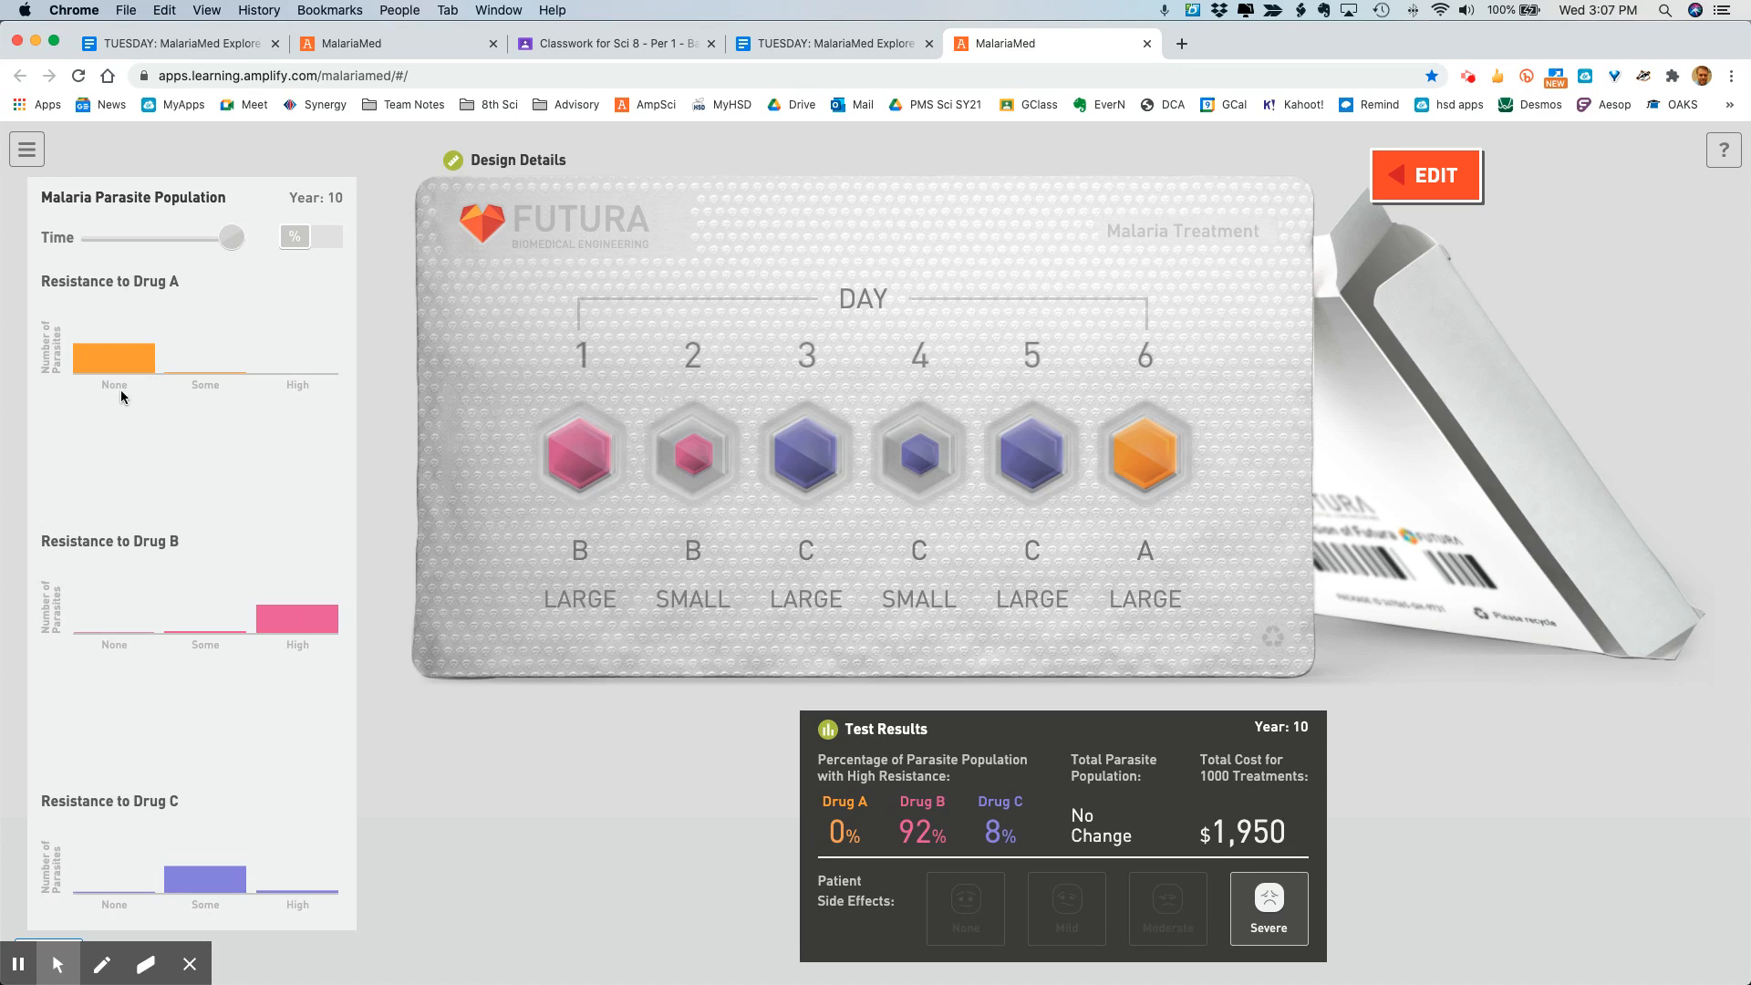
mouse_move(127, 453)
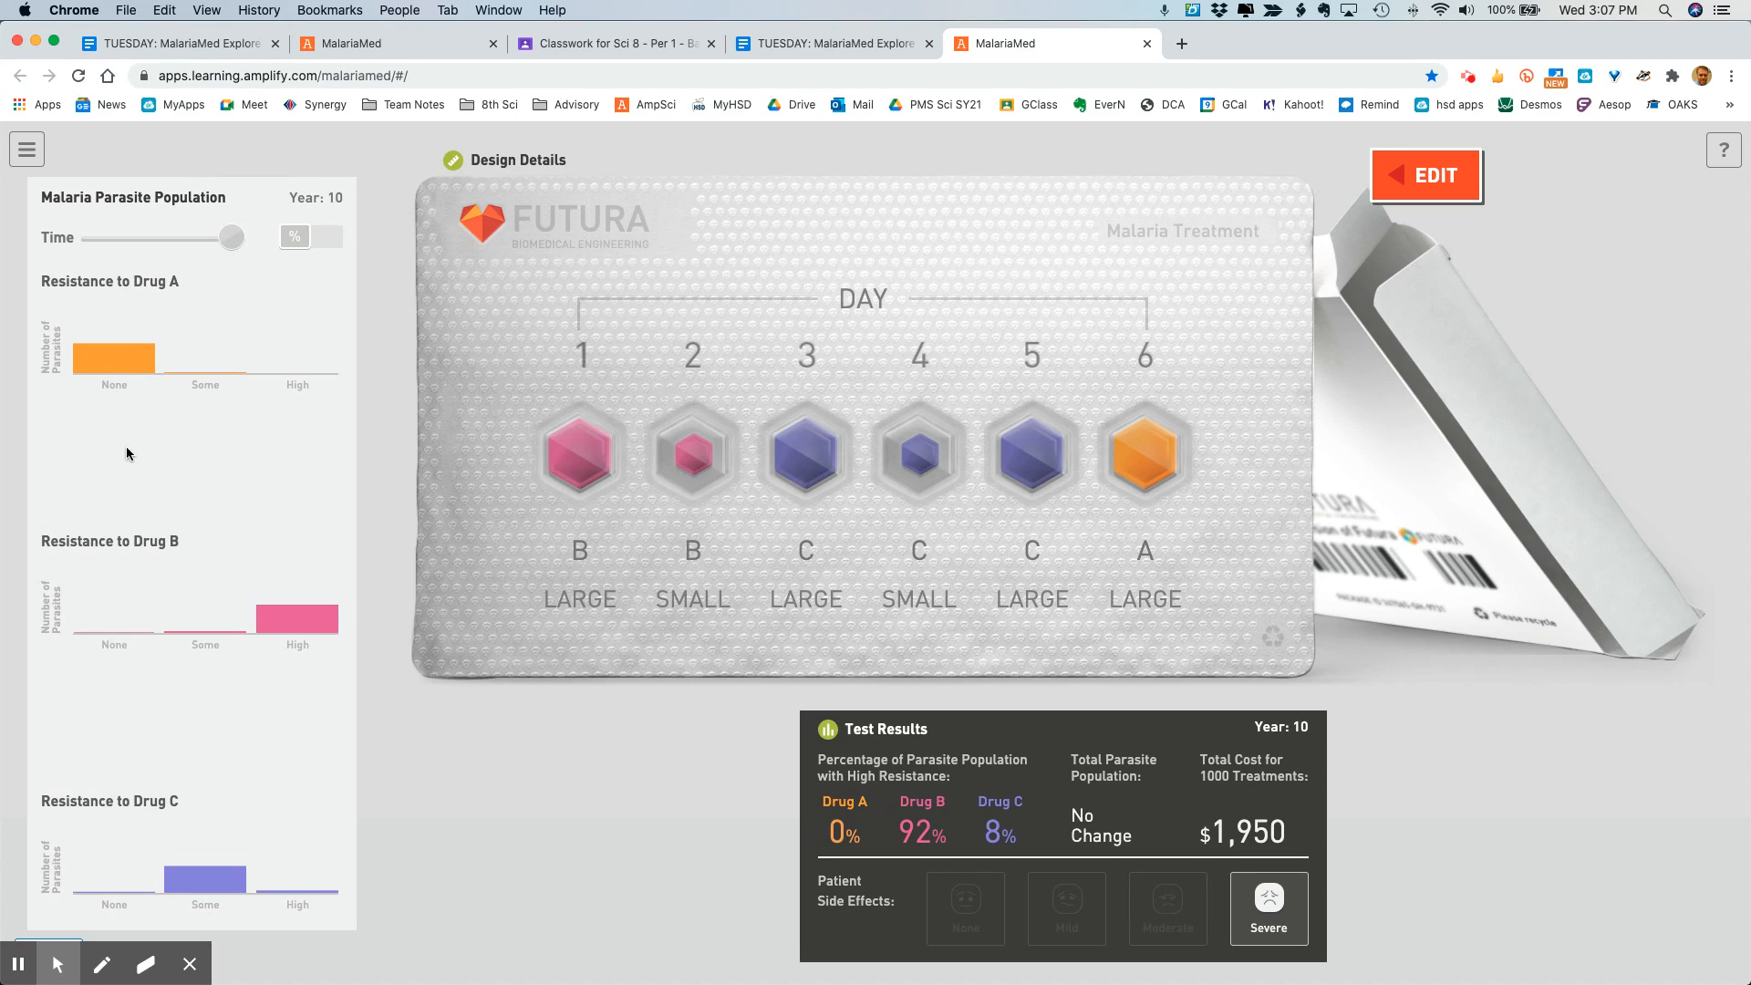
mouse_move(121, 405)
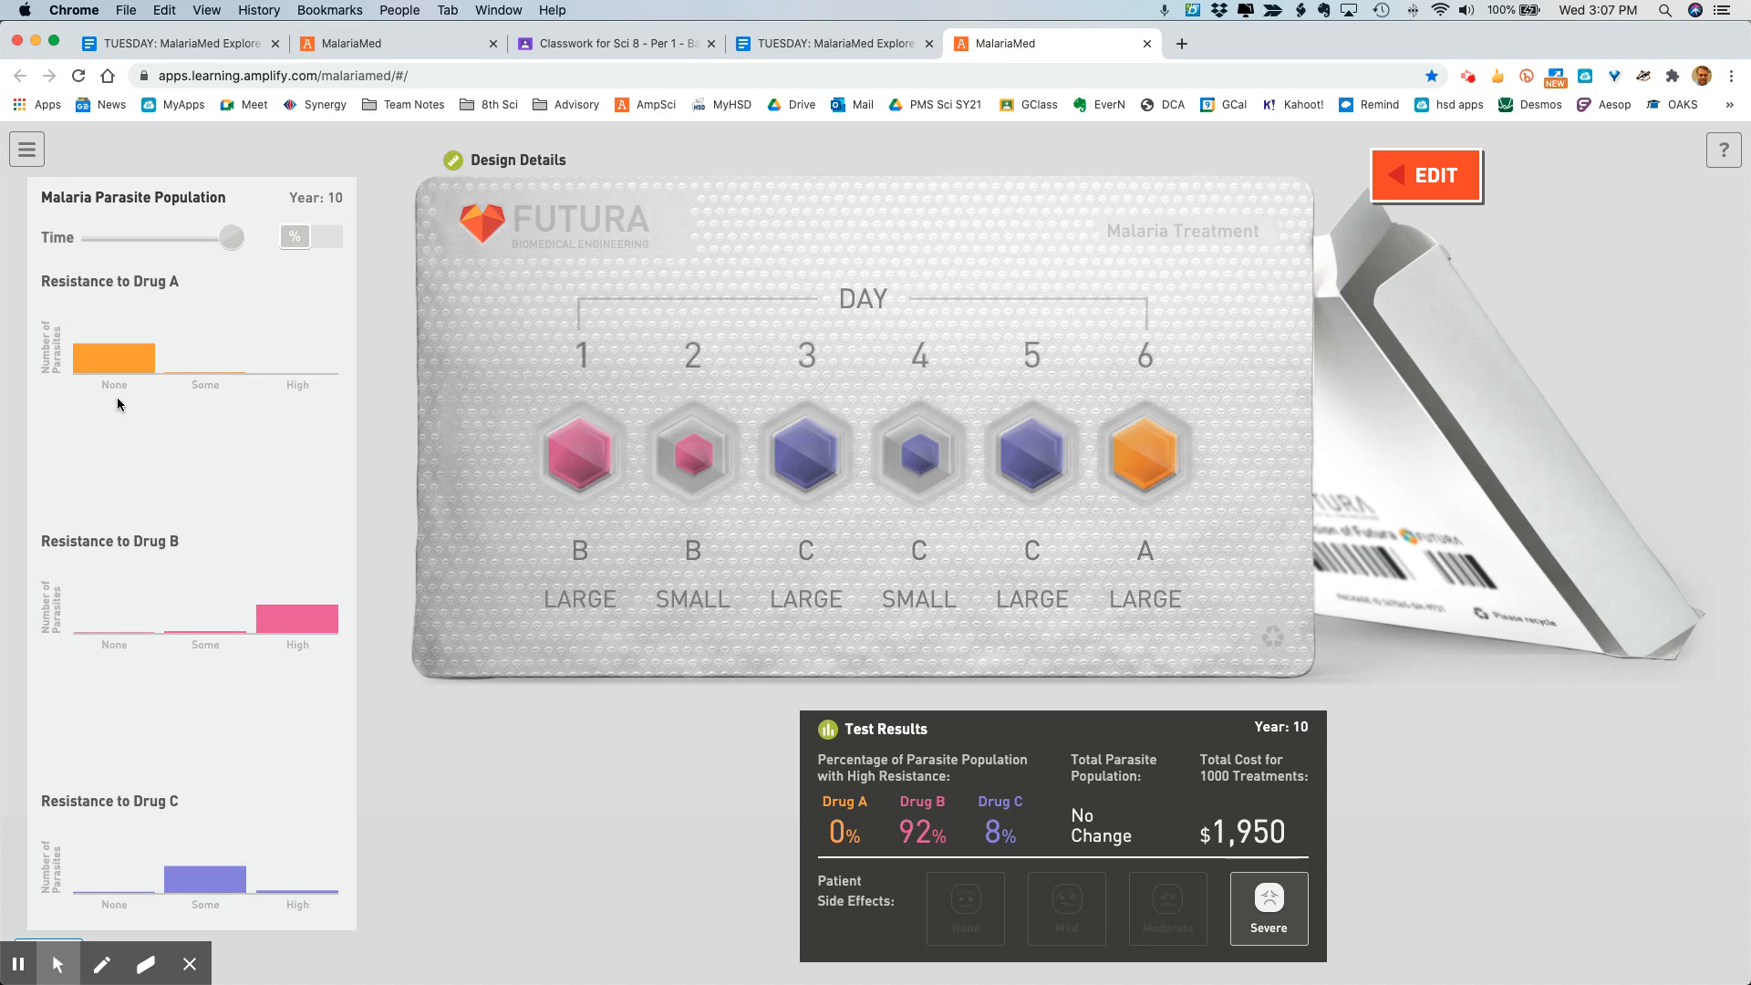
mouse_move(179, 671)
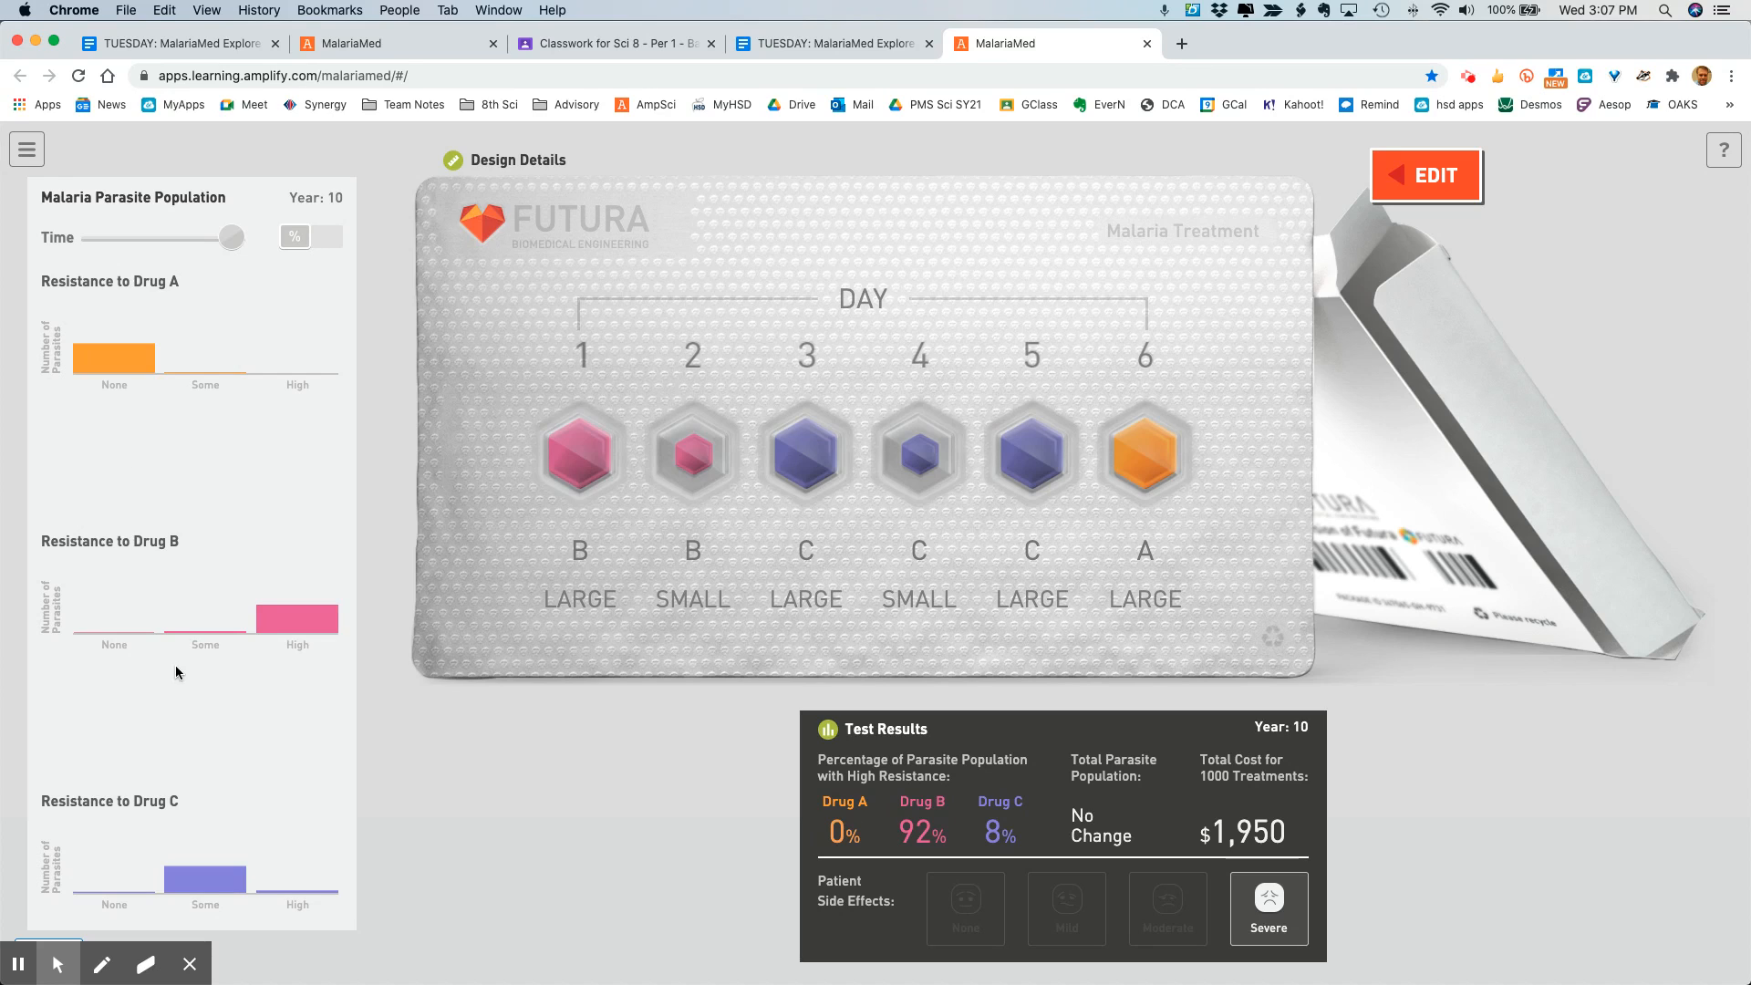
mouse_move(307, 653)
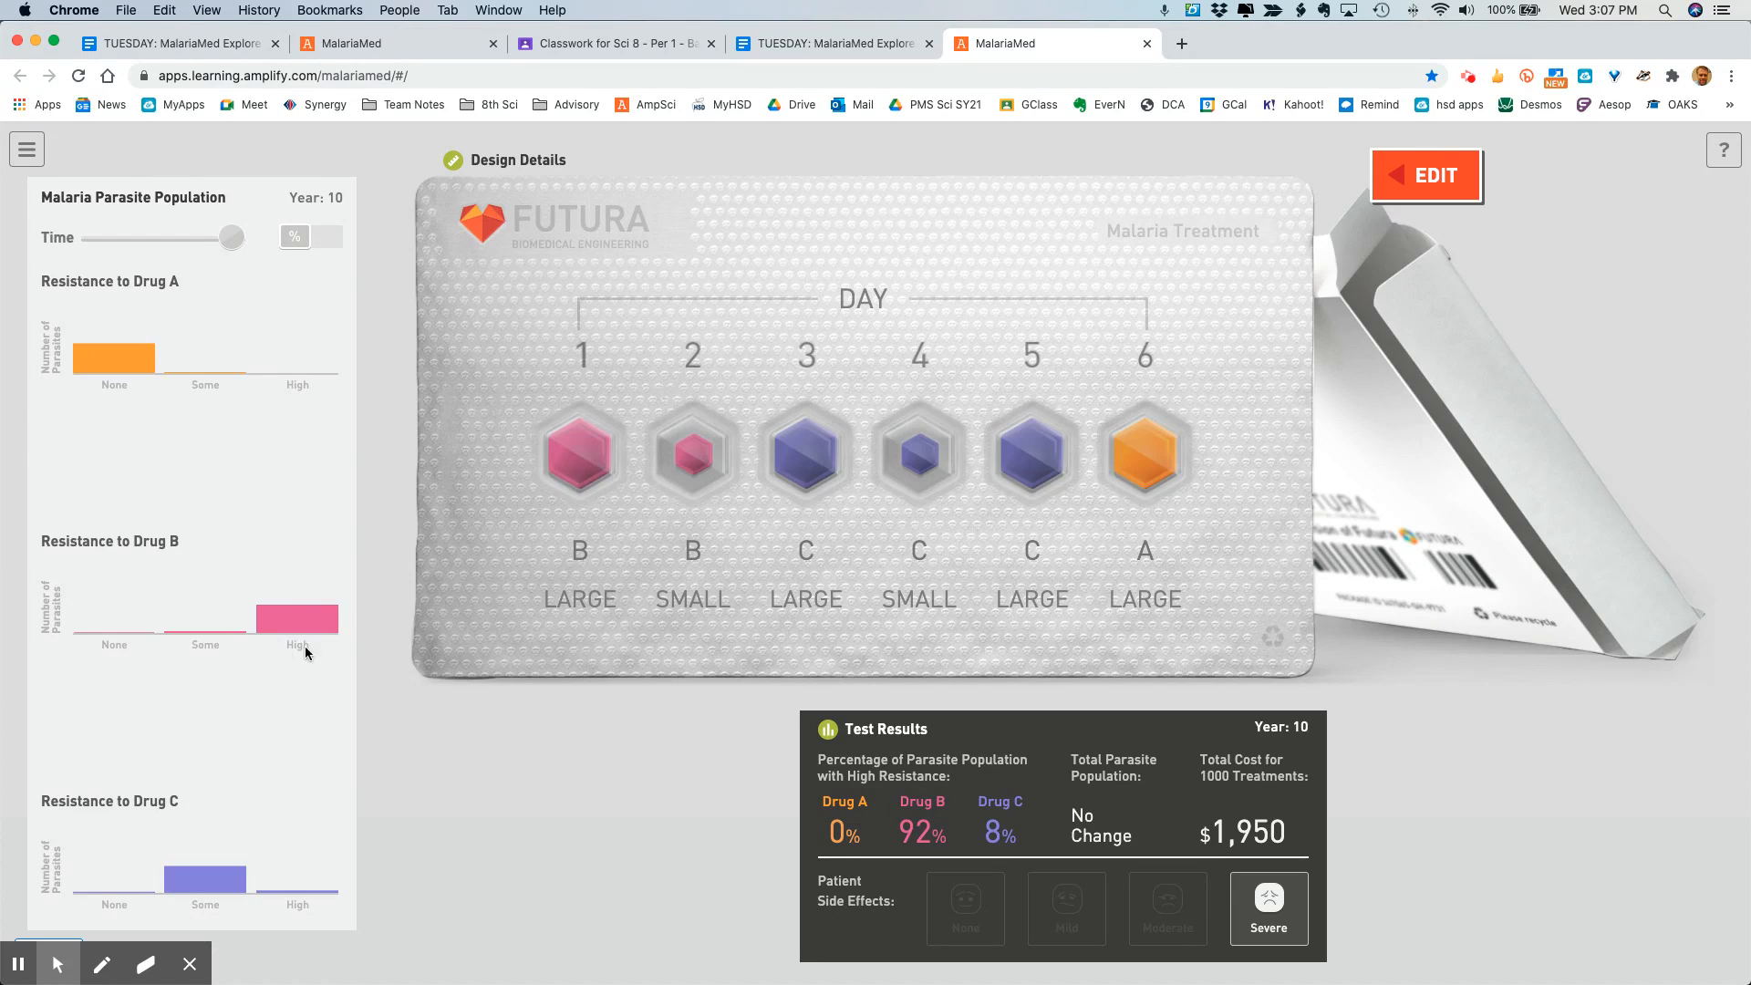
mouse_move(308, 685)
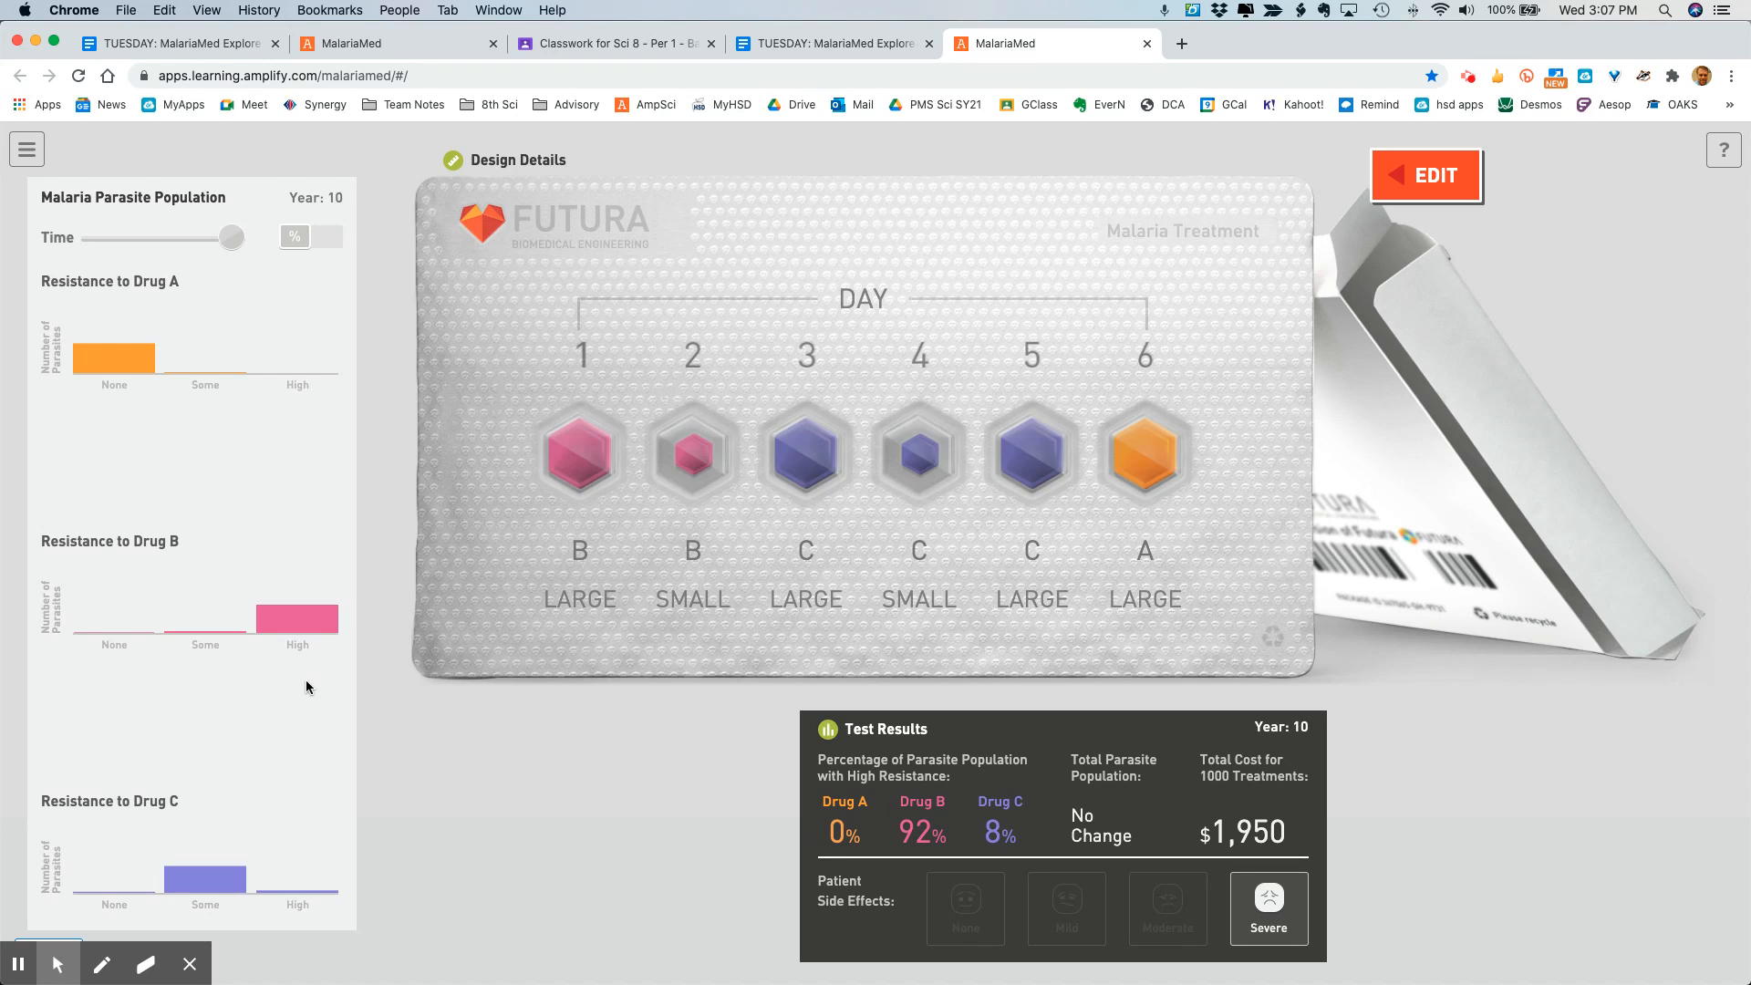
mouse_move(314, 655)
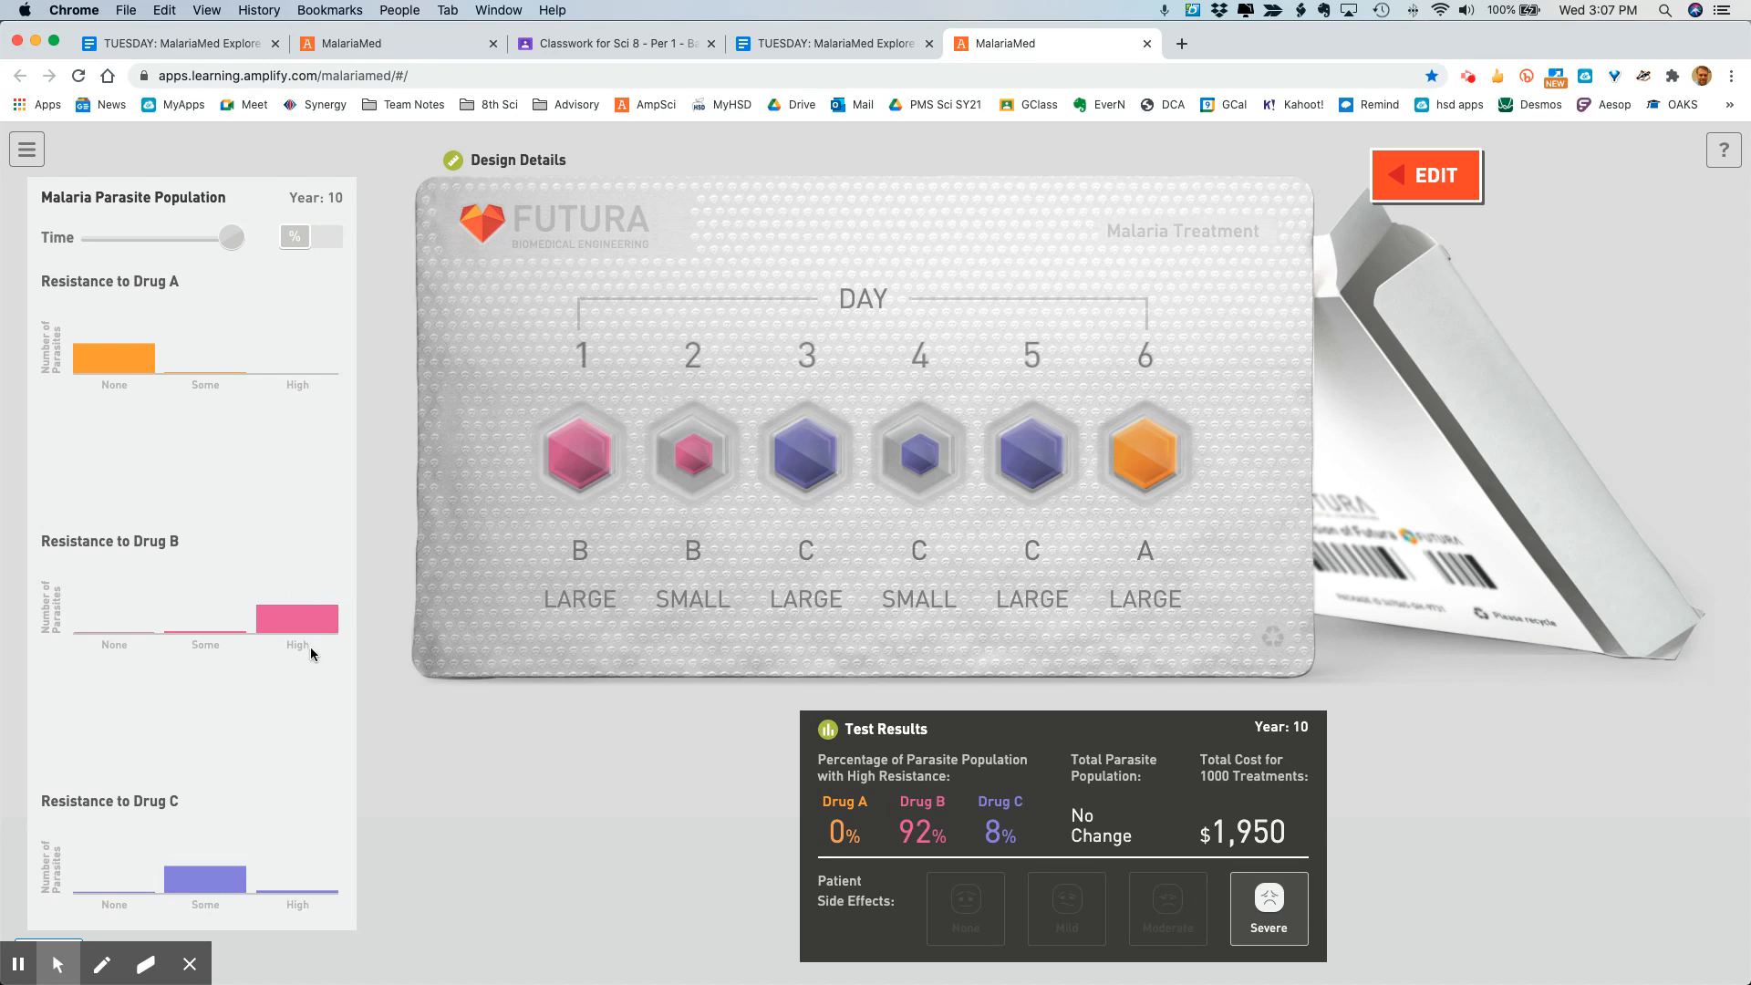
mouse_move(311, 613)
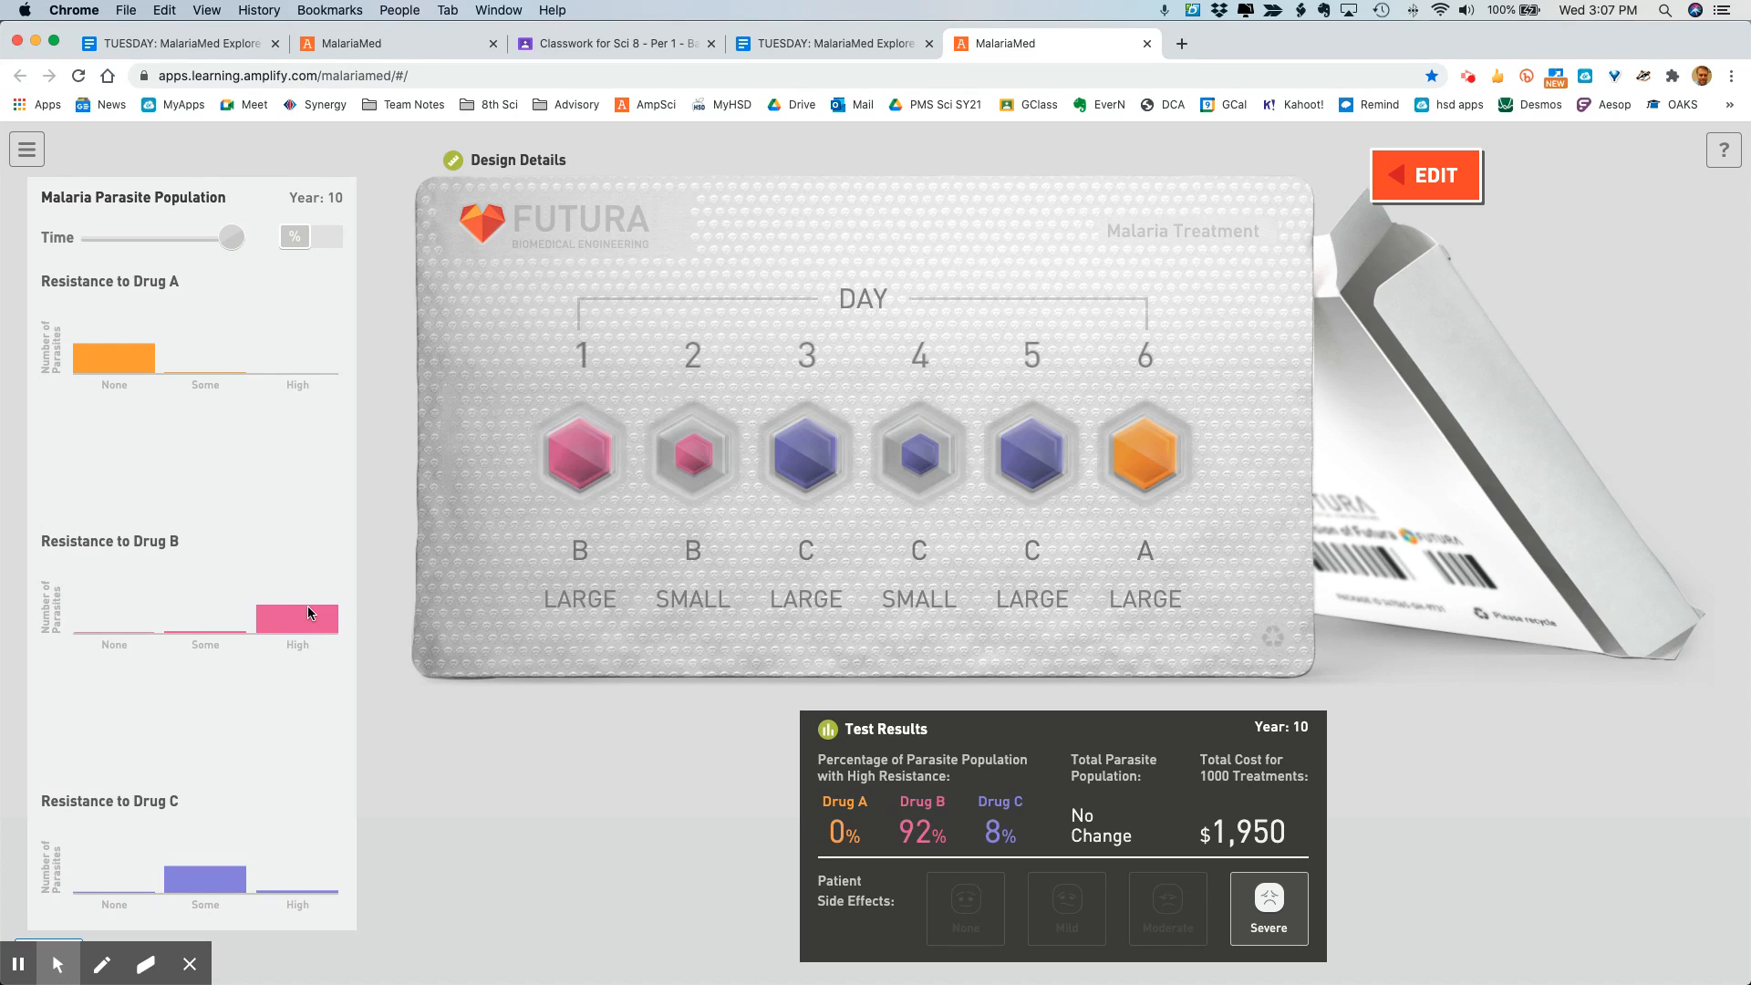
mouse_move(322, 677)
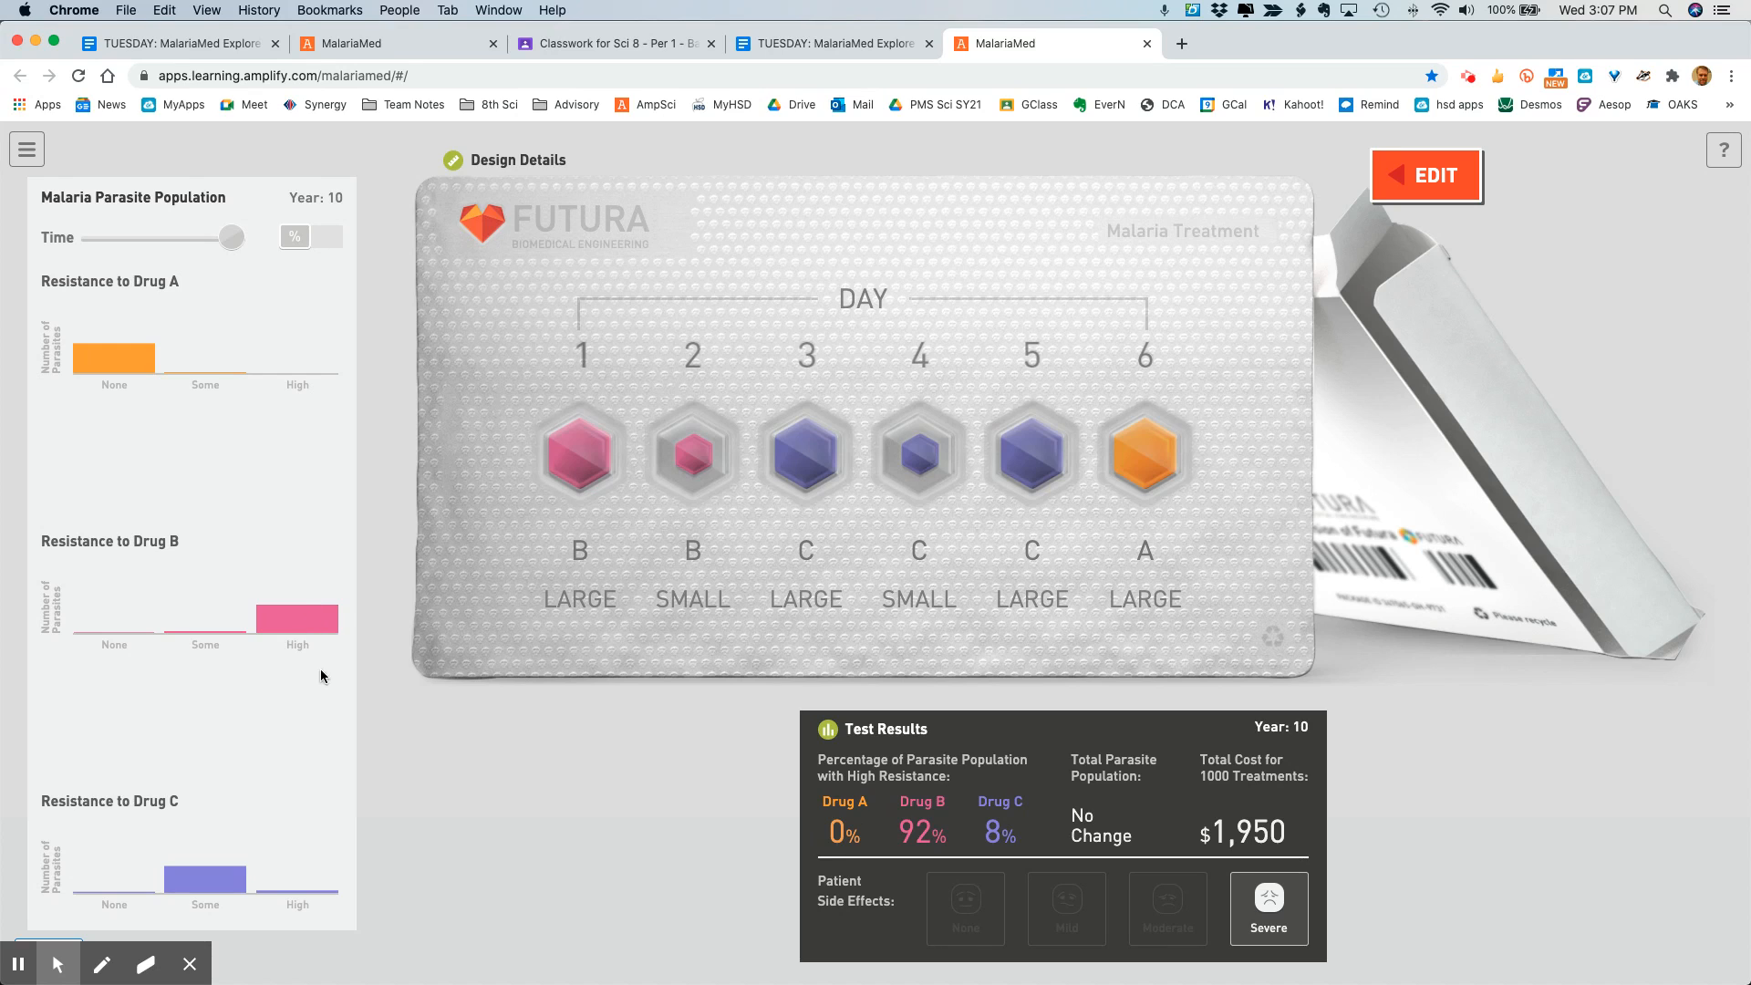
mouse_move(204, 879)
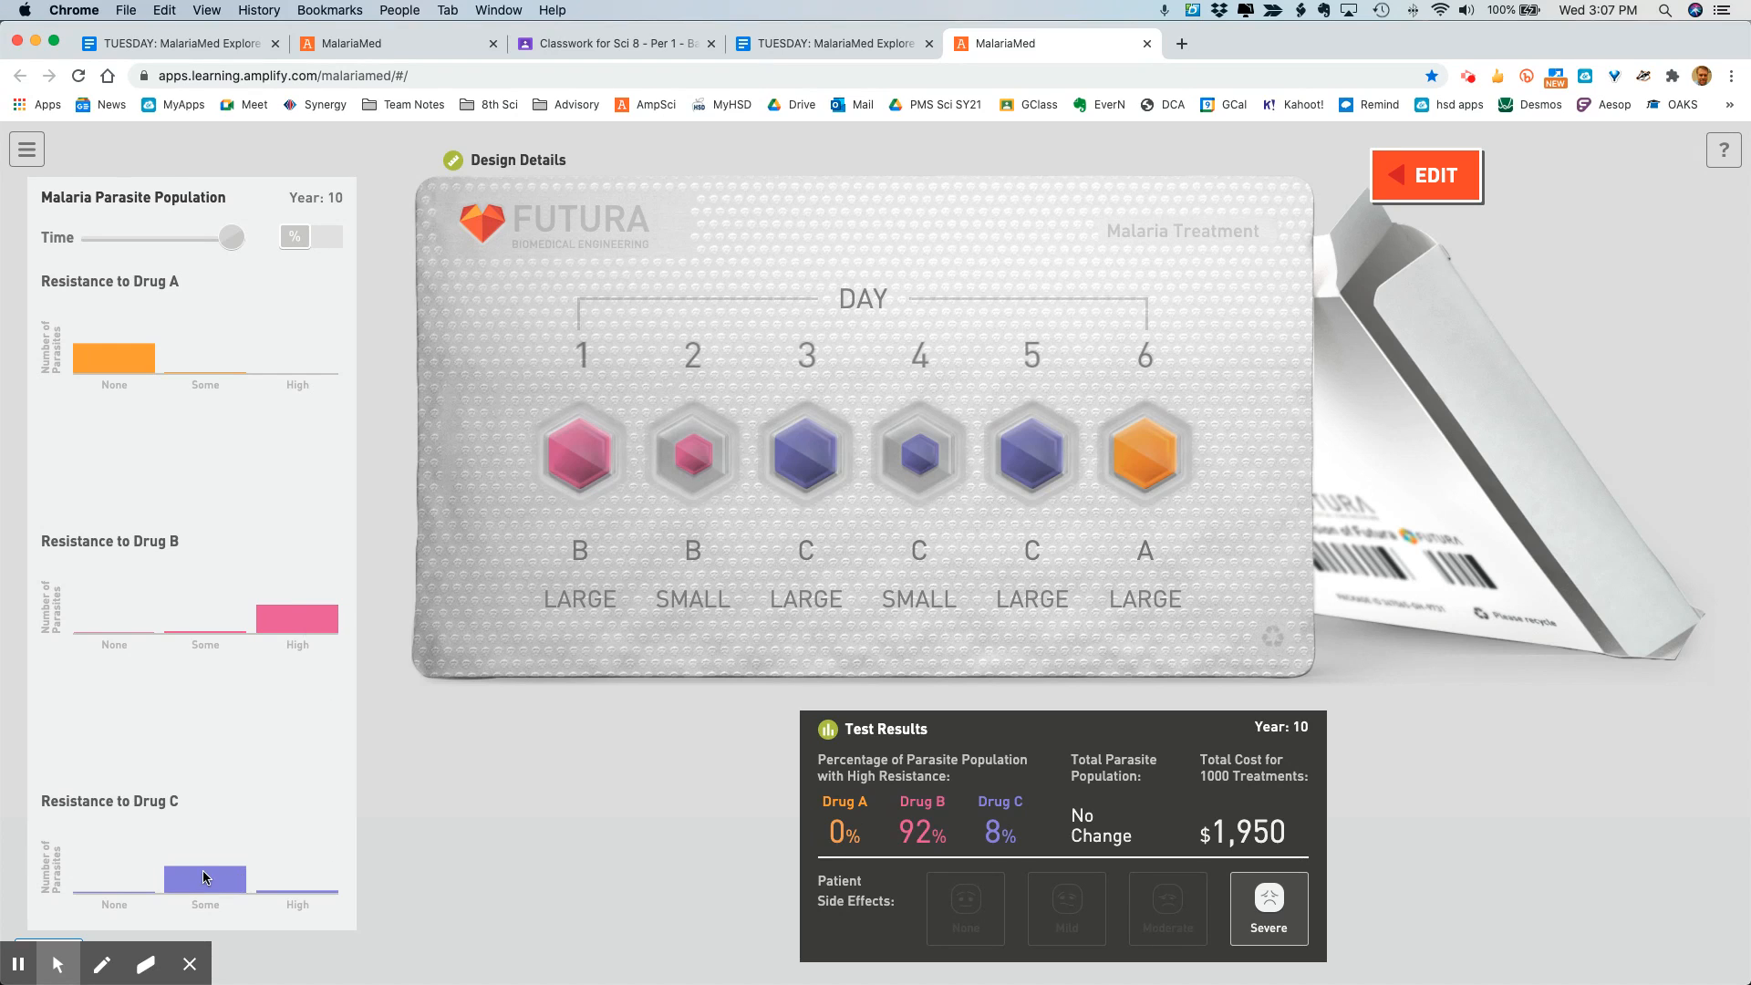
mouse_move(599, 821)
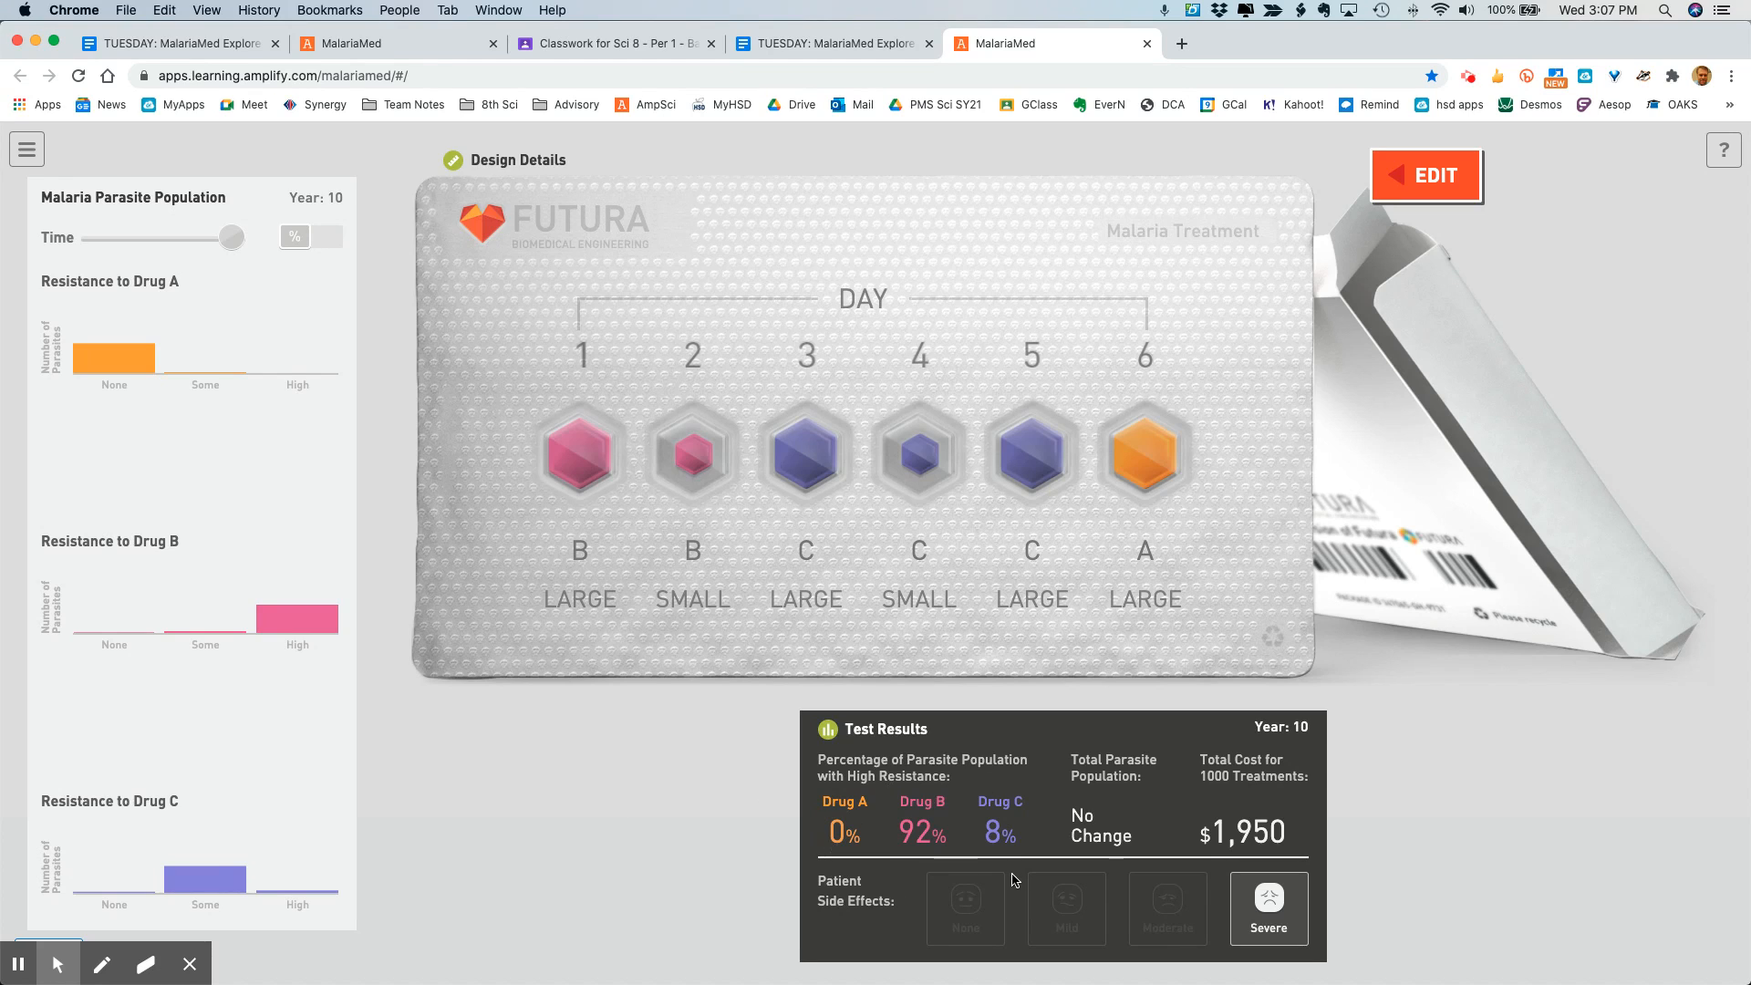
mouse_move(1065, 868)
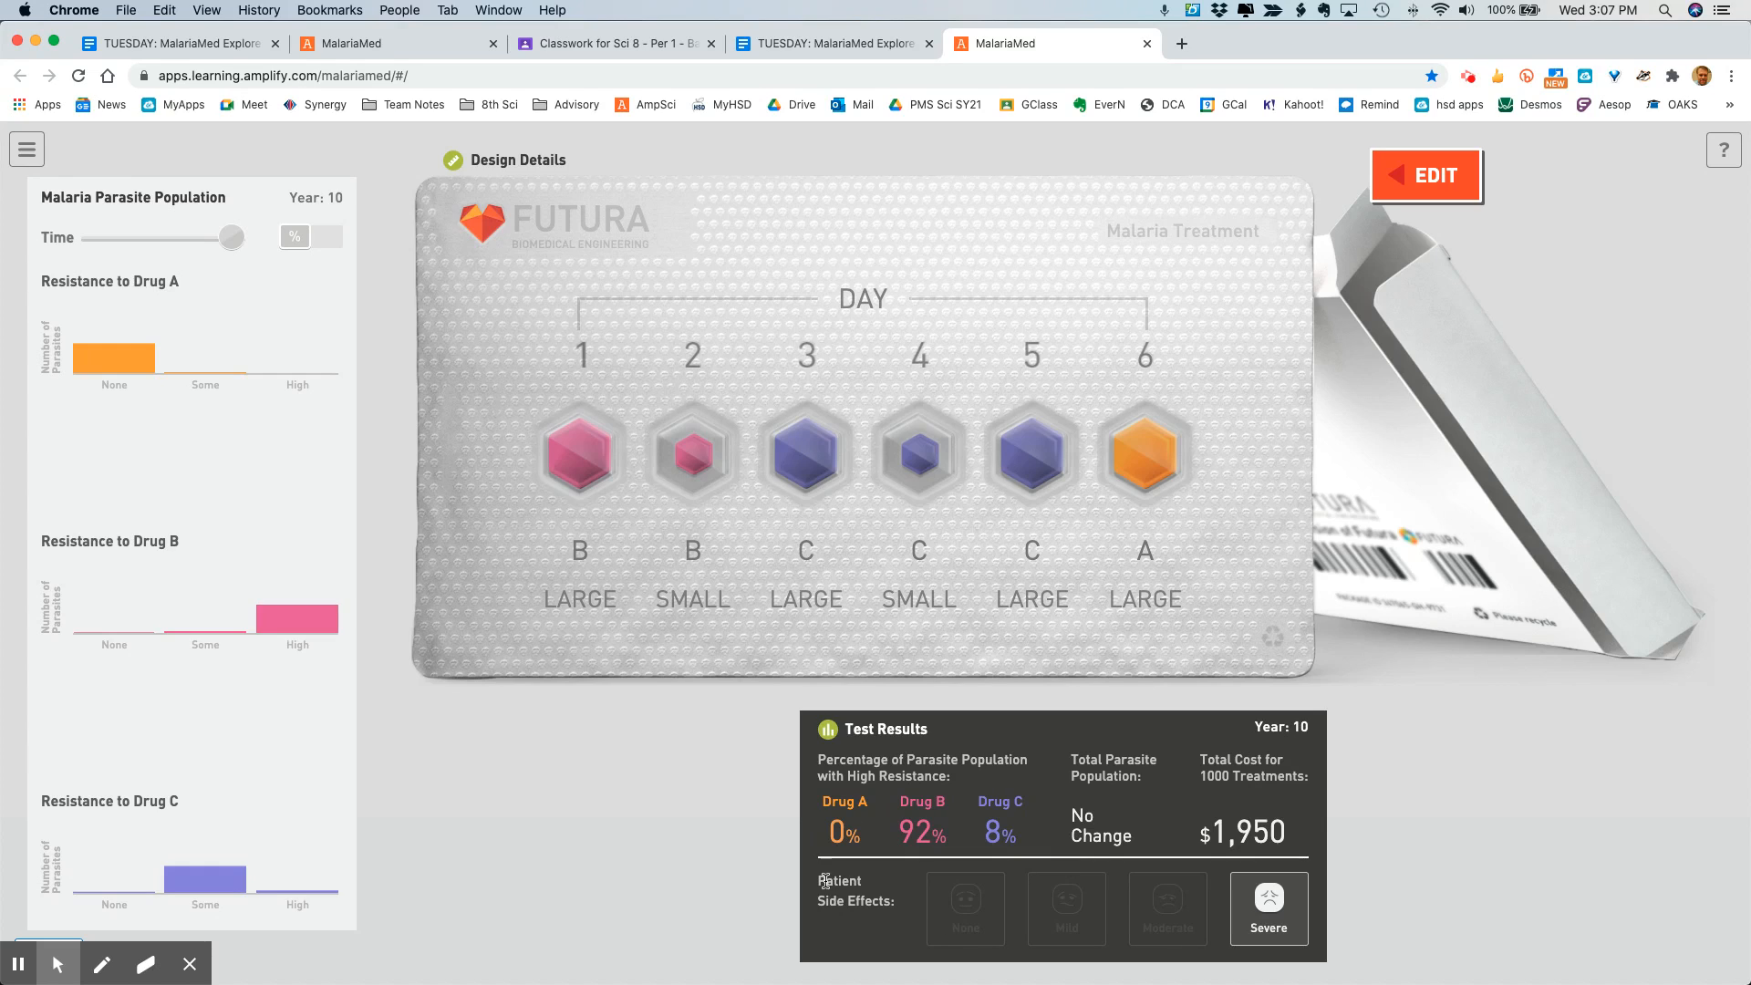
mouse_move(1211, 854)
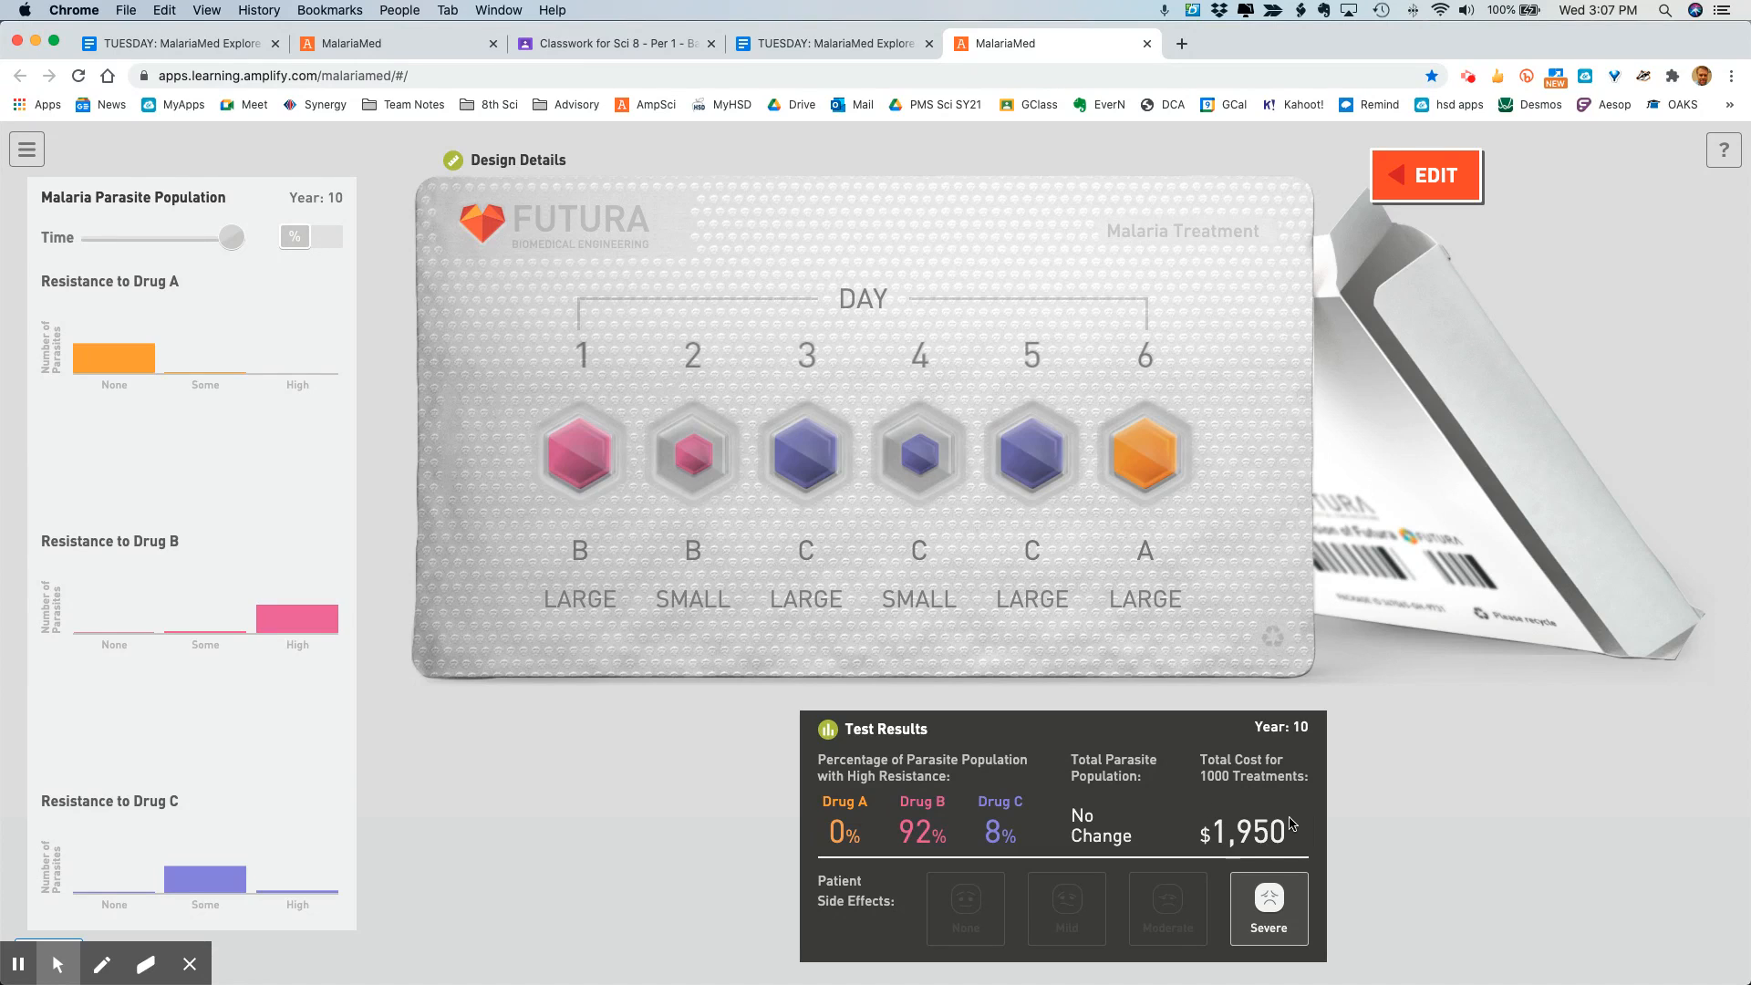
mouse_move(1250, 957)
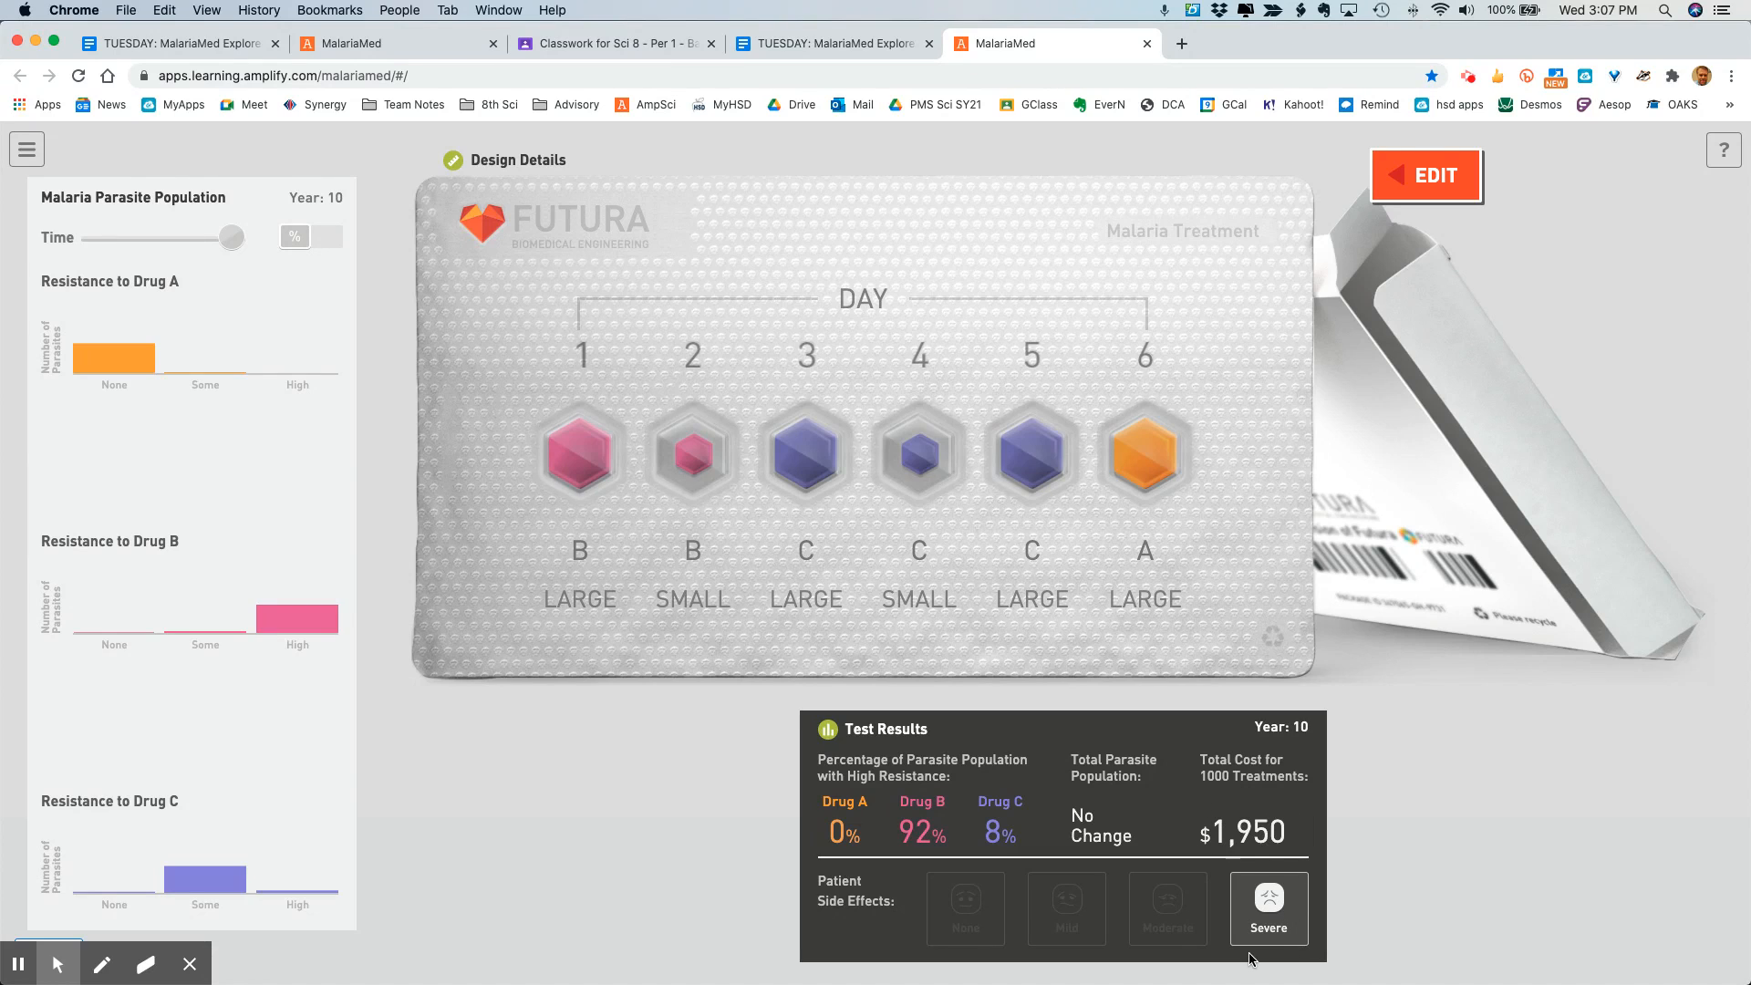
mouse_move(1251, 958)
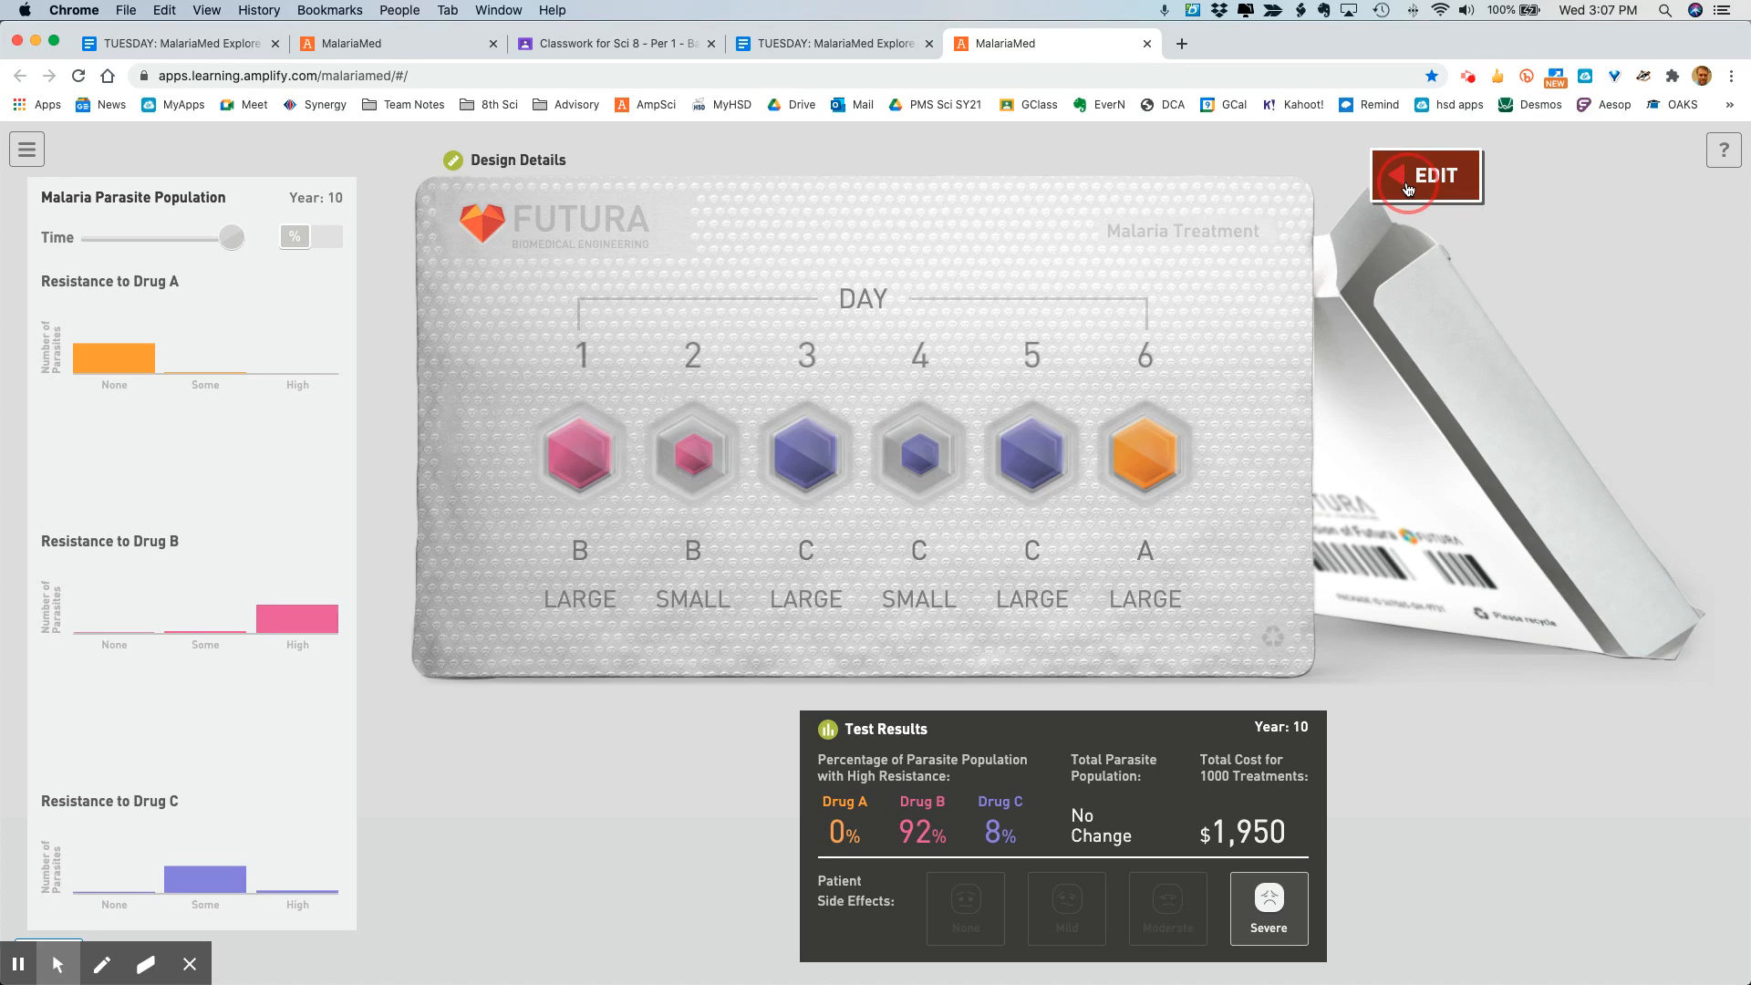
Step: Return to Build Mode via EDIT, then switch to the MalariaMed Explore worksheet tab
left_click(1423, 177)
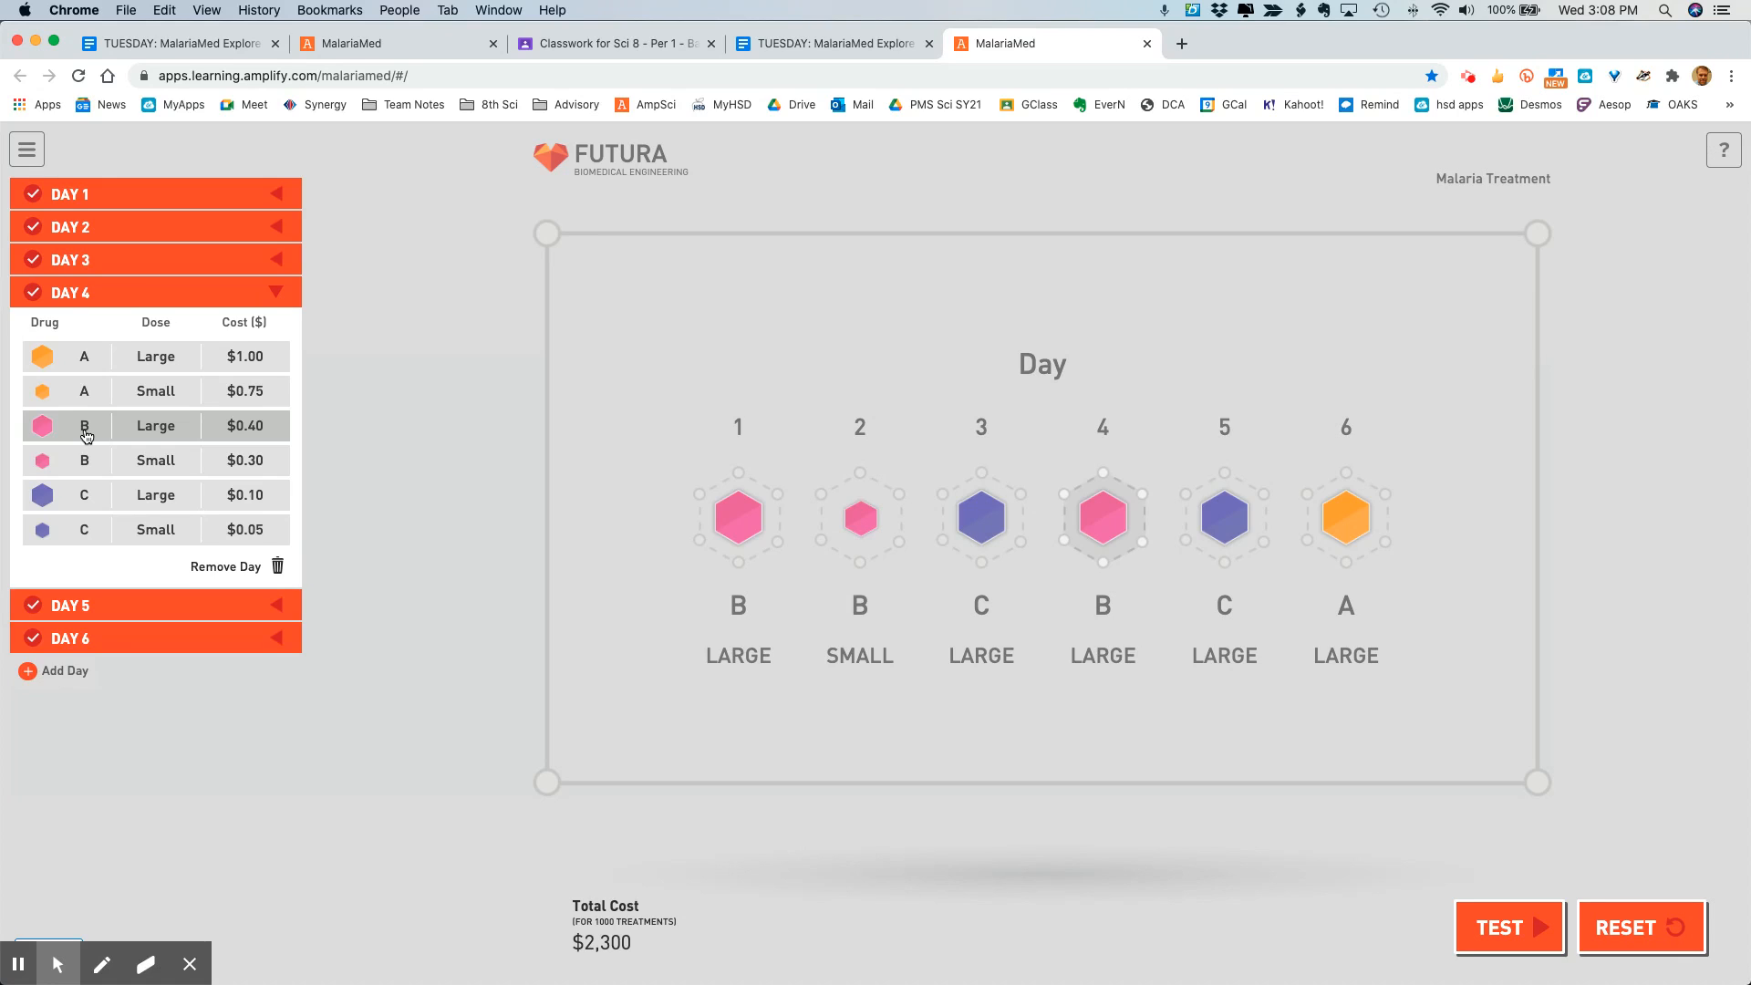
mouse_move(810, 27)
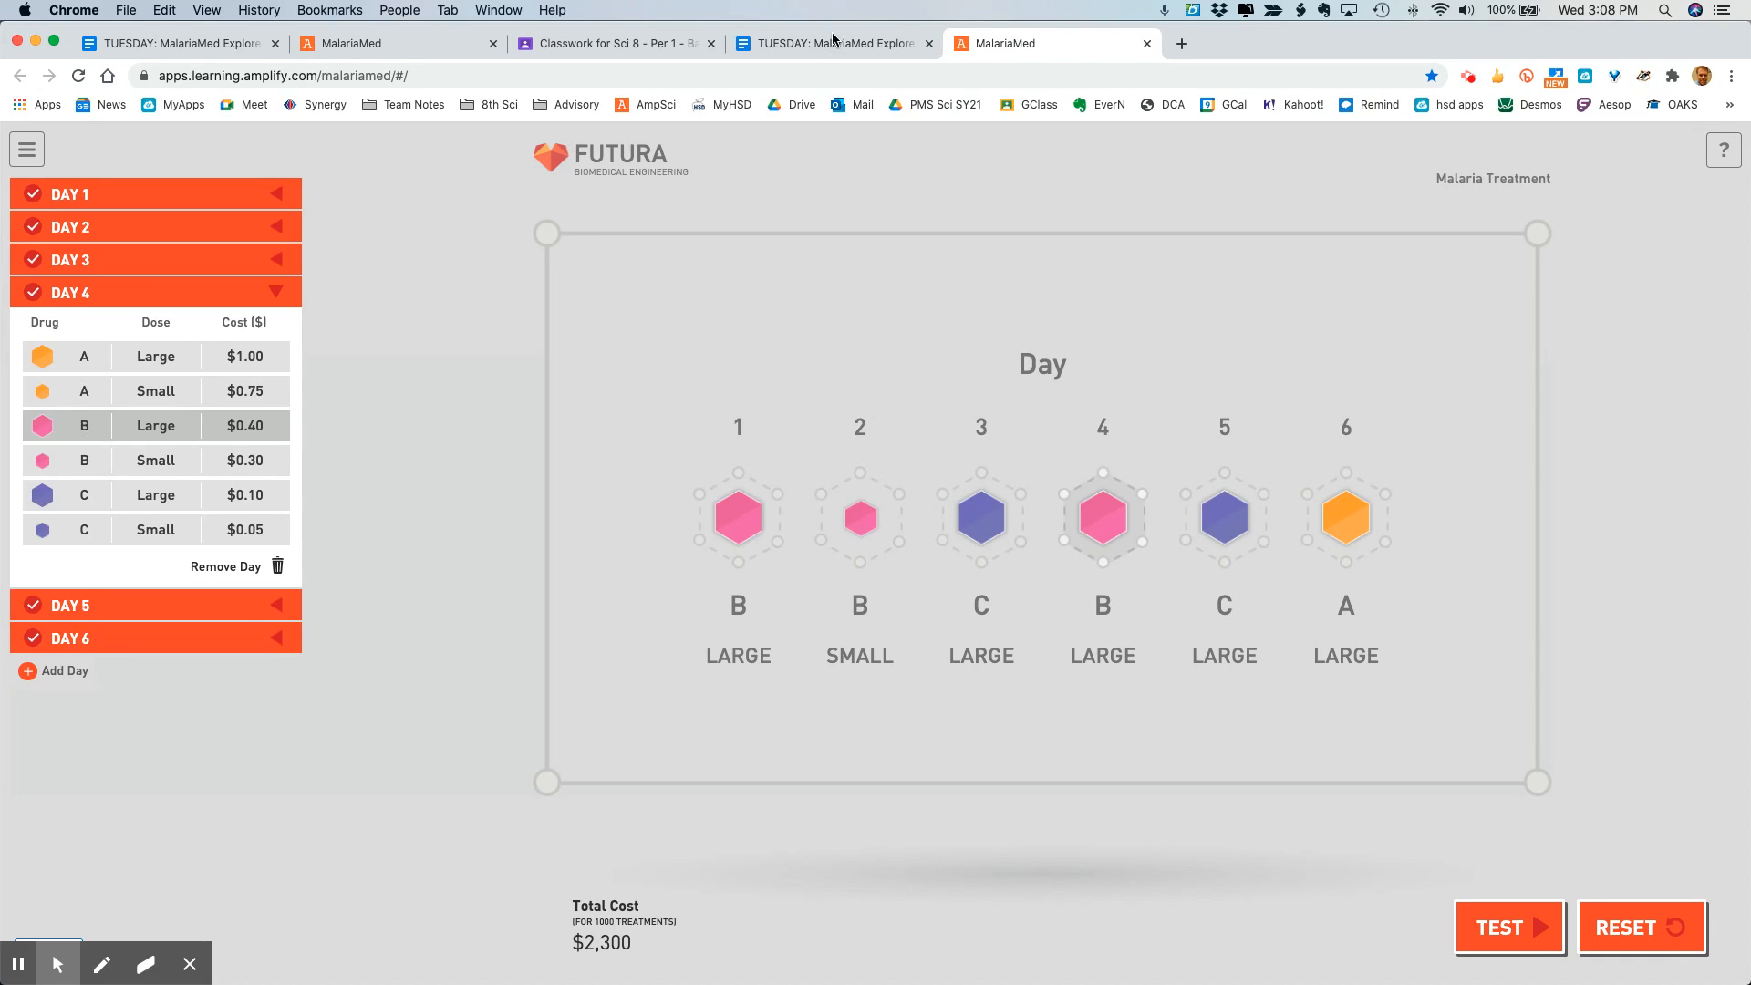
left_click(832, 44)
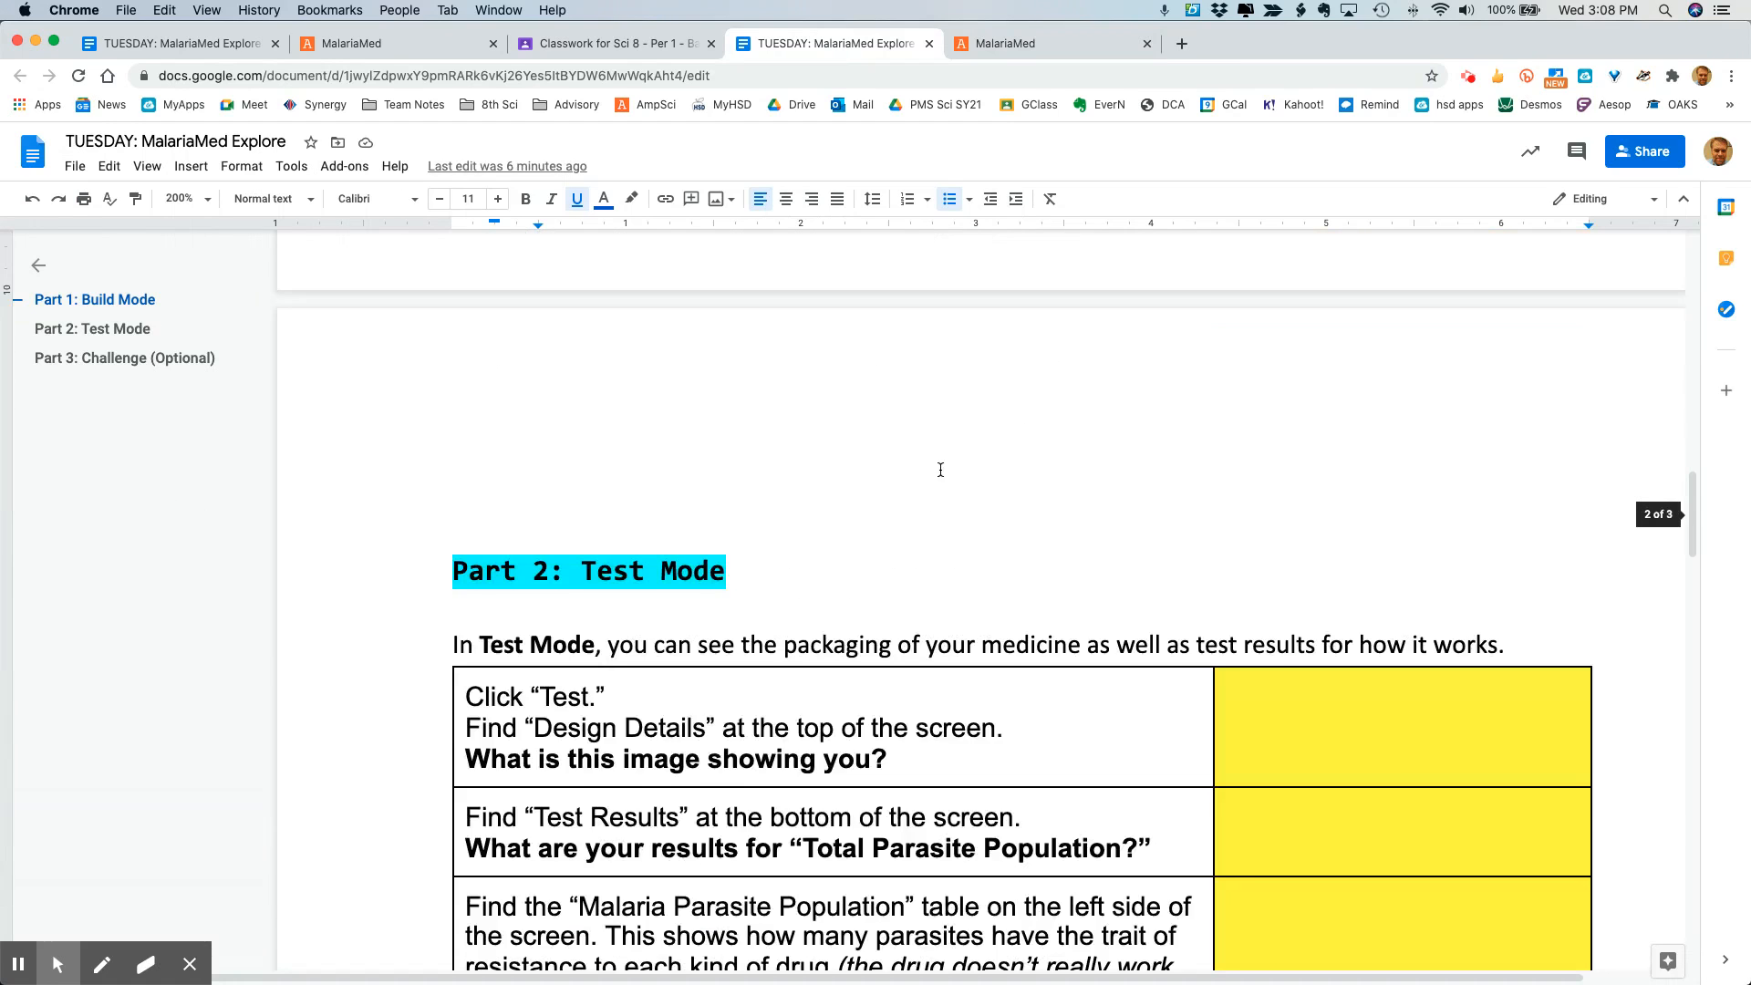